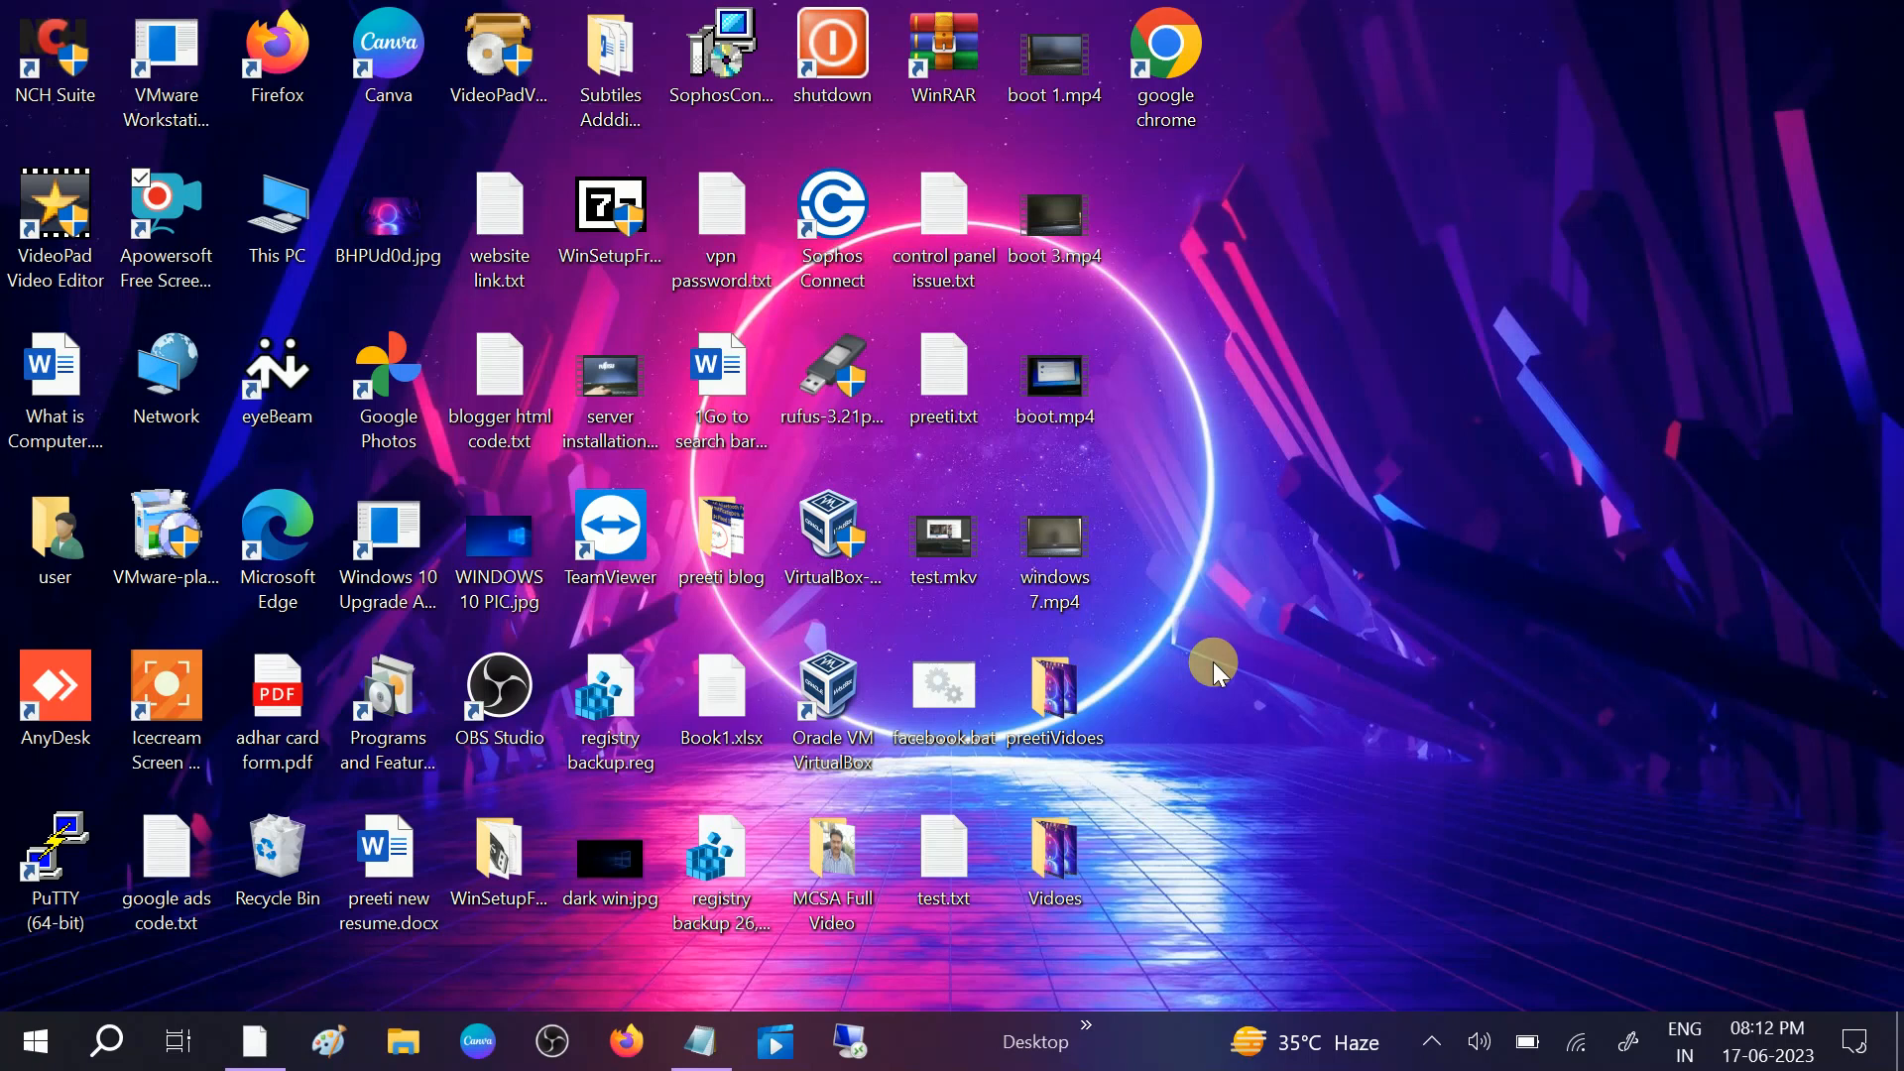
mouse_move(1205, 667)
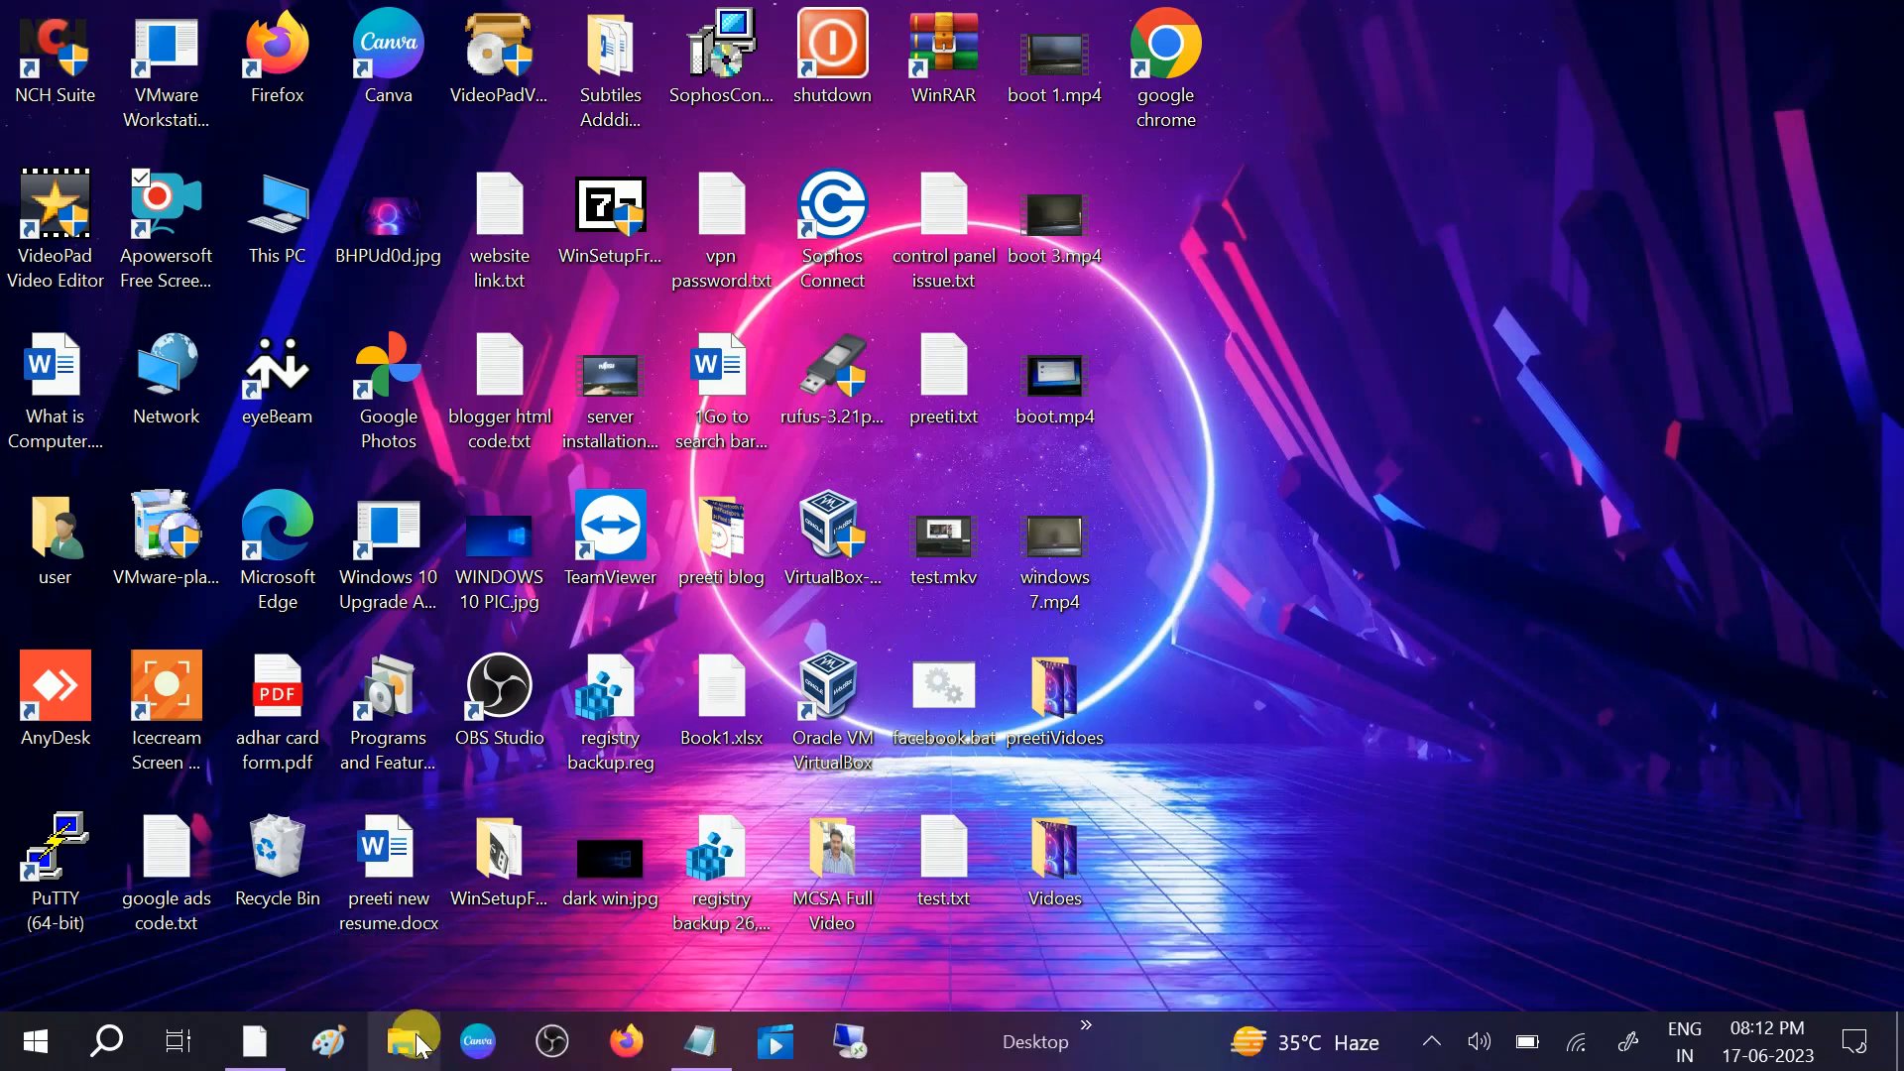
- Show This PC in File Explorer with the SD Card (F:) at 6.67 GB free of 59.4 GB
click(402, 1041)
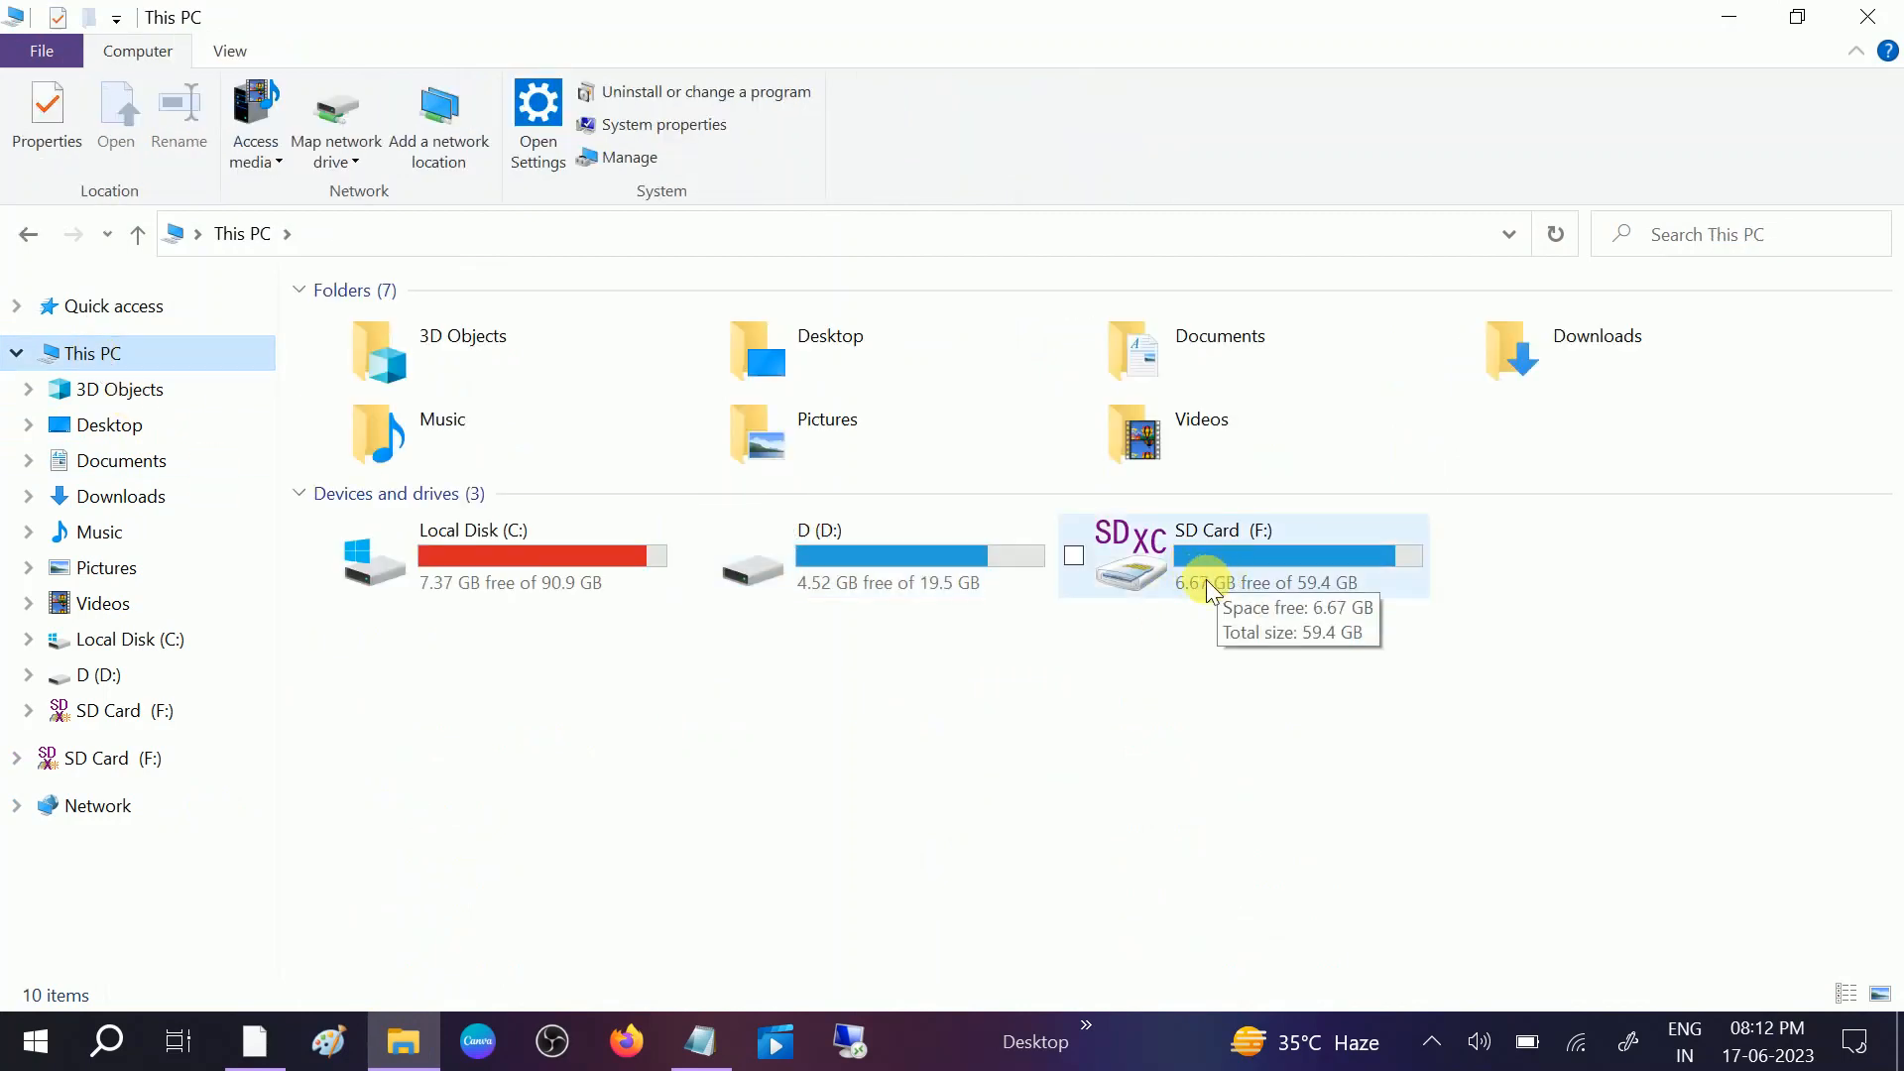
mouse_move(1219, 568)
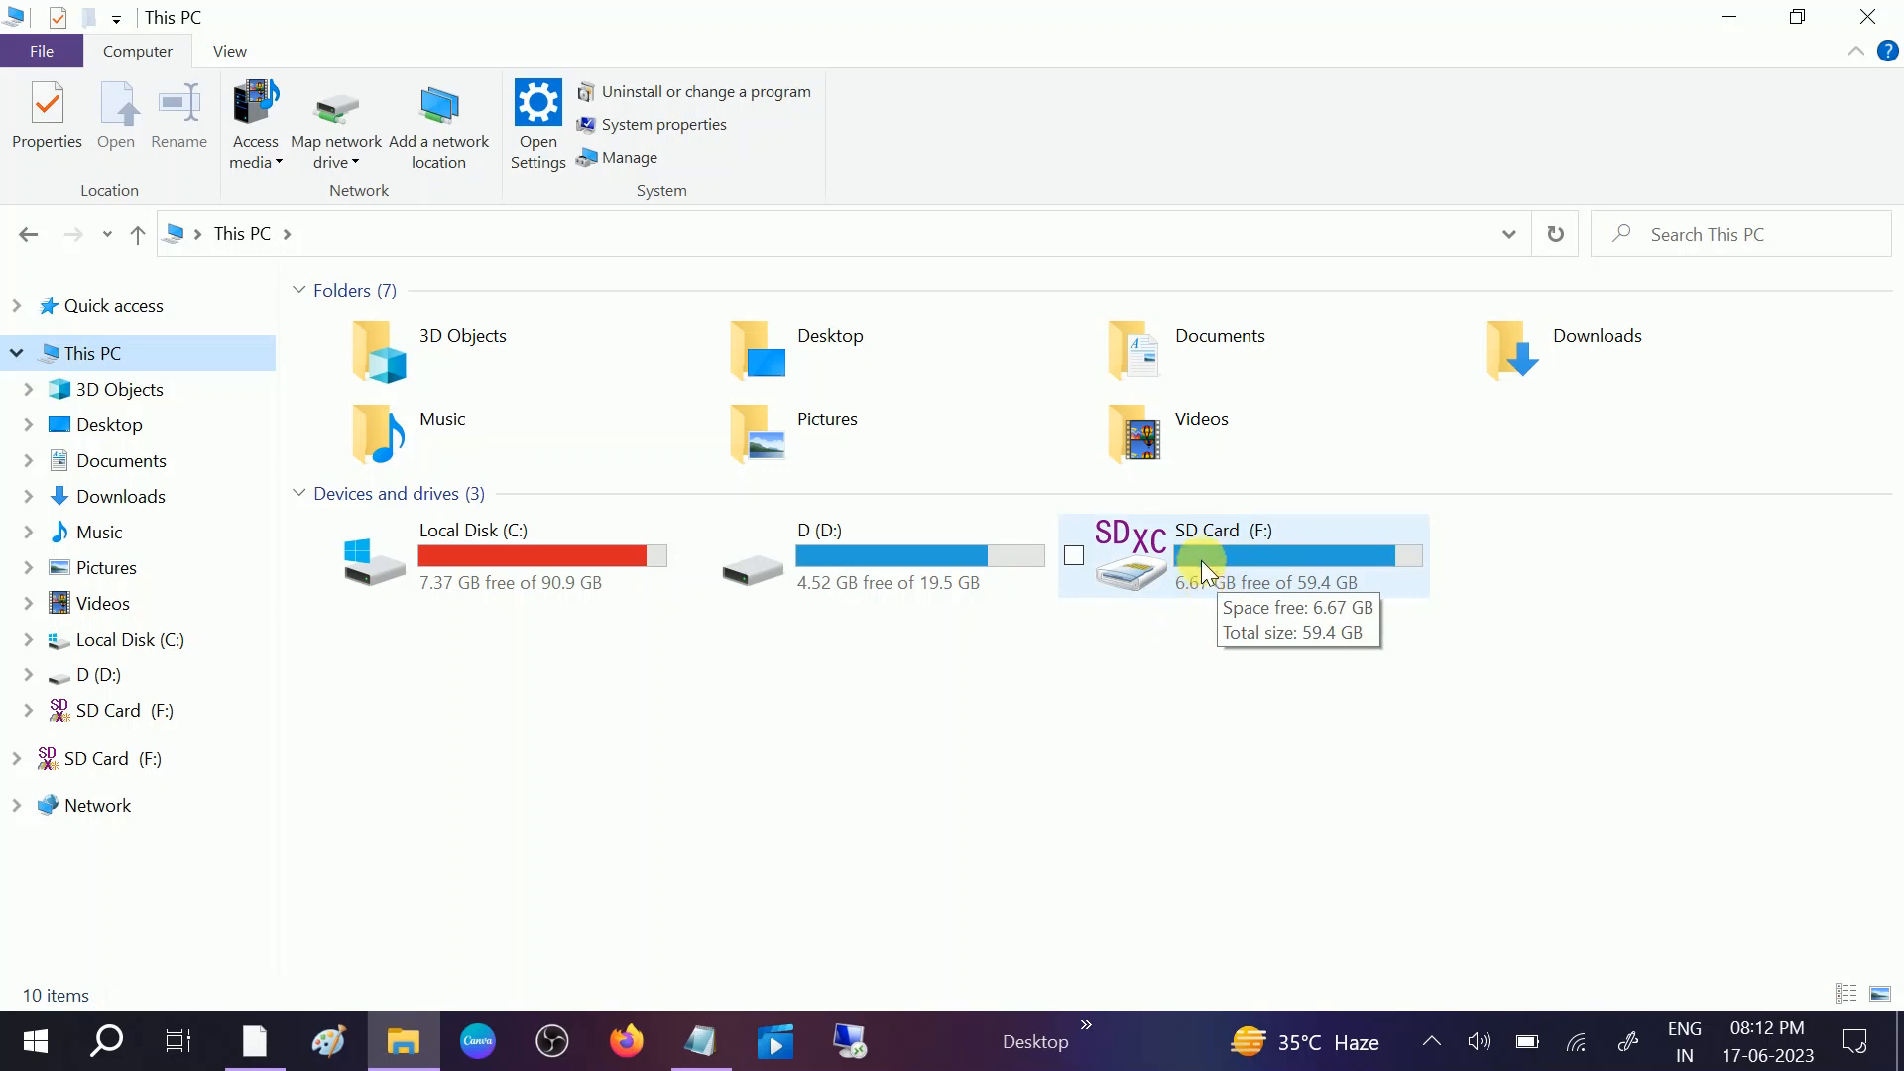
mouse_move(1219, 561)
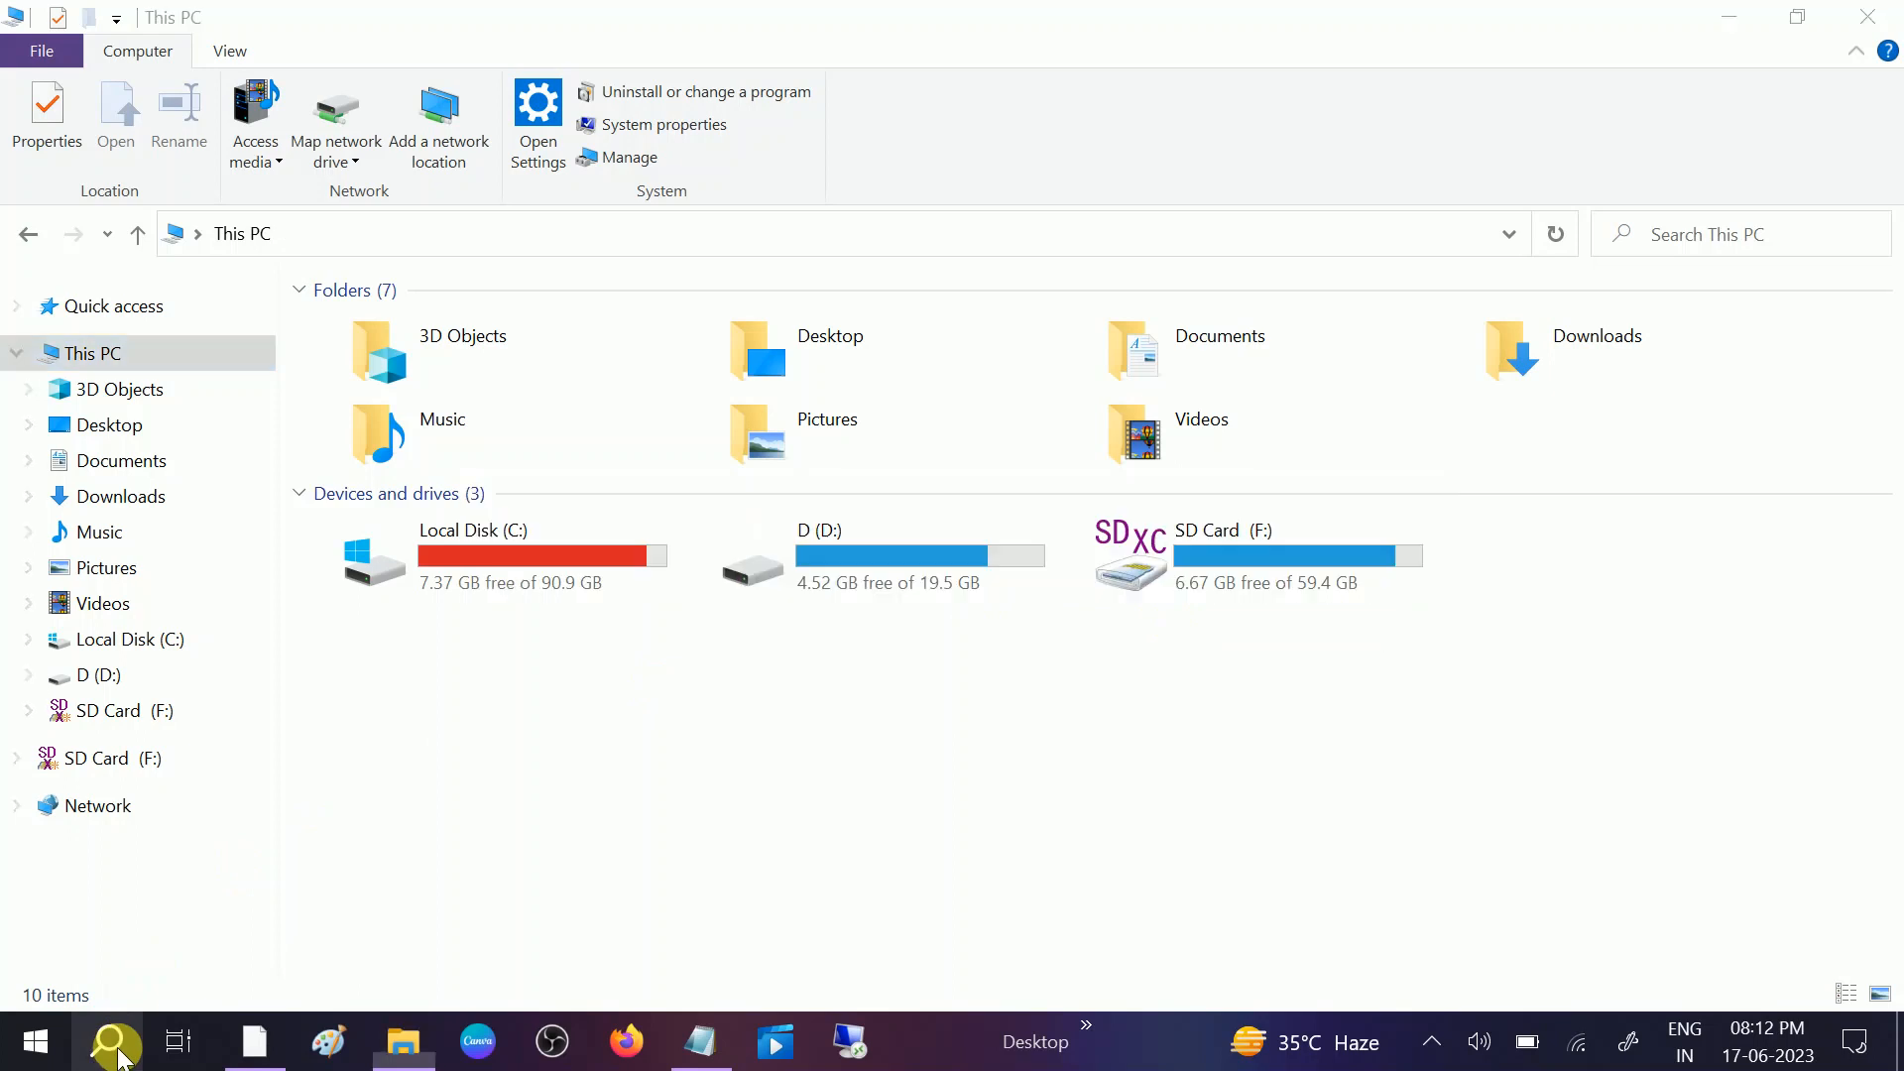
- Search cmd and launch Command Prompt as administrator
text(cmd)
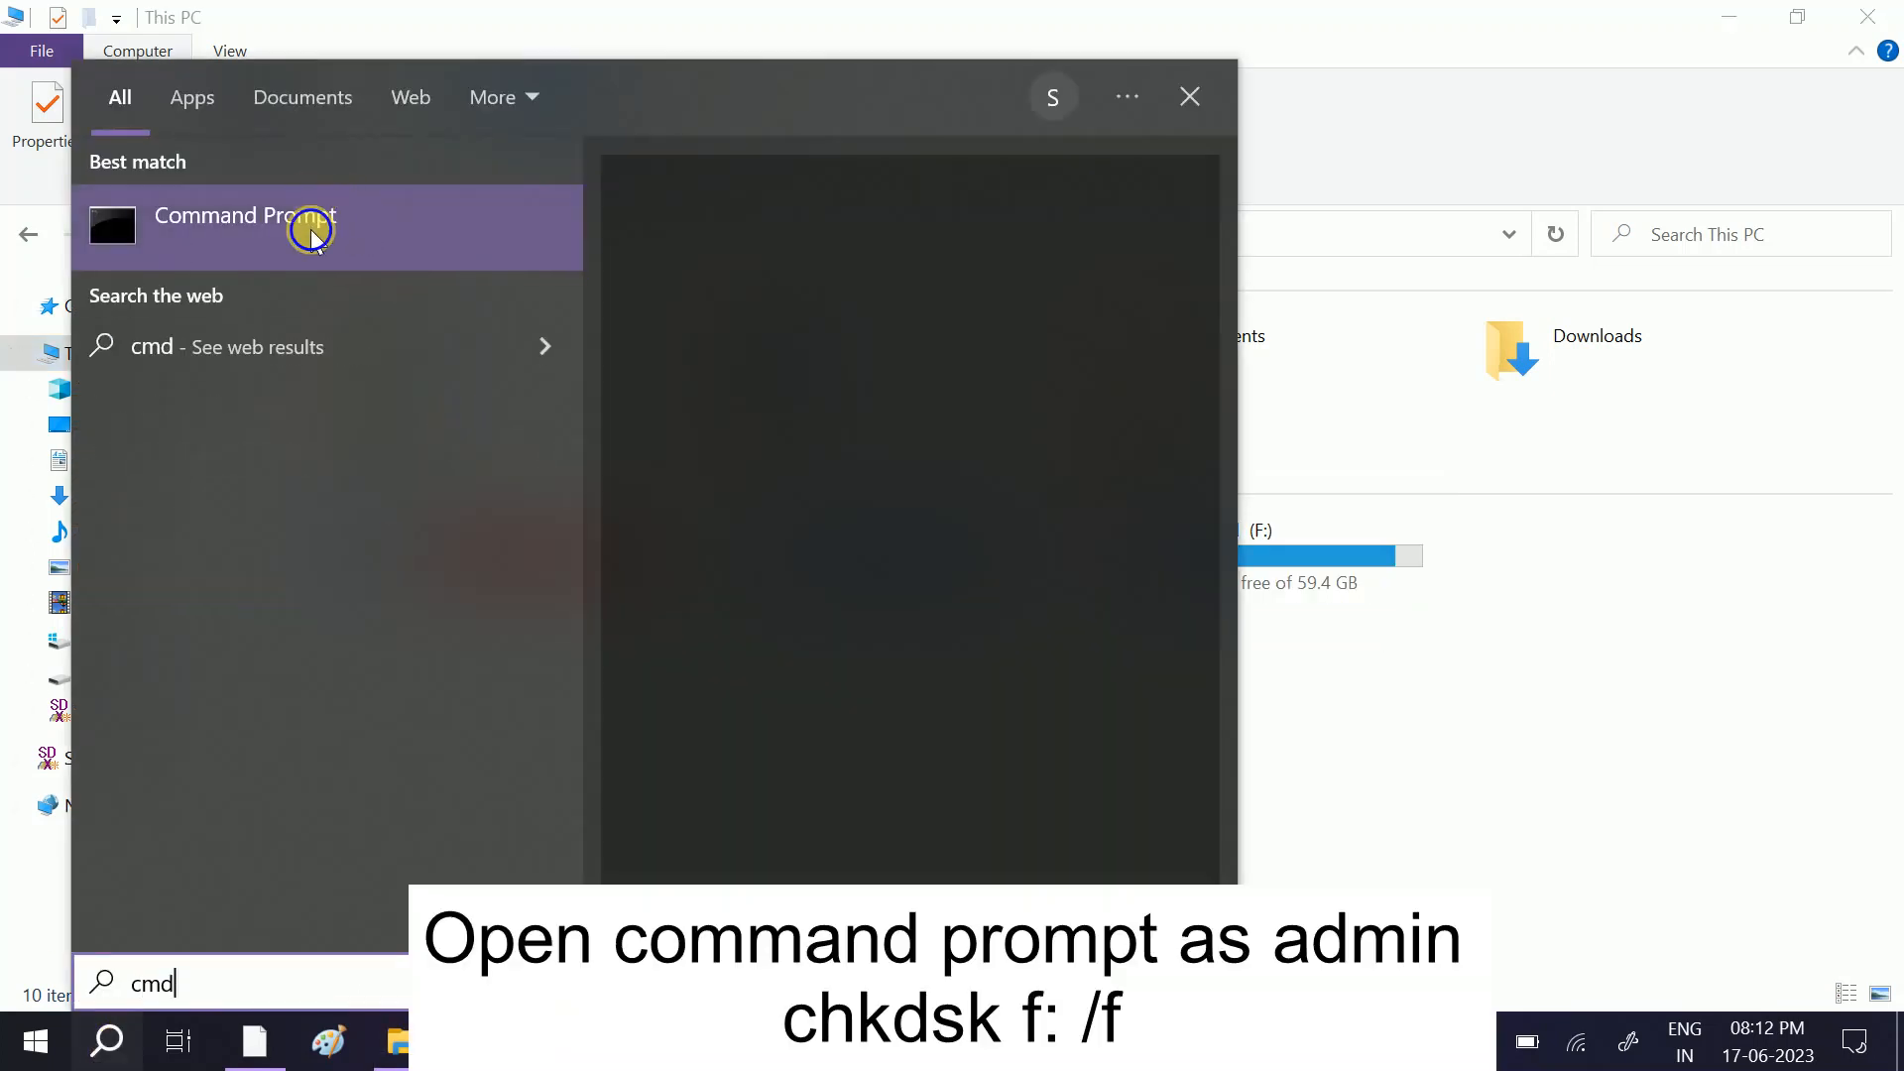
right_click(243, 229)
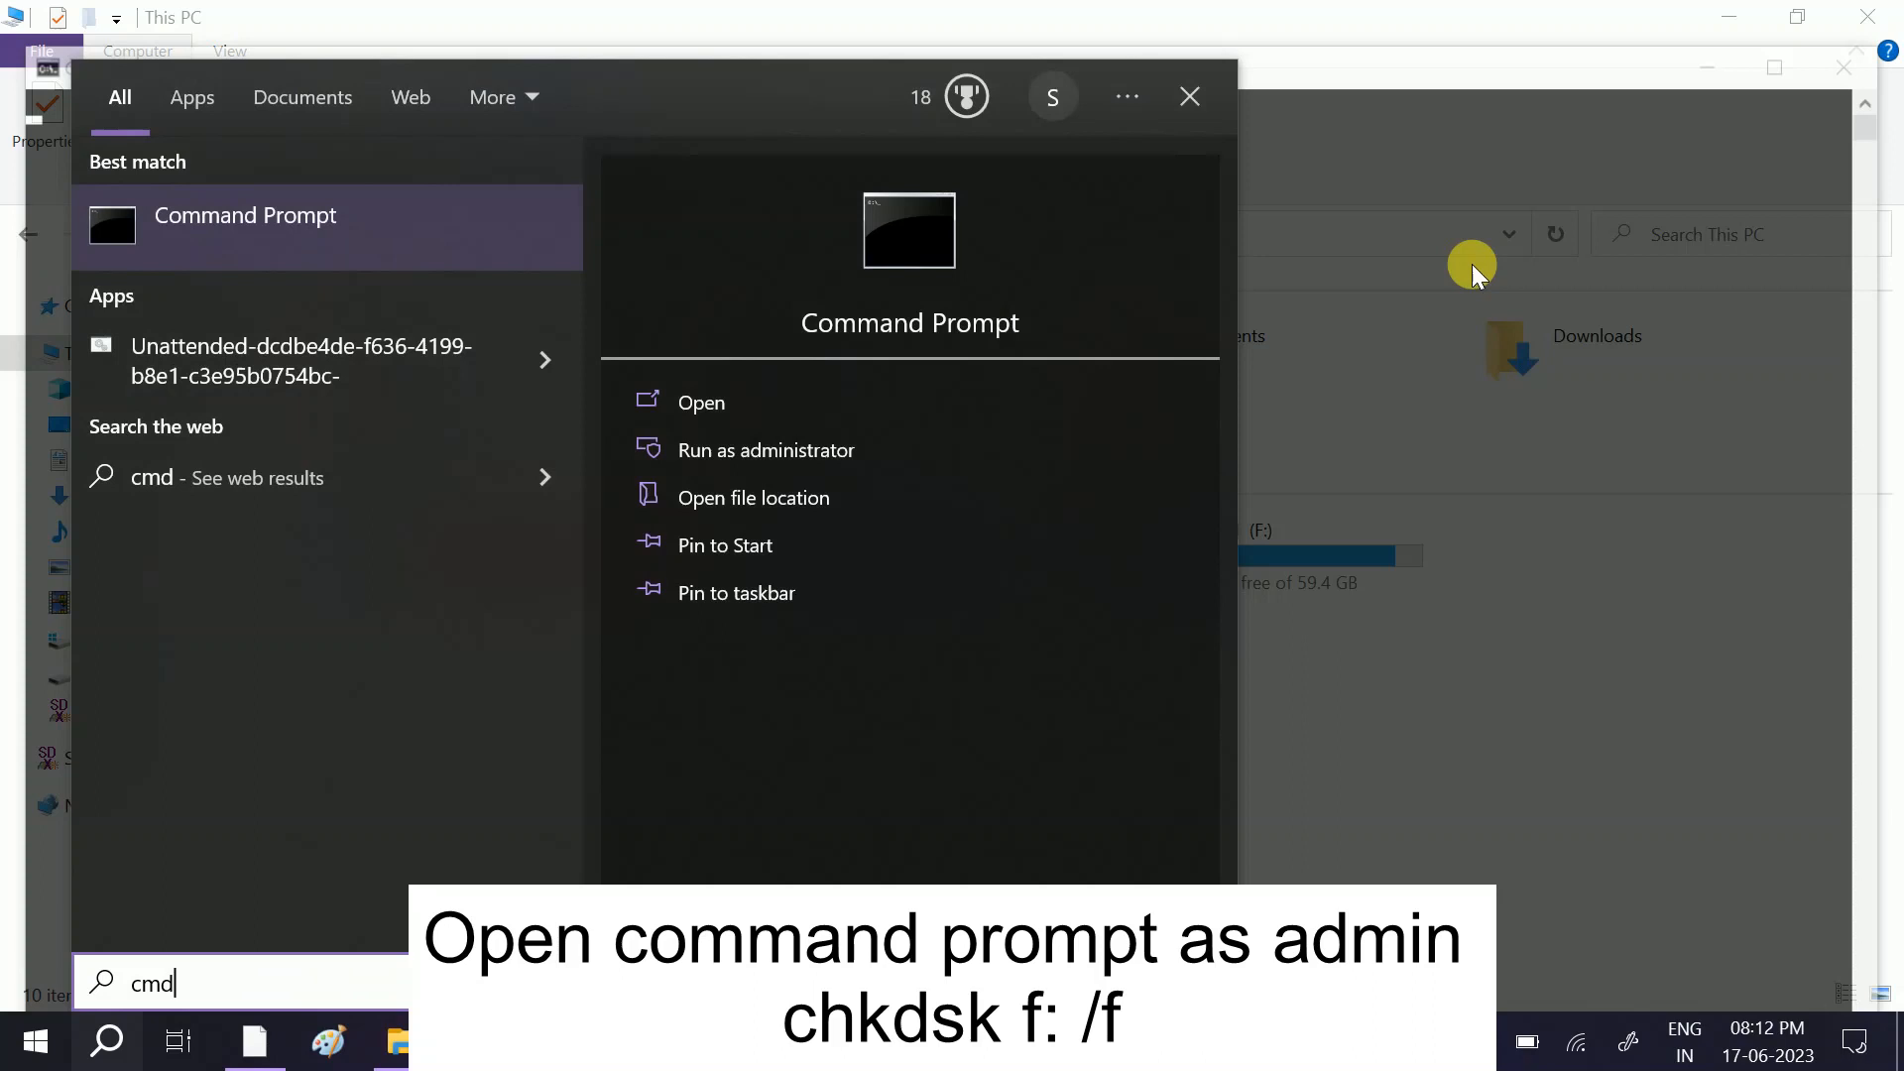
click(766, 450)
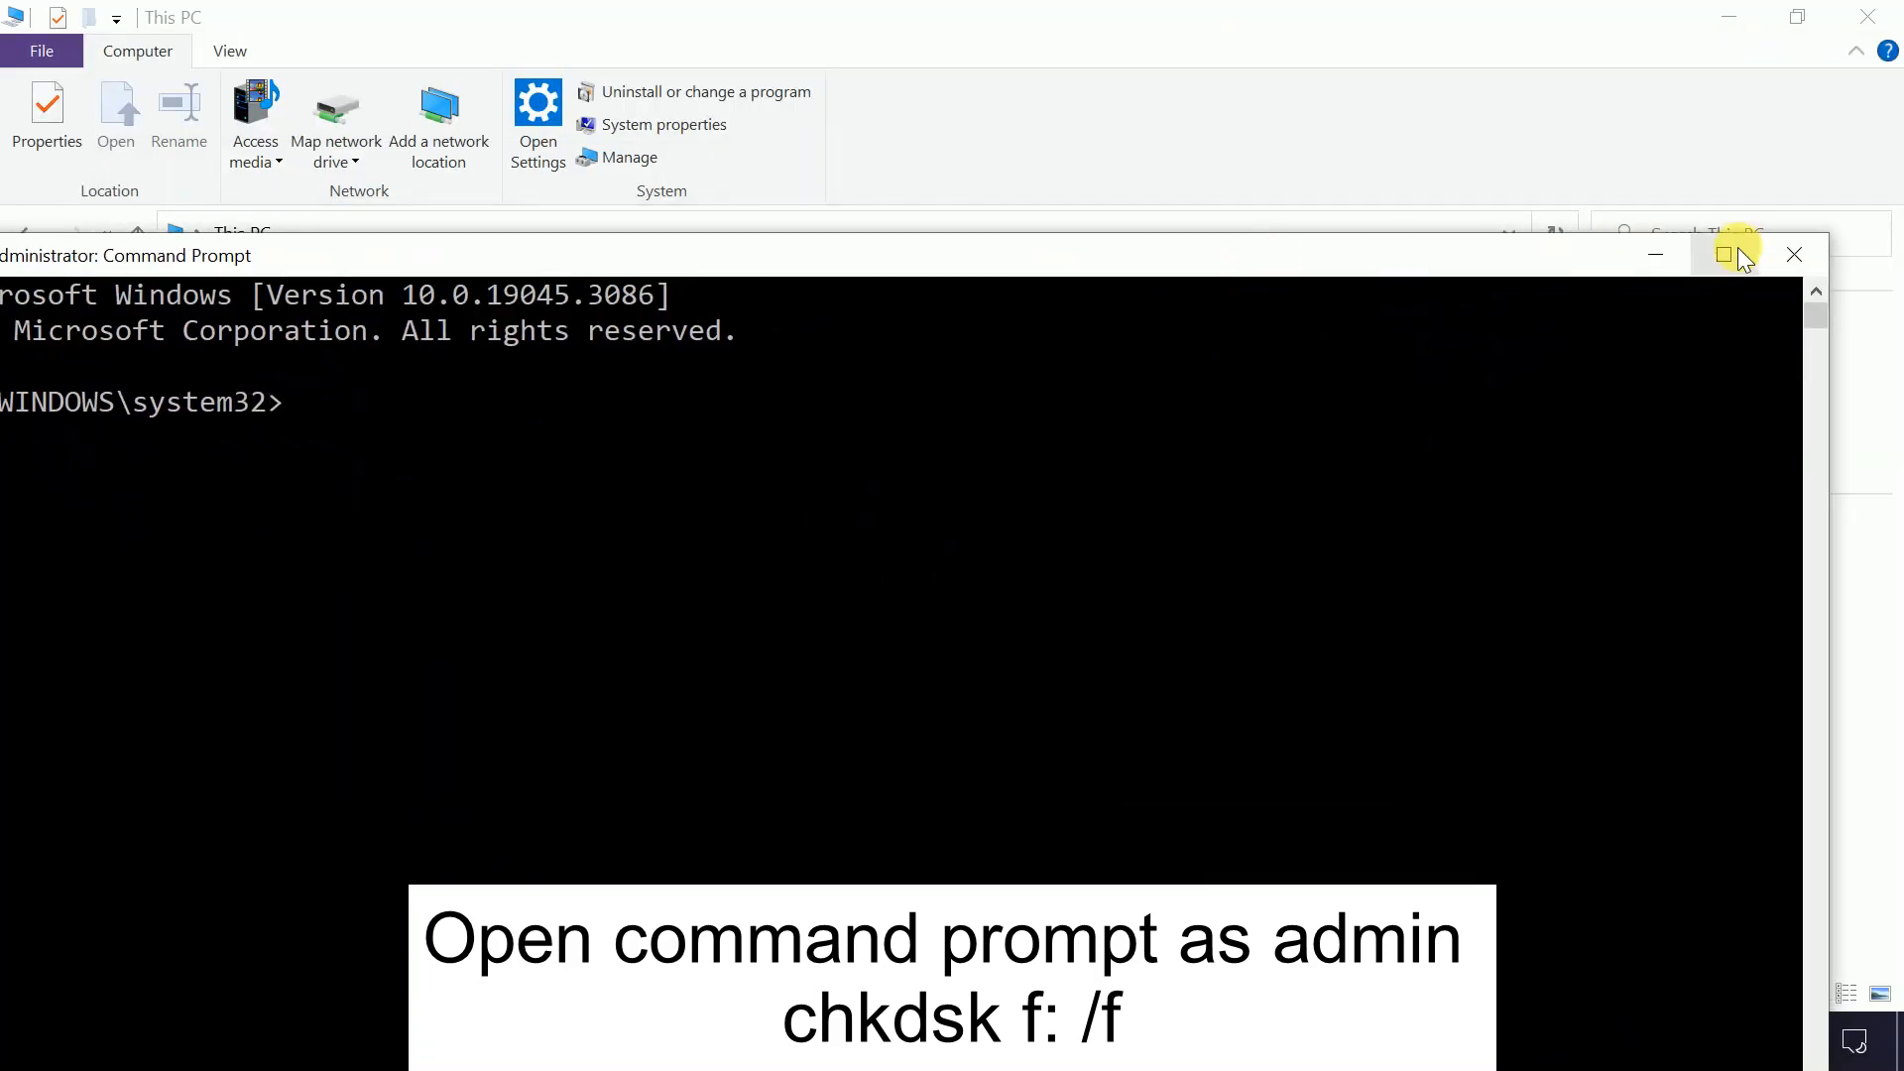
- Run chkdsk f: /f on the SD card in a maximized window; no problems found
click(1723, 254)
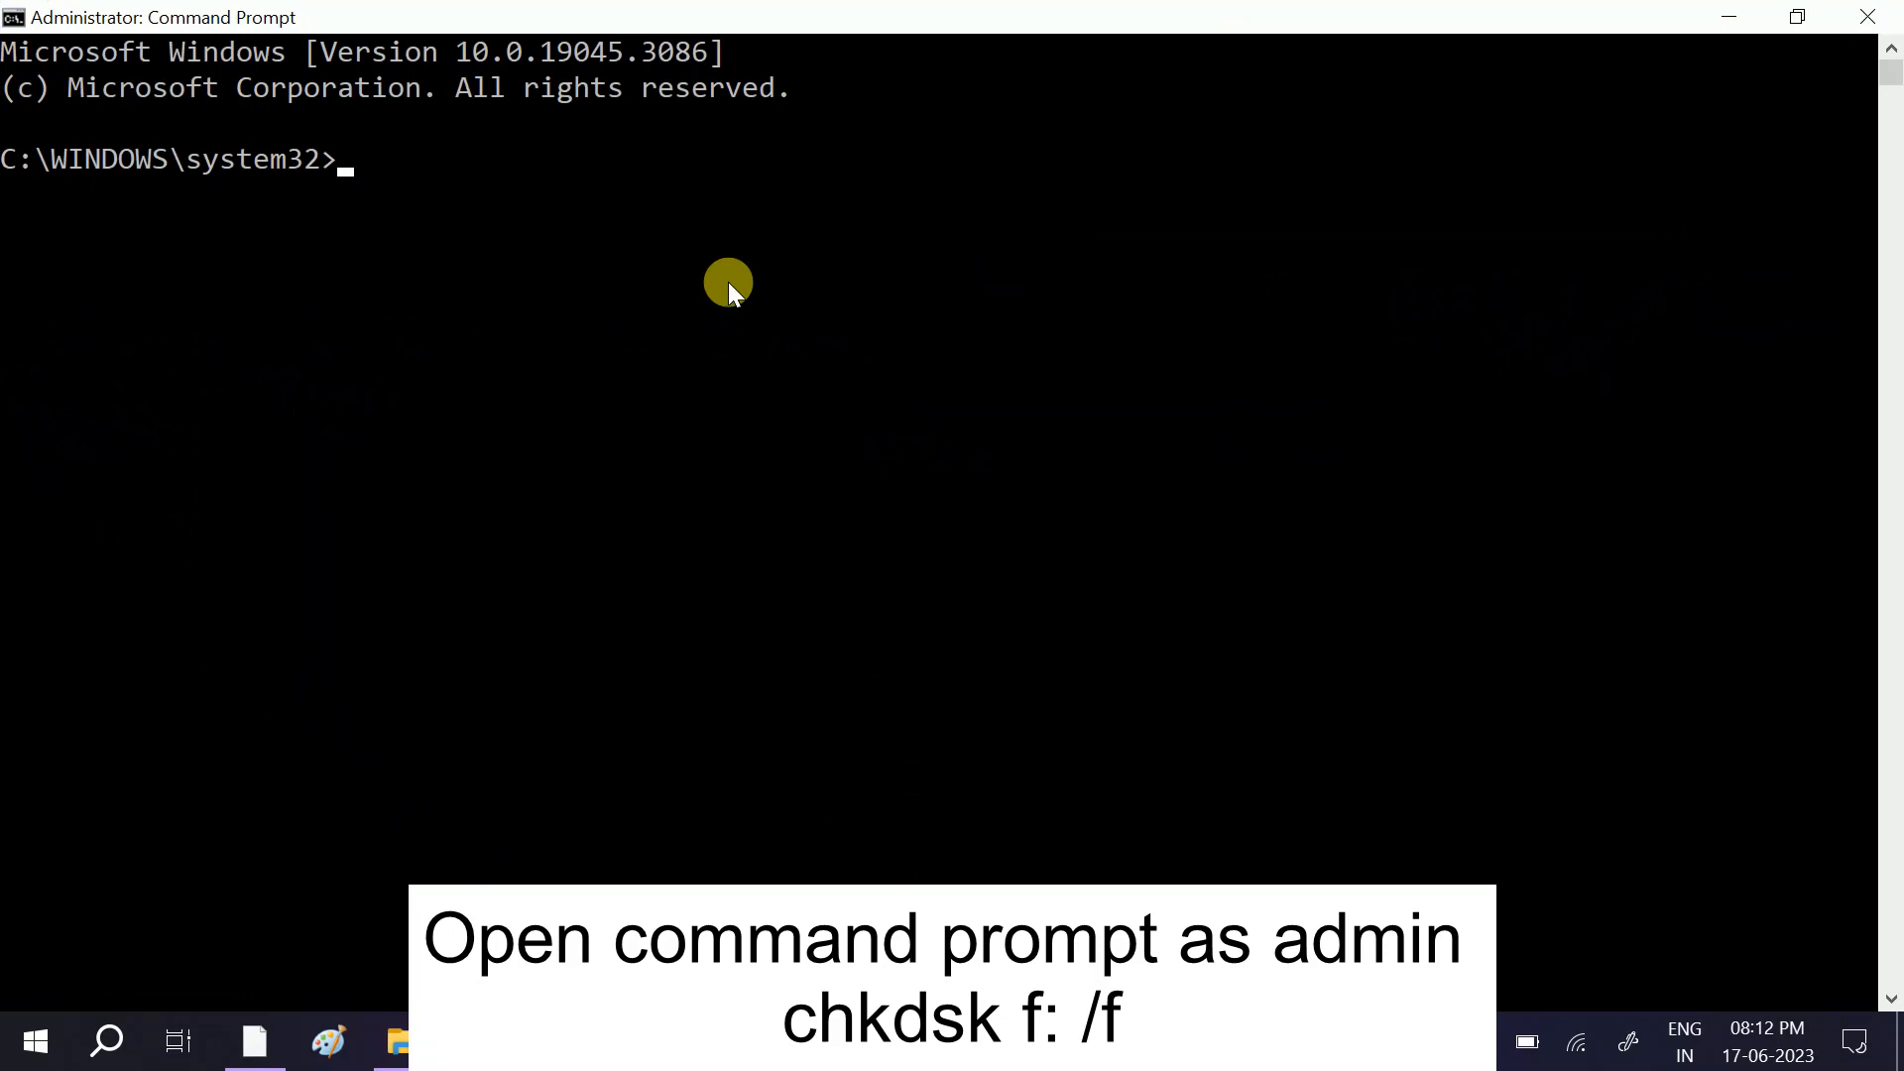
text(chk)
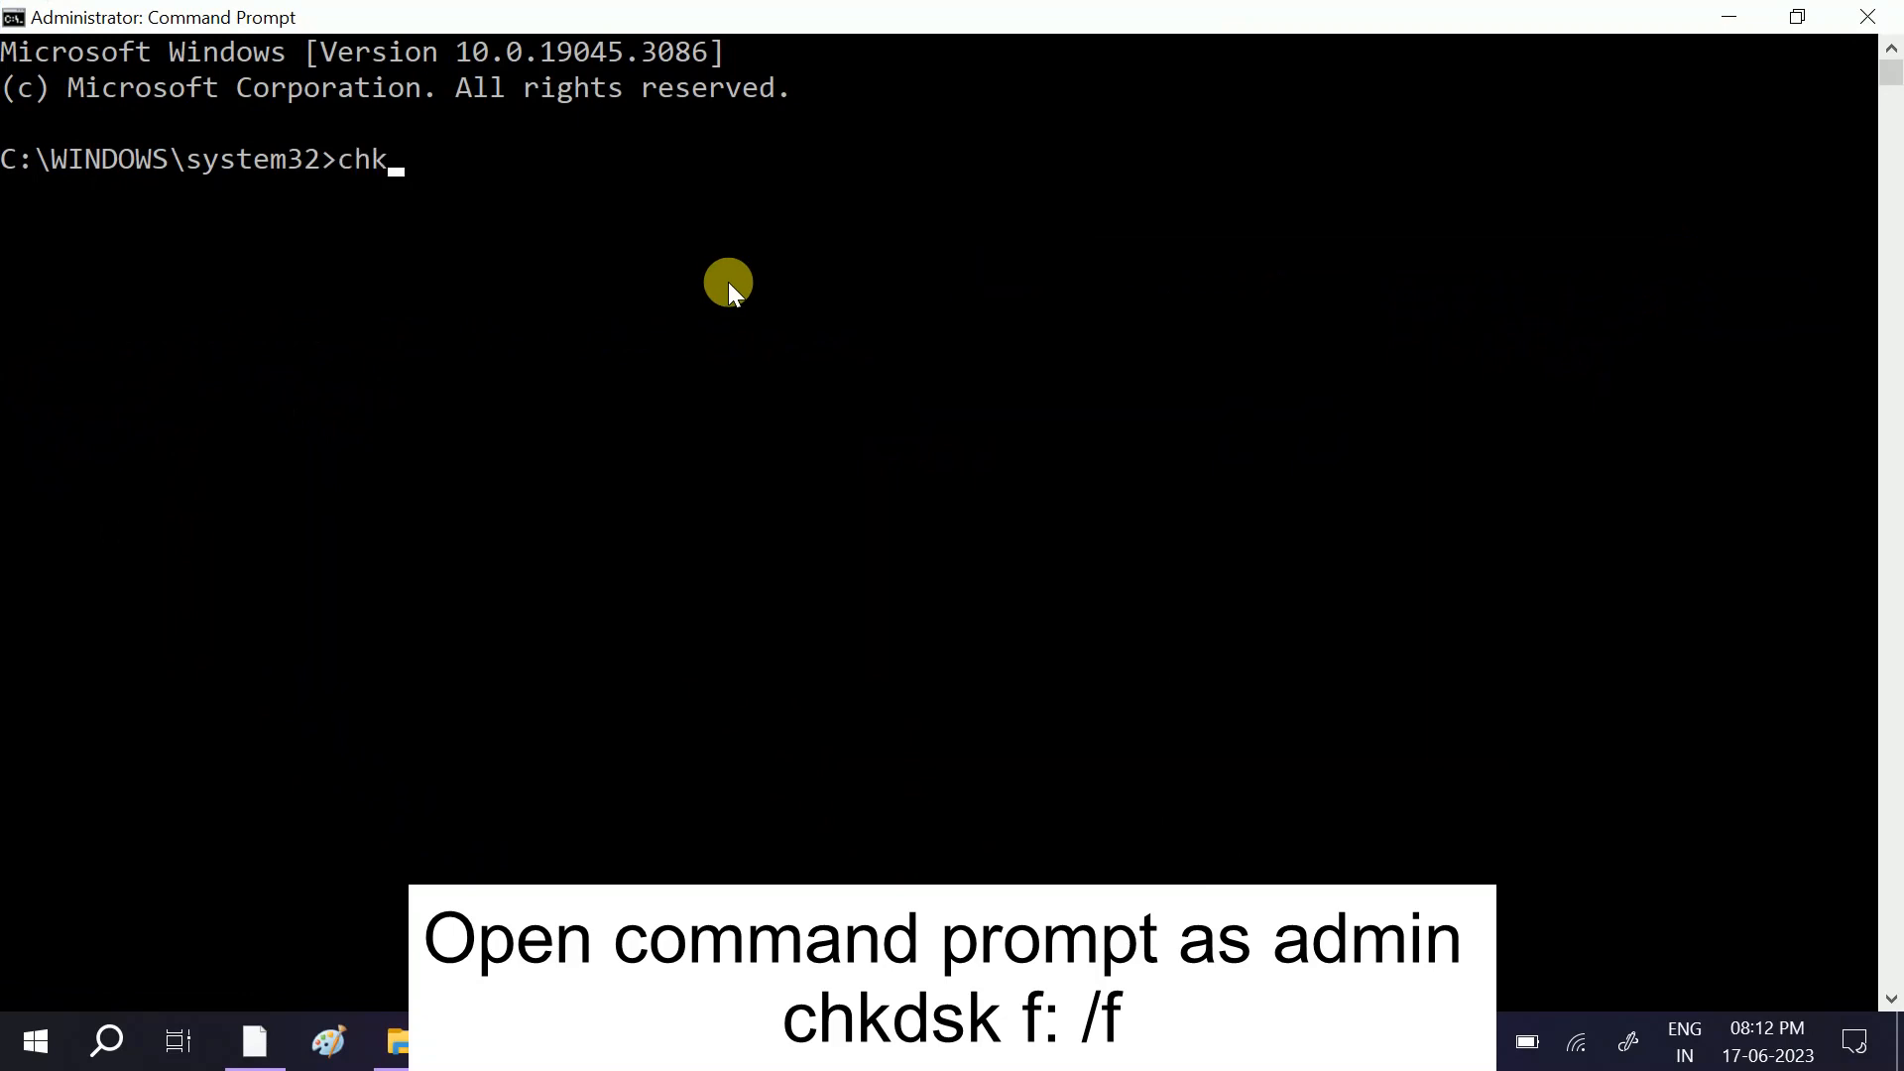
text(dsk)
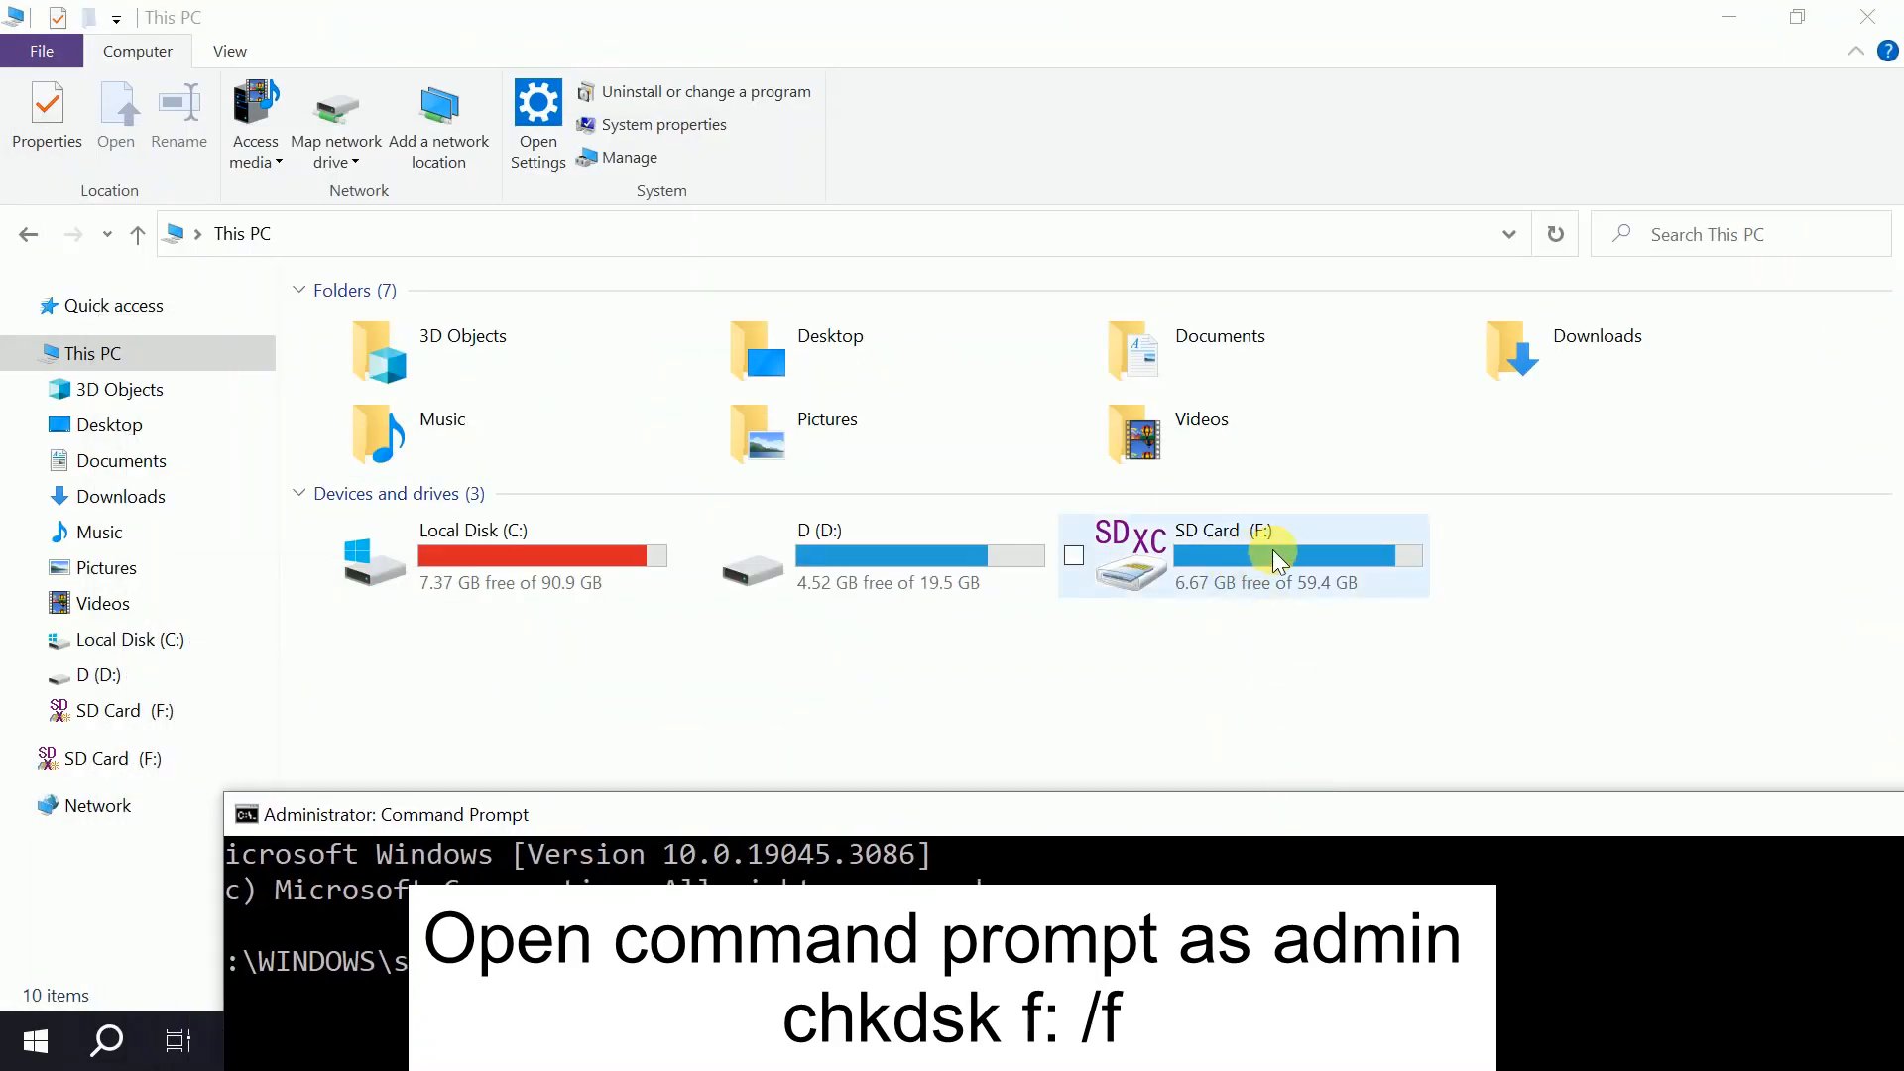
mouse_move(1207, 761)
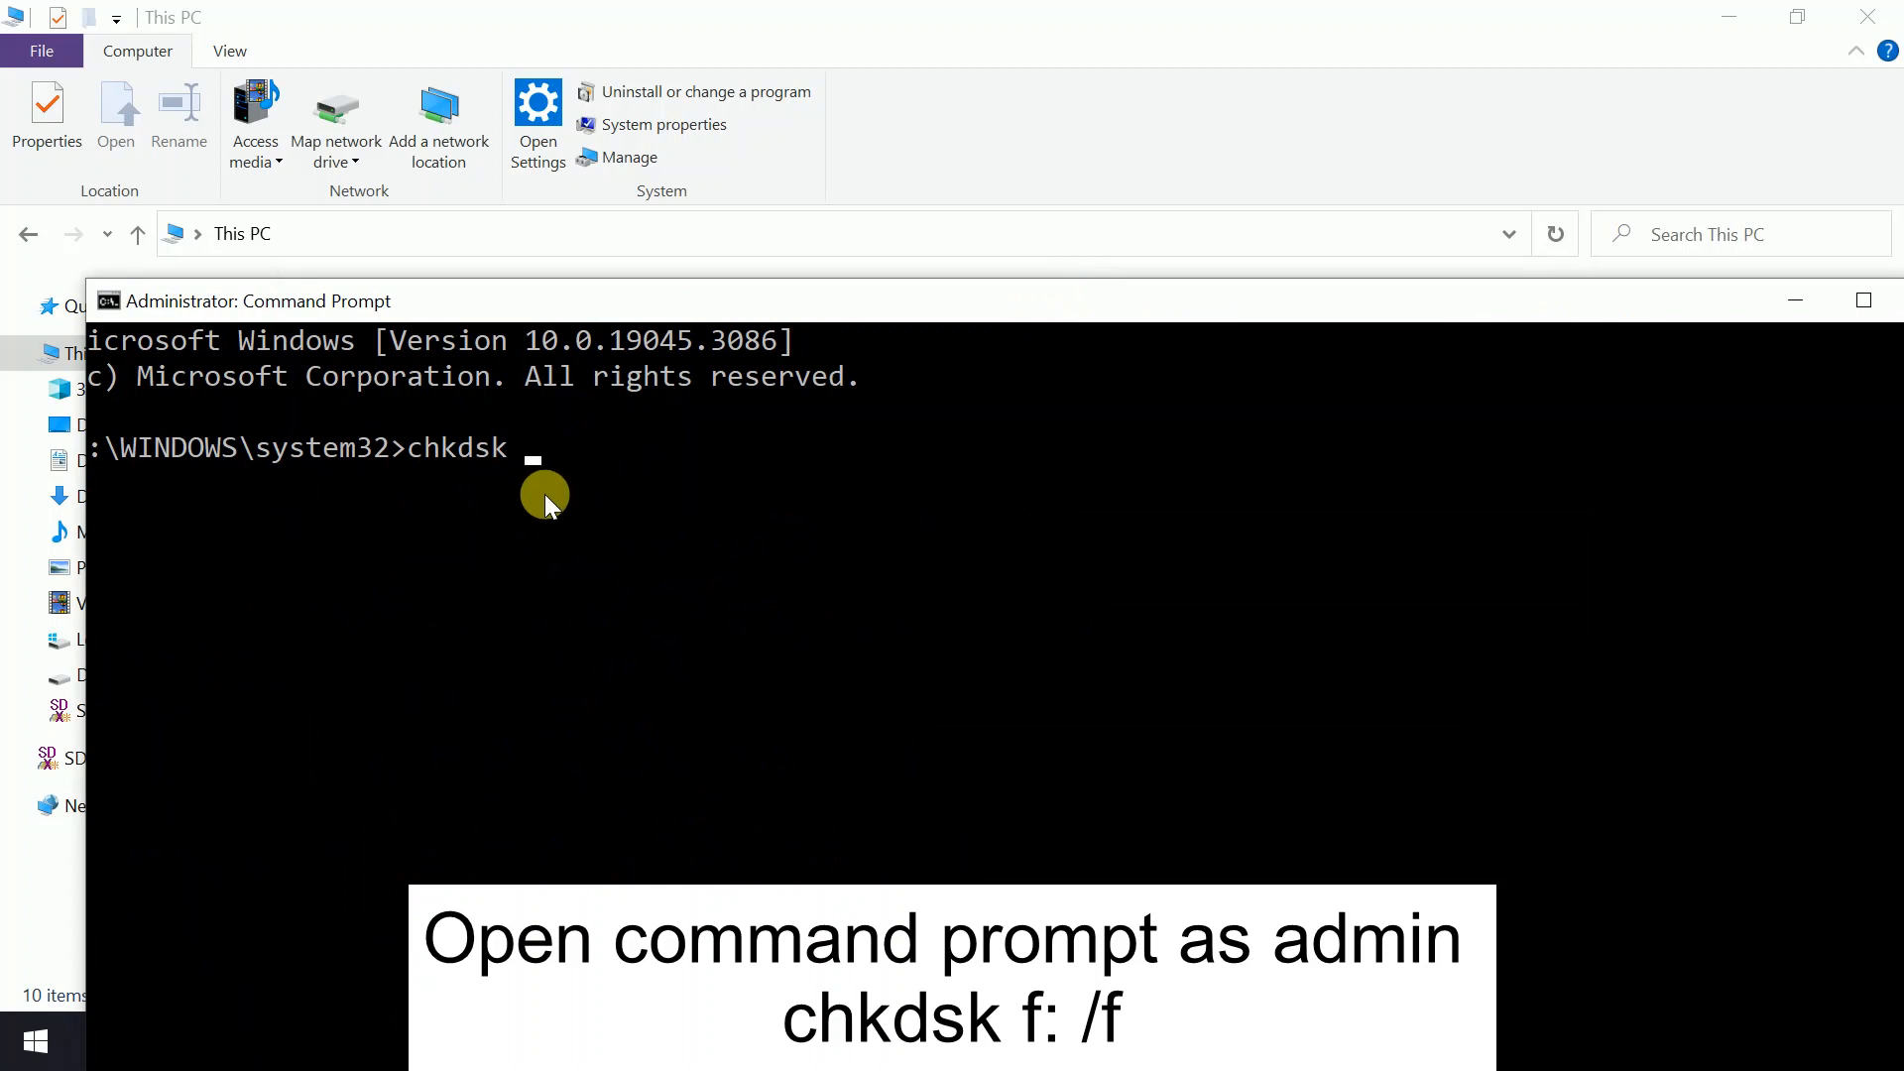
text(f:)
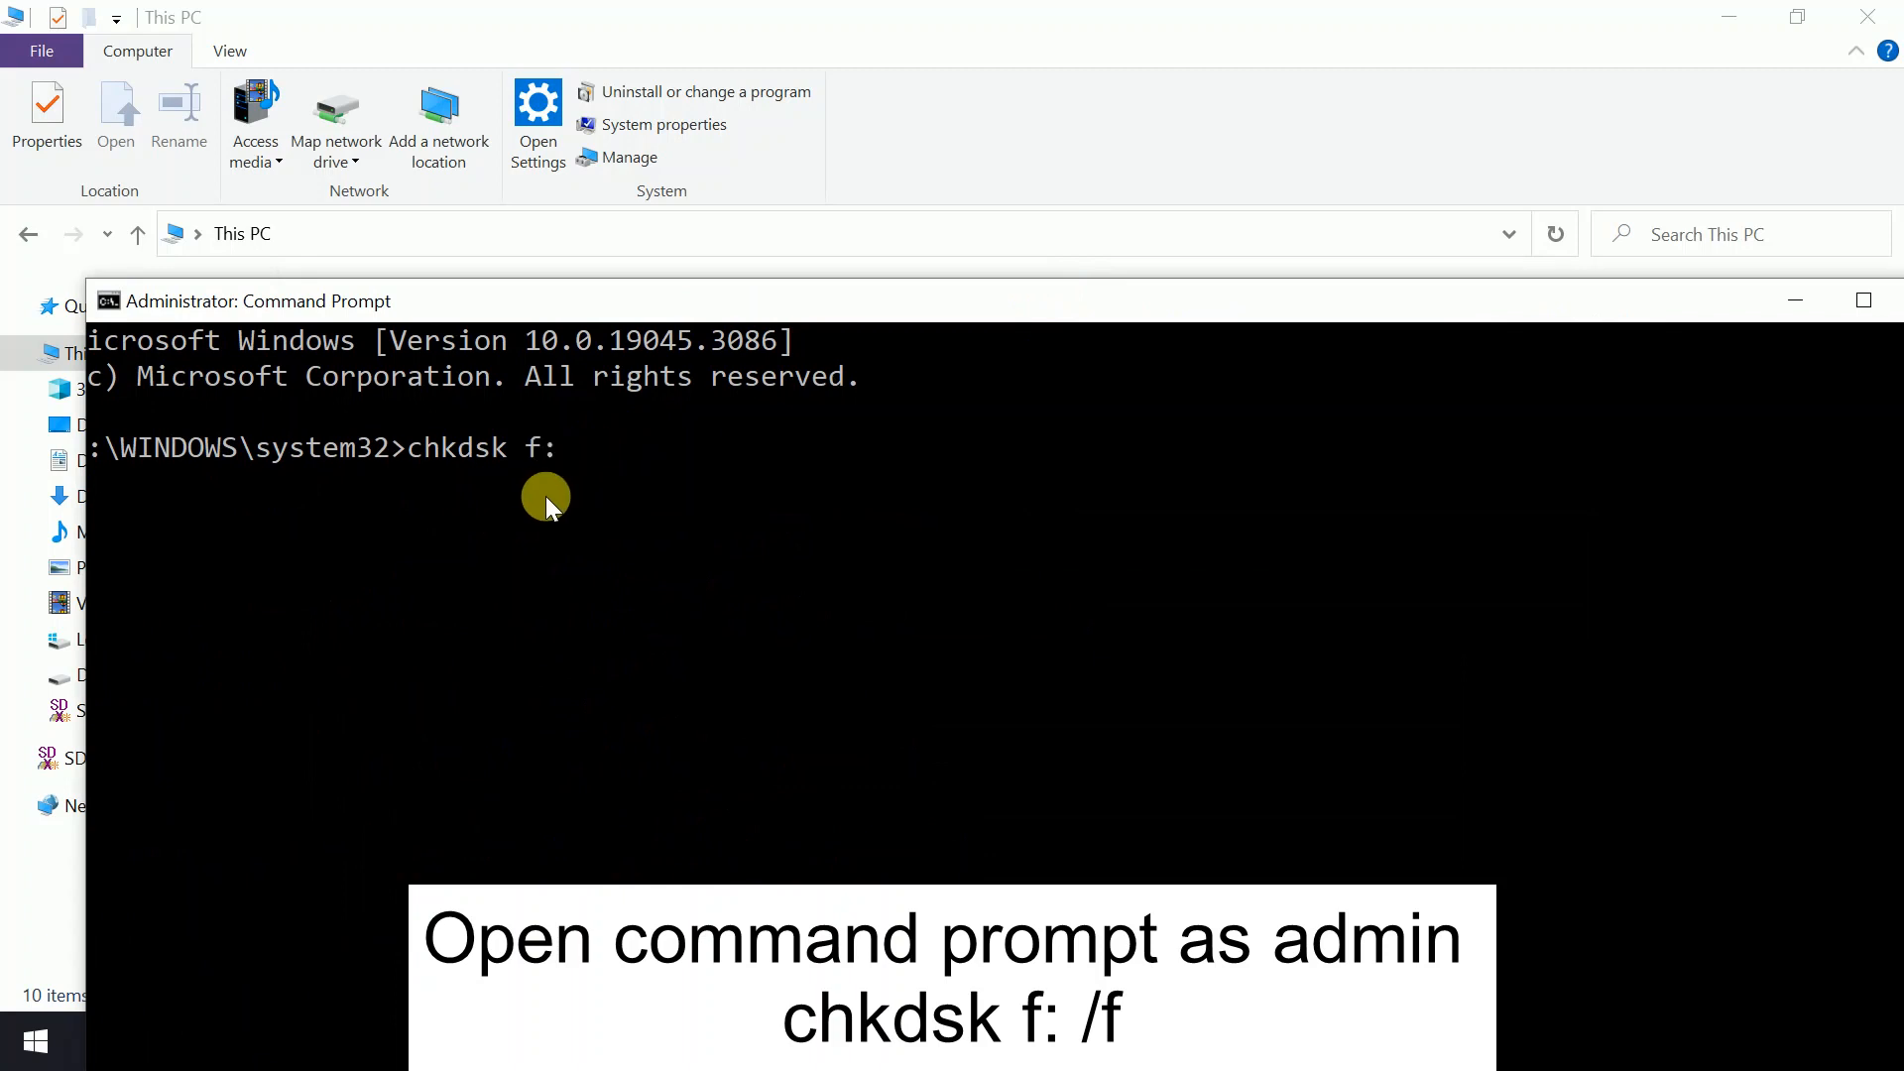
text(/f)
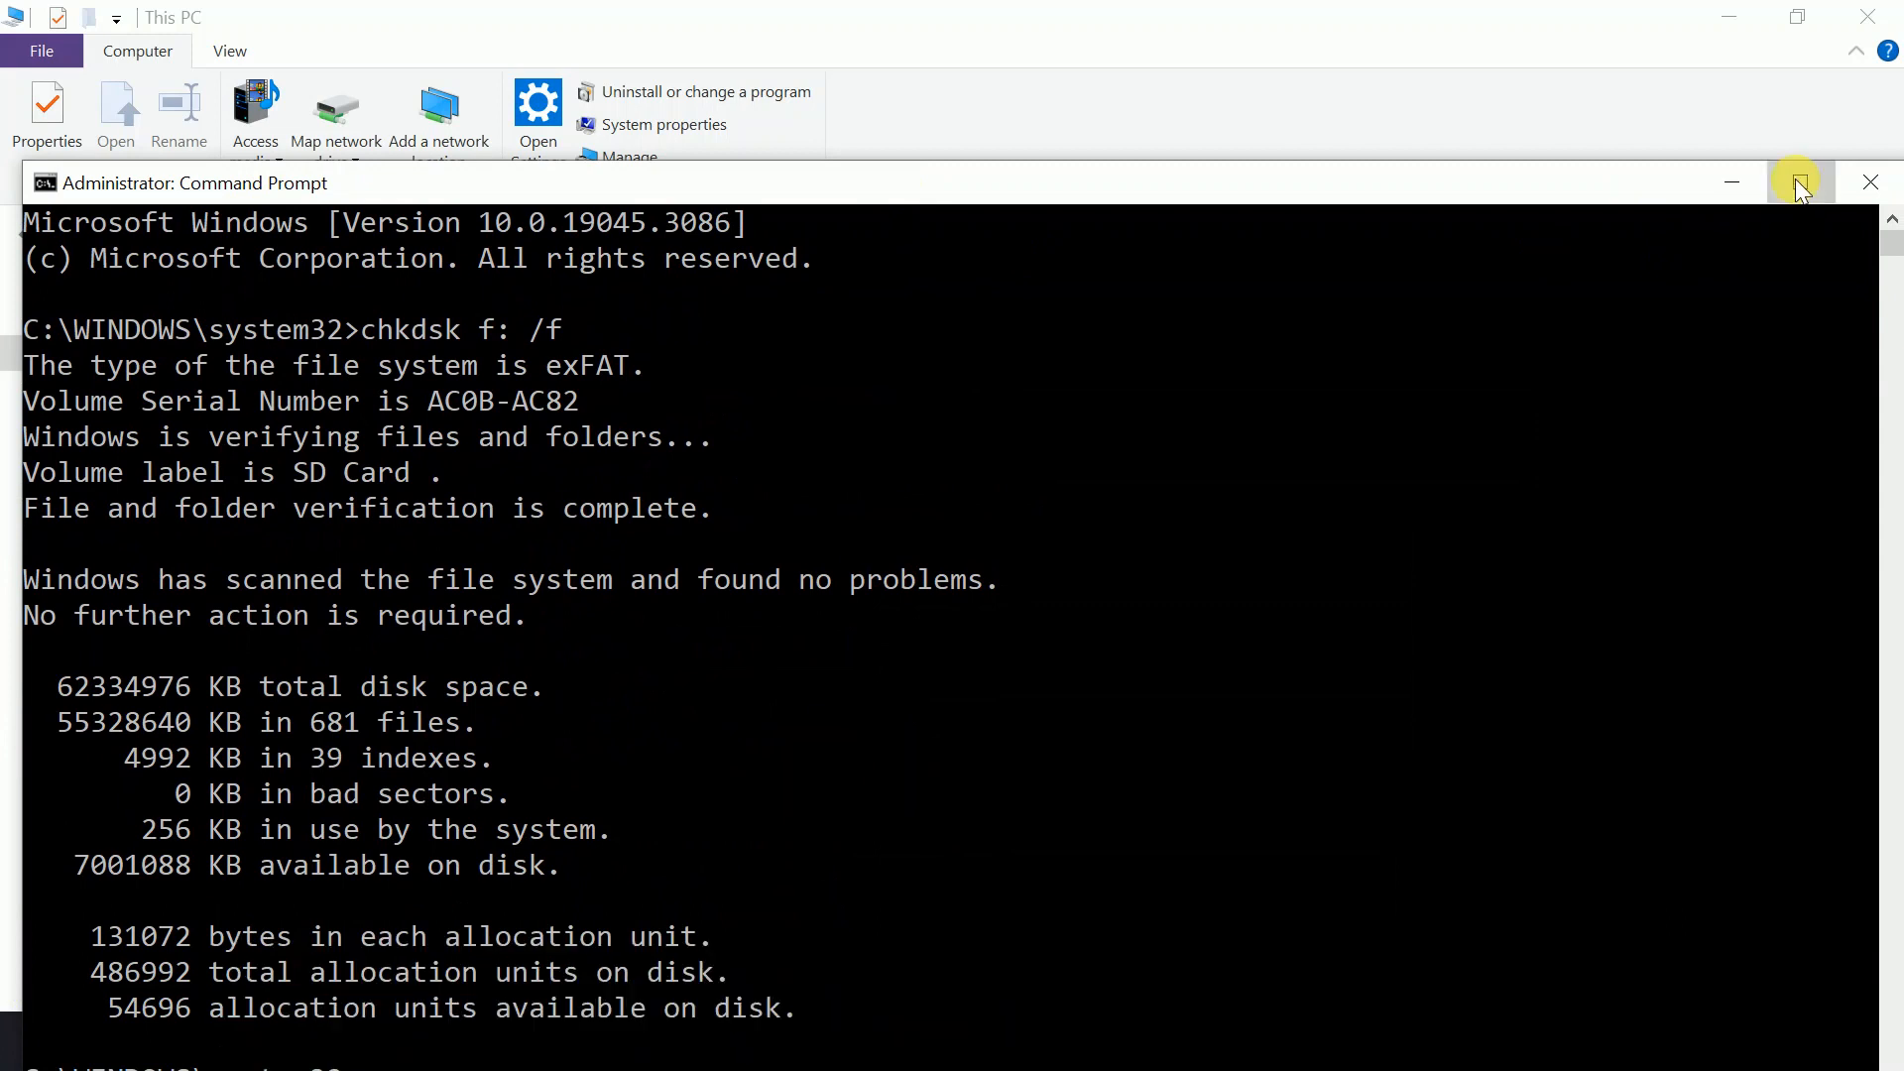
click(1794, 183)
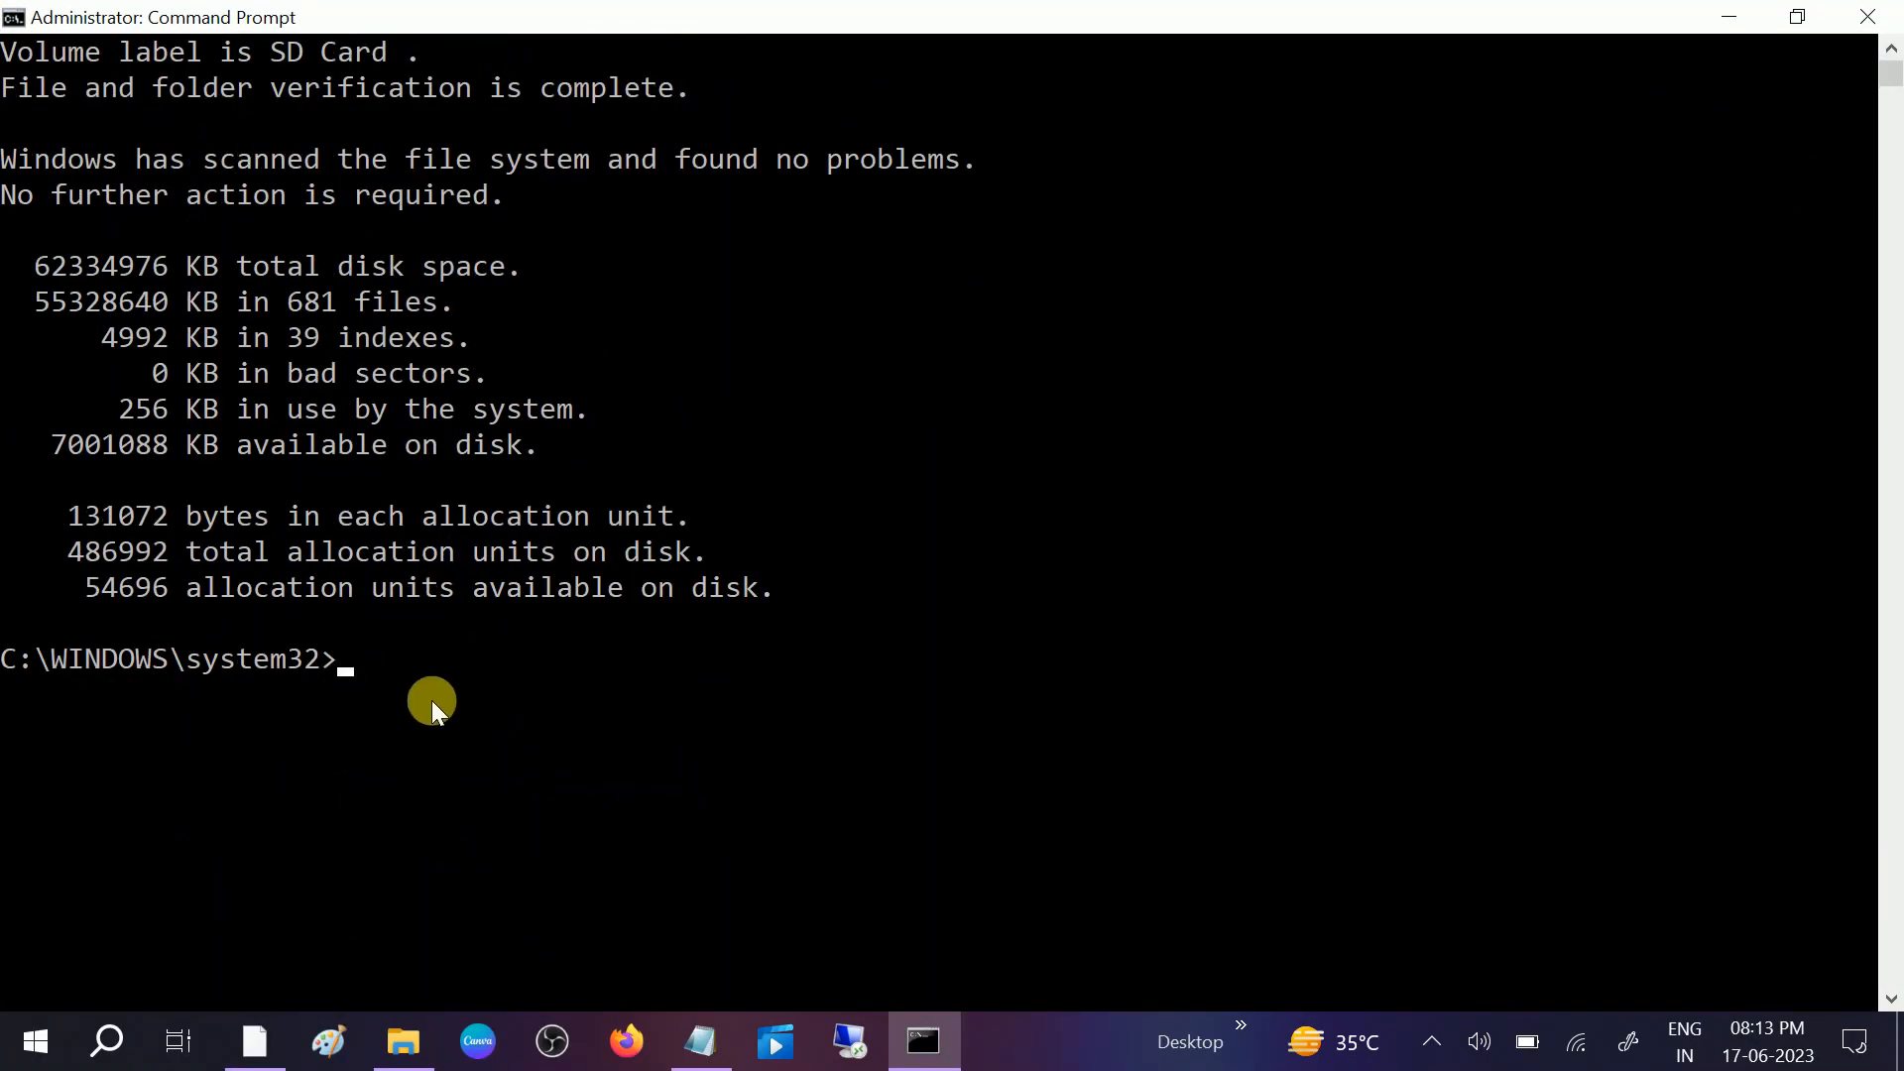
- Run chkdsk f: /r to 100 percent, then switch back to File Explorer
text(chkdsk f: /f)
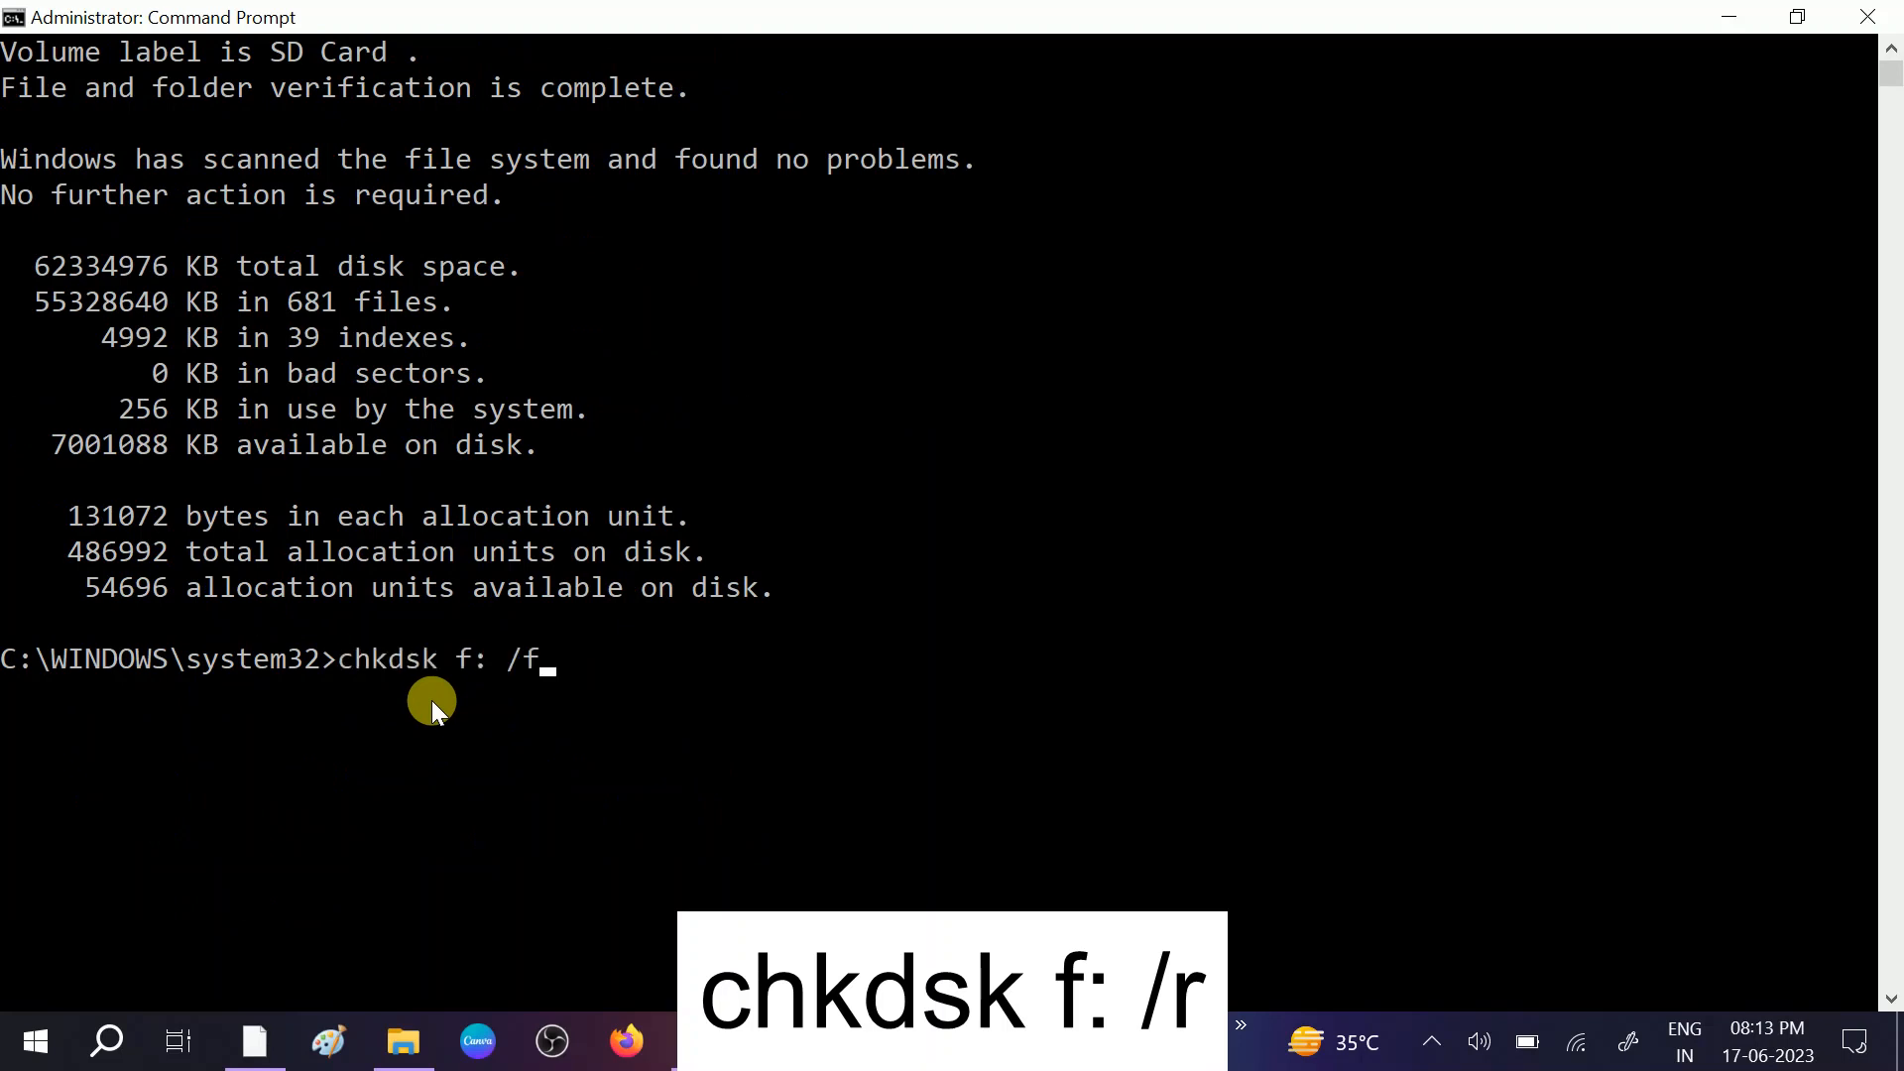
key(Backspace)
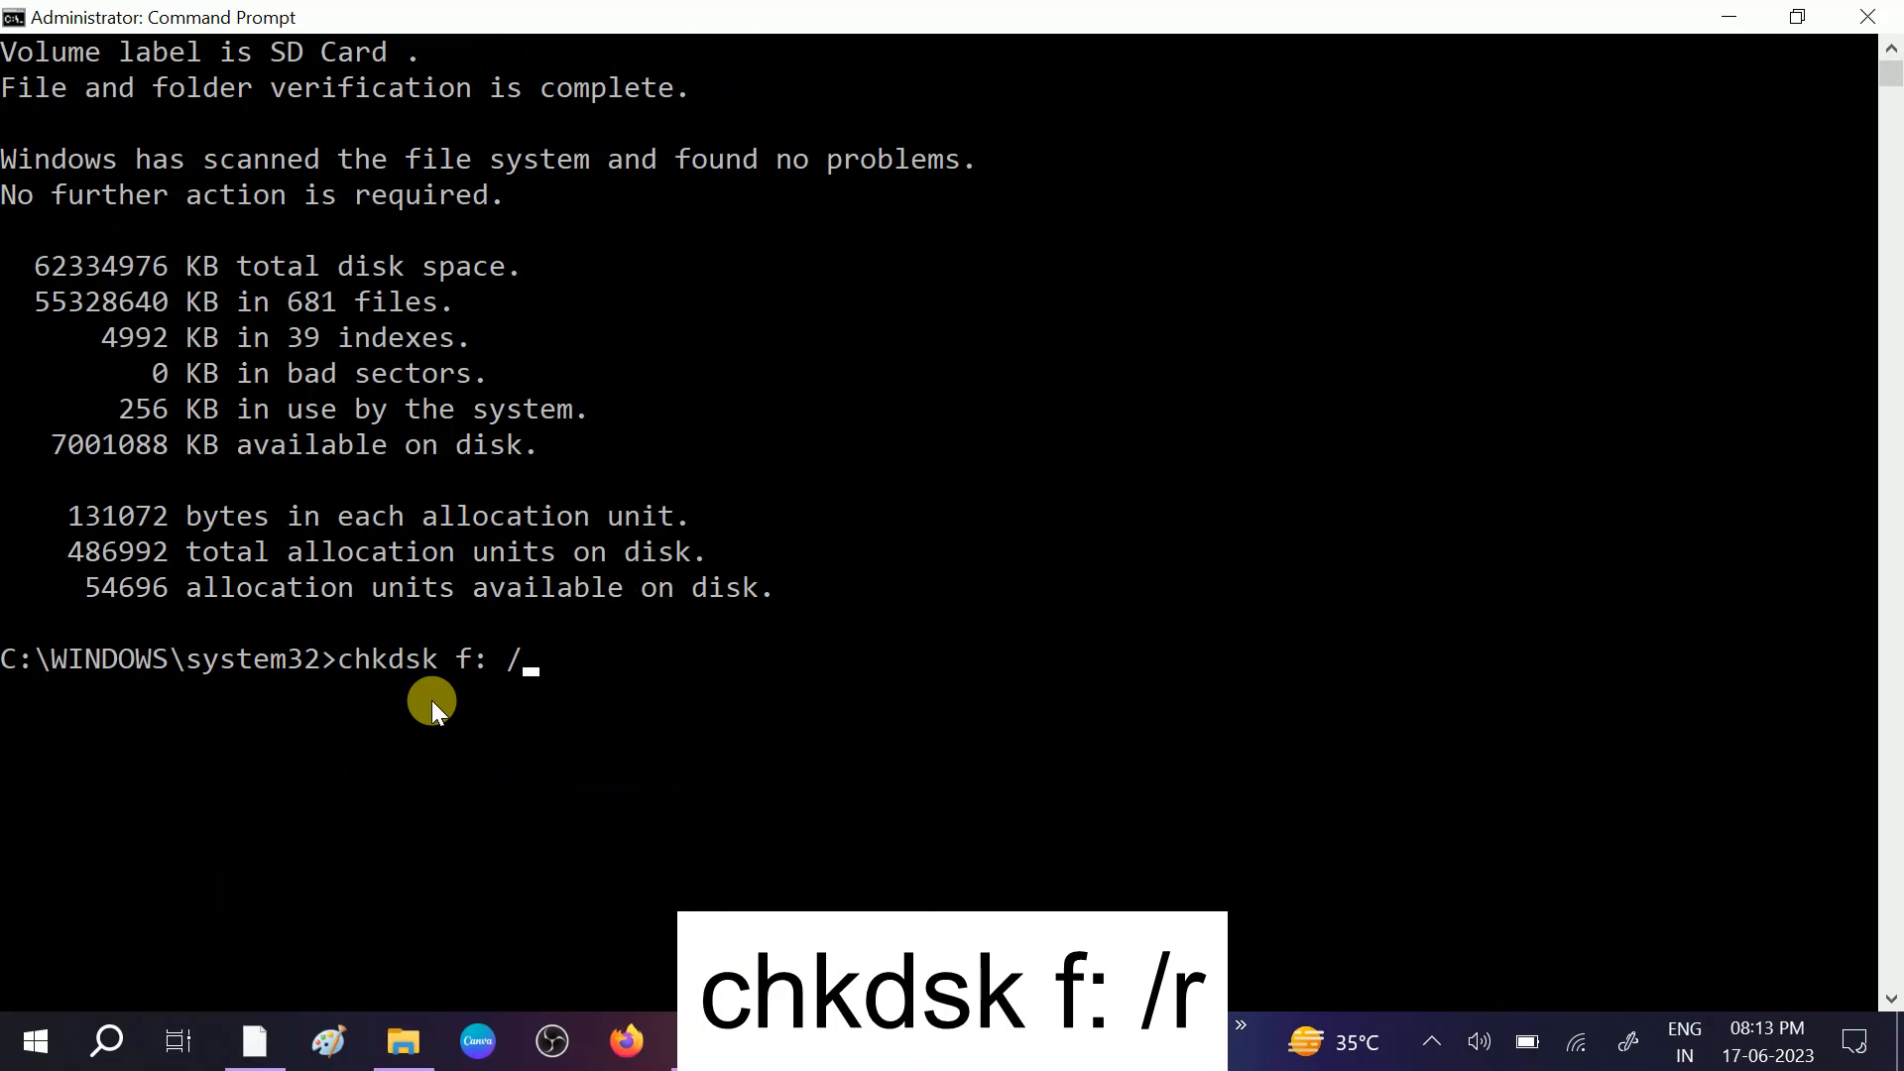
text(r)
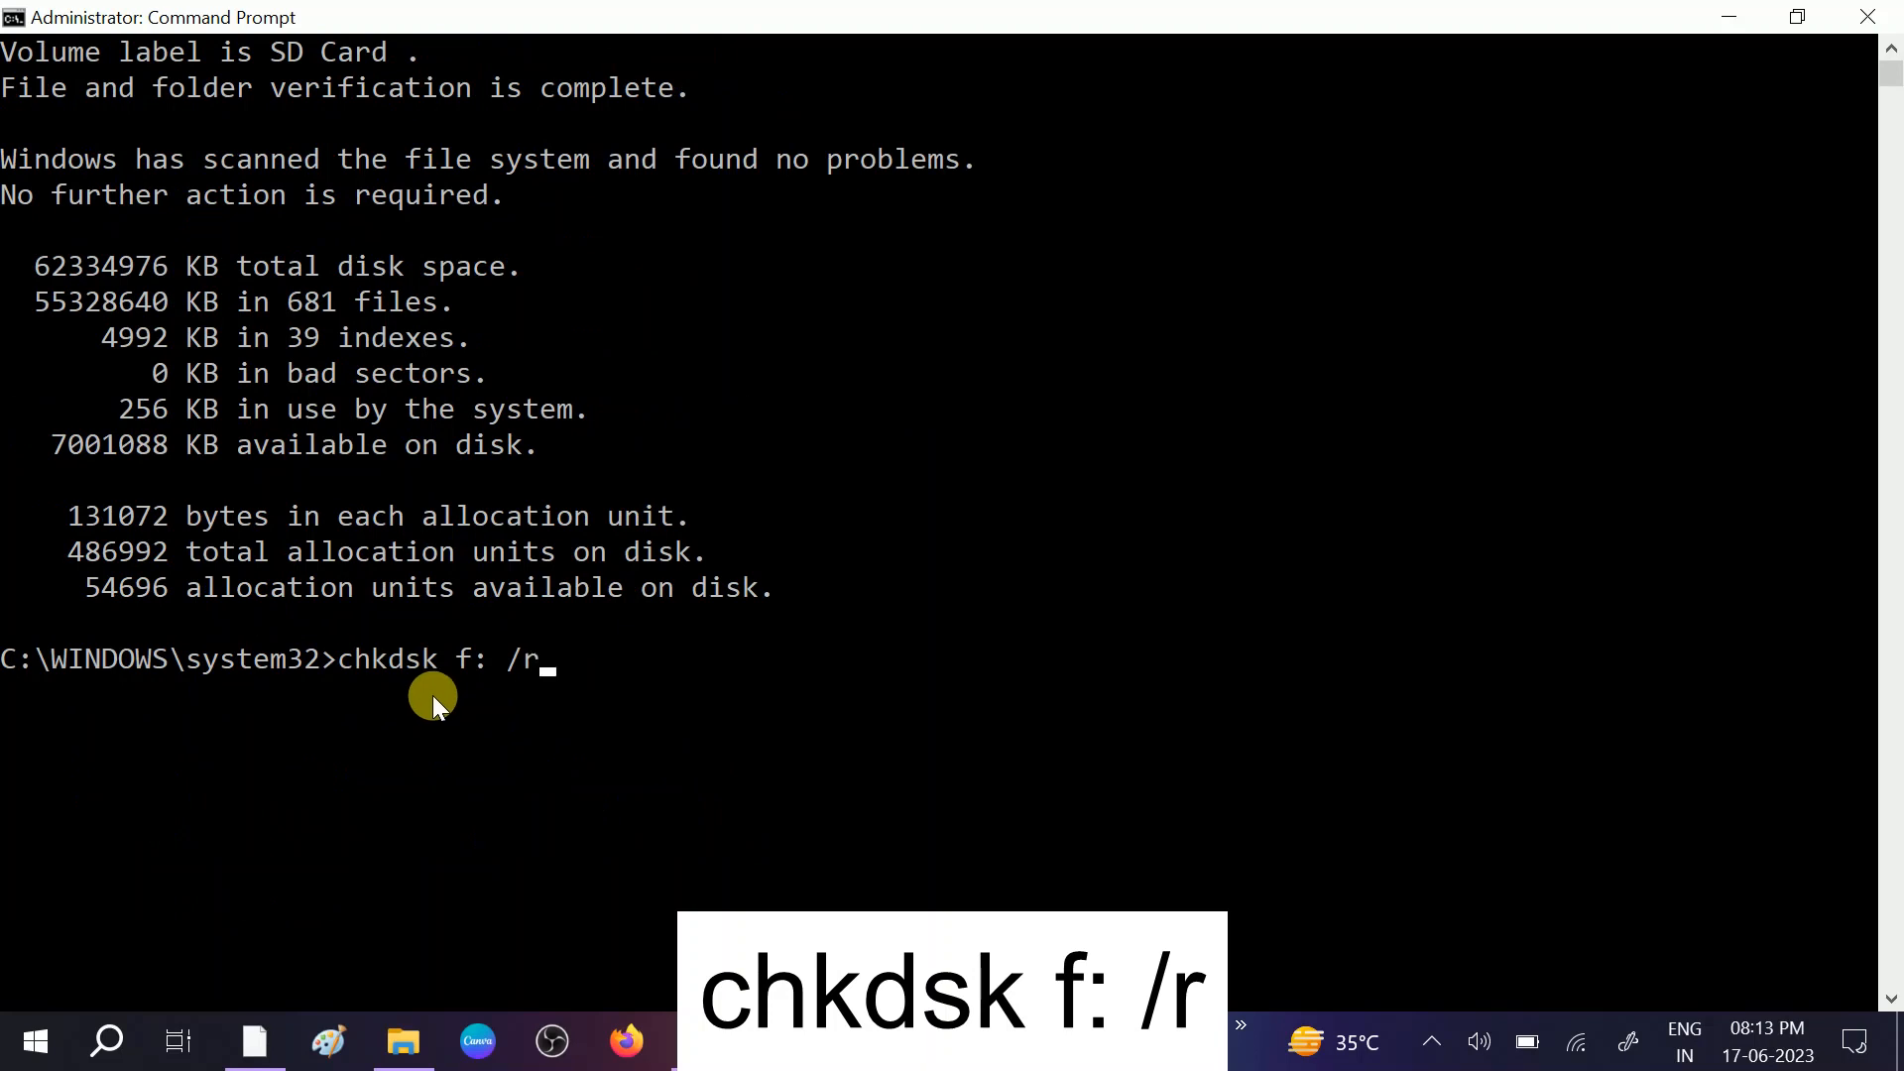
mouse_move(553, 676)
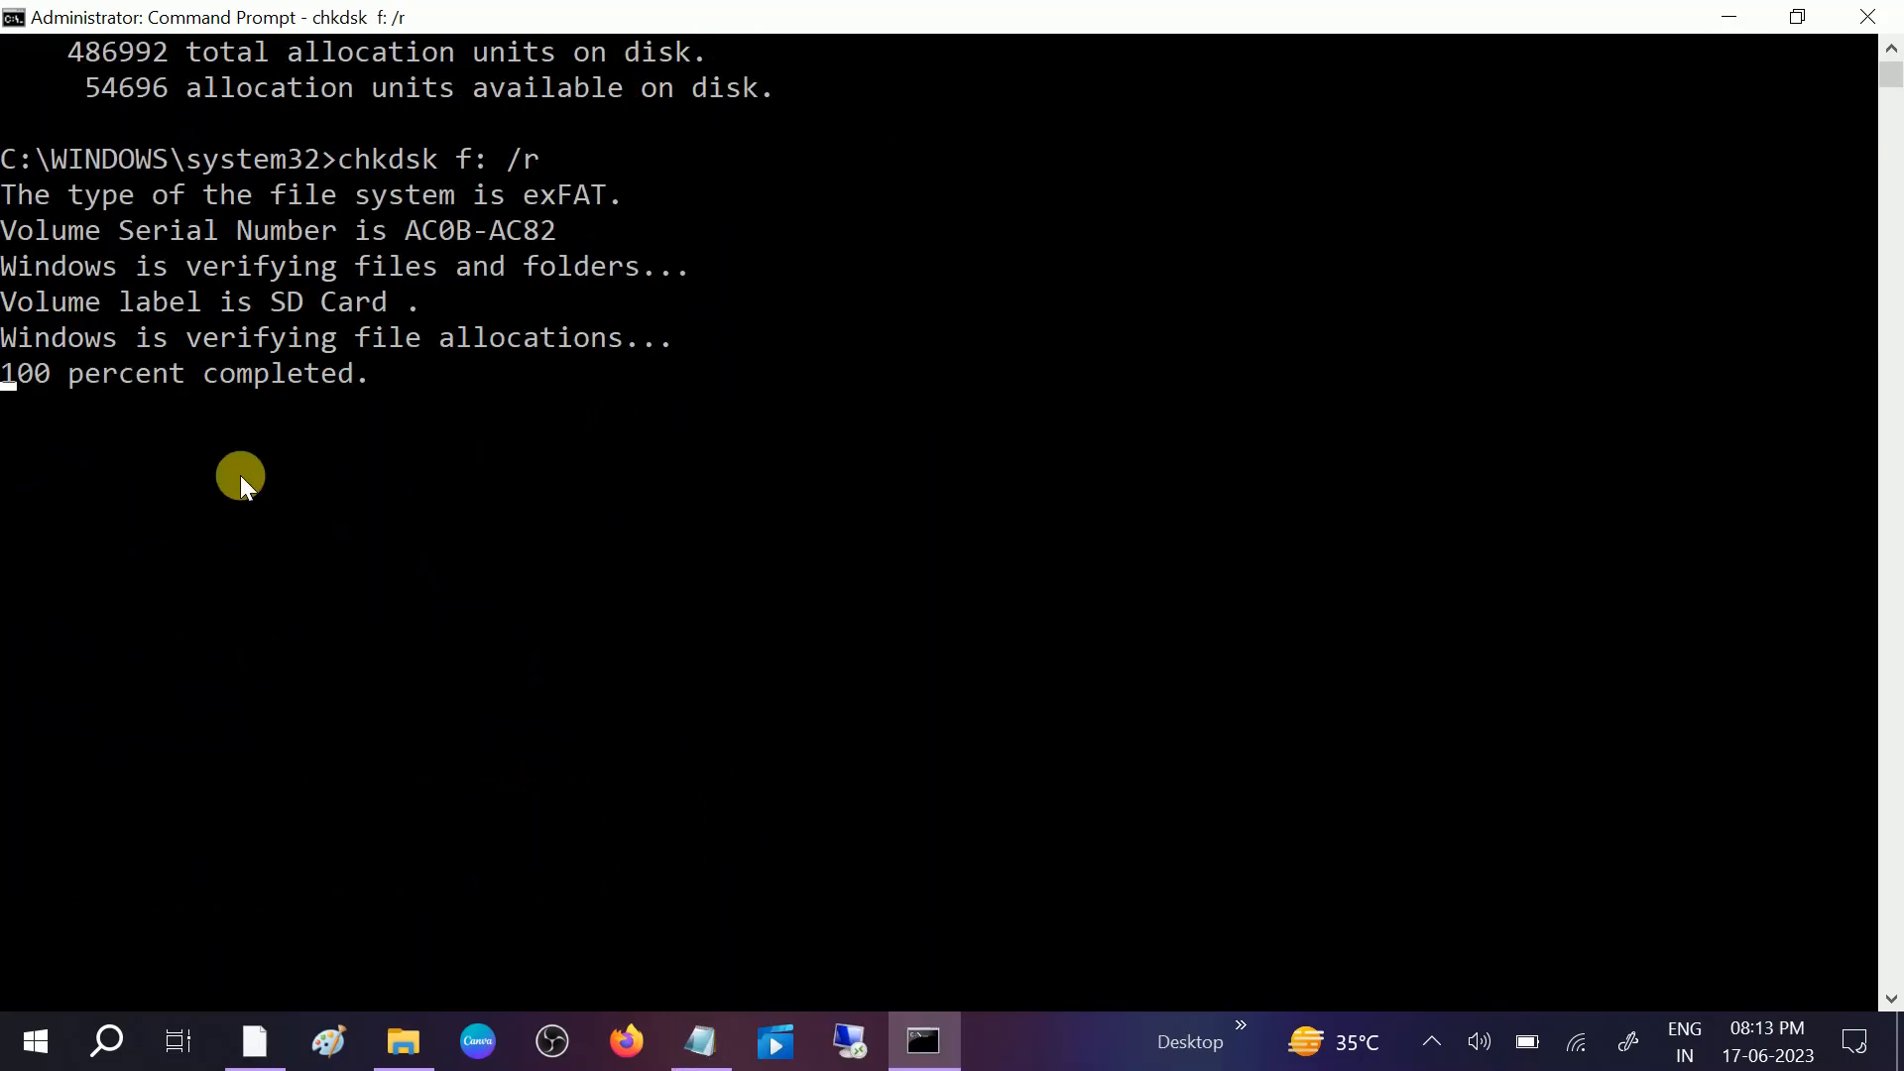
mouse_move(228, 502)
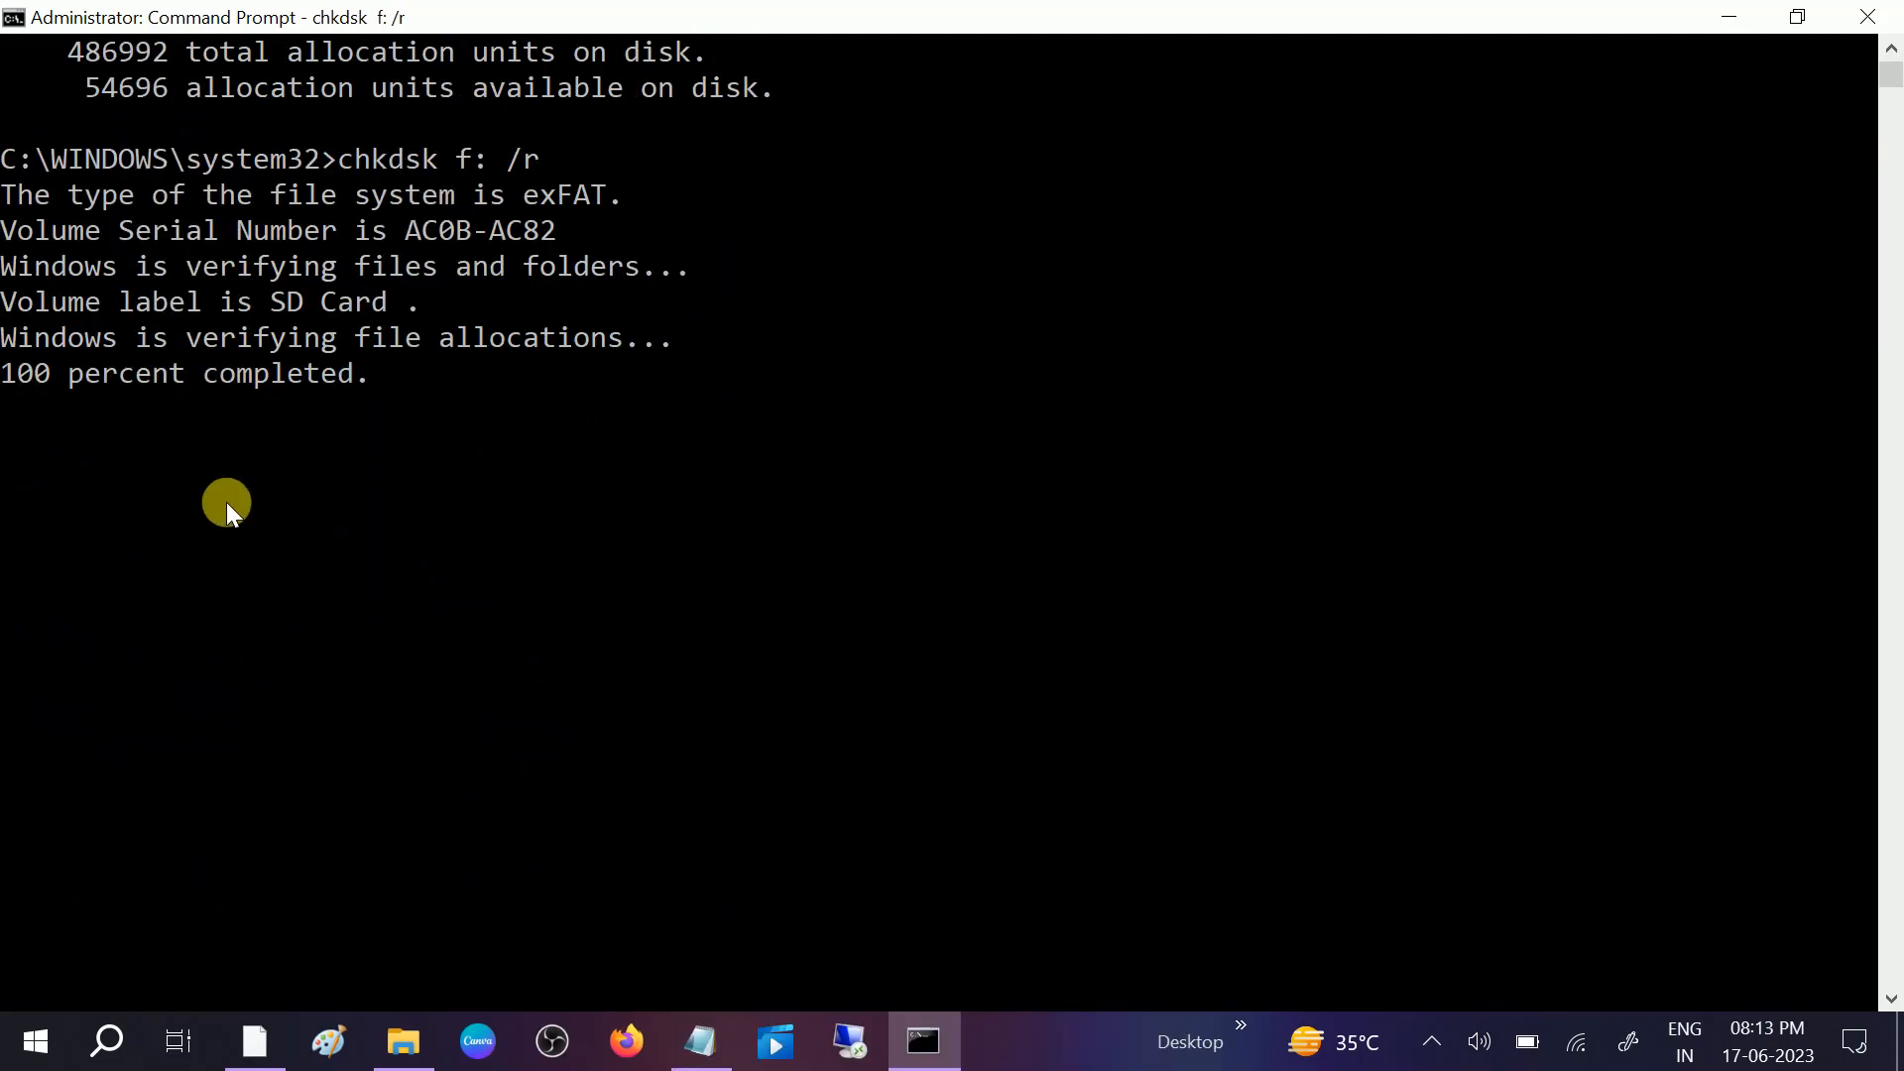
mouse_move(187, 518)
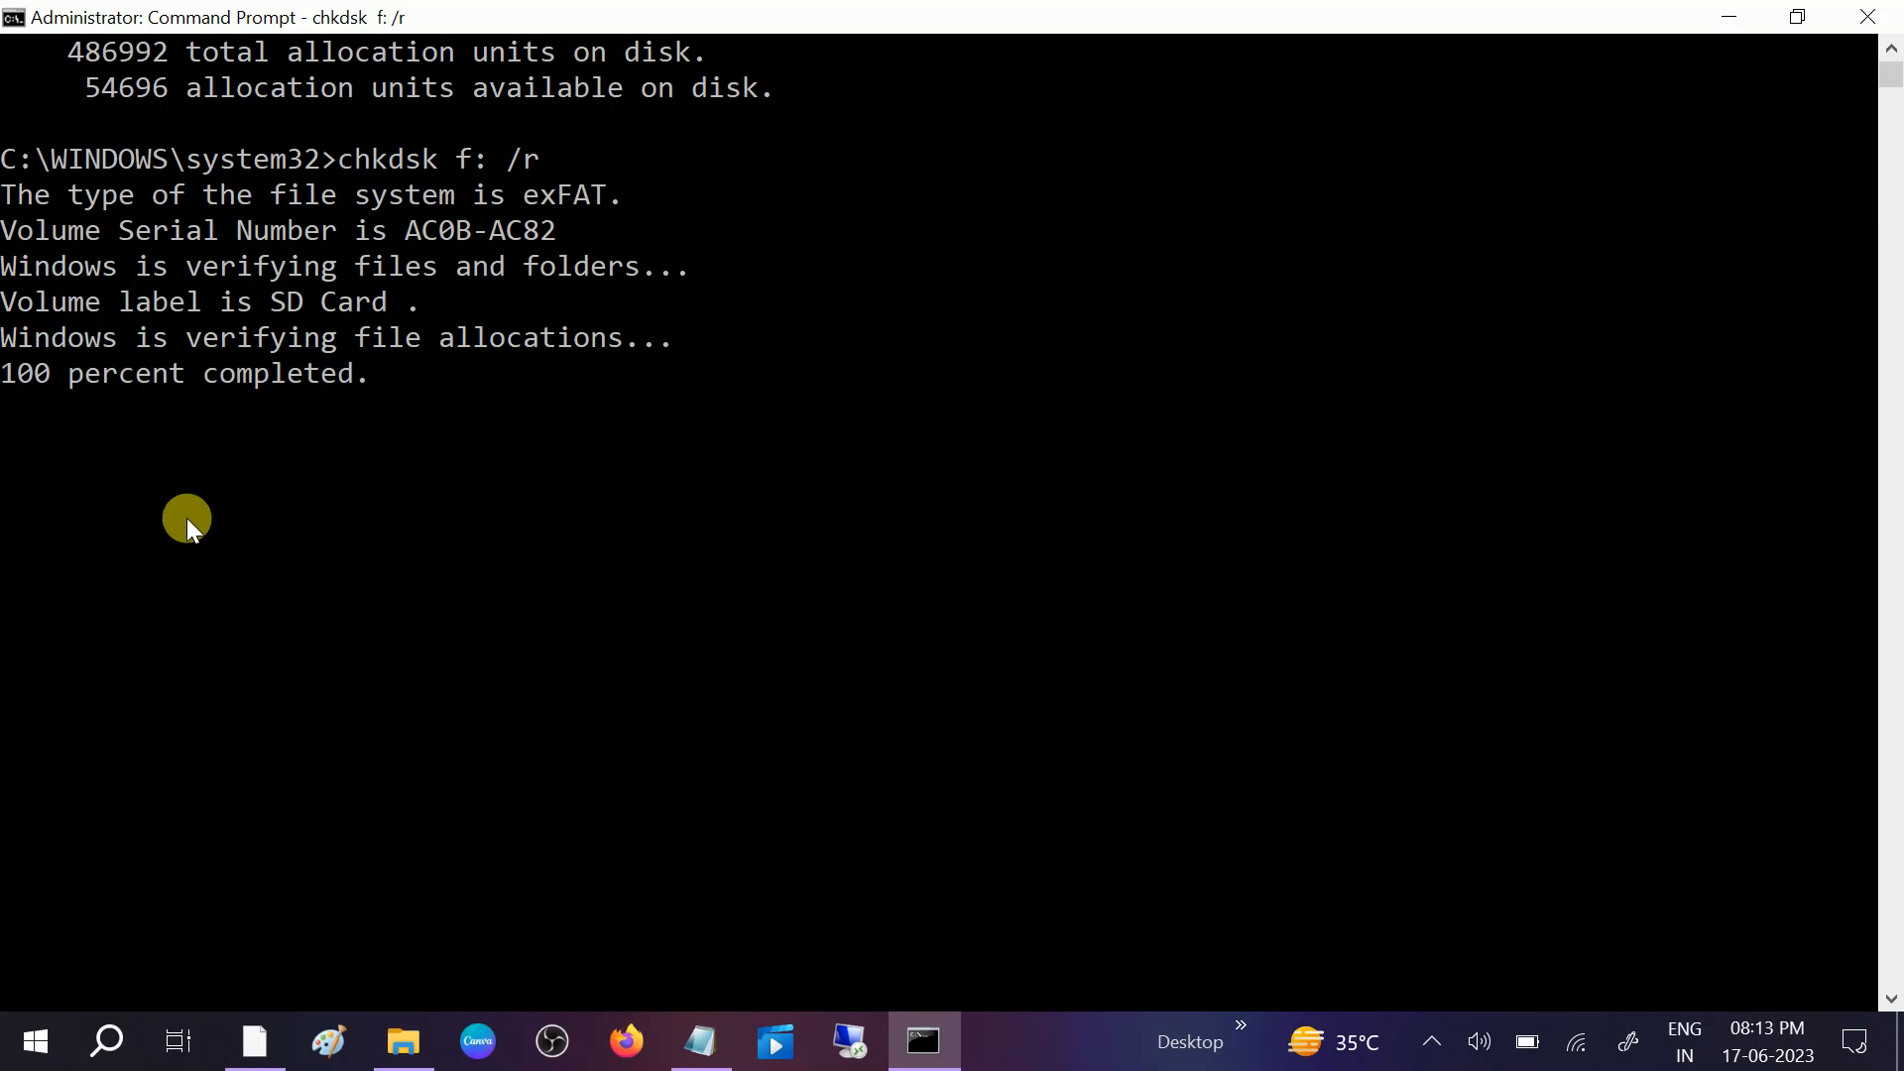
mouse_move(196, 472)
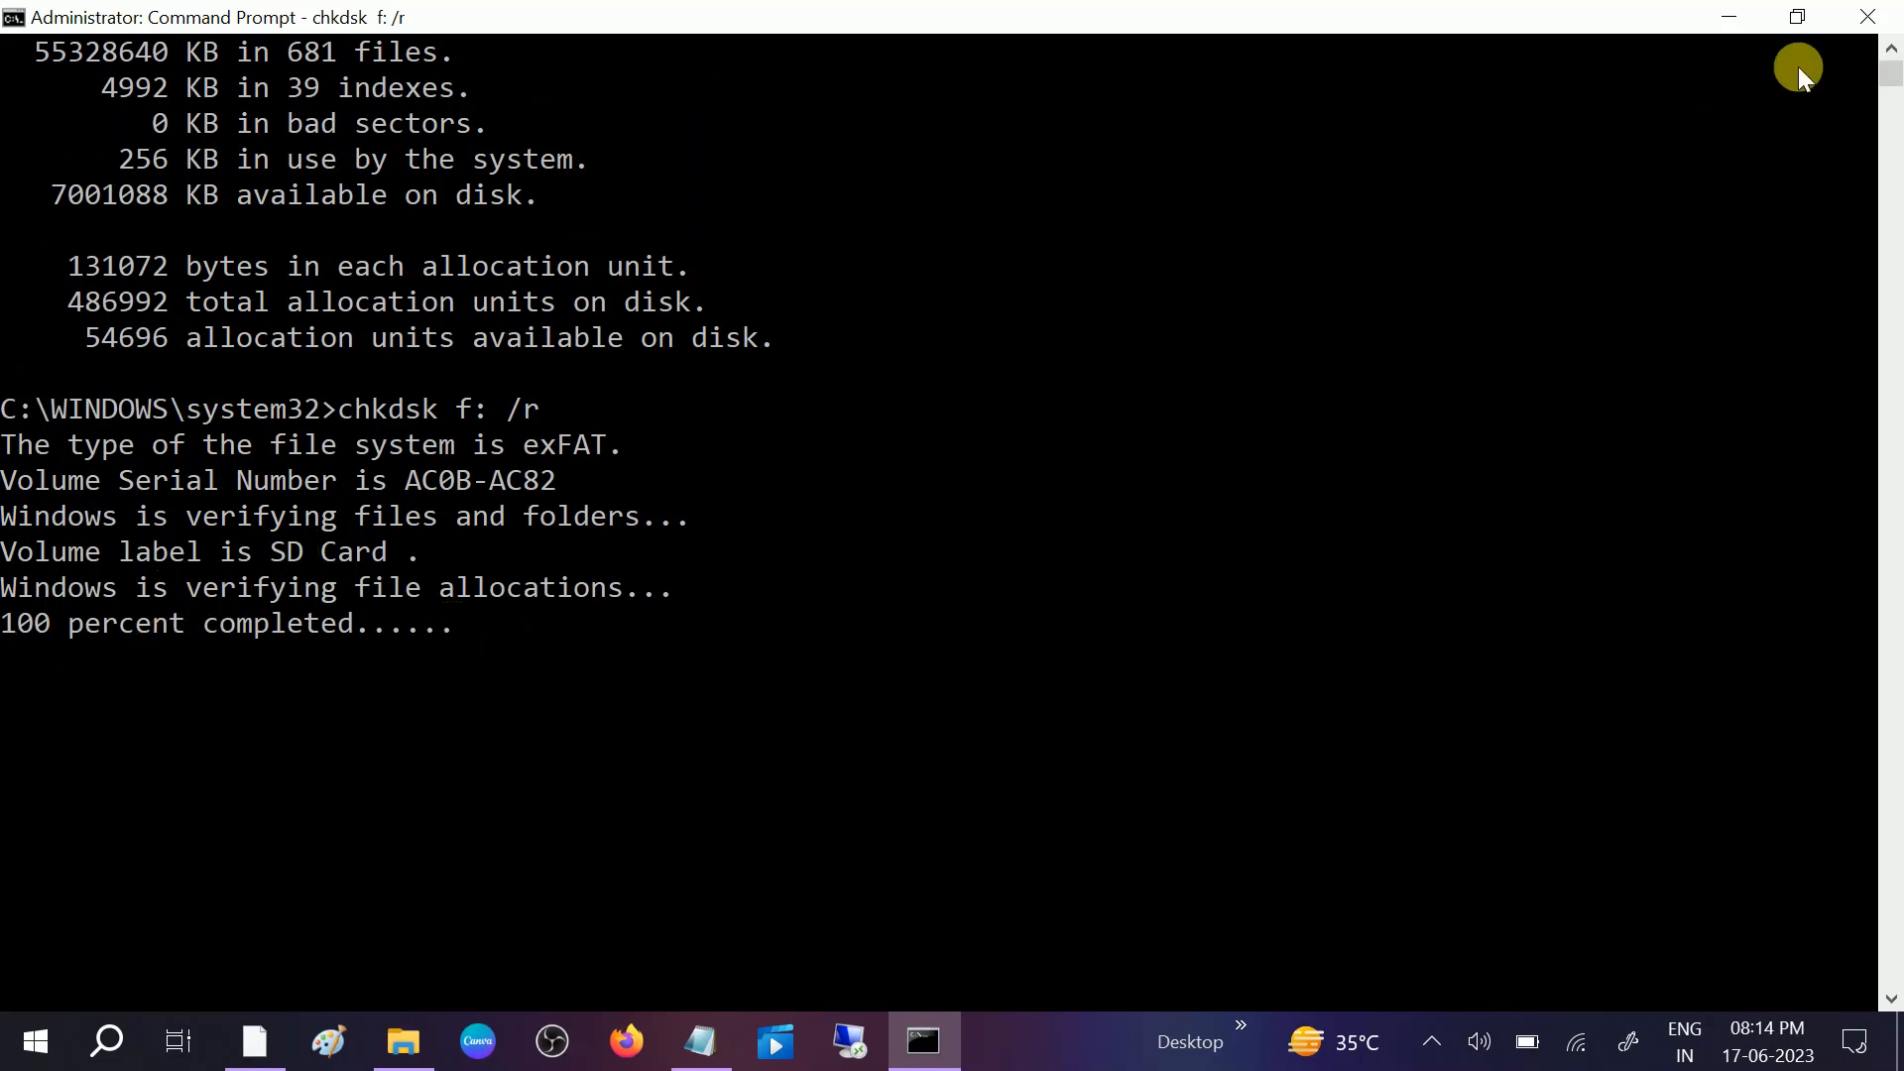
click(403, 1041)
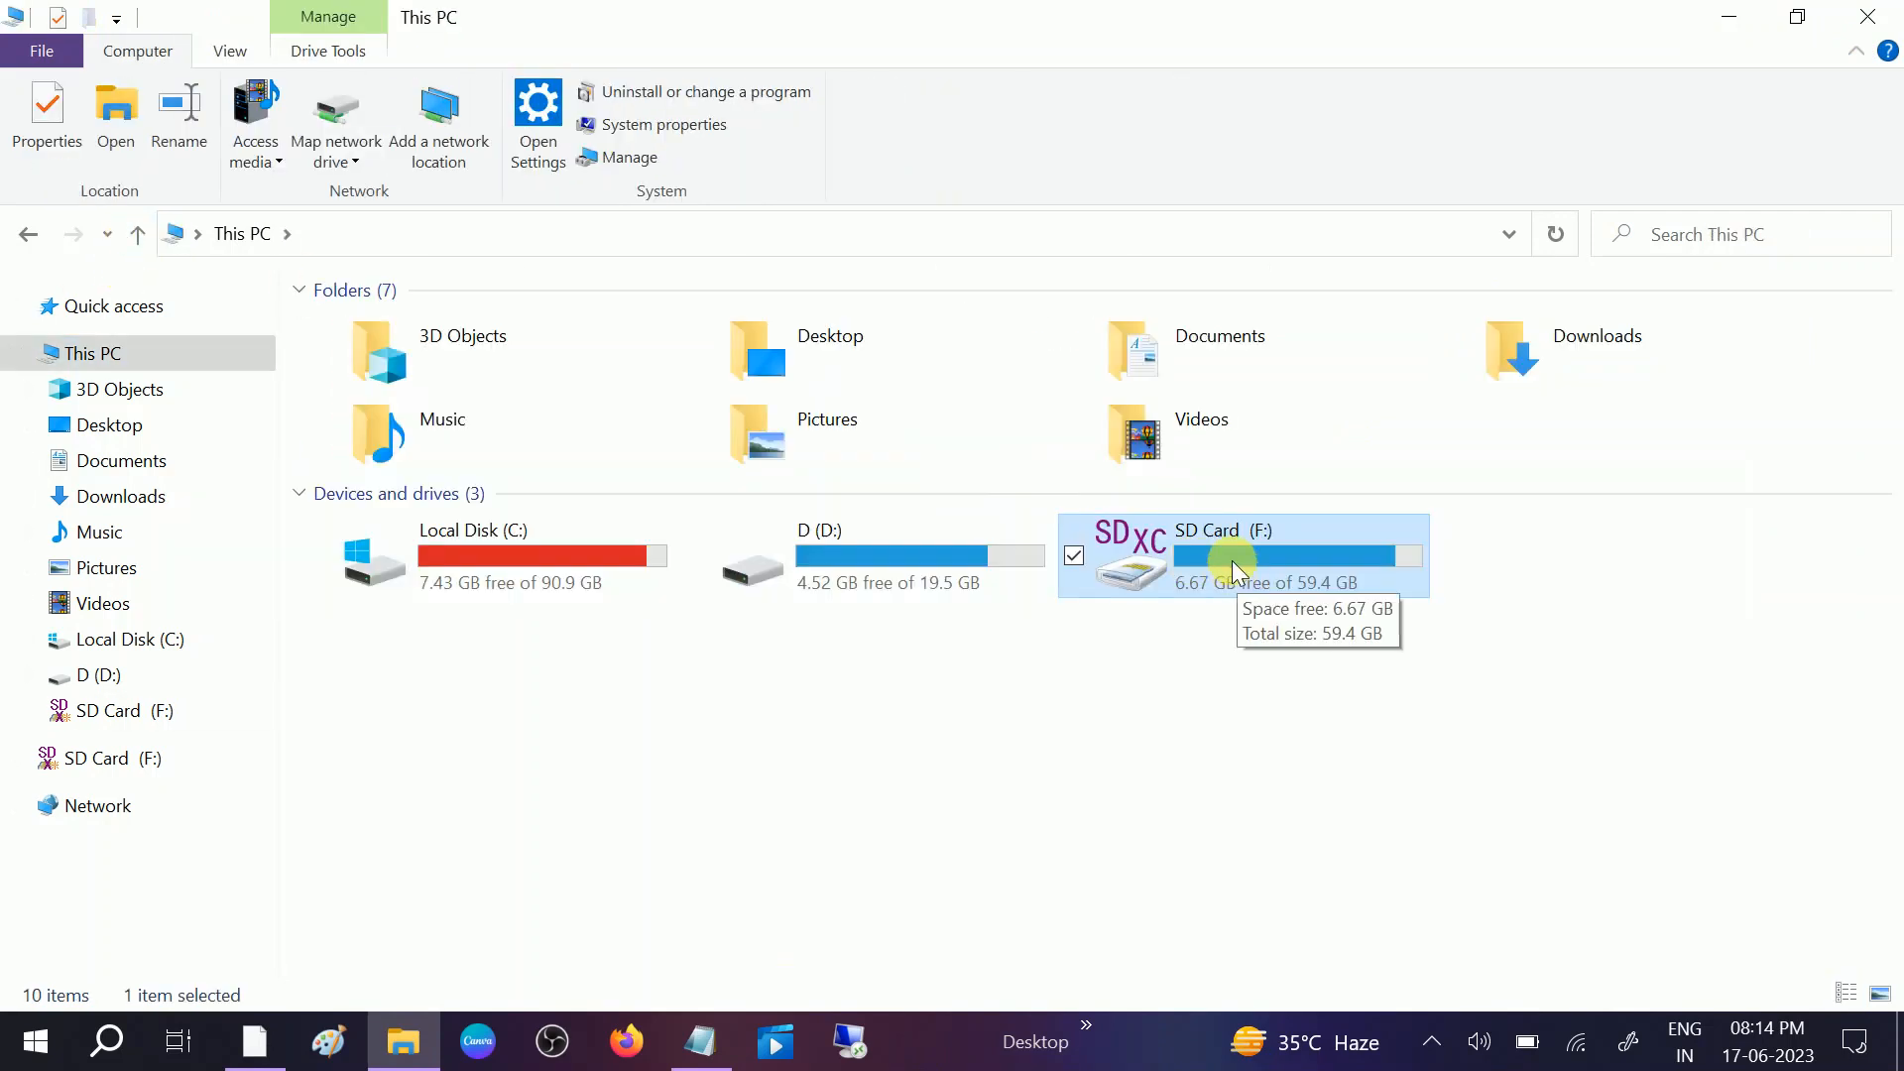
mouse_move(1236, 571)
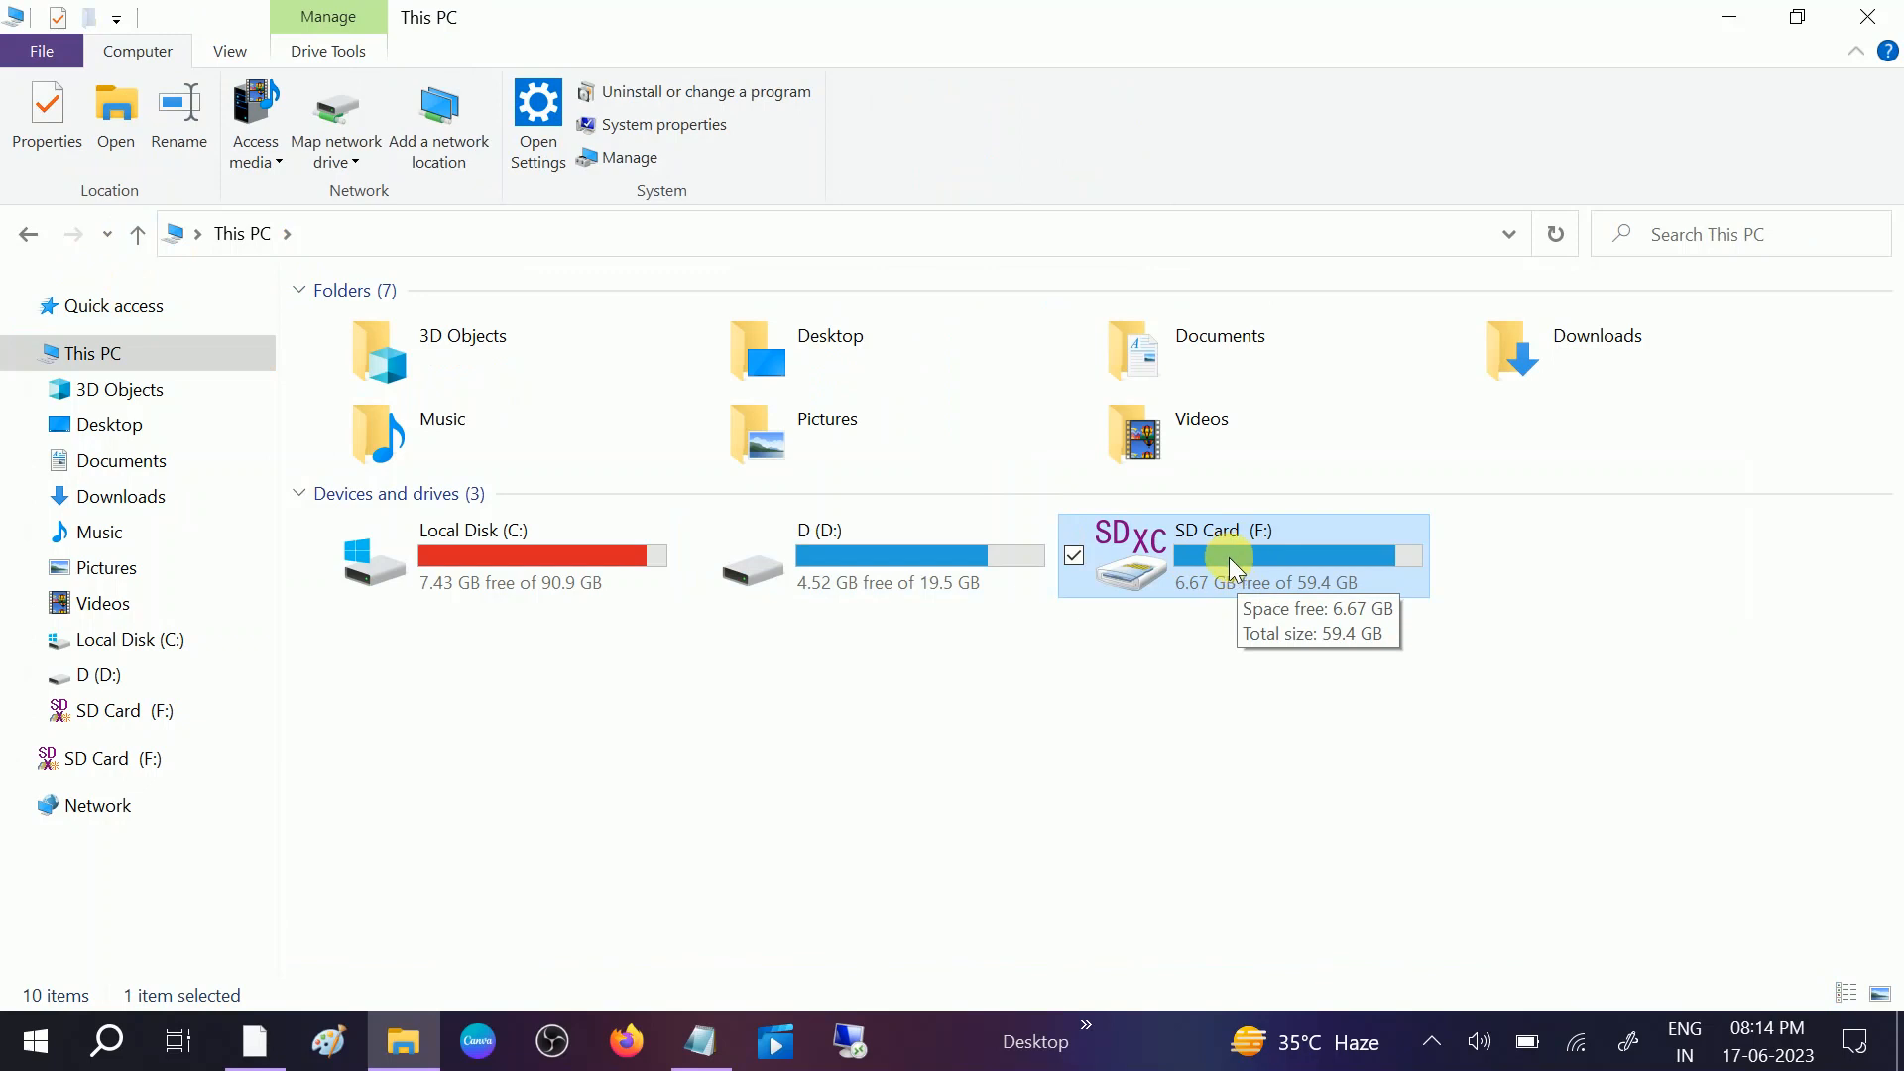
- From SD Card (F:) Properties > Tools, run the error check (no errors) and close
right_click(1229, 559)
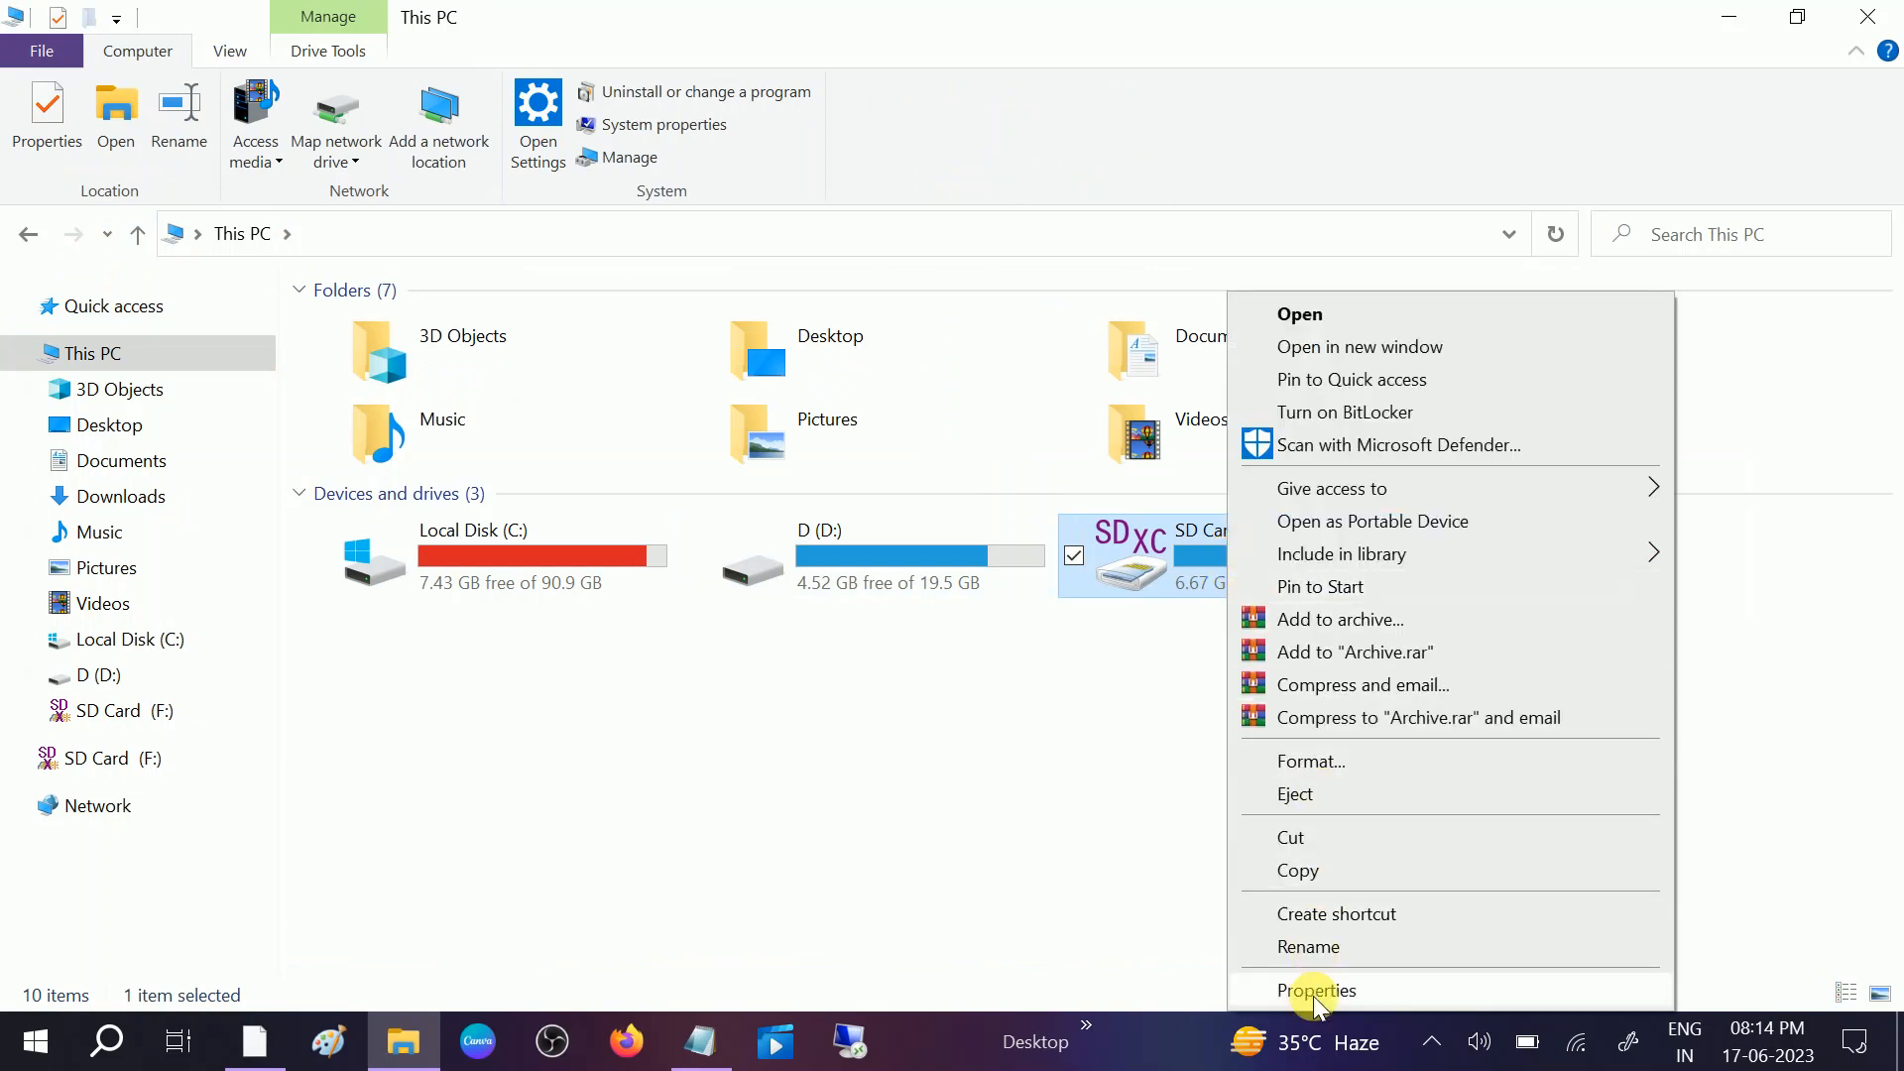
click(1317, 989)
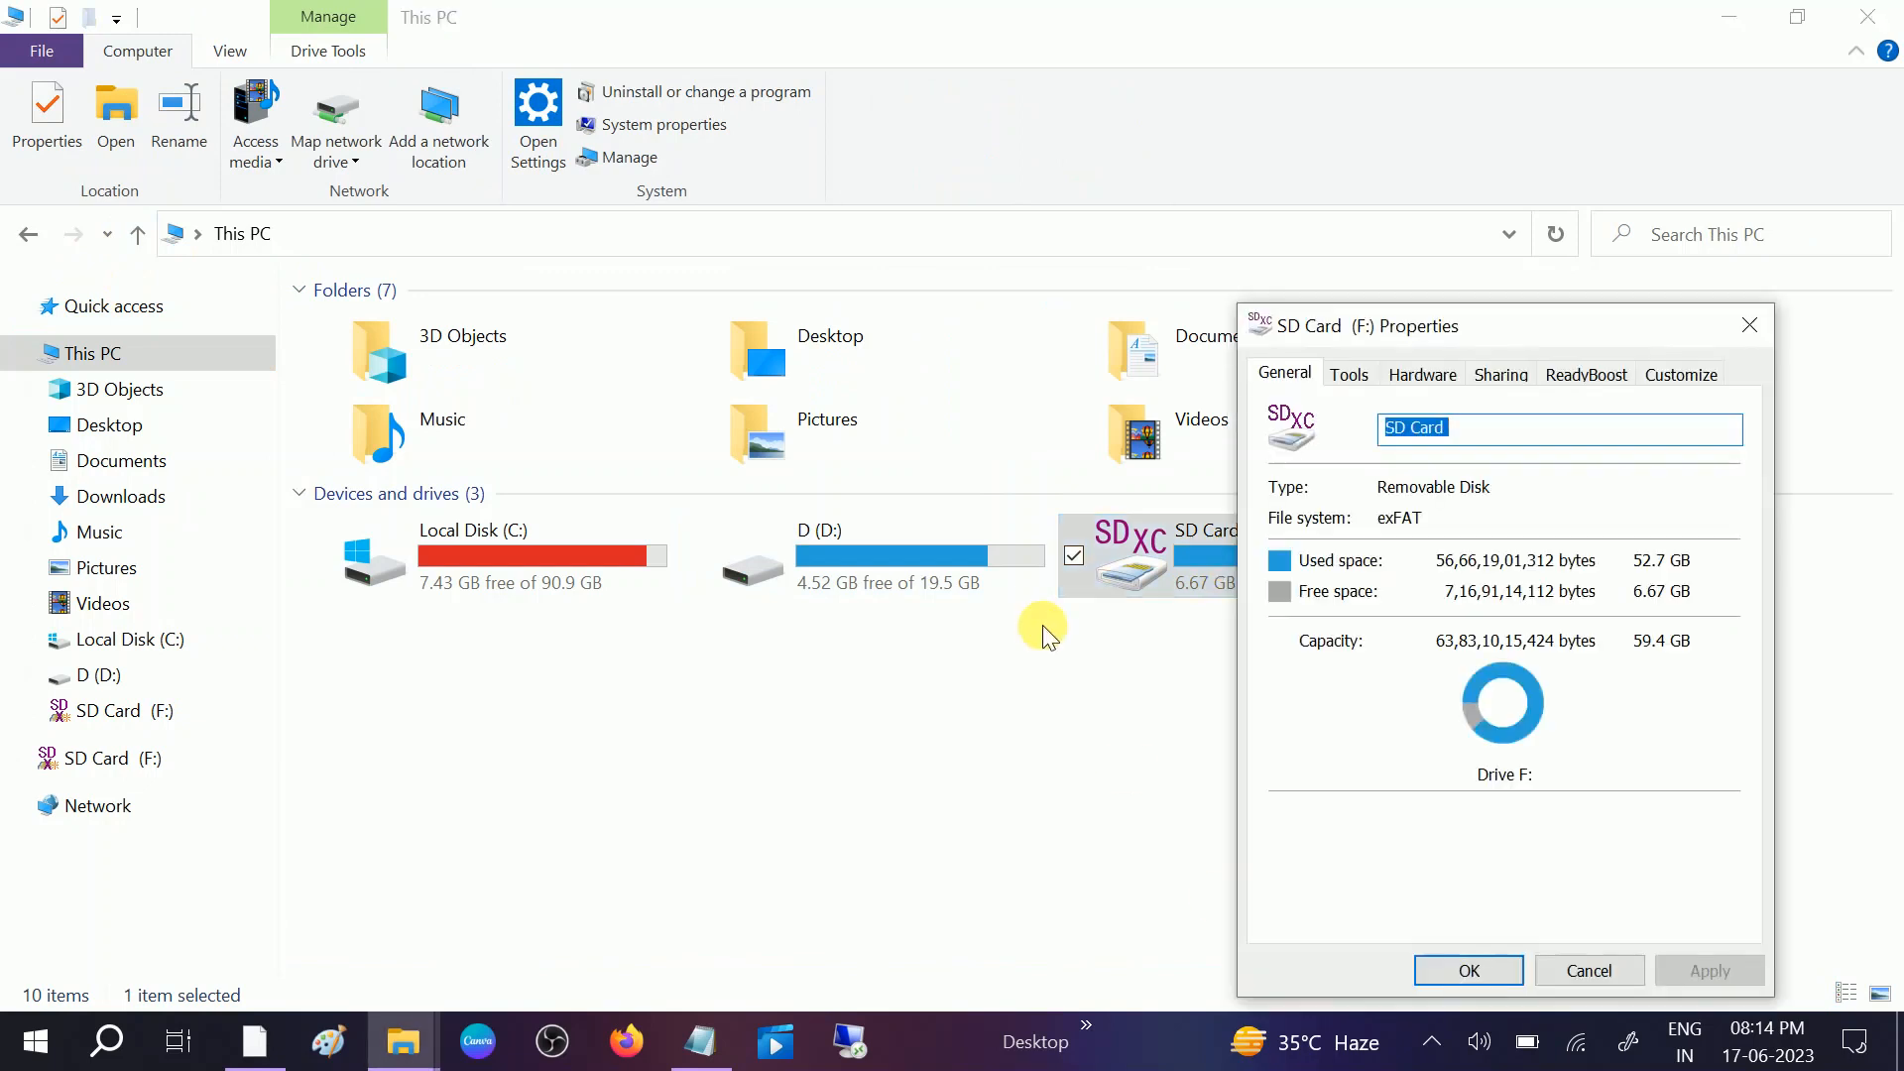
click(1349, 375)
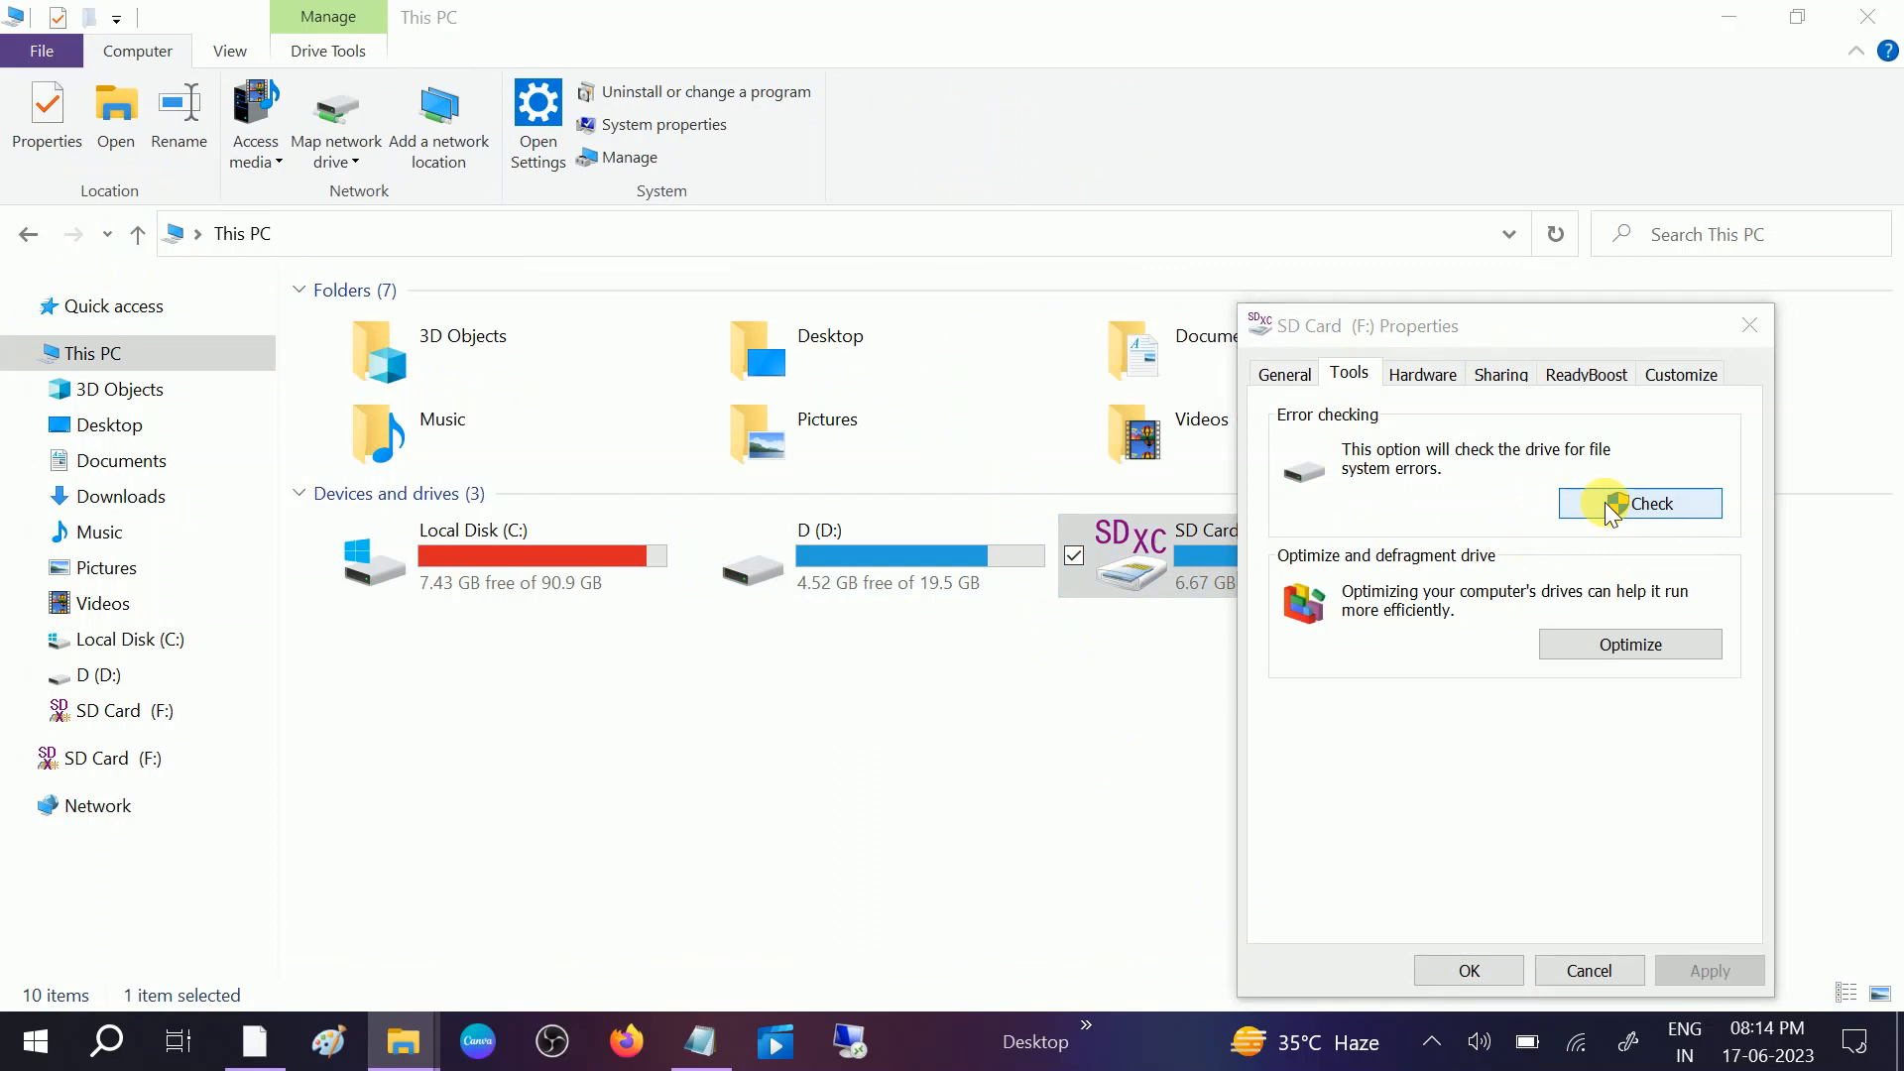
click(1648, 501)
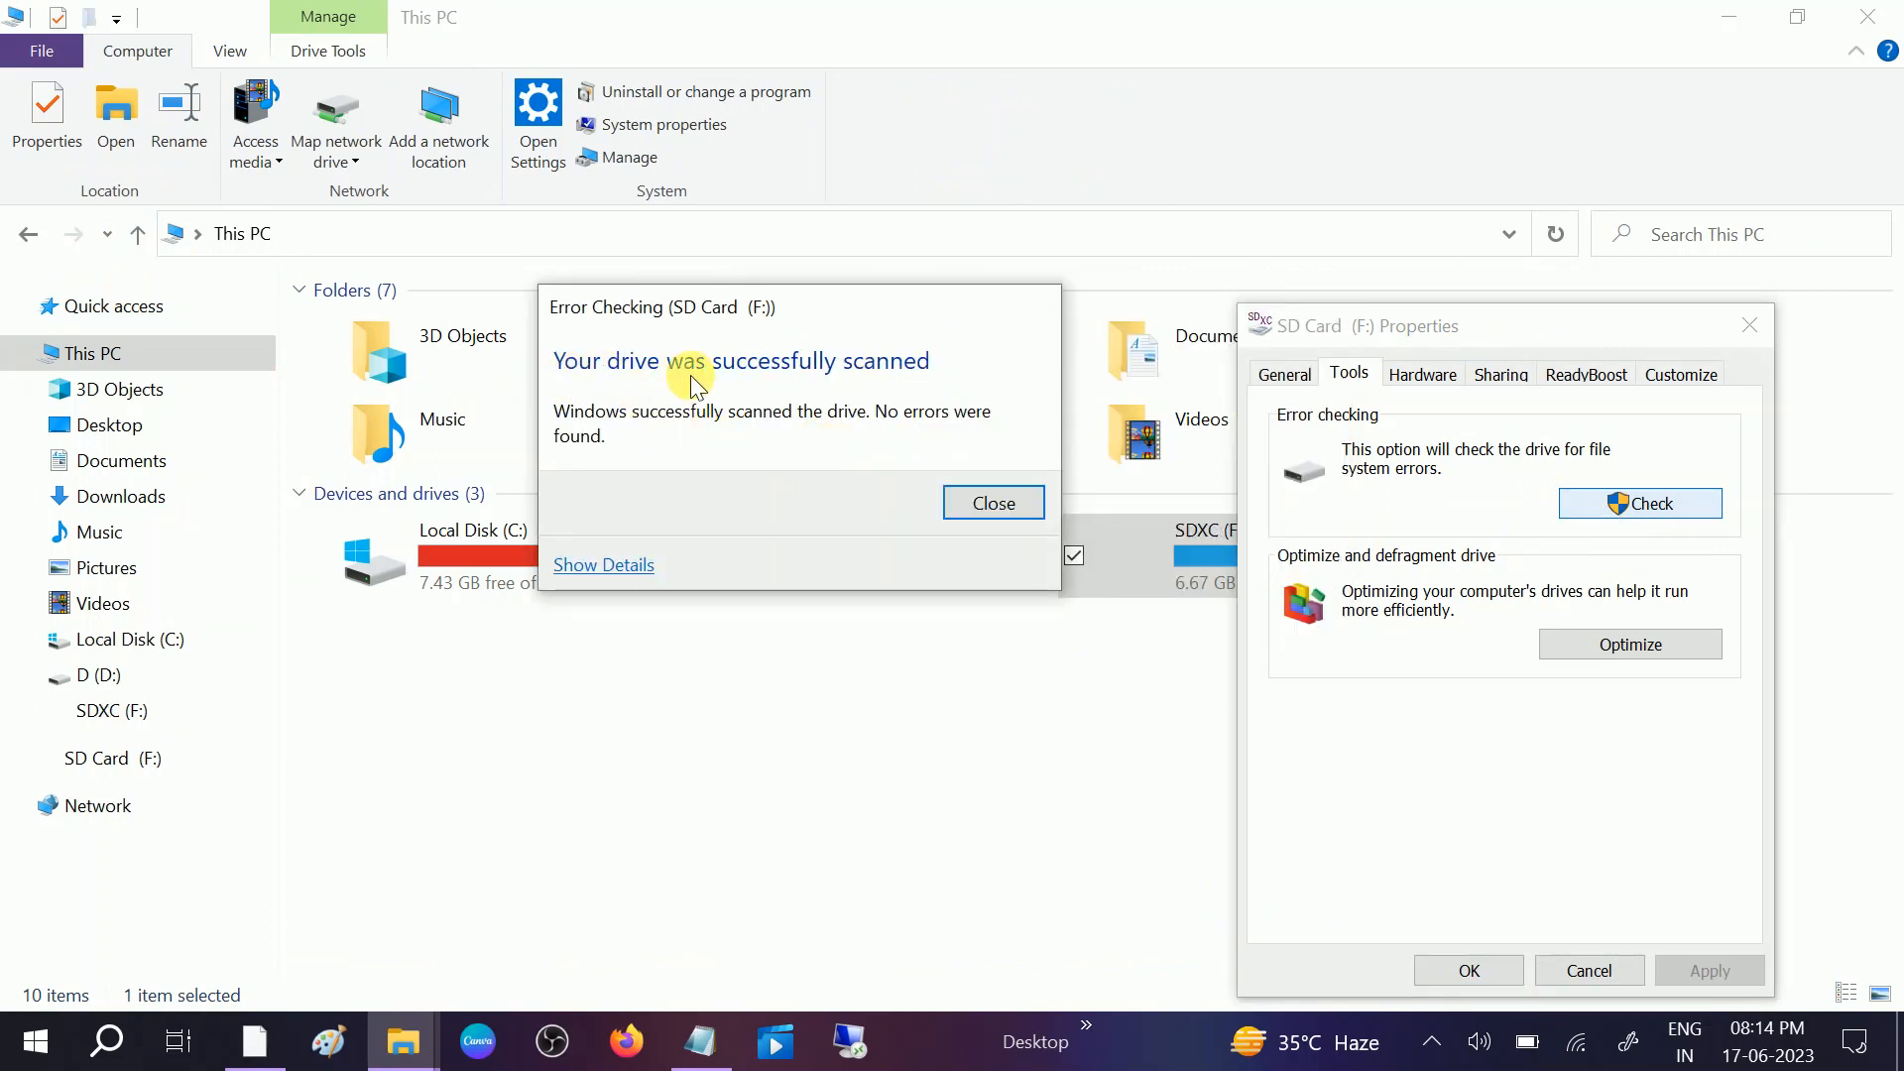
click(991, 502)
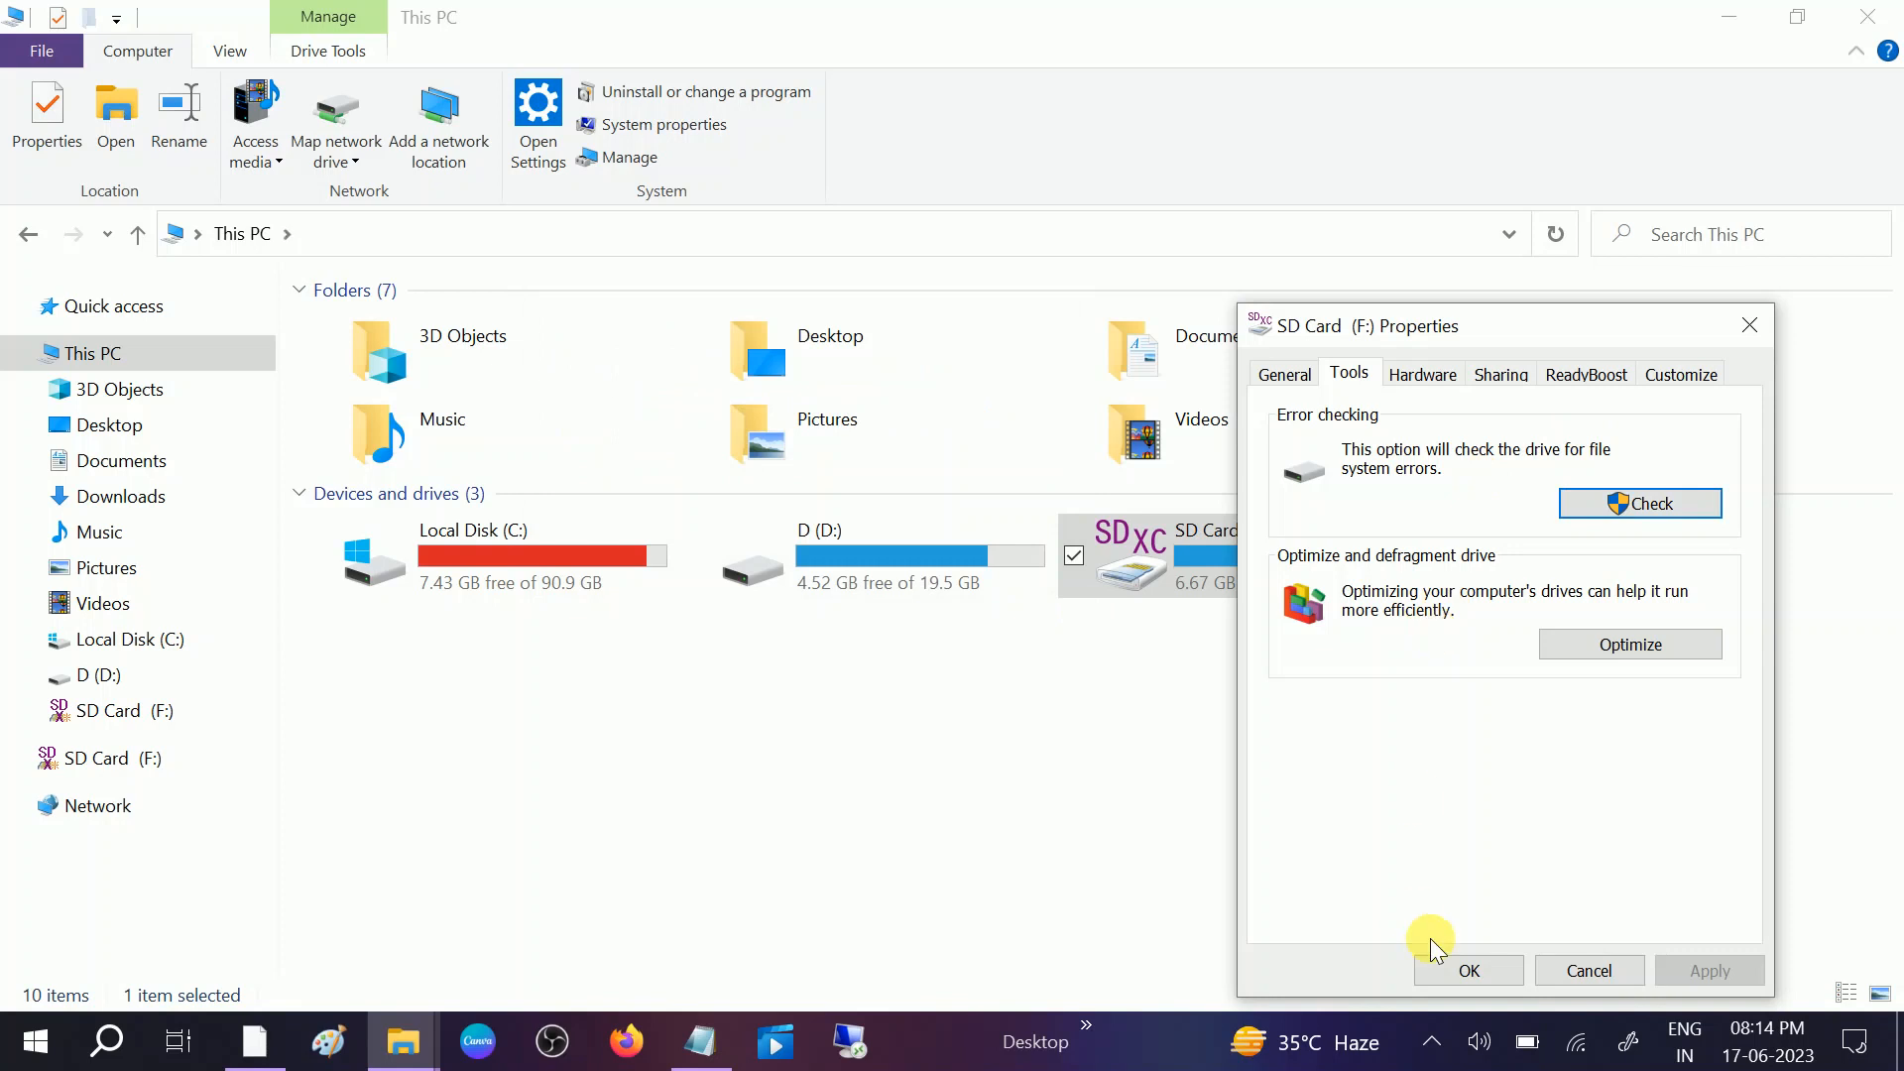
click(1465, 969)
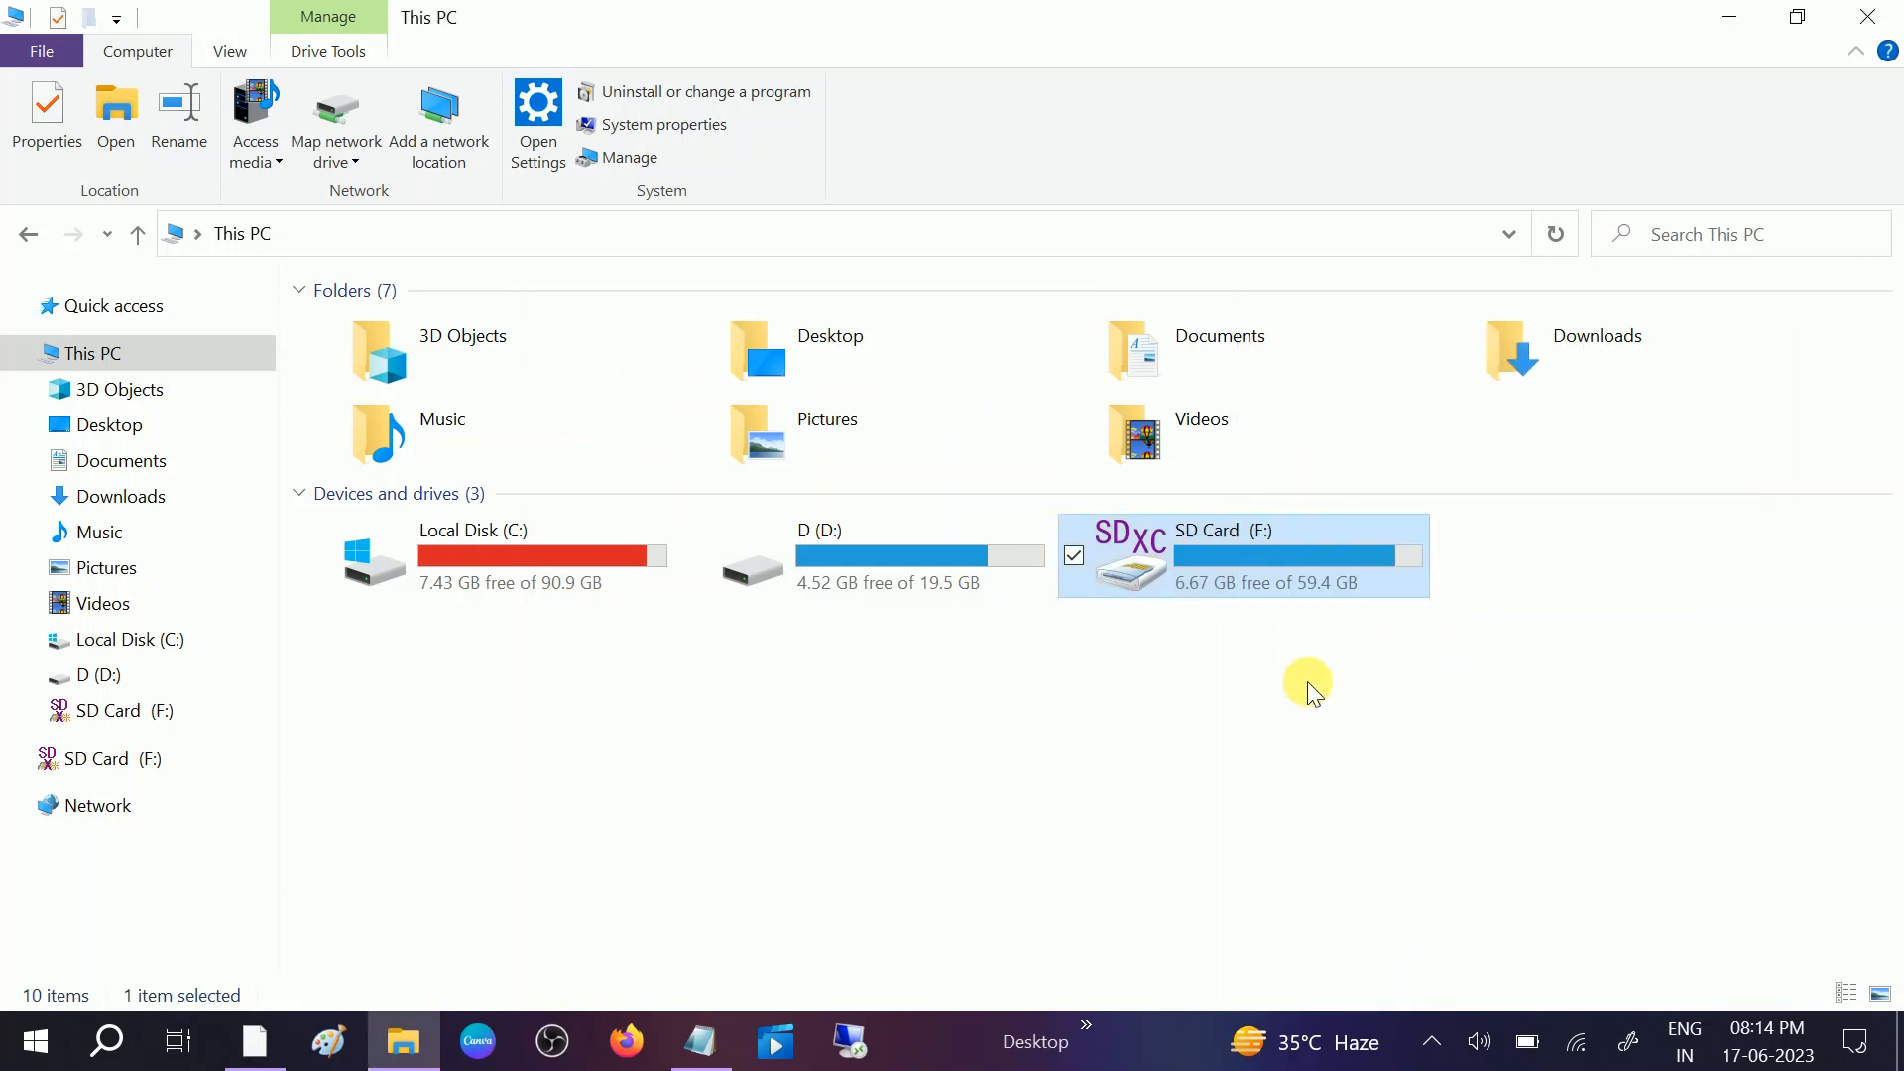
mouse_move(1235, 555)
text(create)
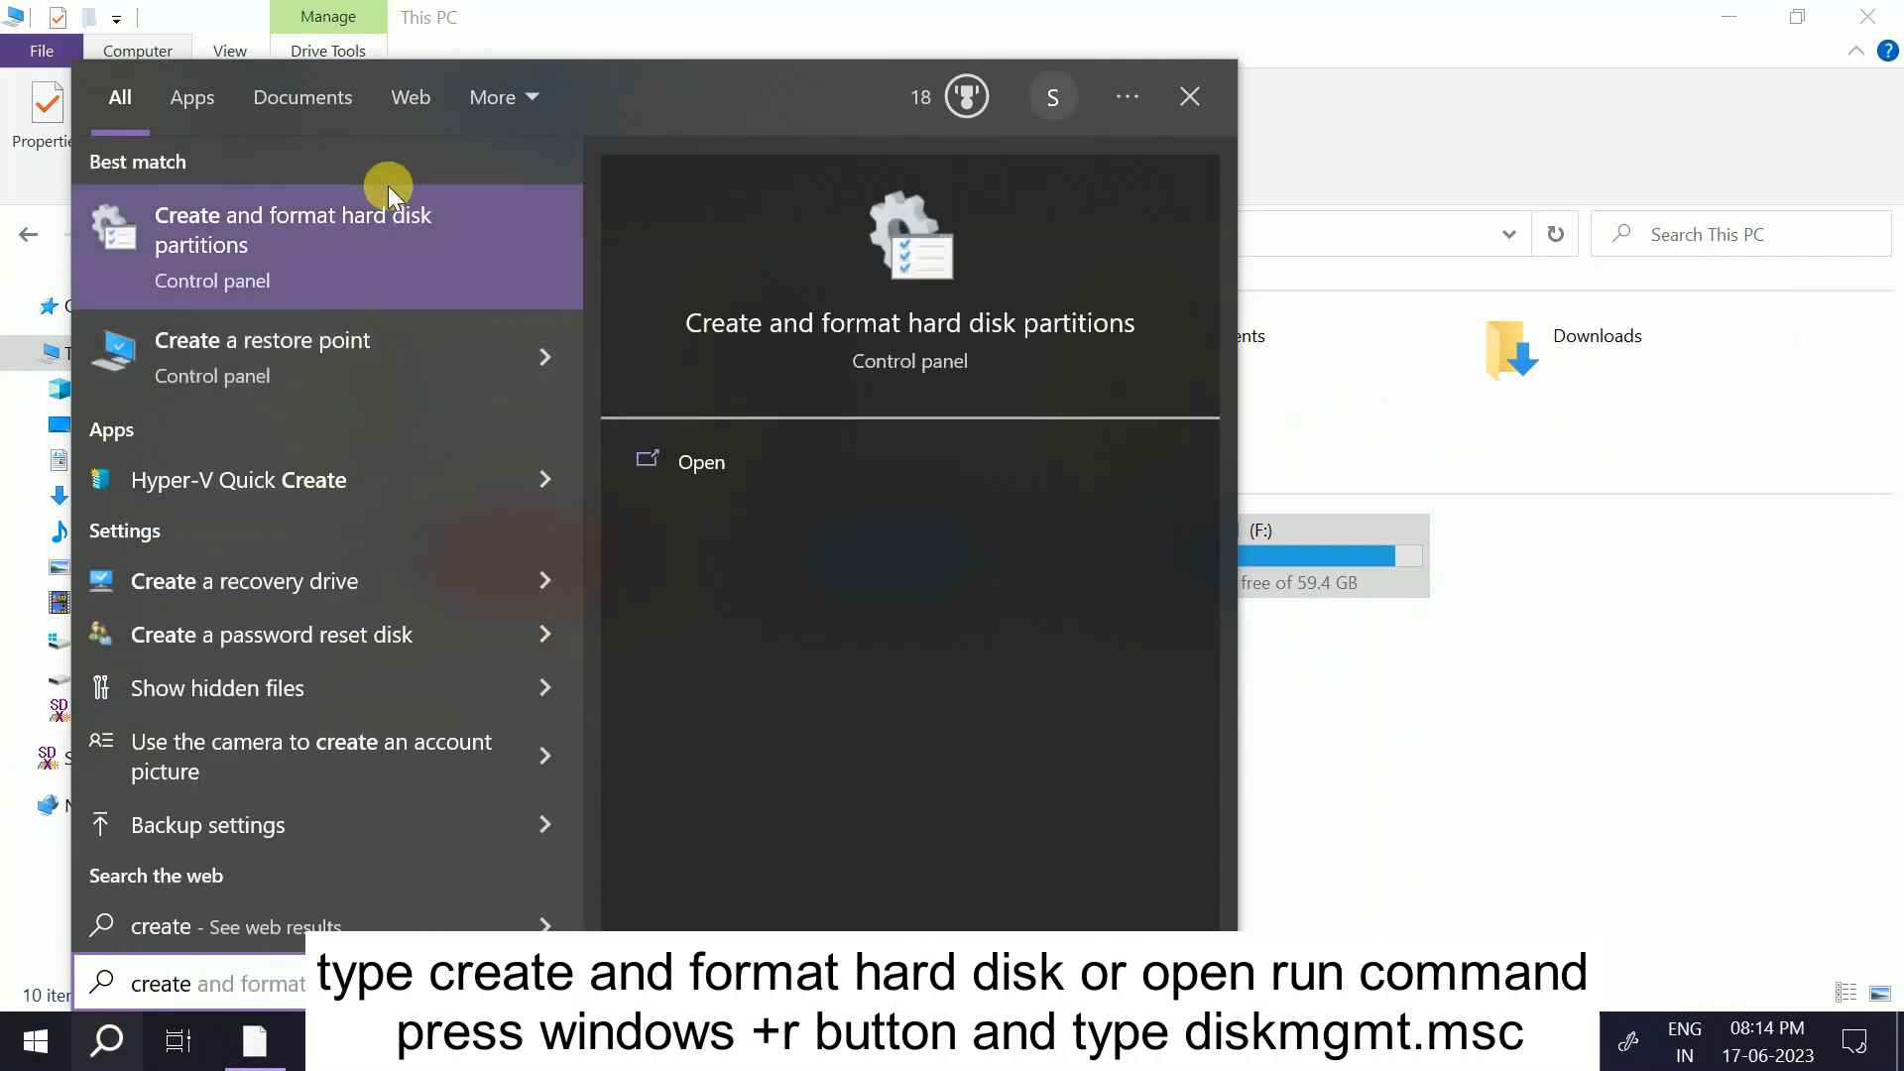
mouse_move(365, 236)
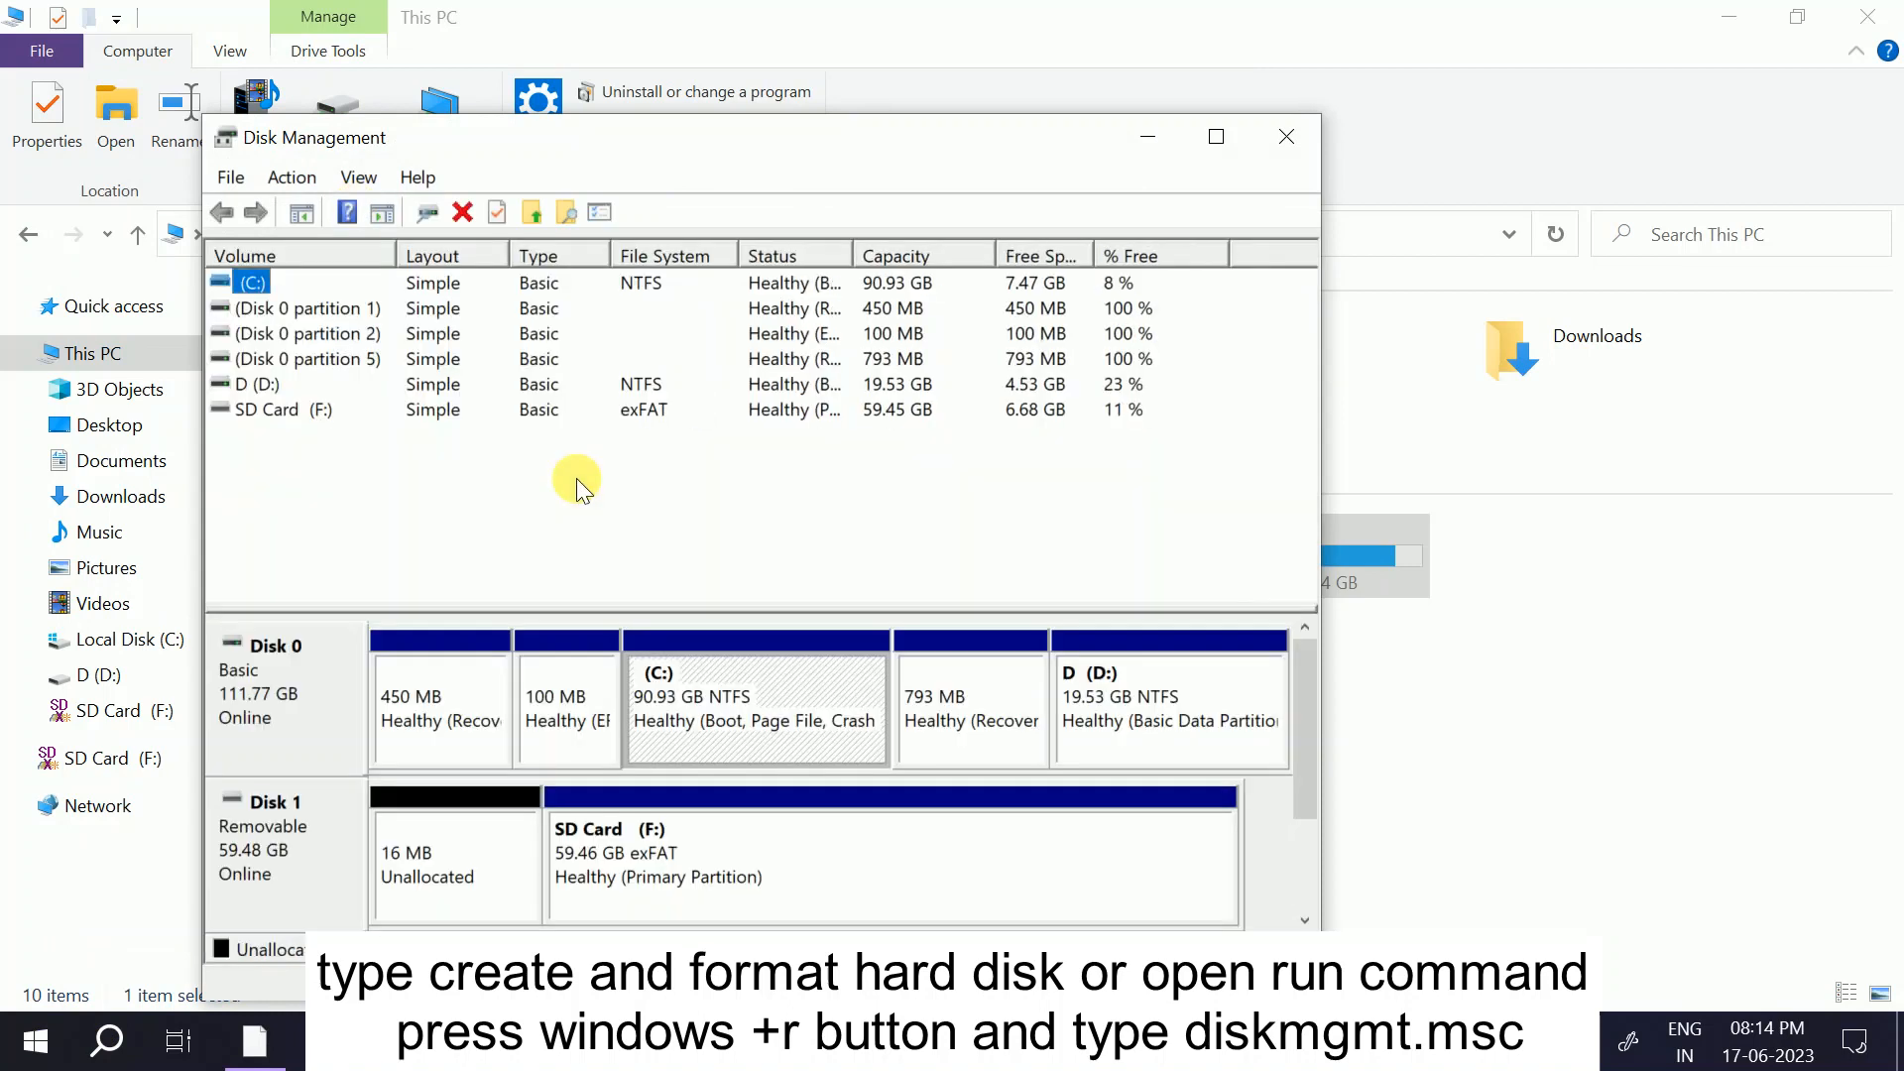
- Launch diskmgmt.msc from the Run box and maximize Disk Management
key(win+r)
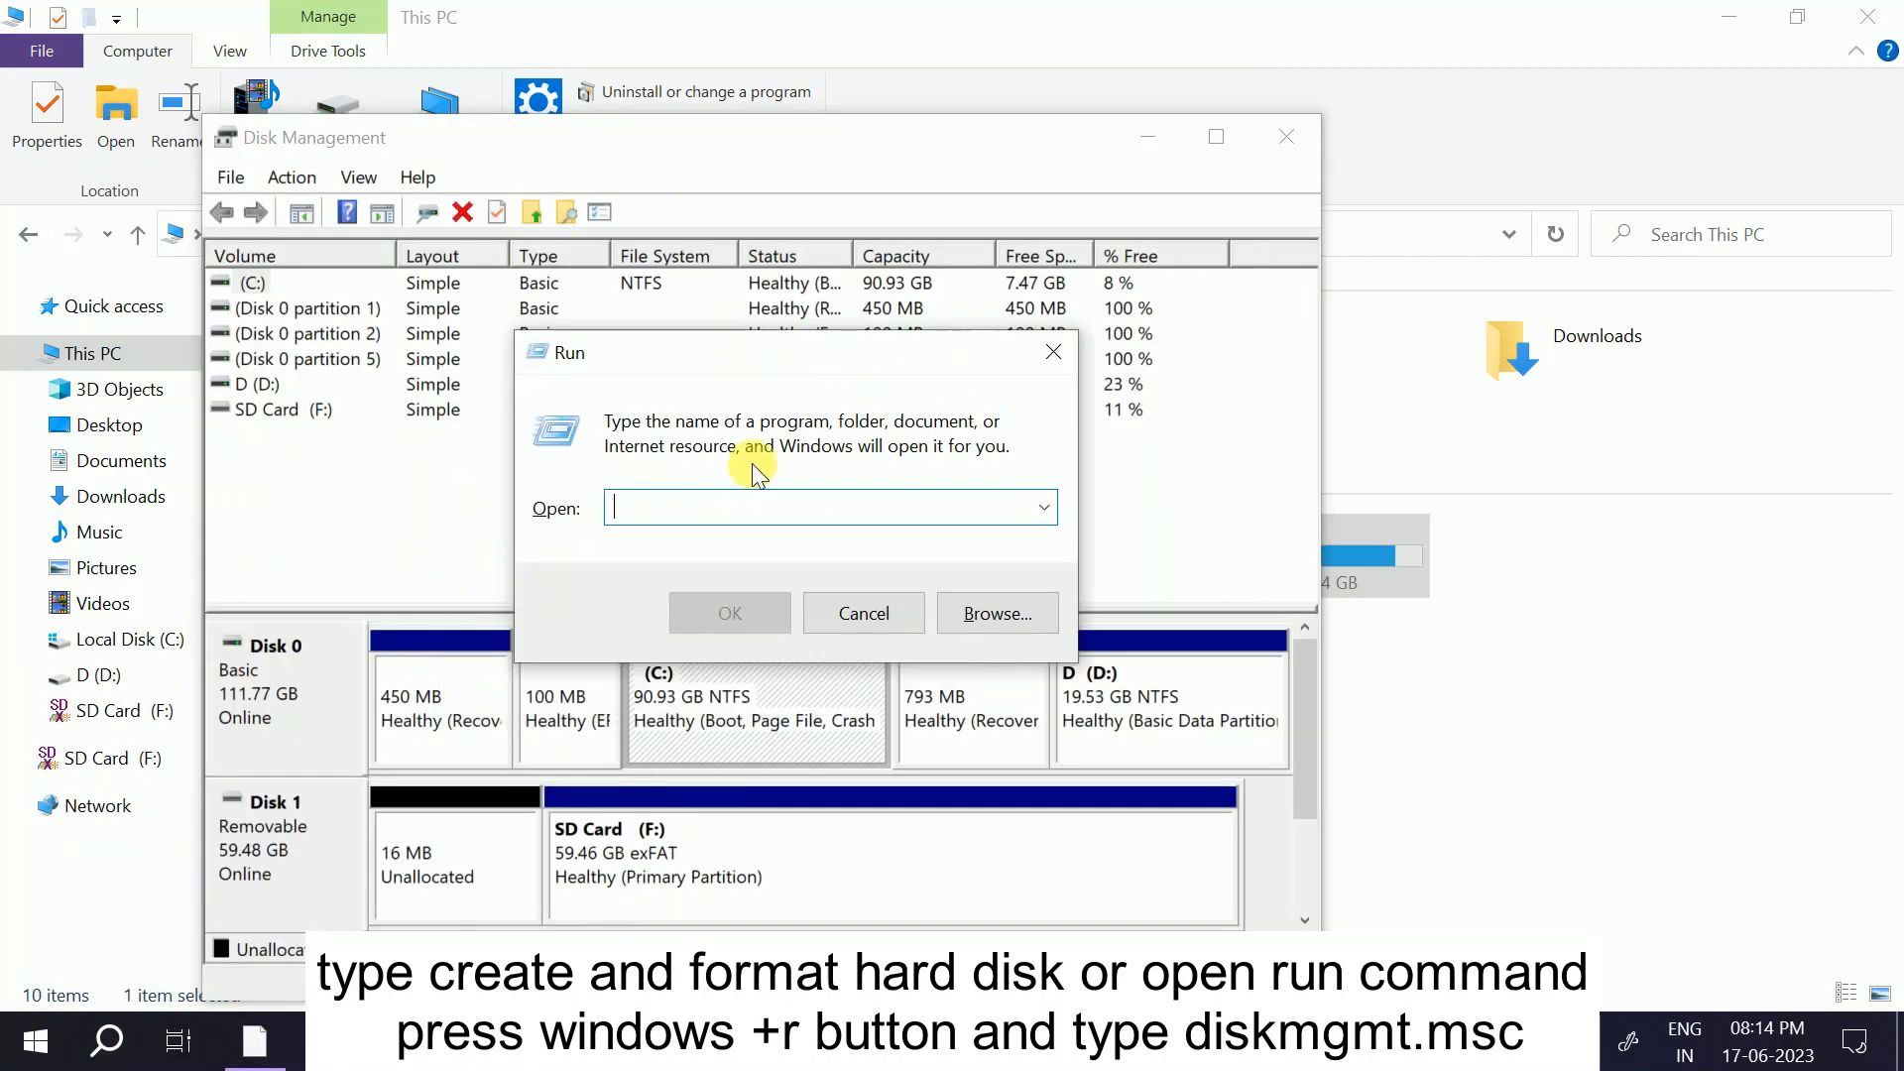
text(diskmgmt)
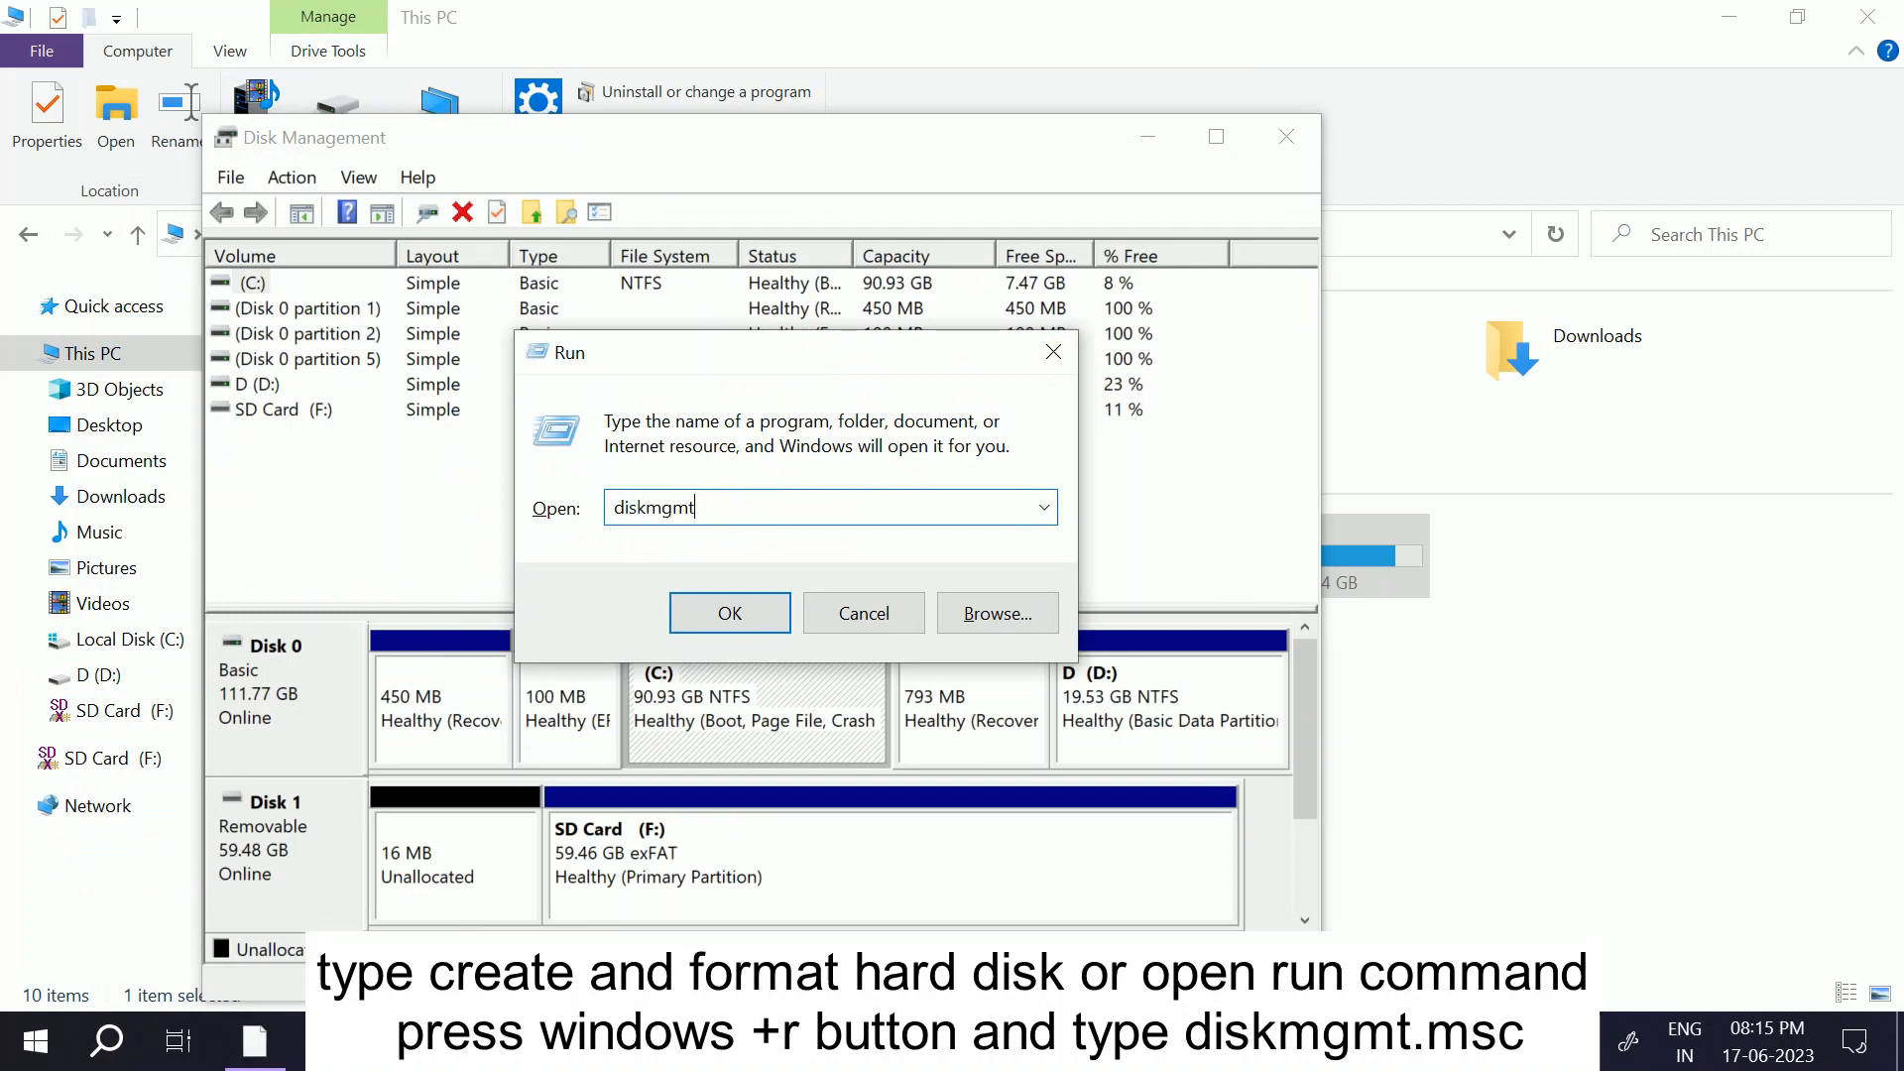
text(.msc)
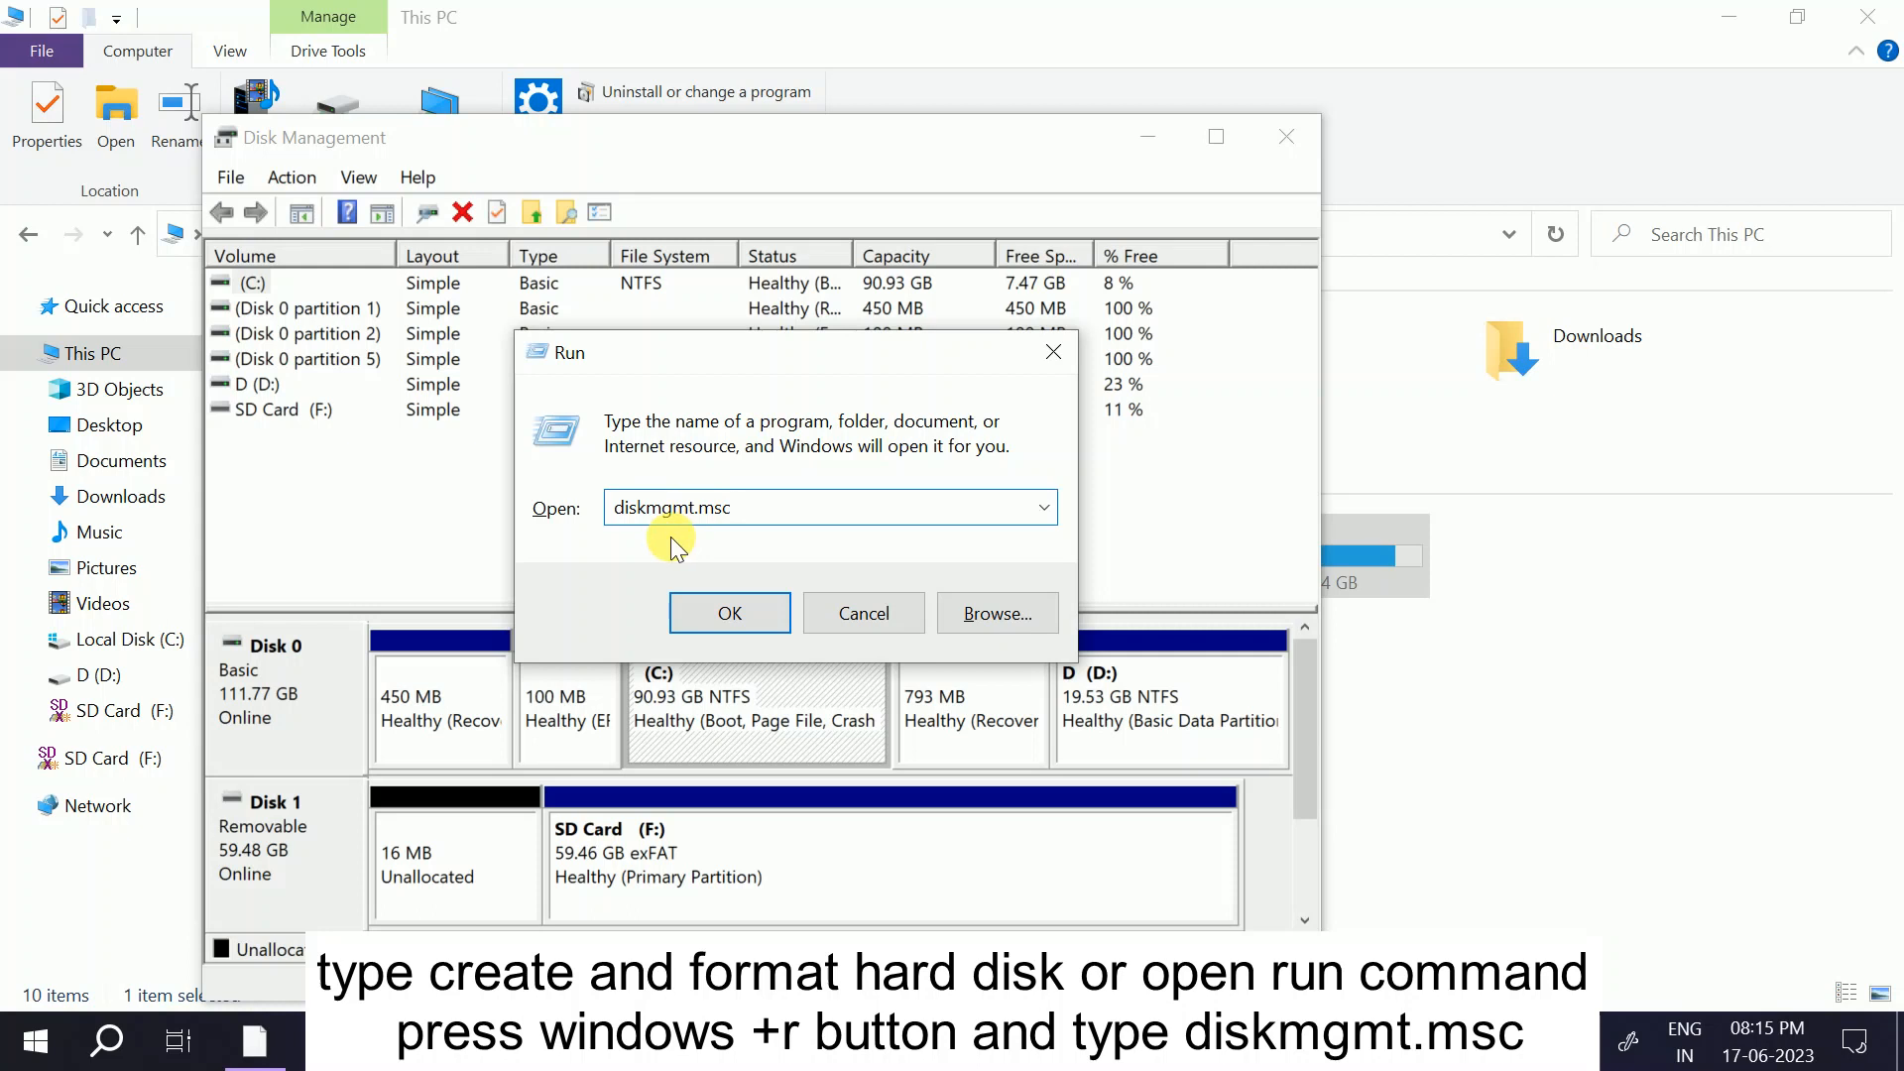
click(728, 613)
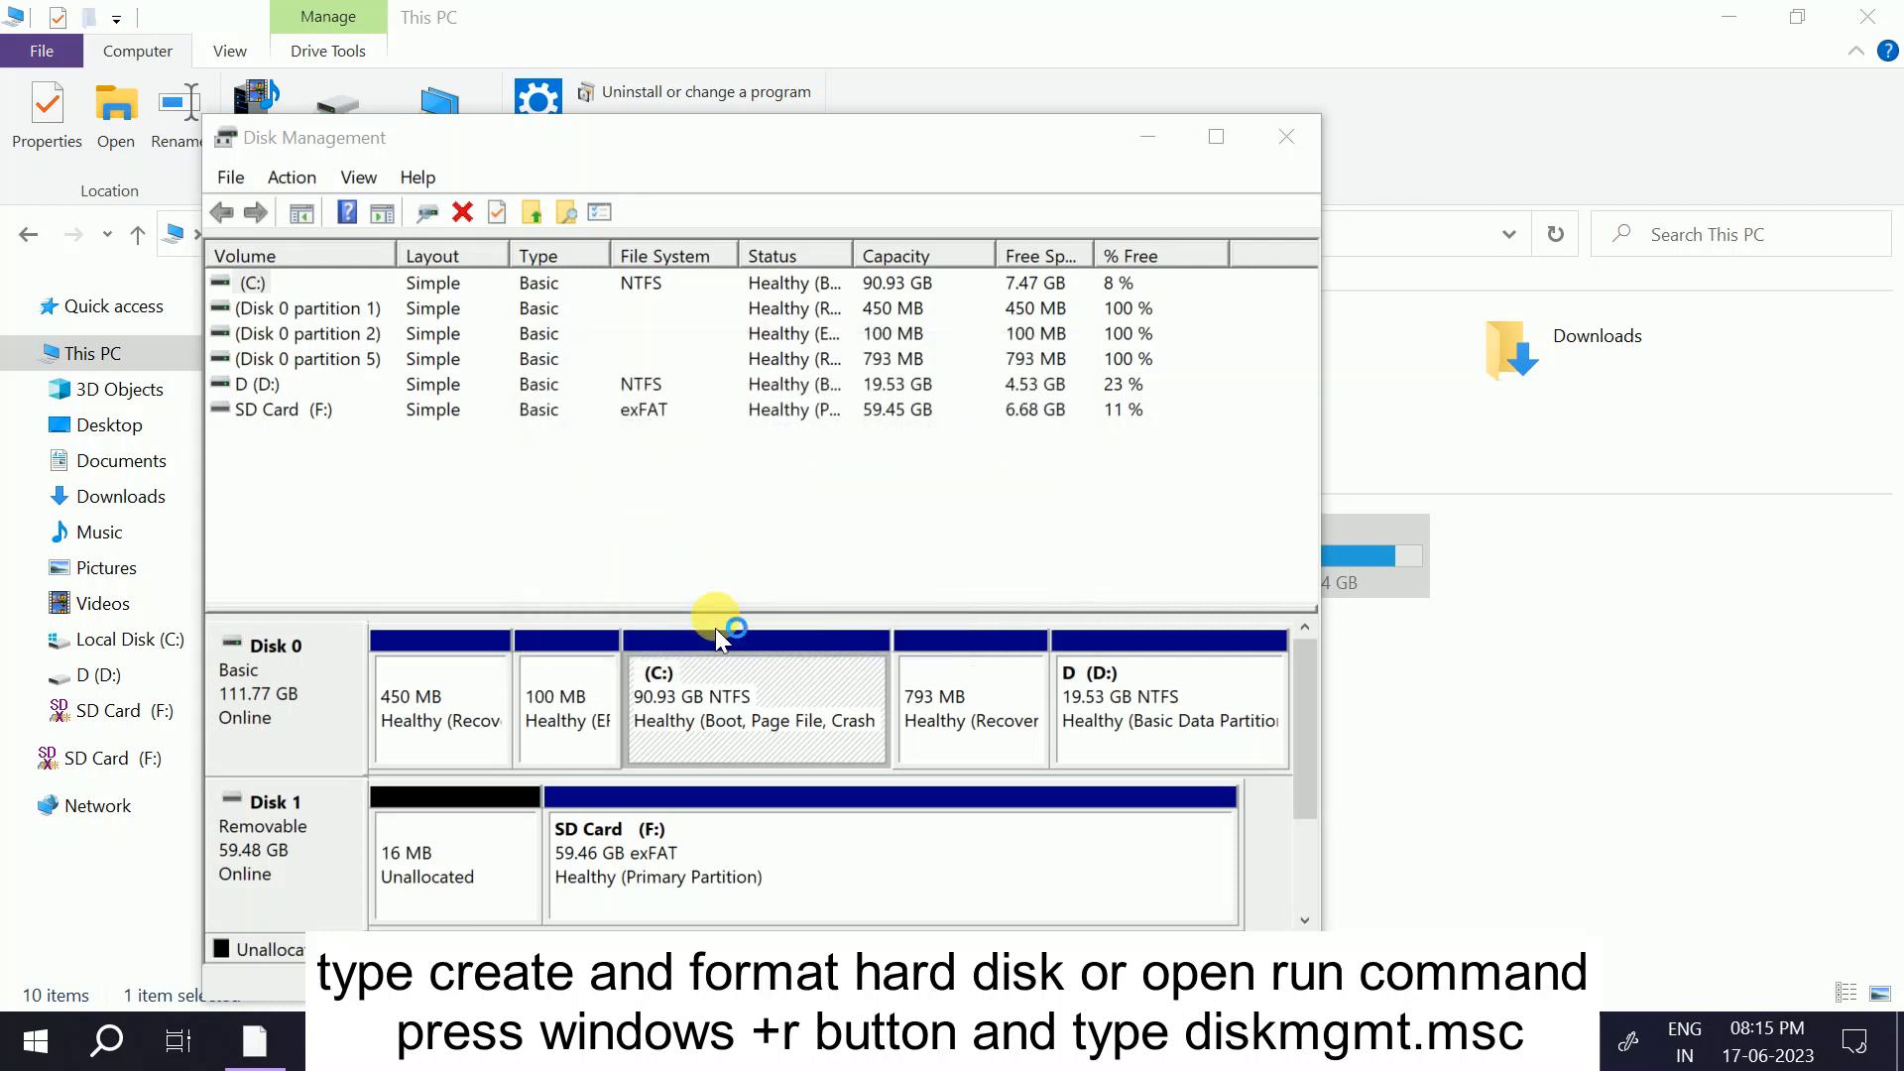
click(252, 282)
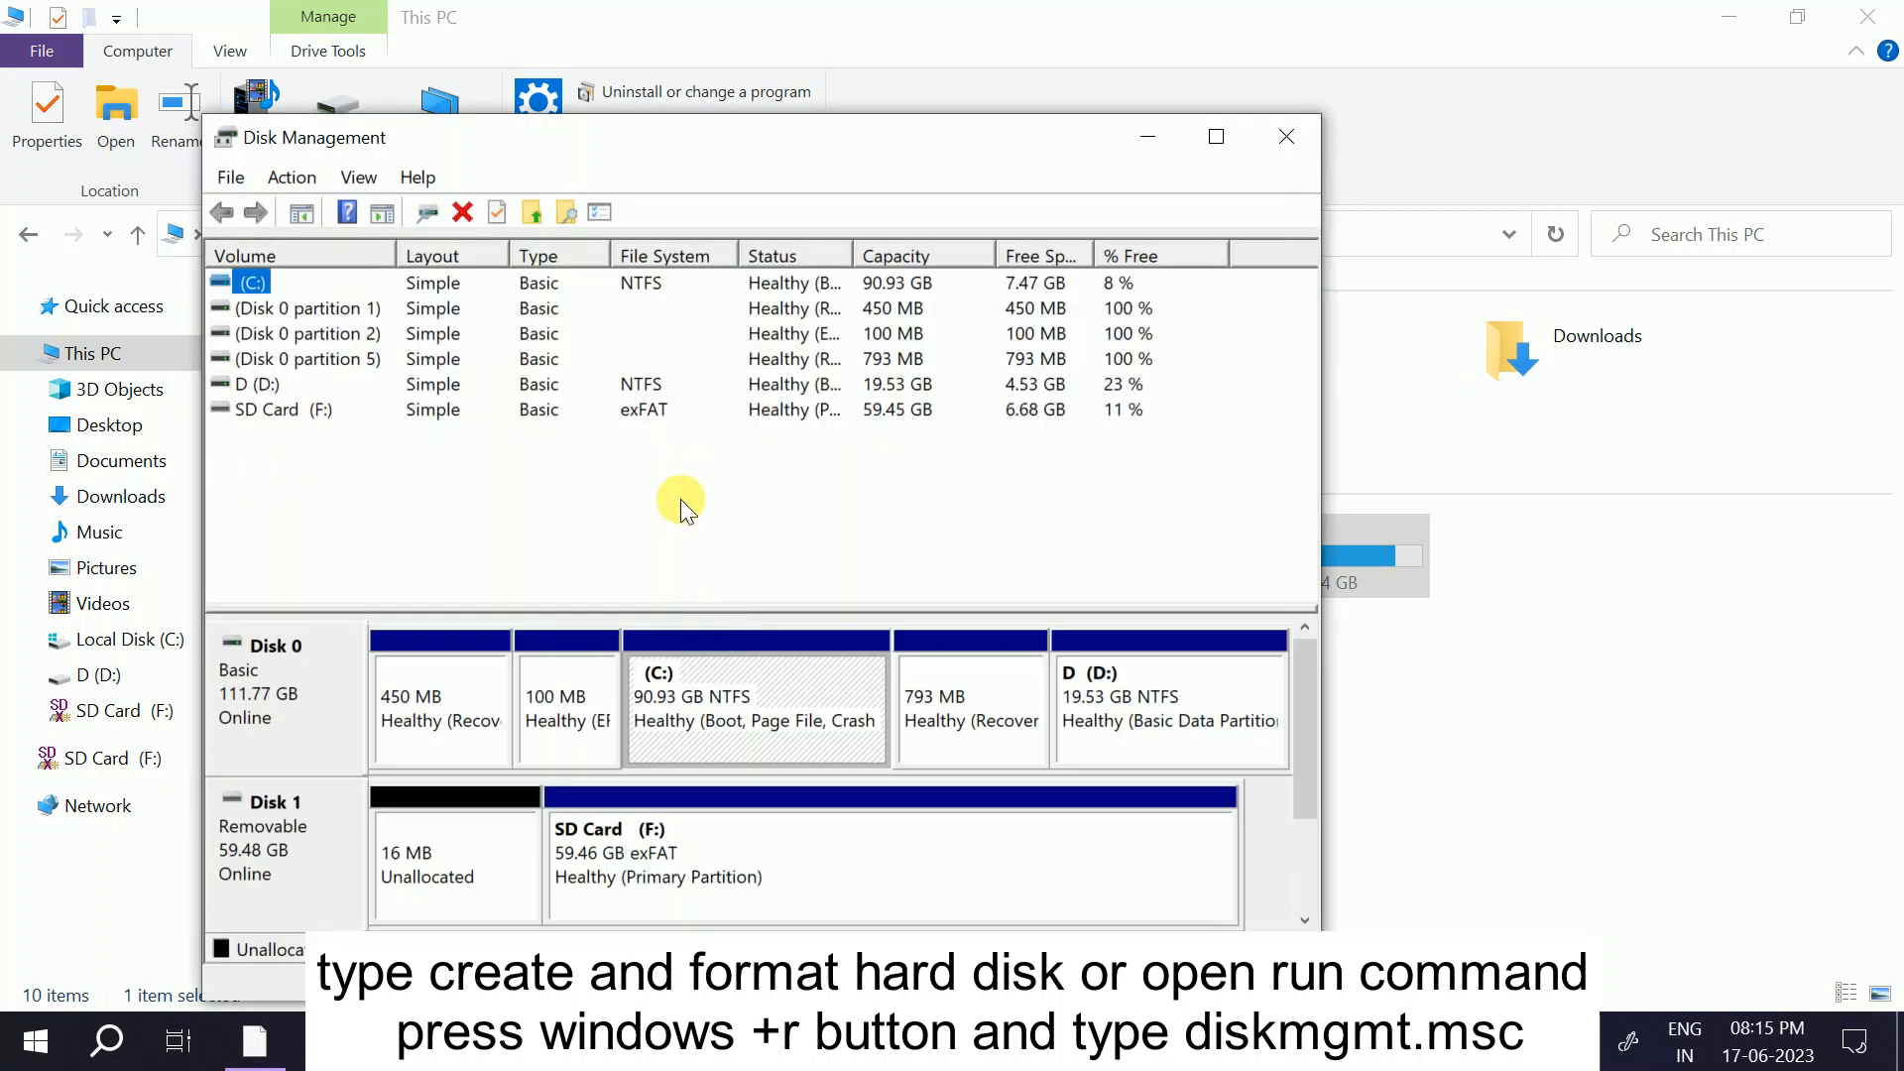
click(1213, 137)
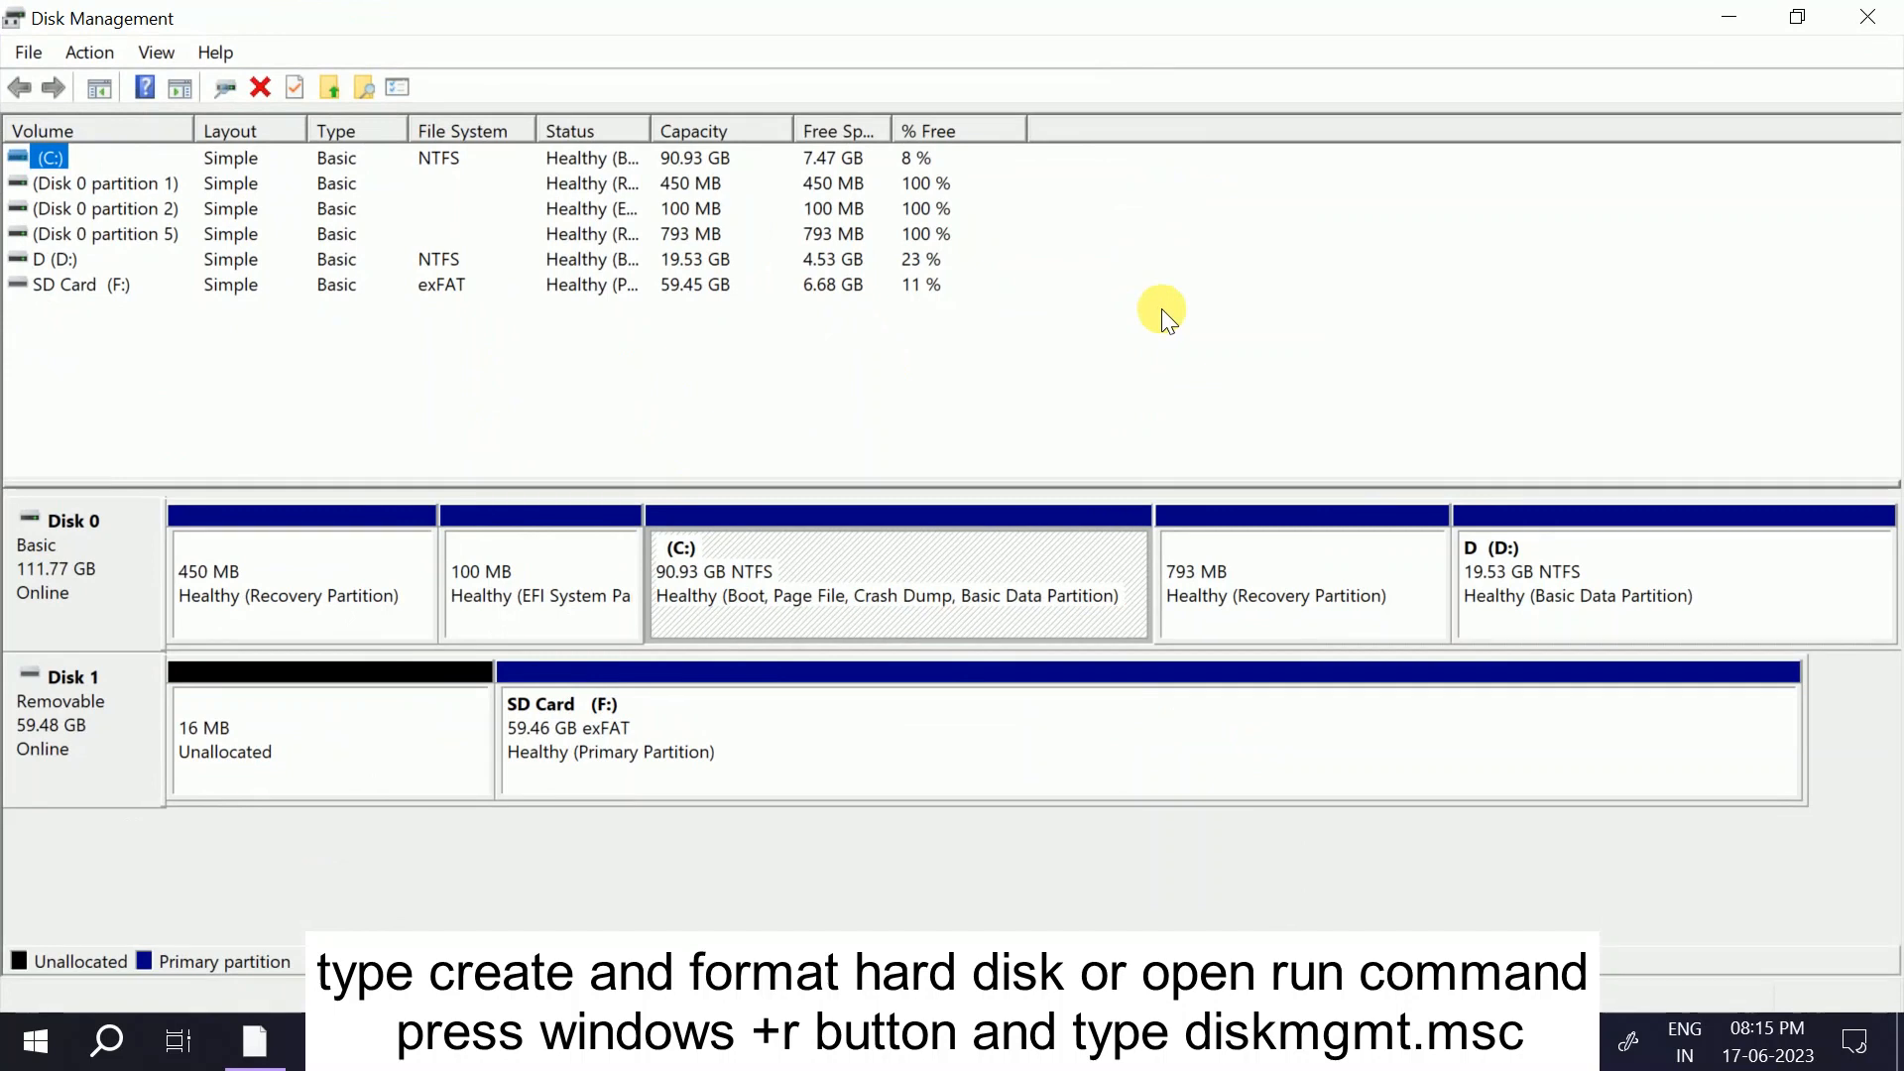
- Start changing the SD Card partition's drive letter from the F: setting
click(587, 727)
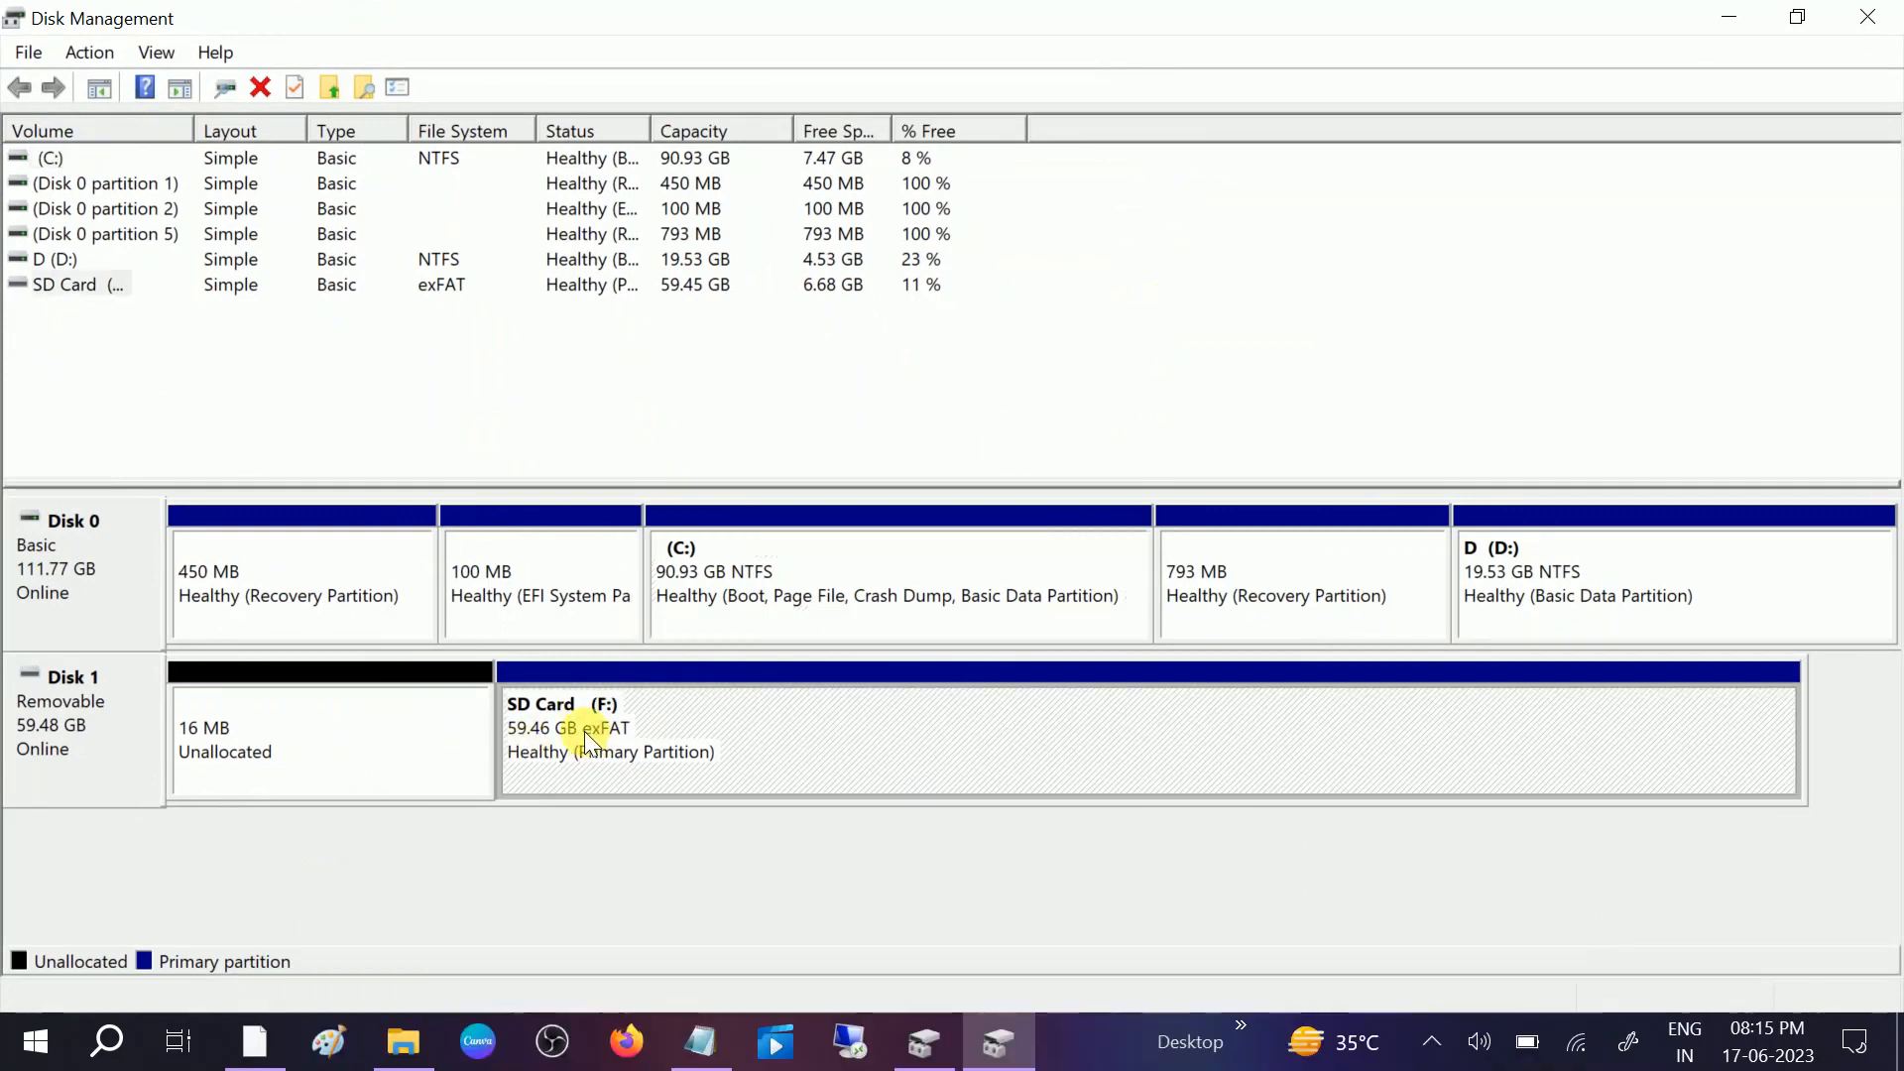
right_click(583, 734)
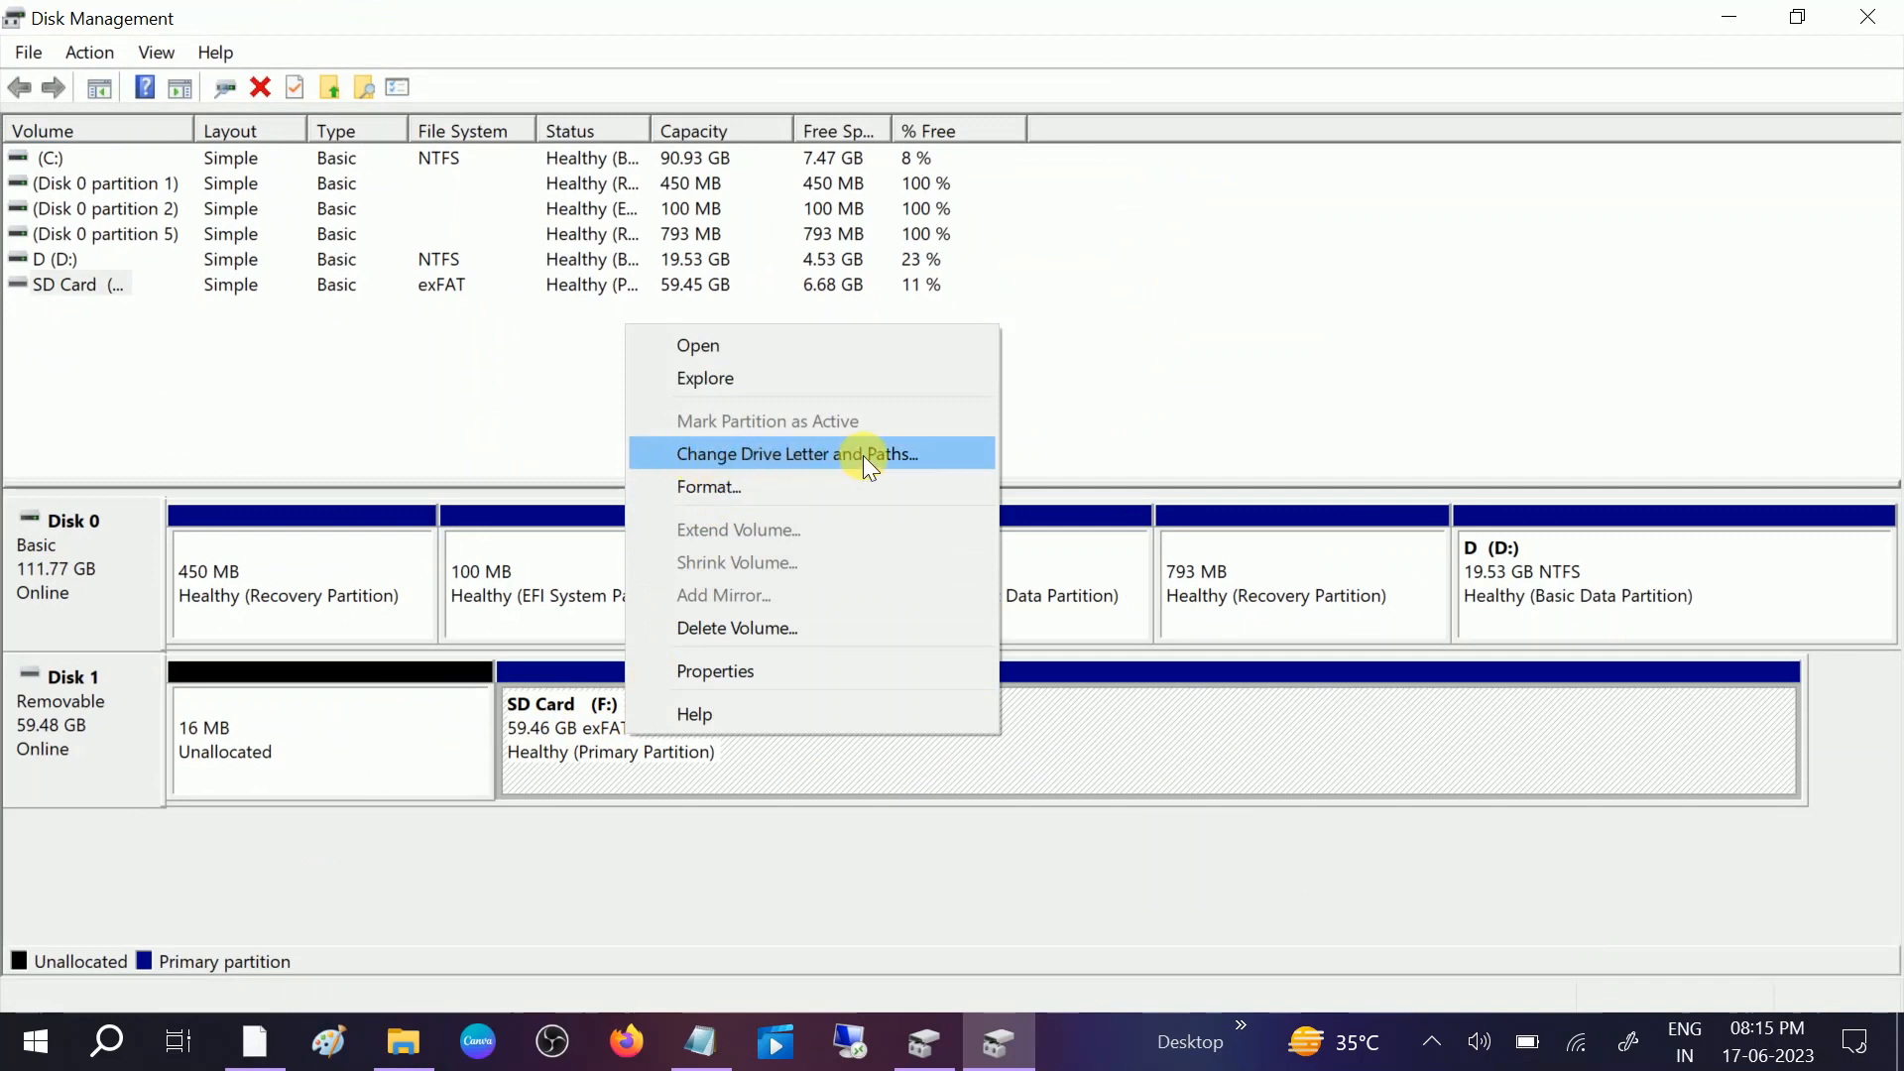
click(797, 452)
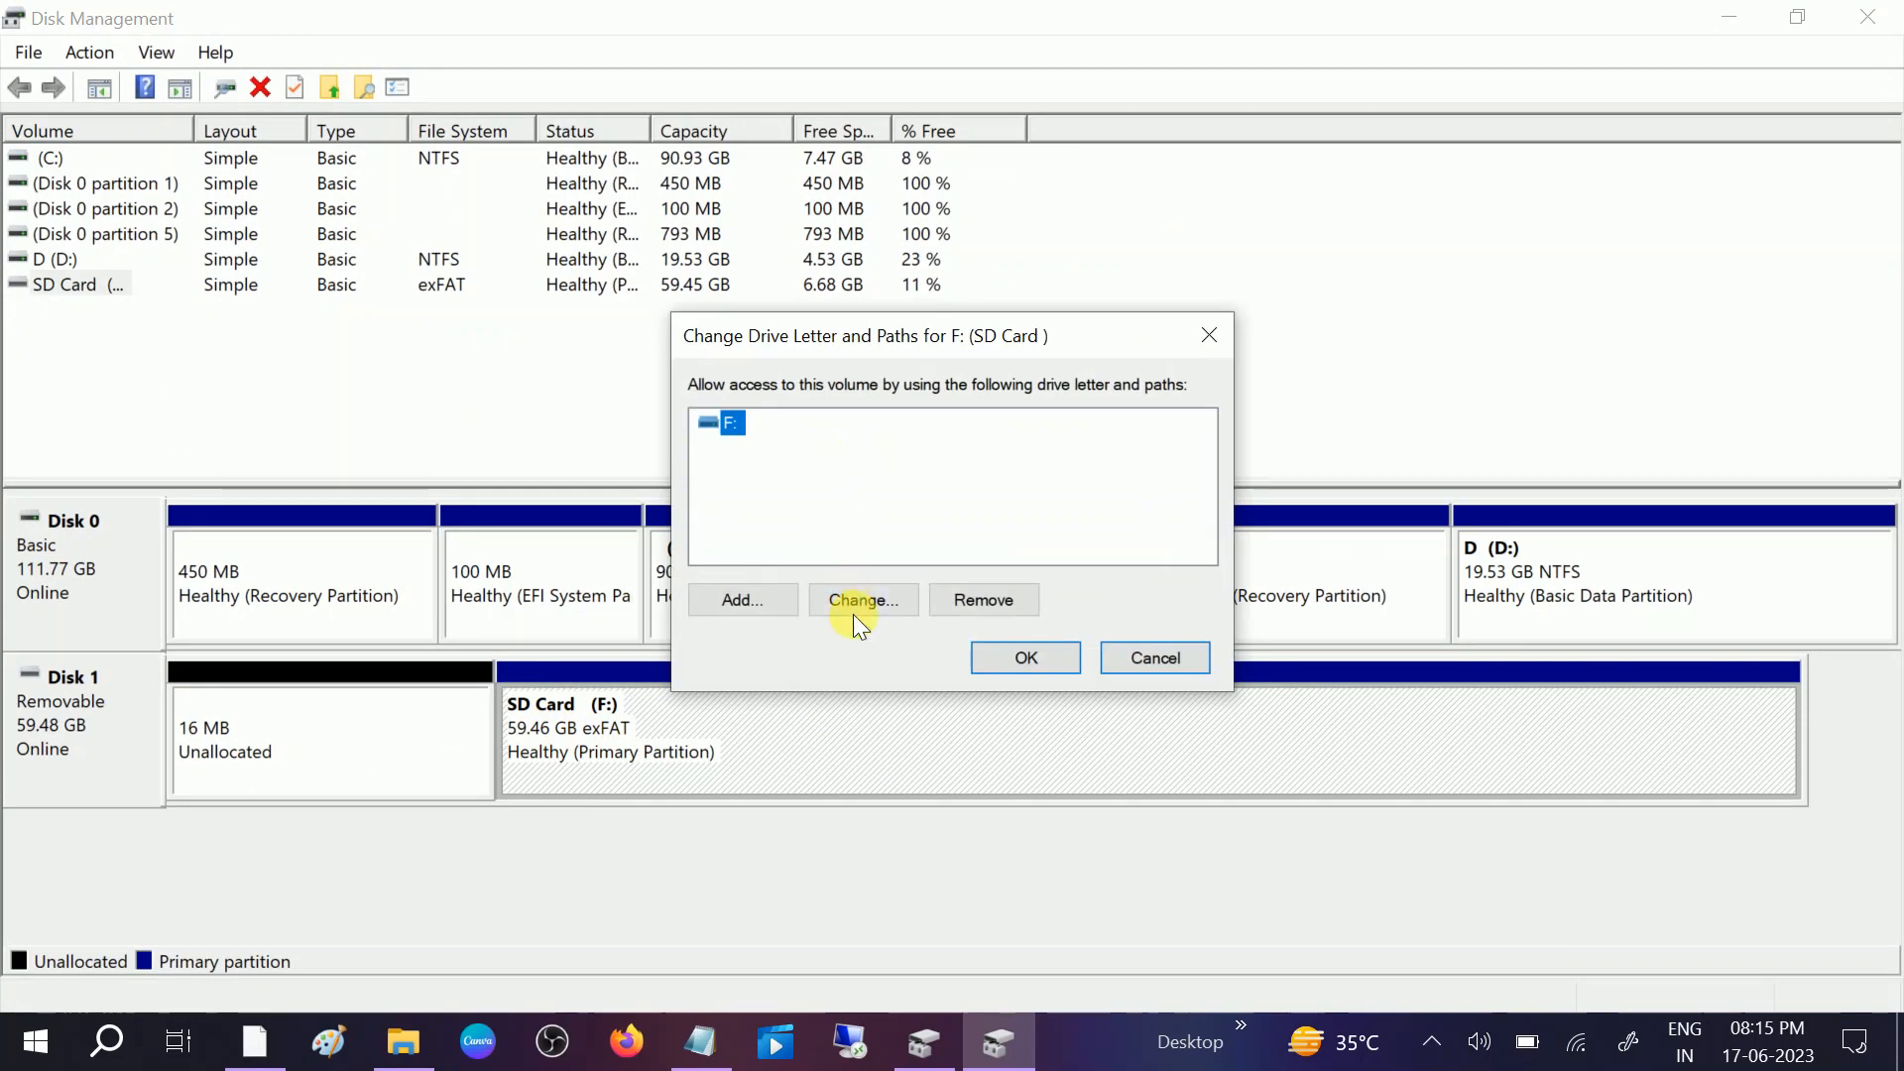
click(860, 599)
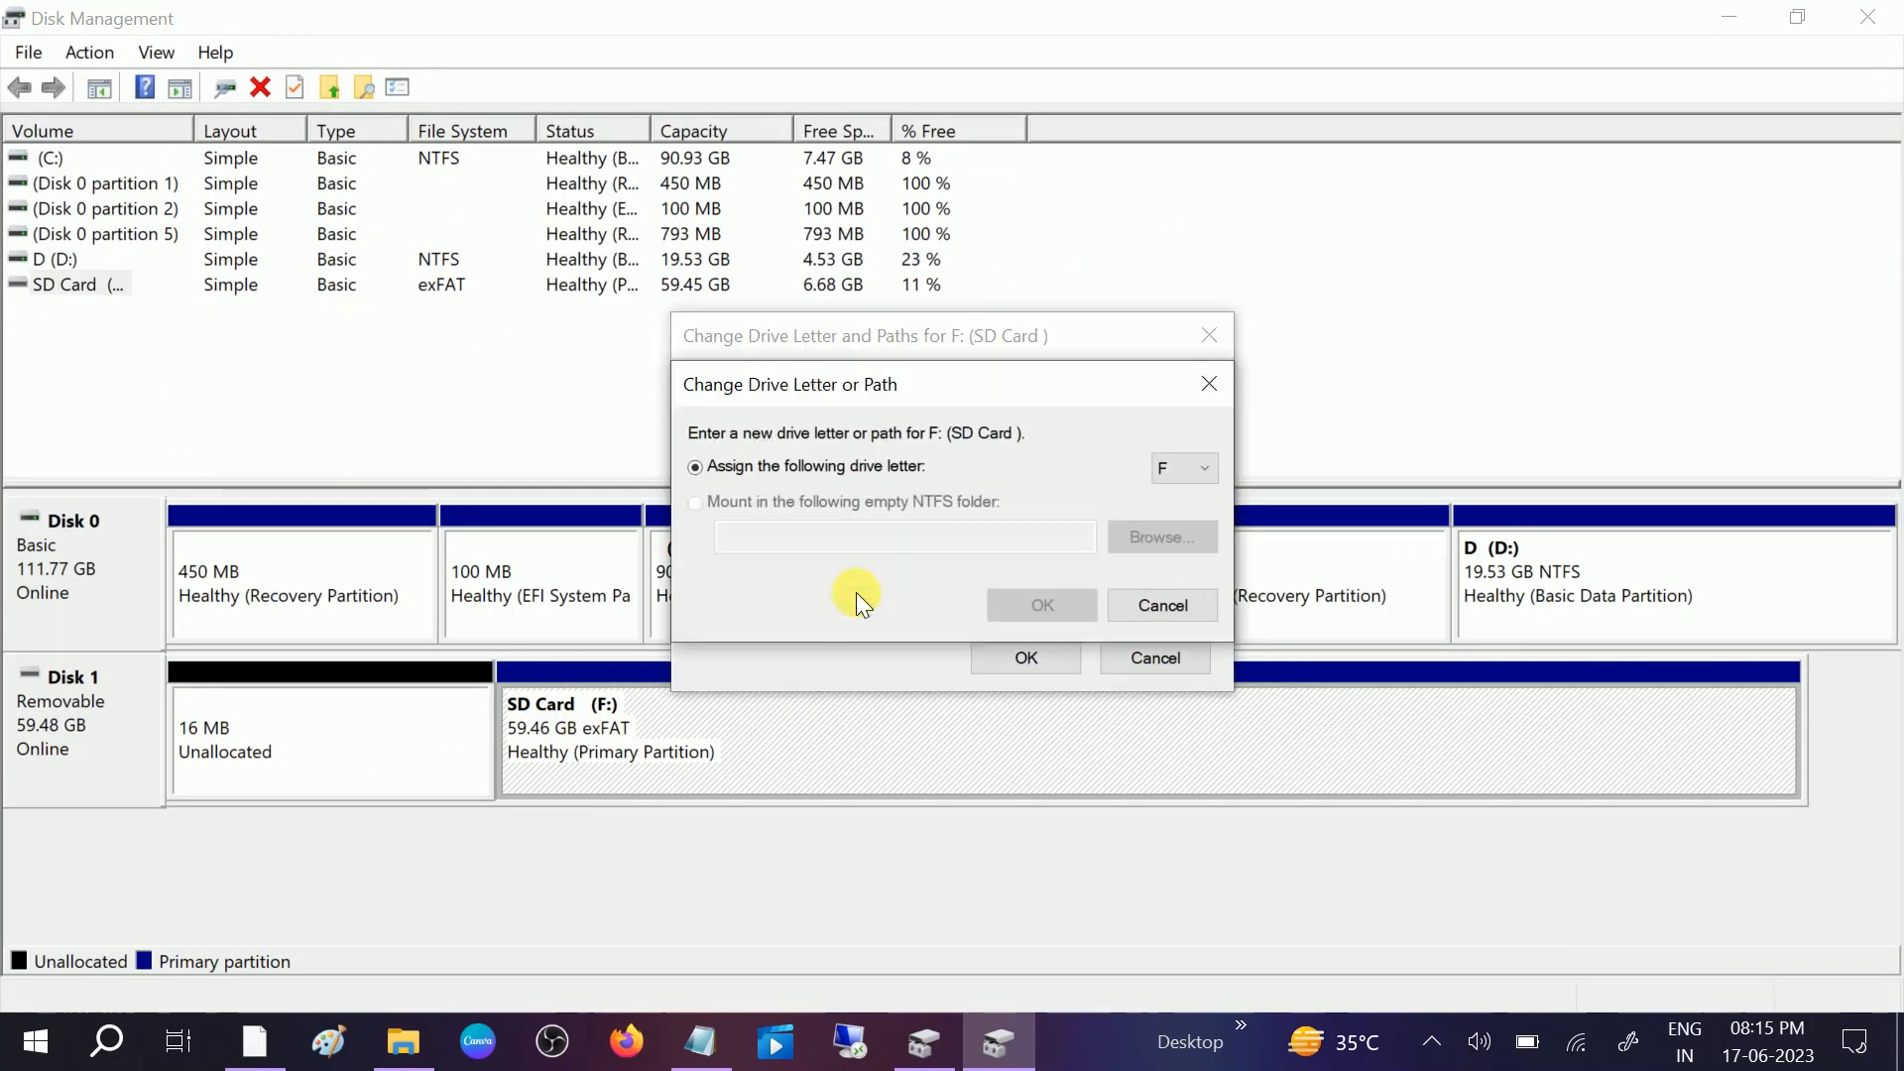
click(1202, 468)
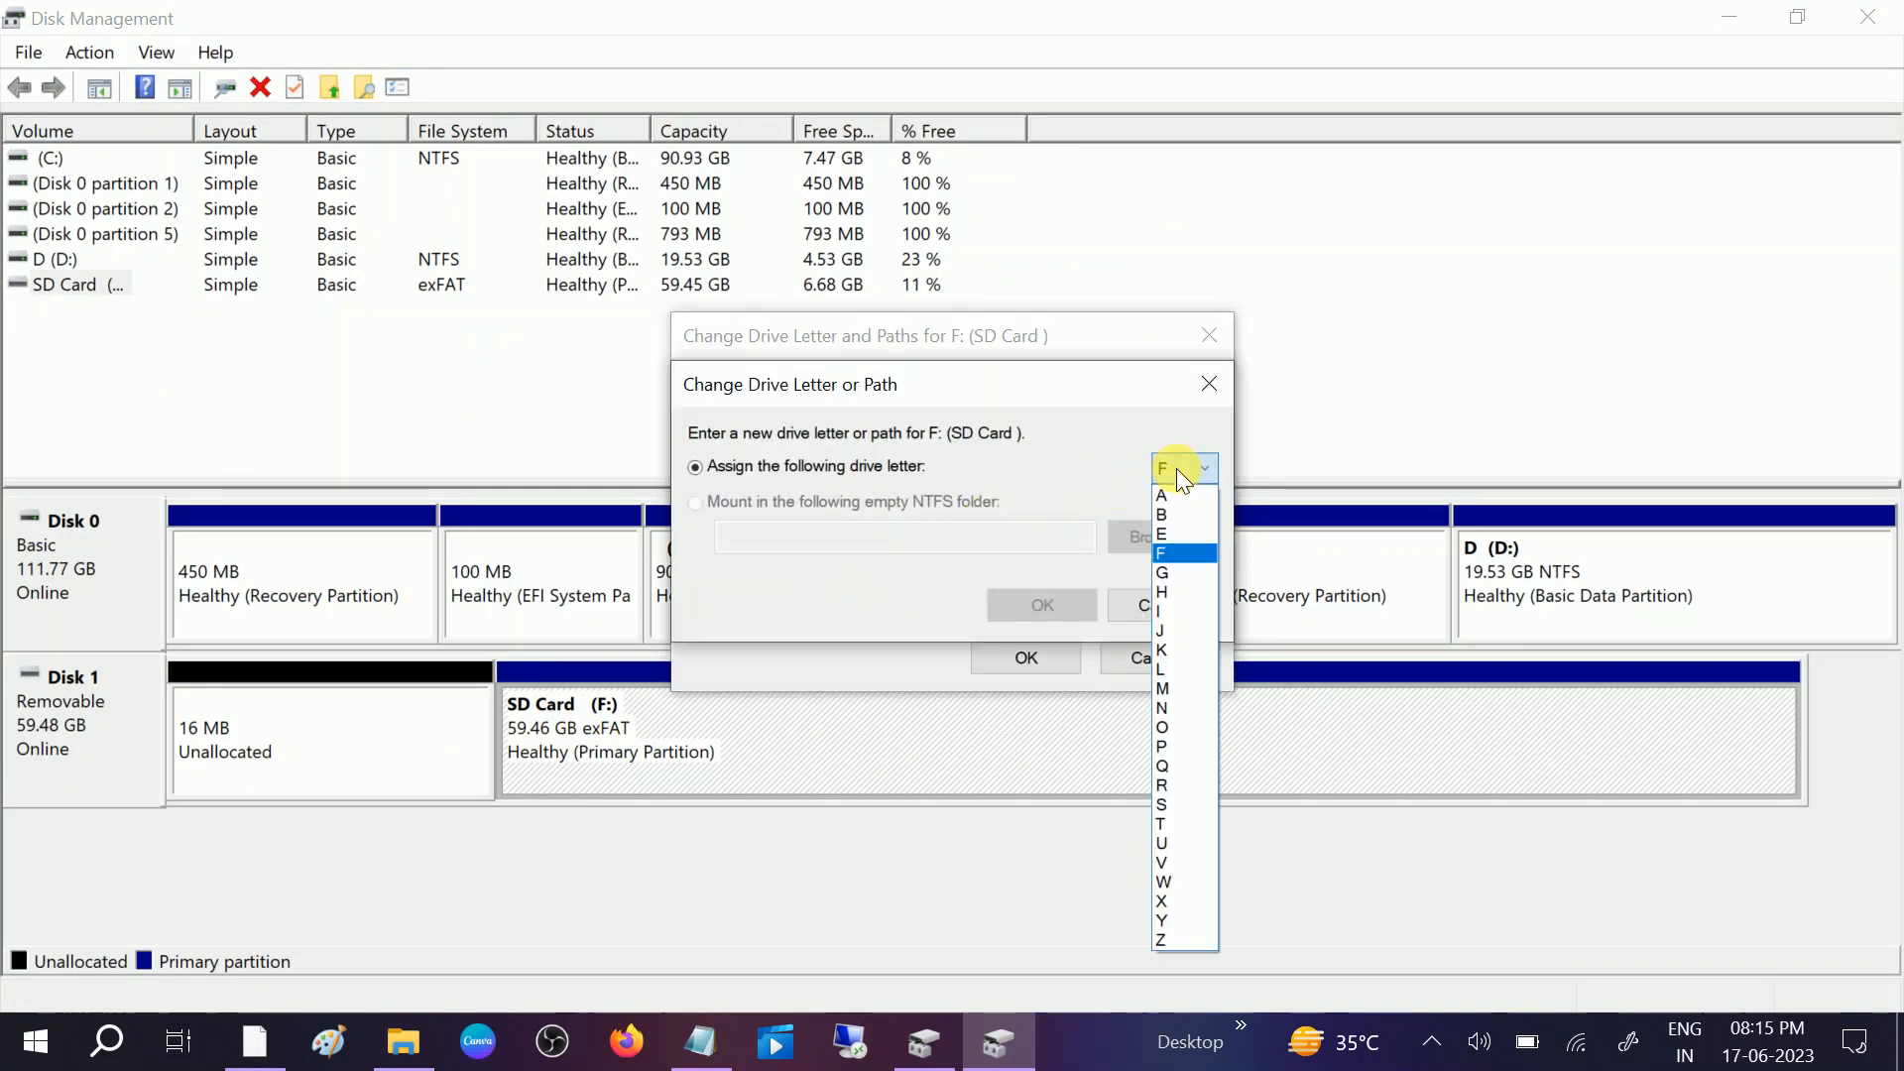
mouse_move(1168, 575)
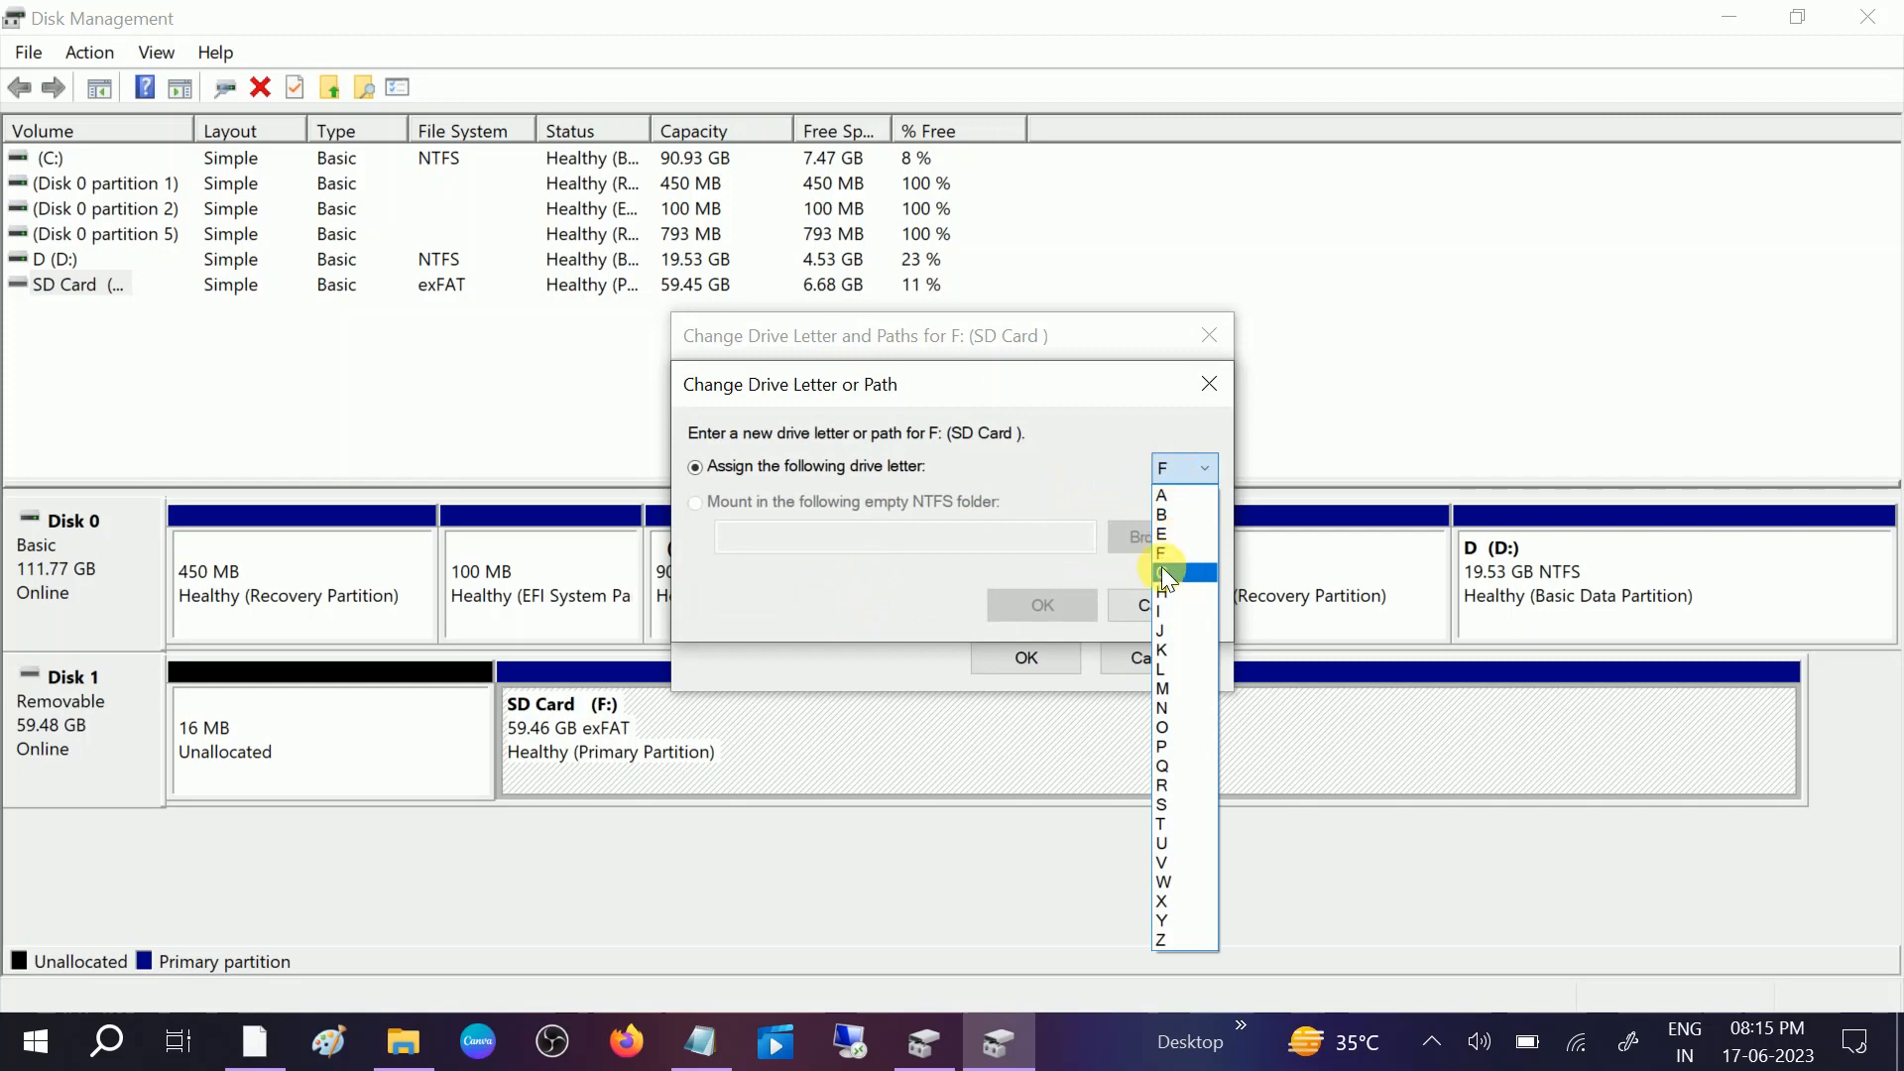
- Assign letter G, confirm the warning, and close Disk Management
click(1162, 571)
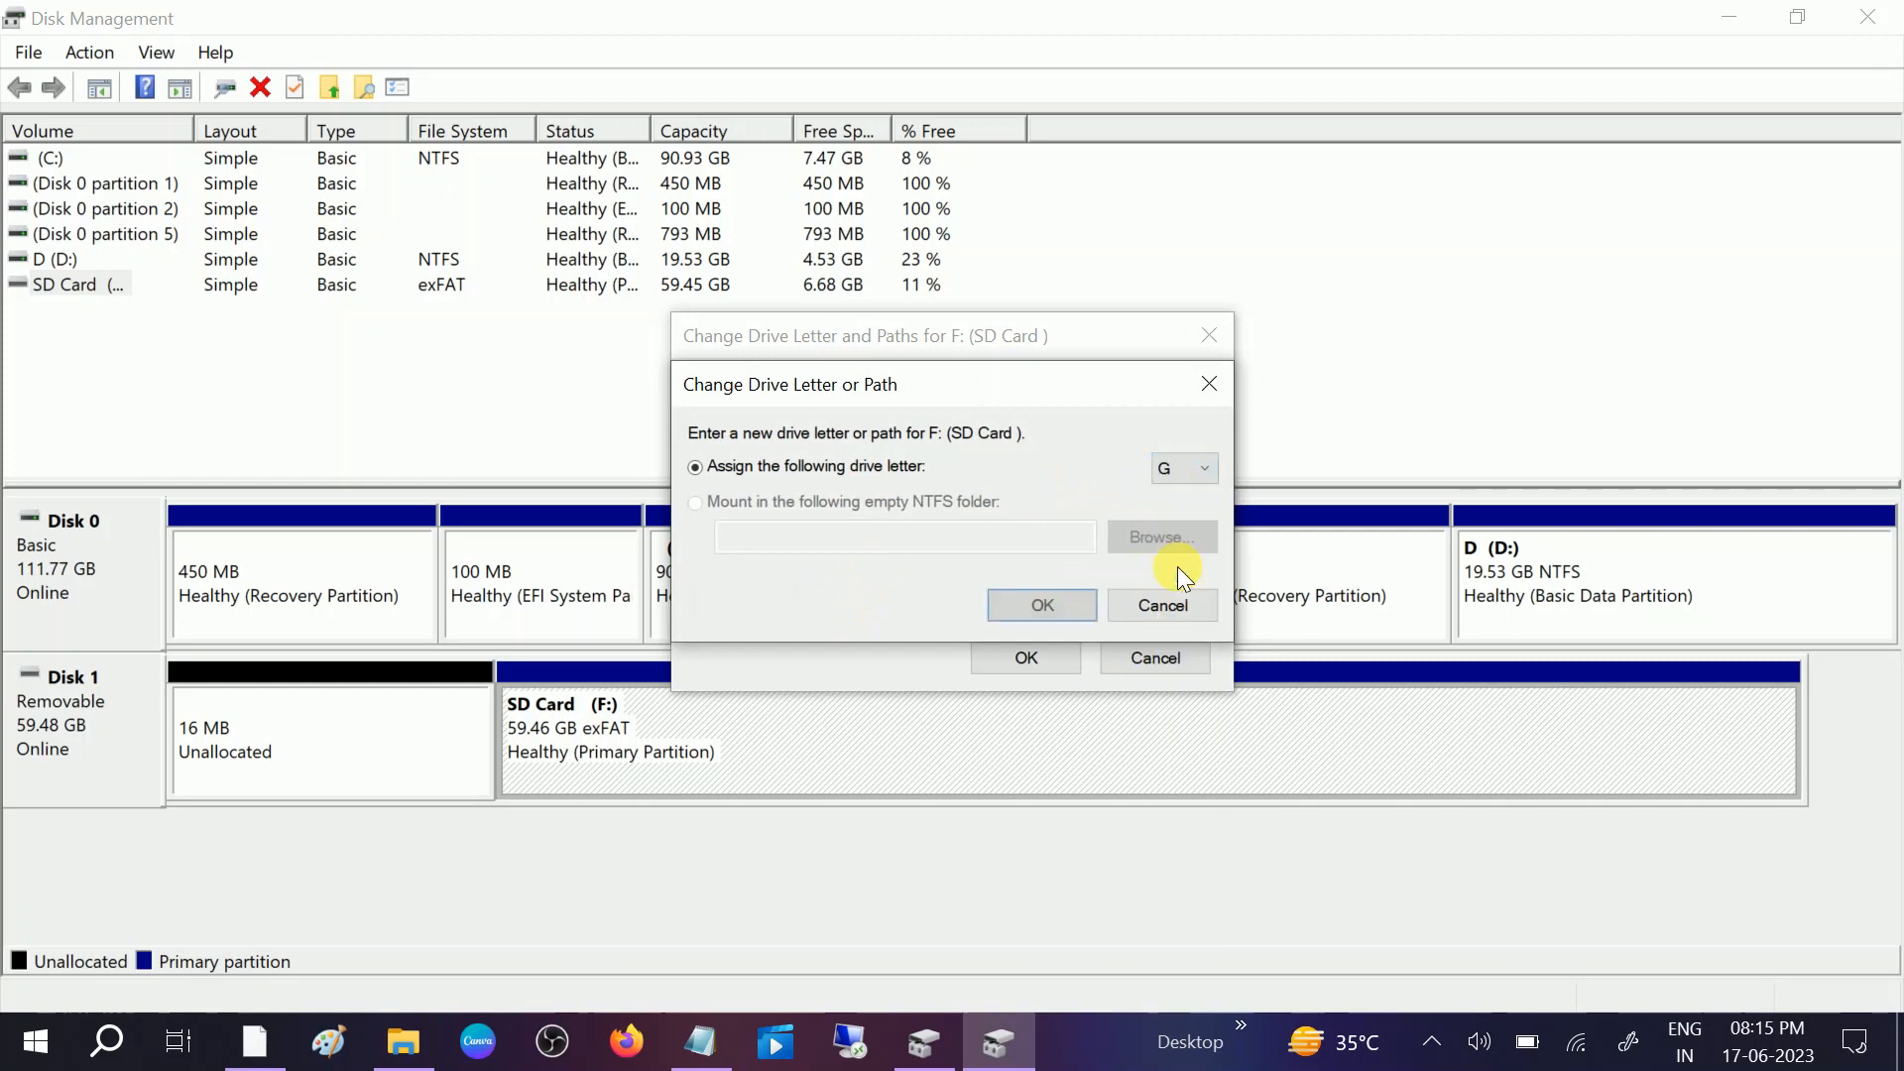
click(1041, 604)
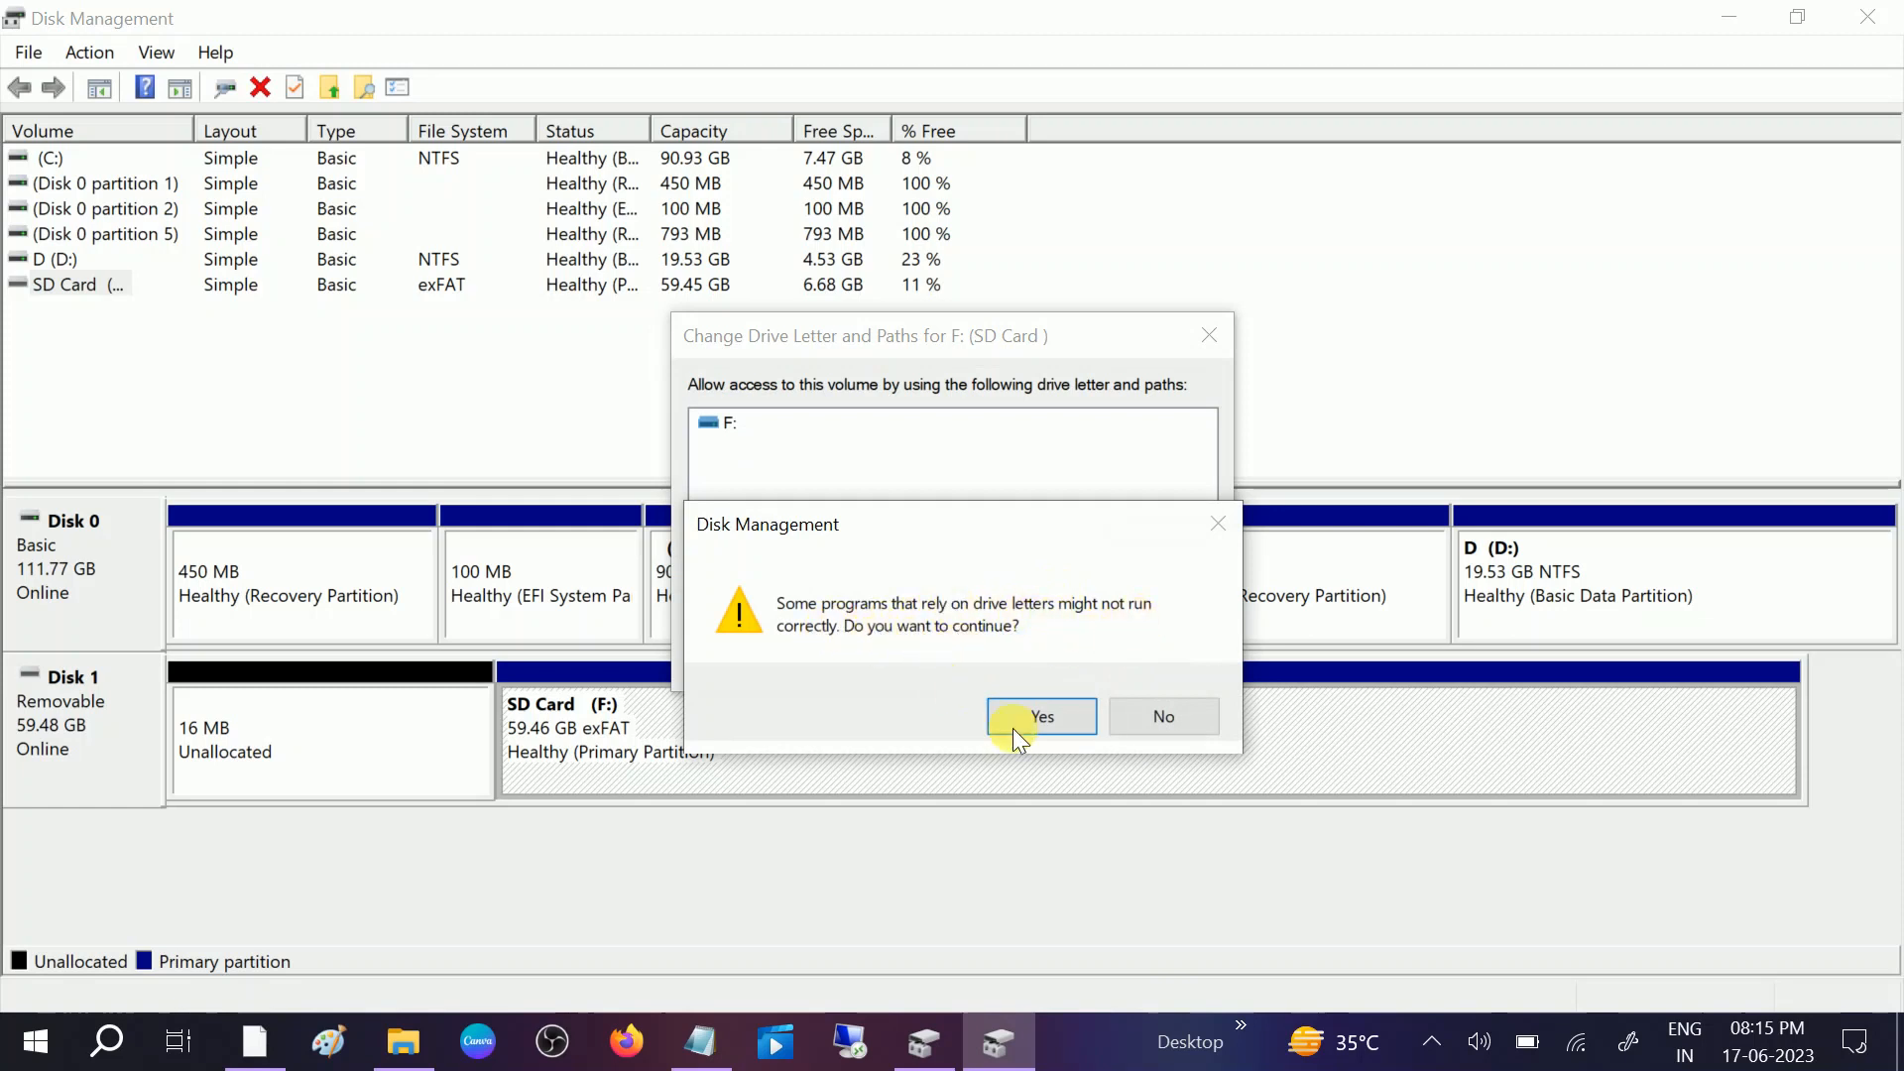
click(1039, 716)
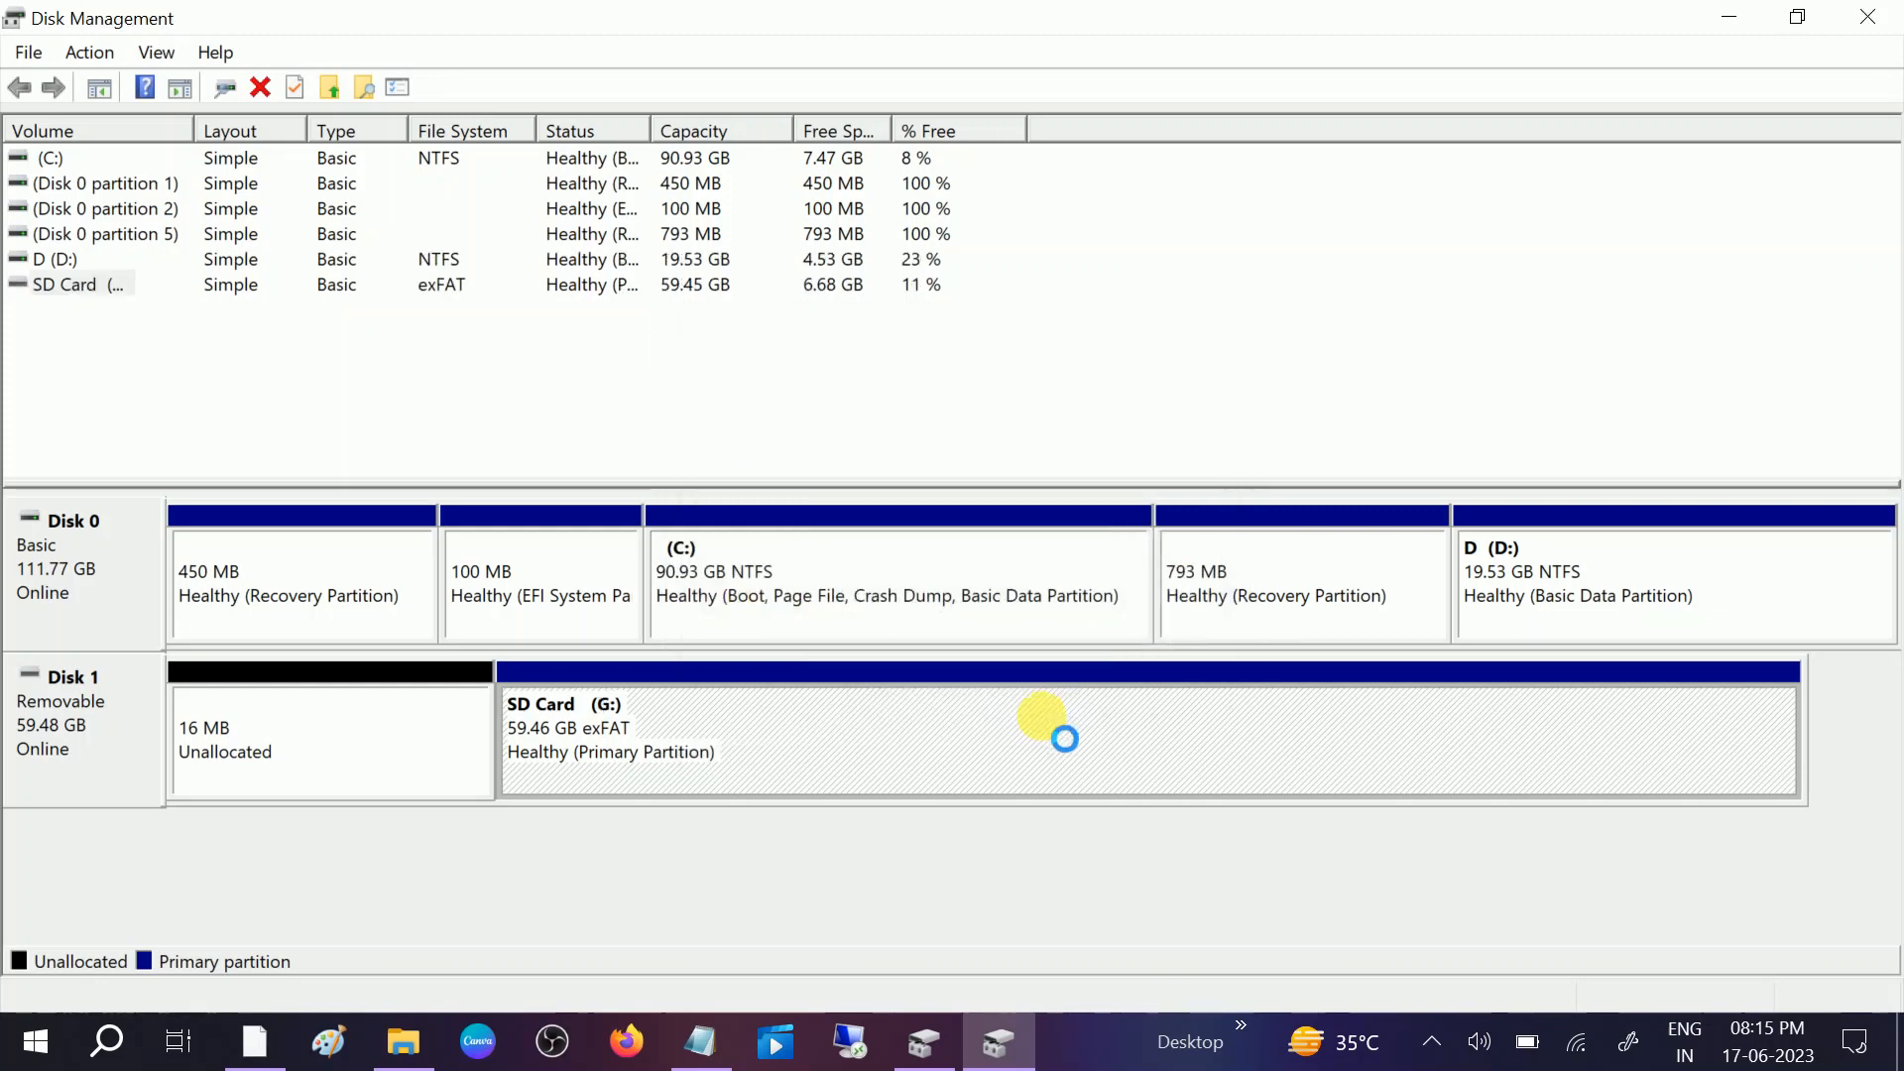
mouse_move(1408, 251)
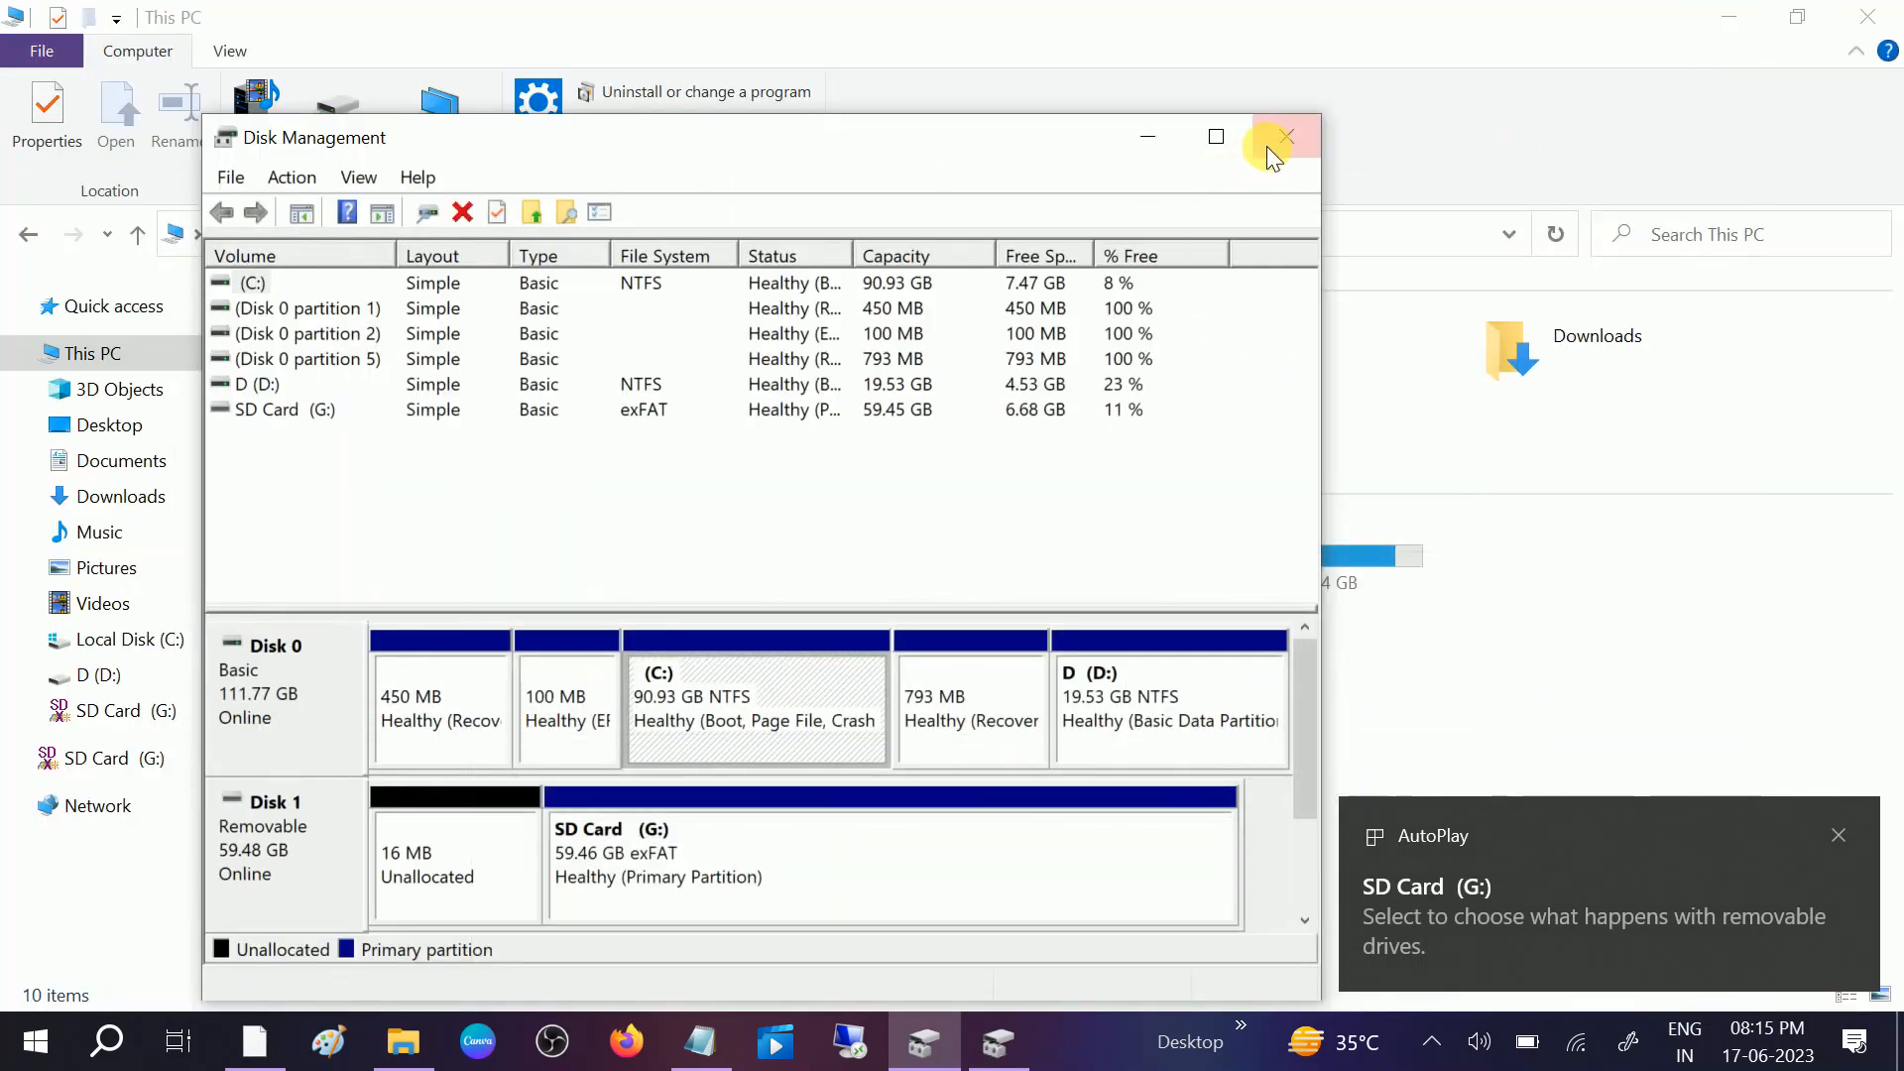
click(1285, 137)
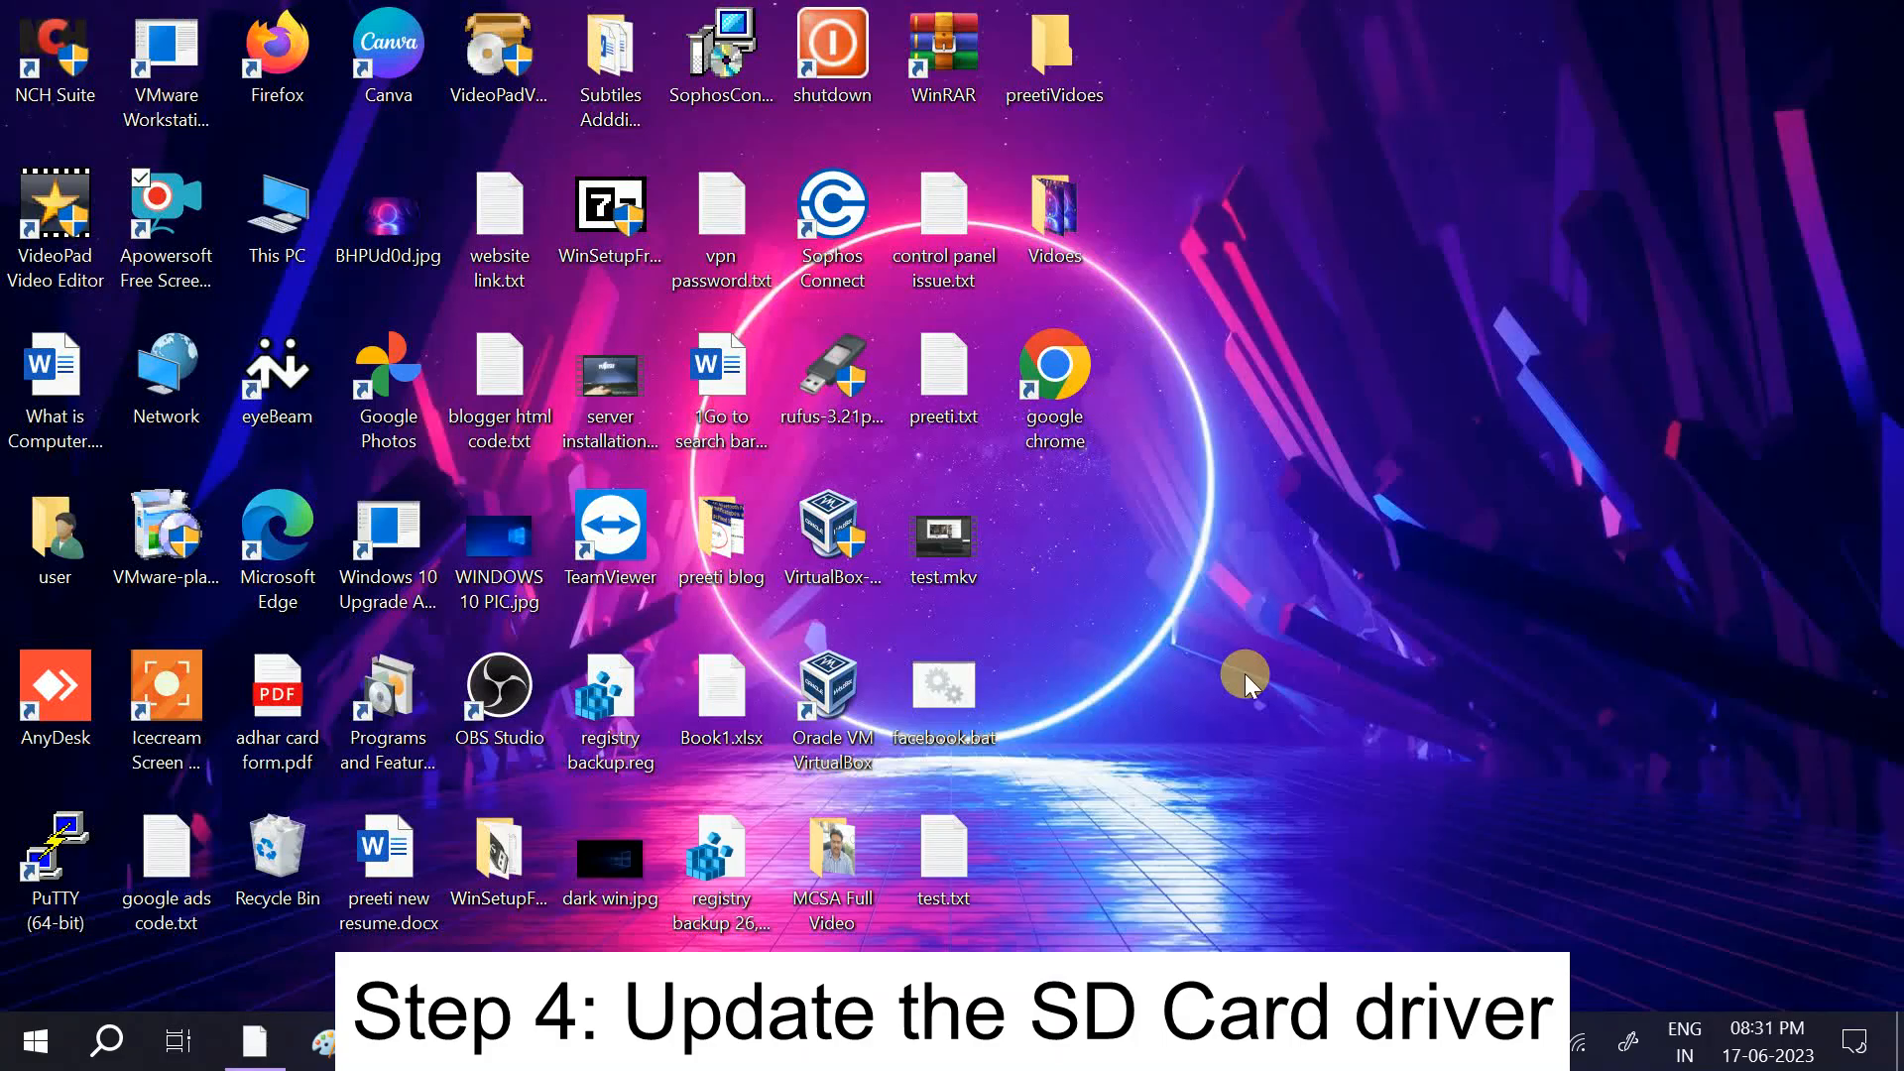
mouse_move(1279, 405)
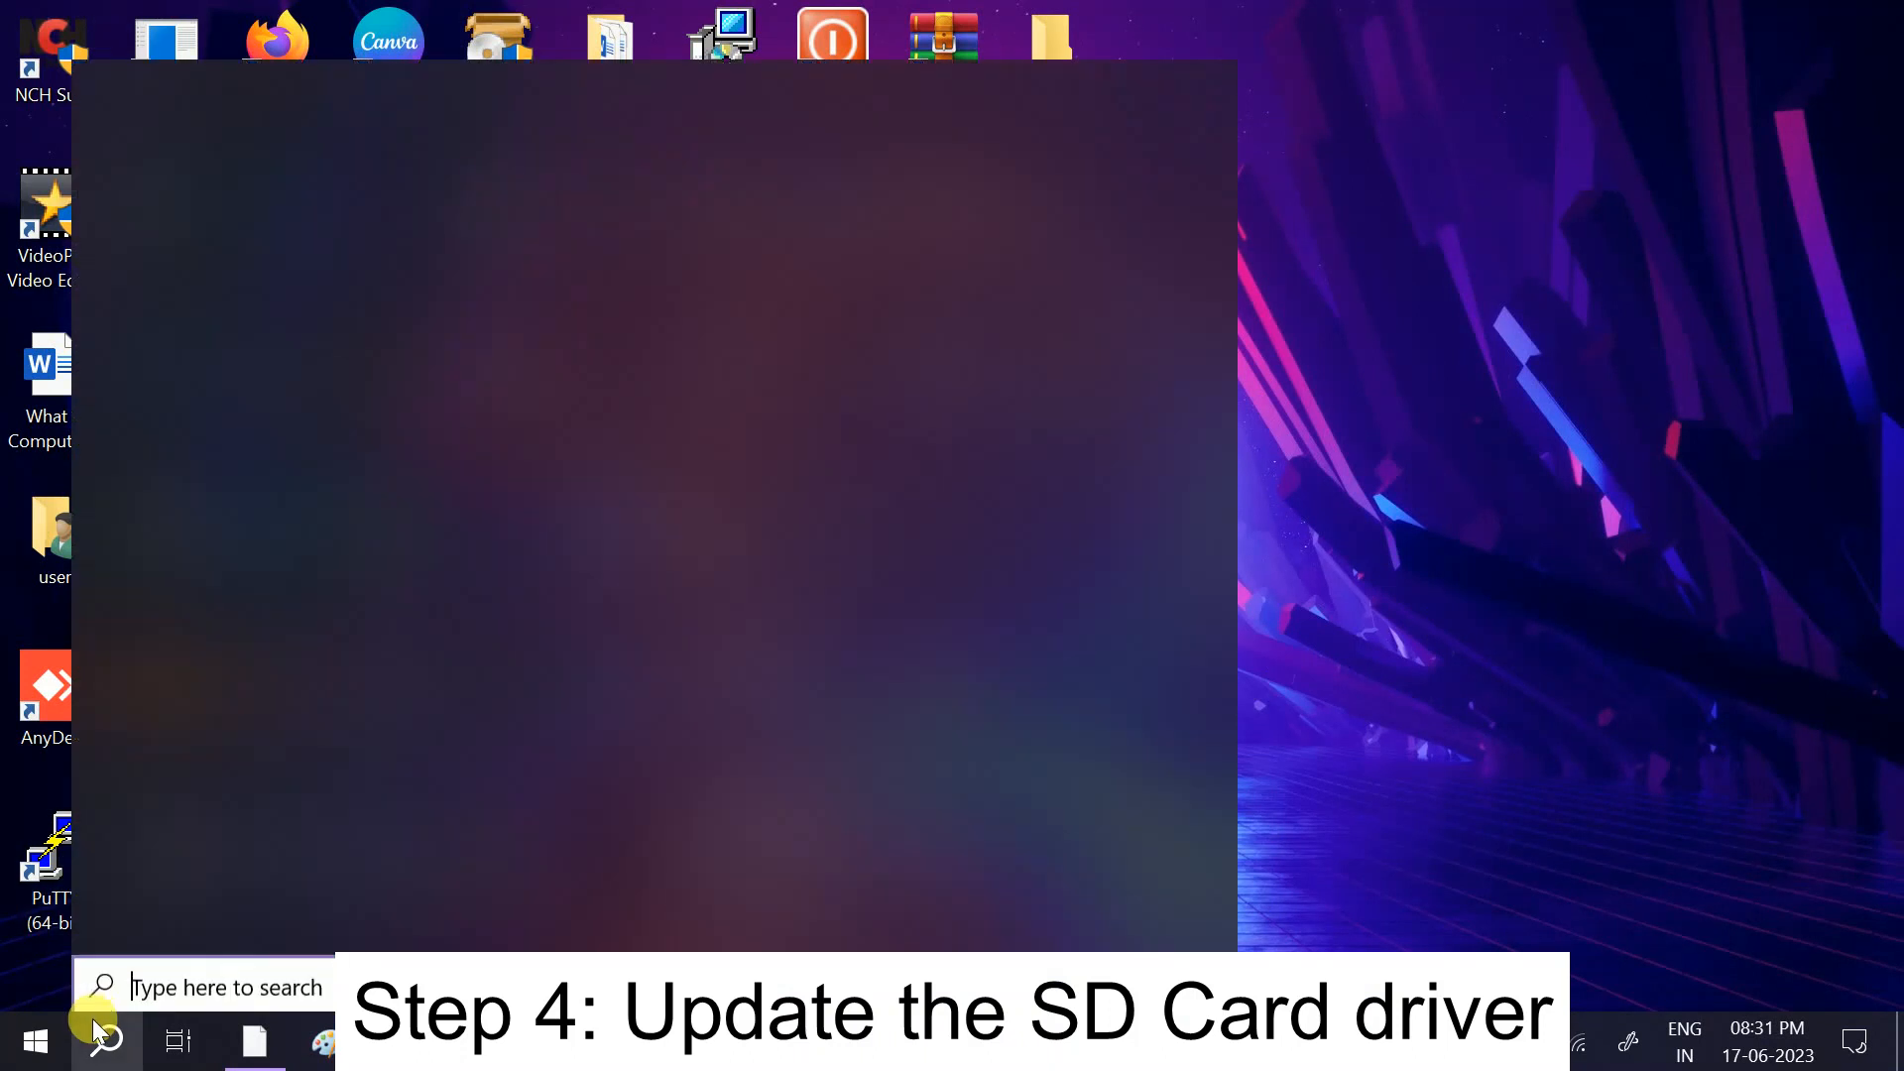
- Search device Manager from the taskbar to launch Device Manager
text(device Manager)
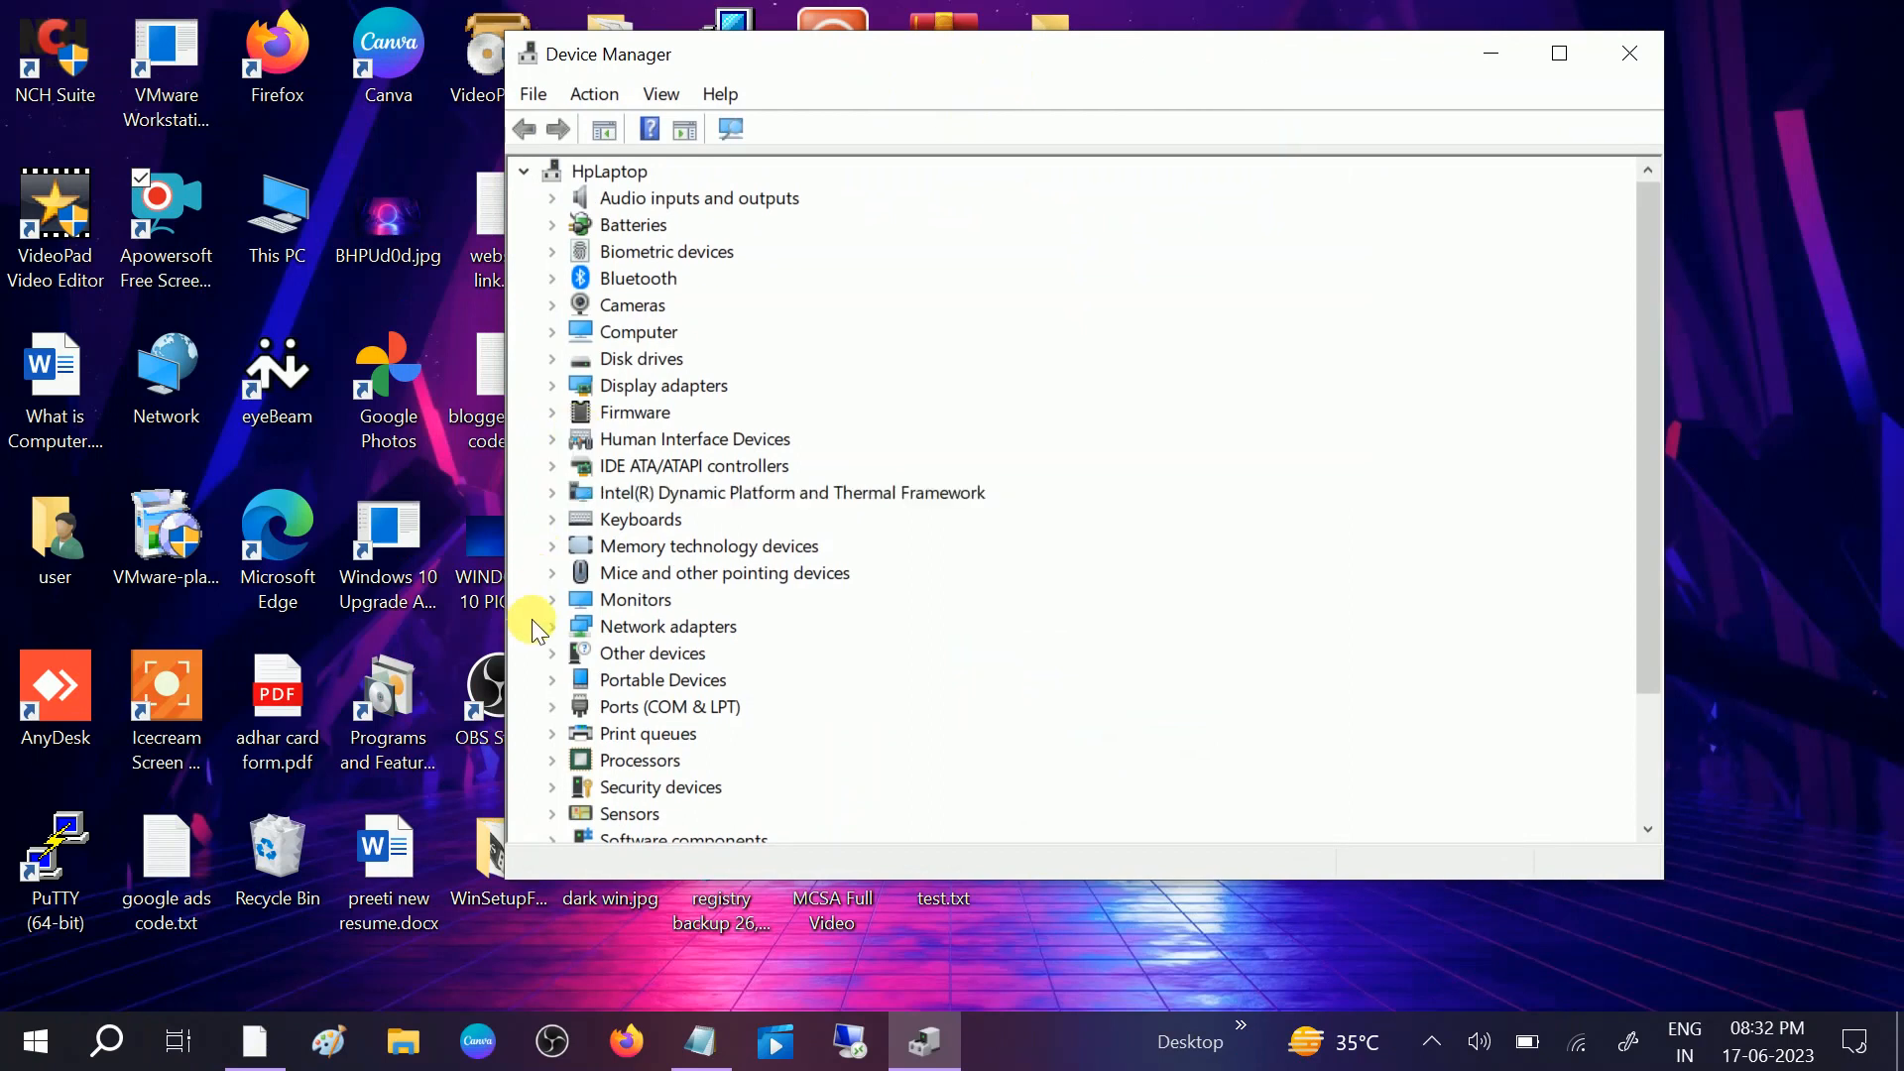
mouse_move(601, 595)
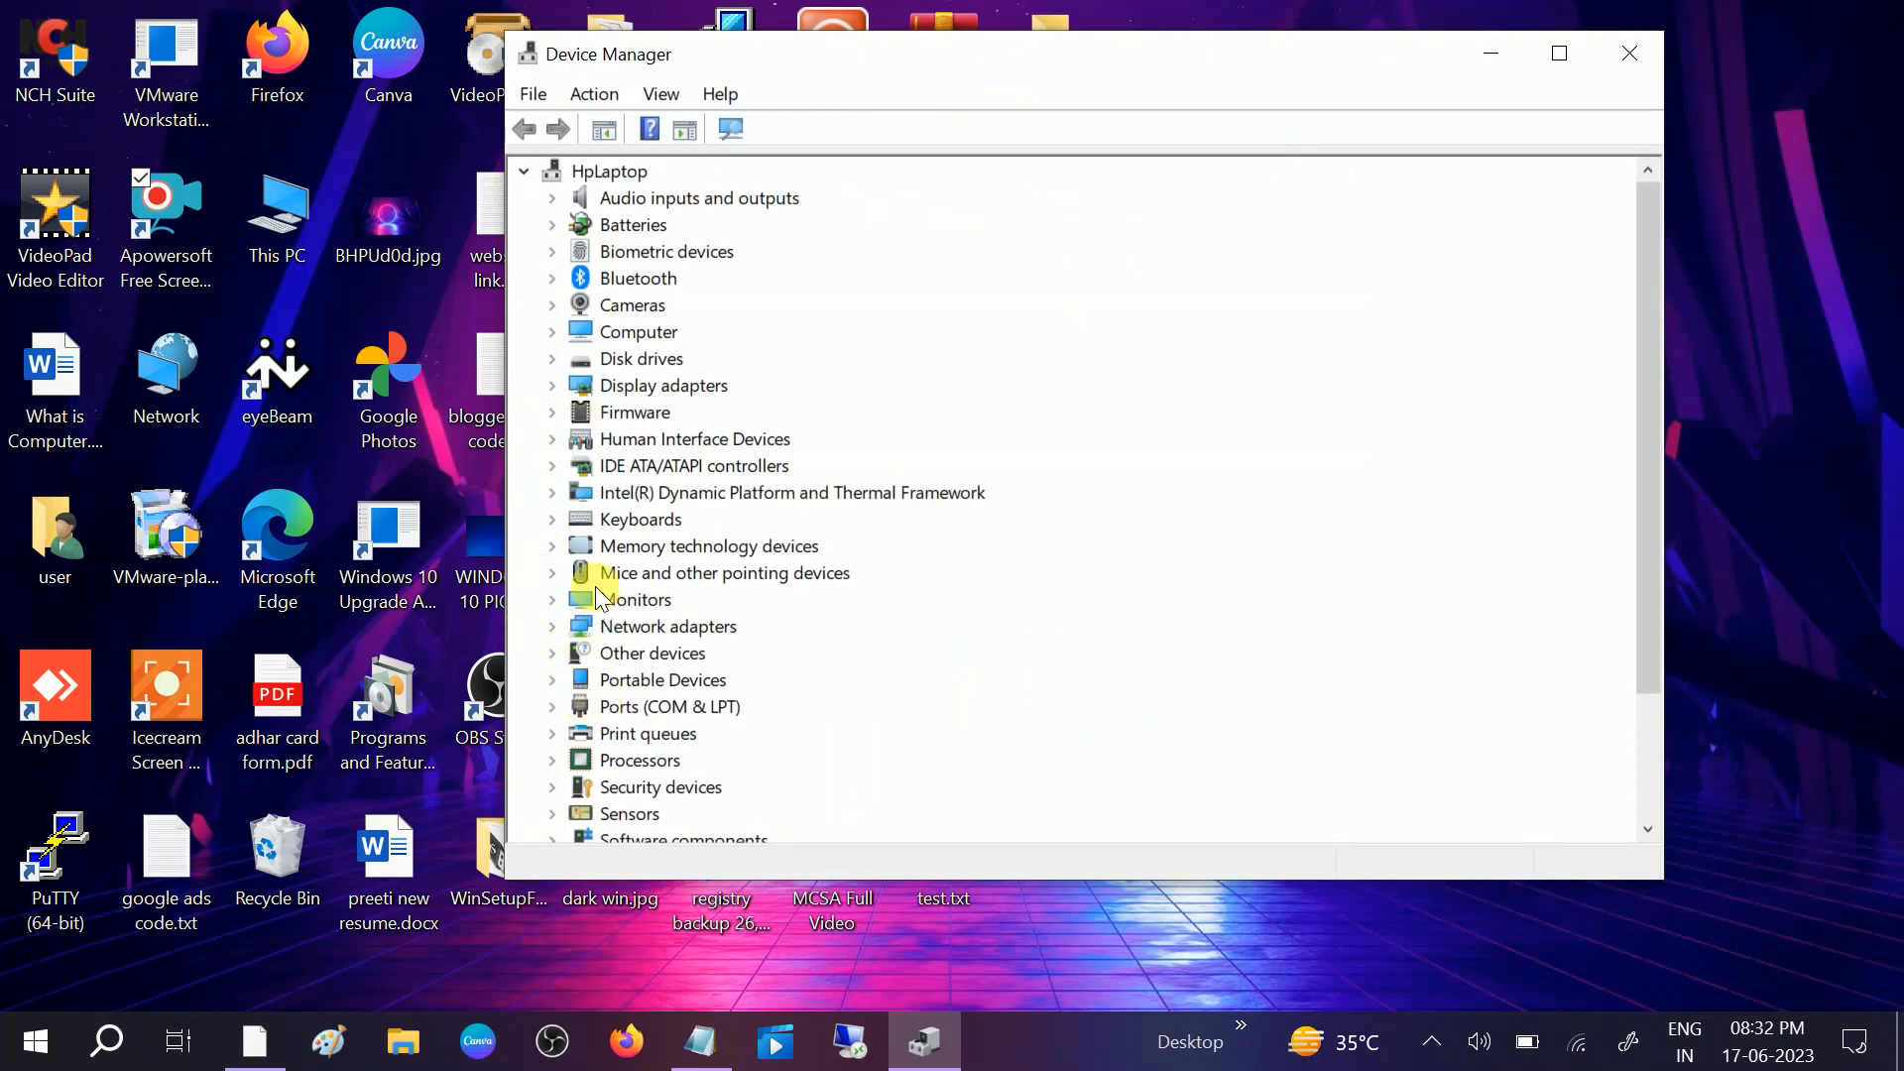
mouse_move(642, 692)
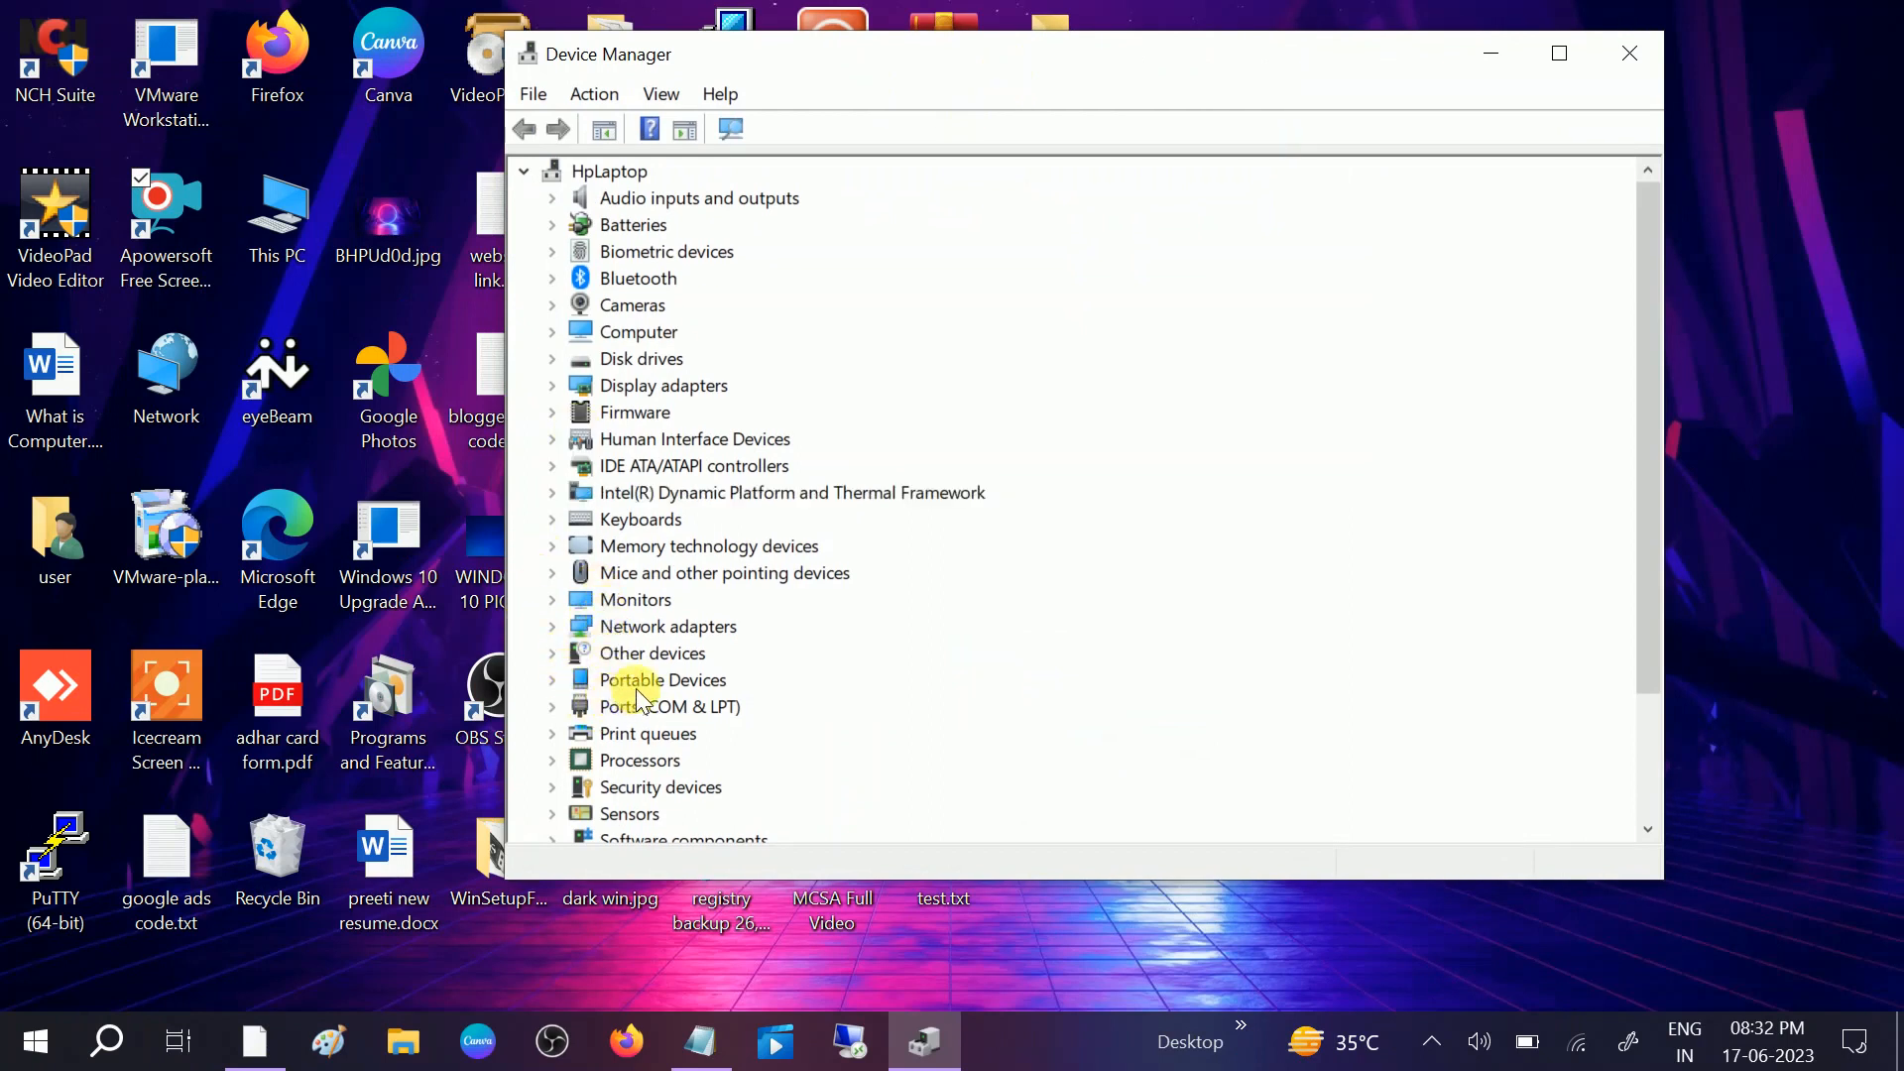
- Update the SD Card driver under Portable Devices via automatic search; best driver already installed
click(553, 680)
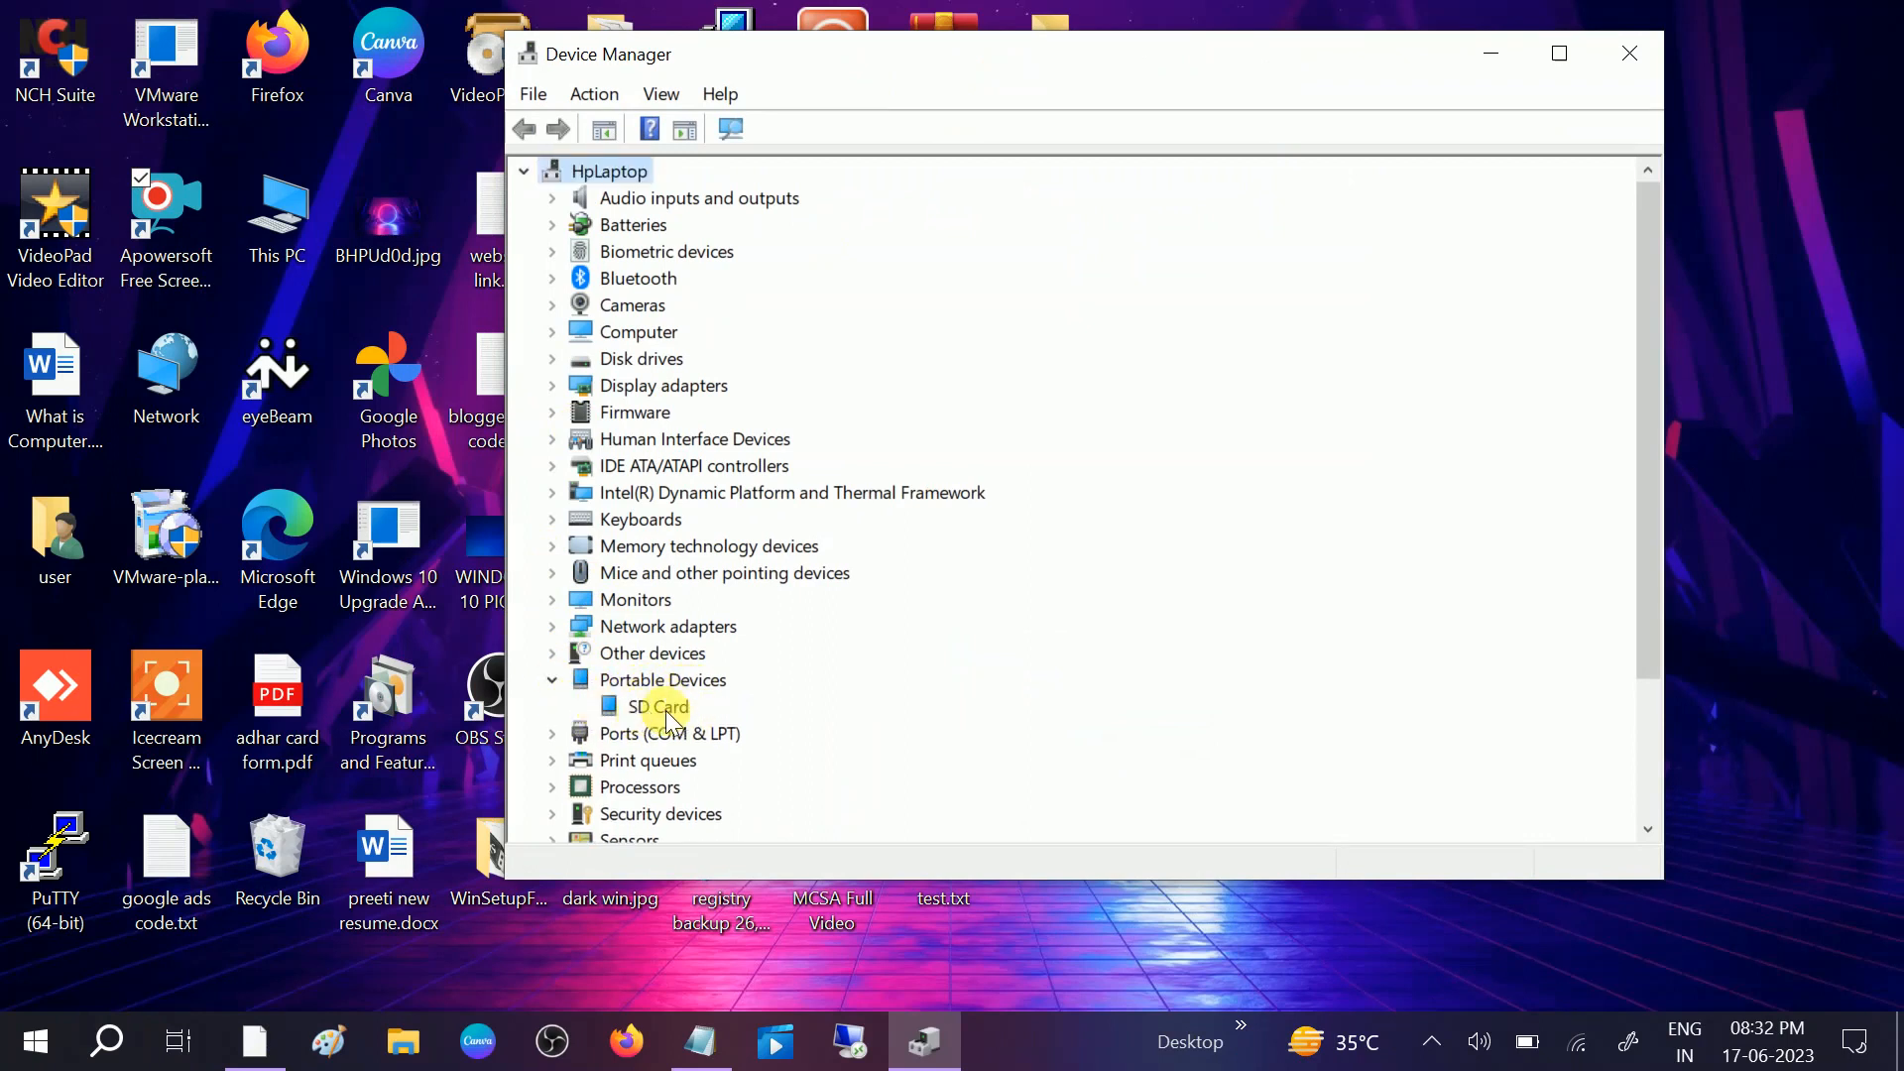
right_click(659, 706)
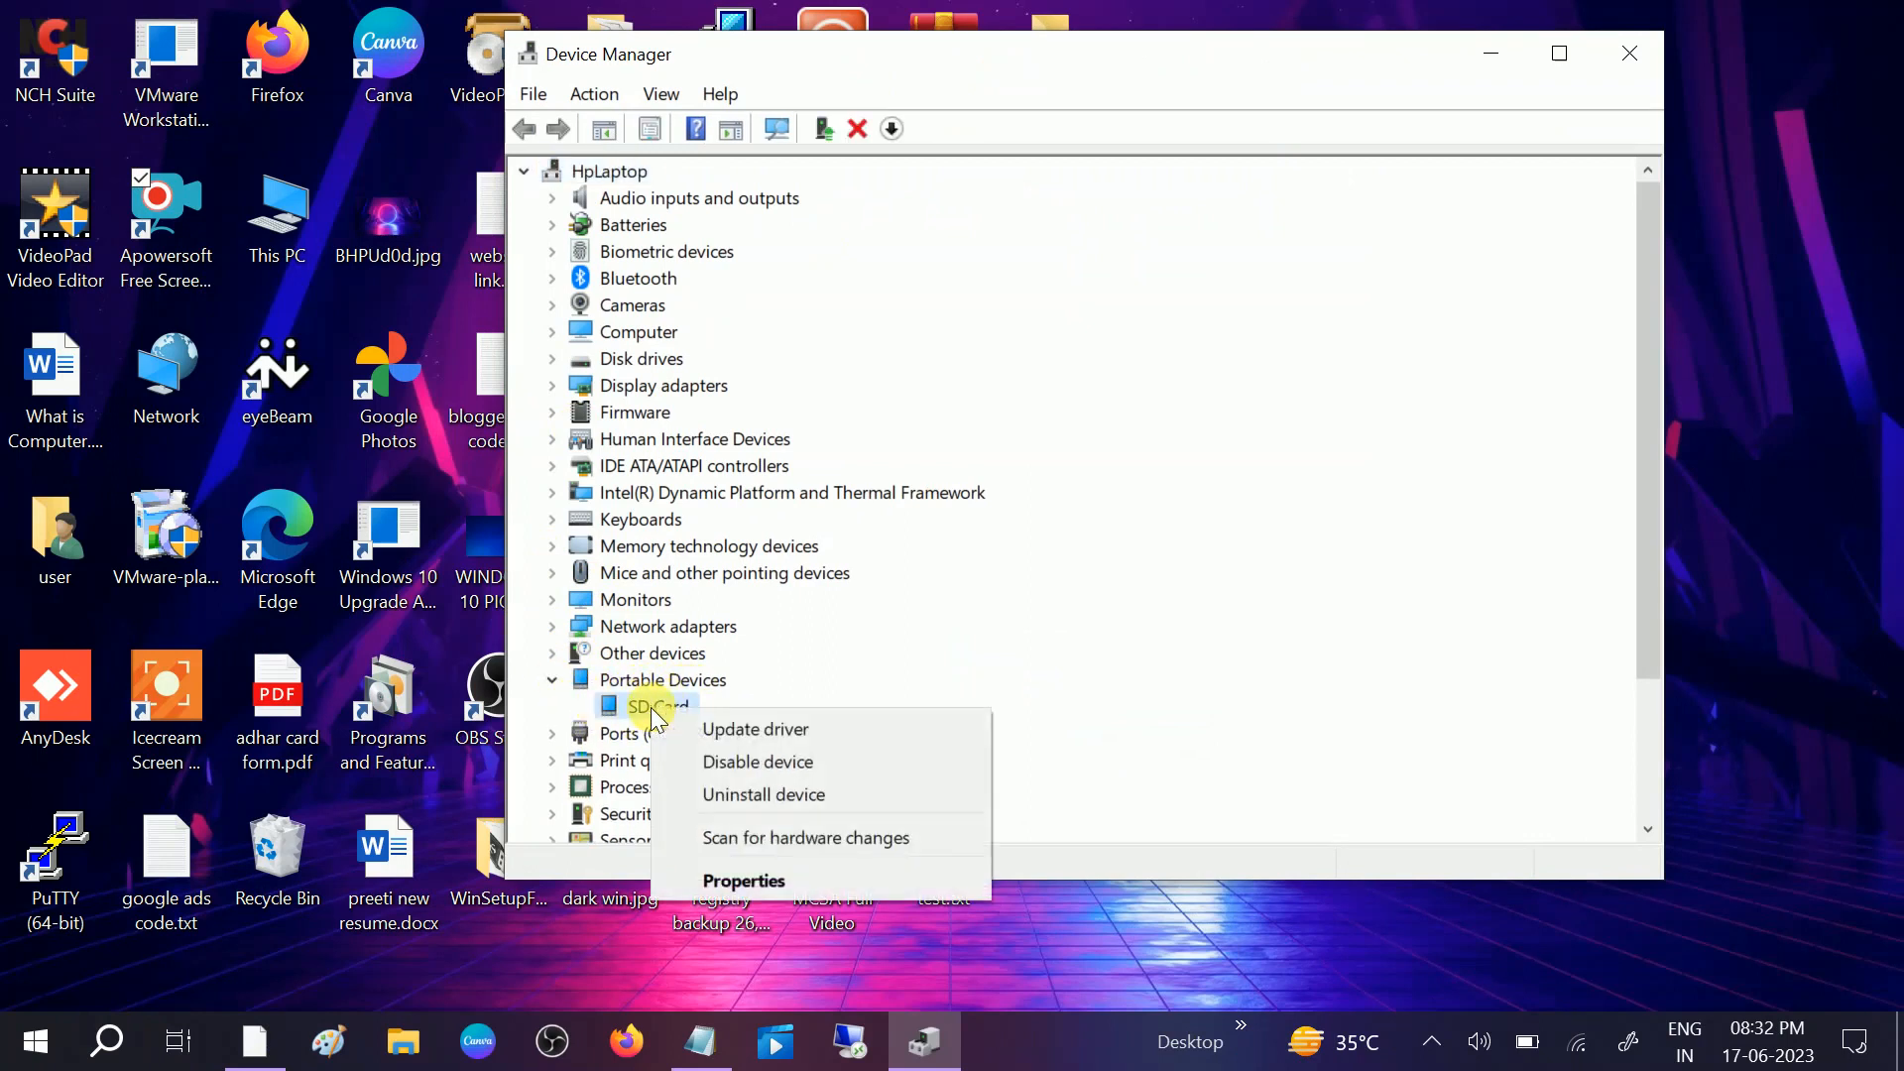
click(755, 727)
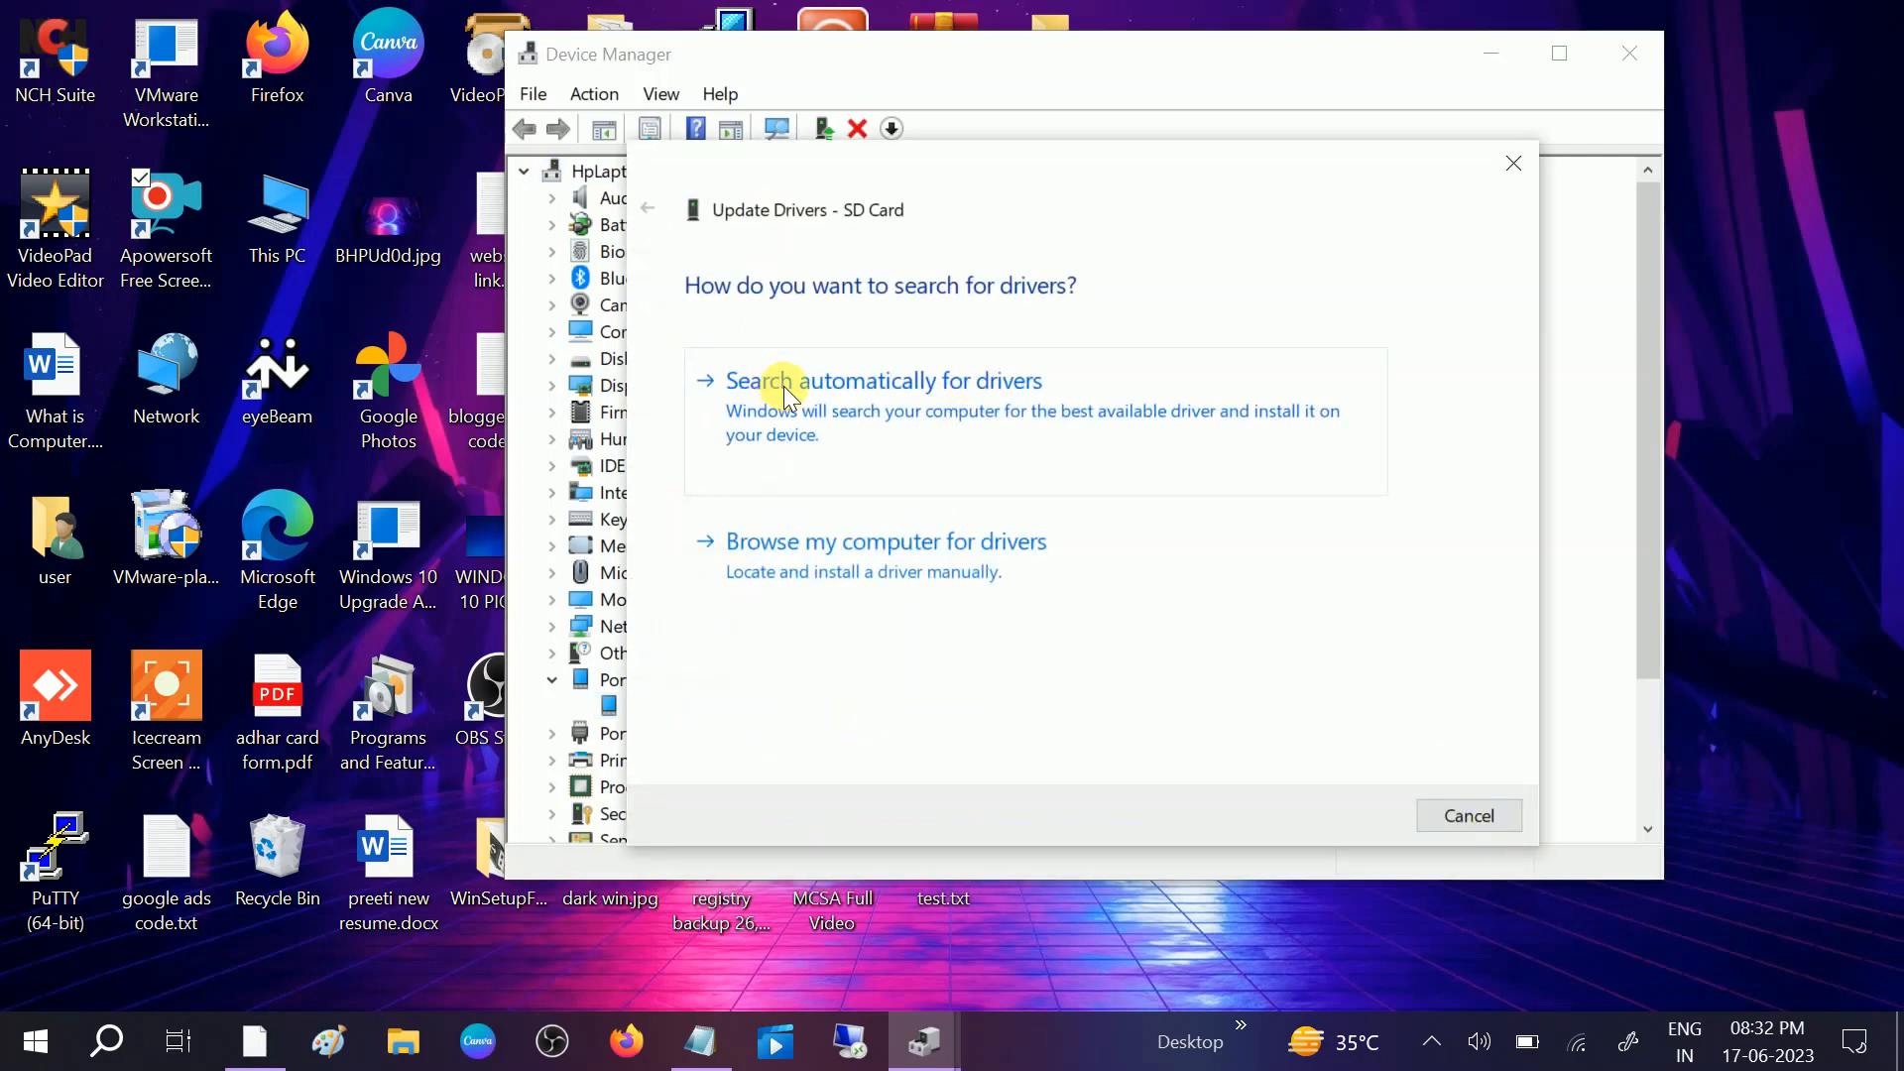
click(885, 381)
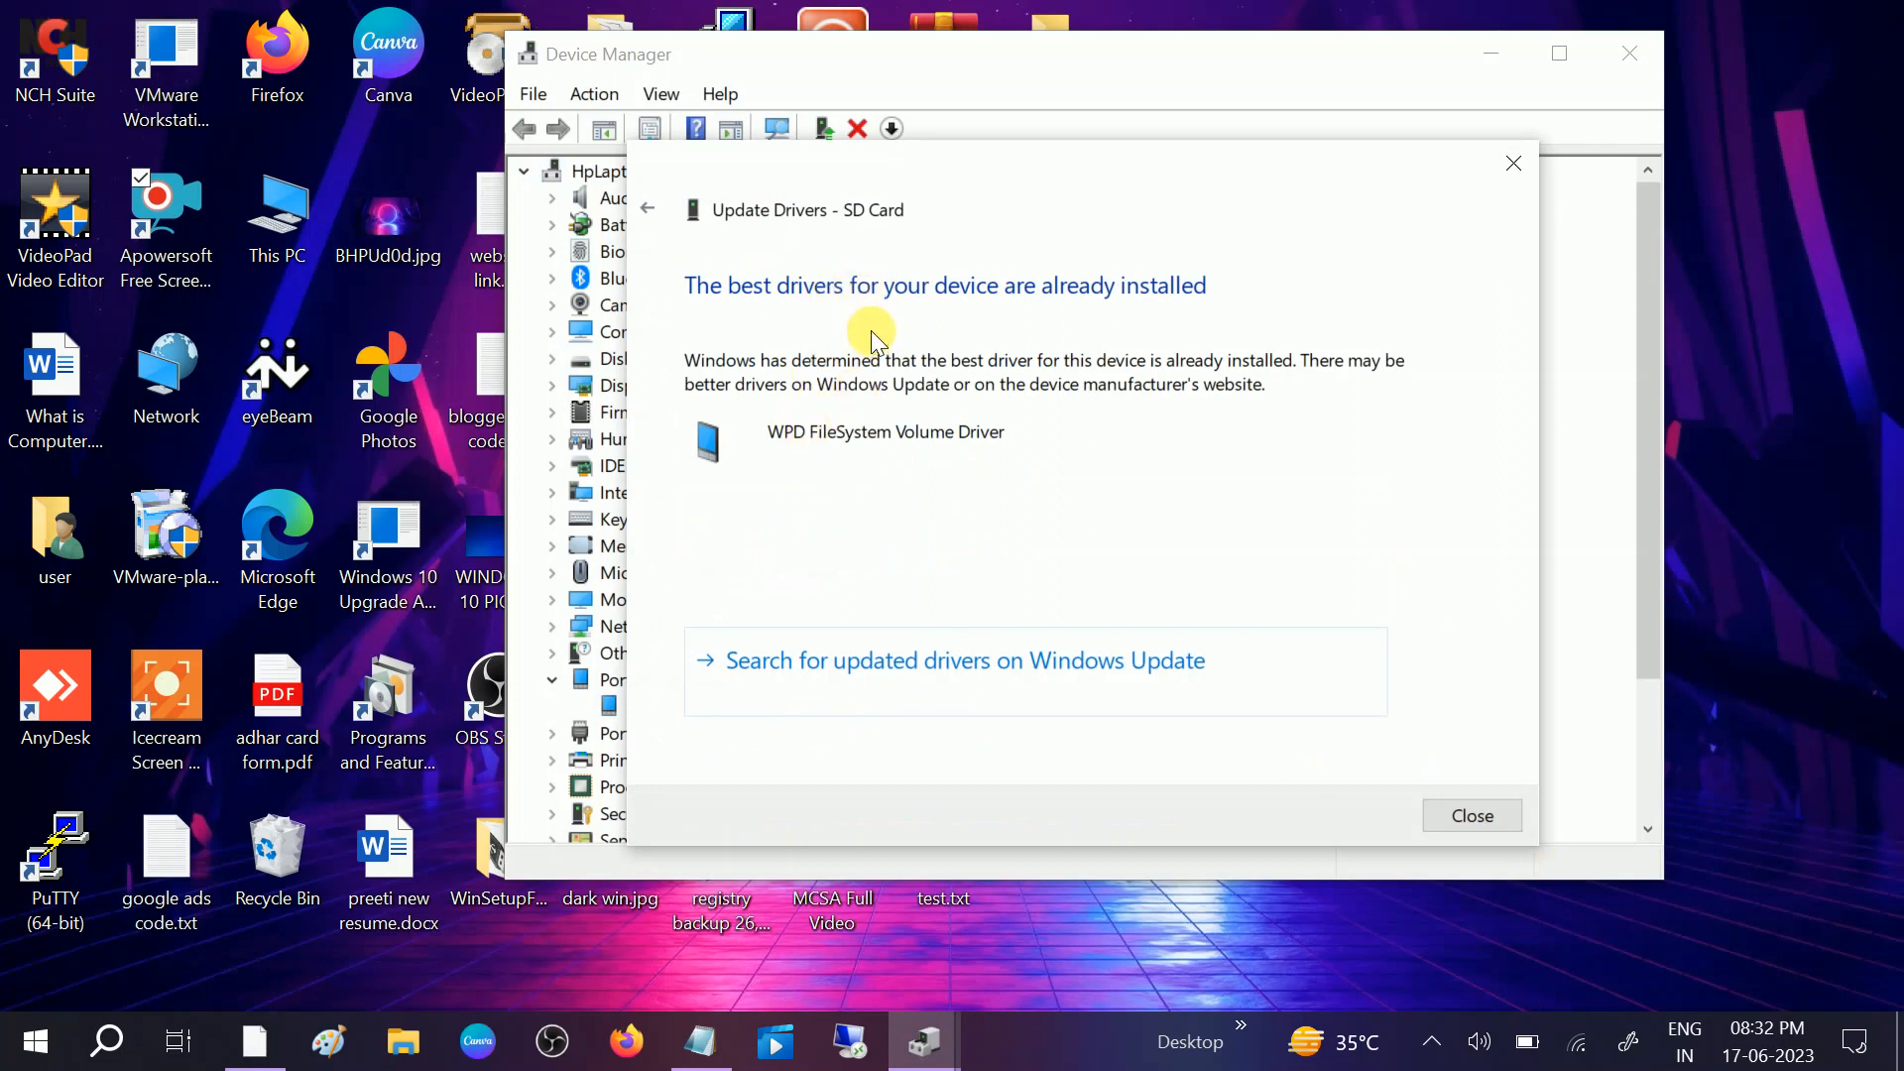
mouse_move(956, 742)
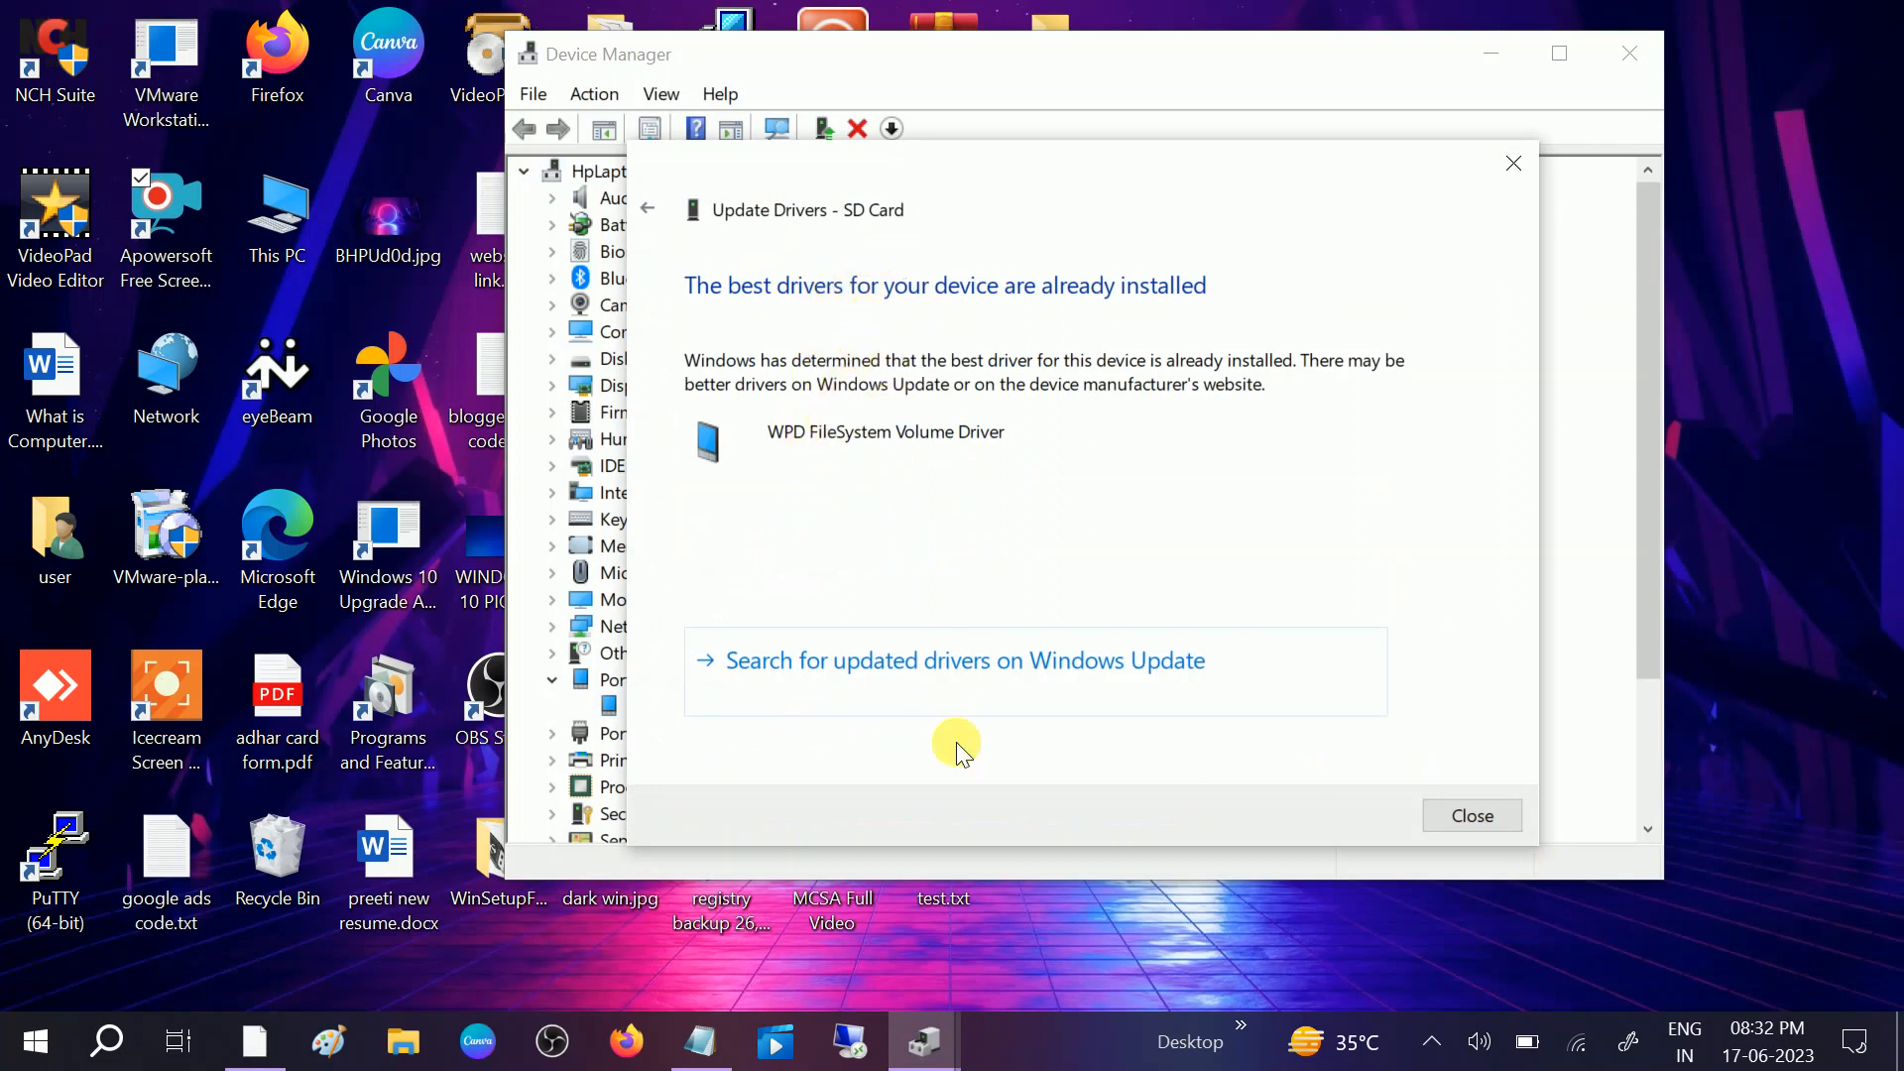
click(1470, 815)
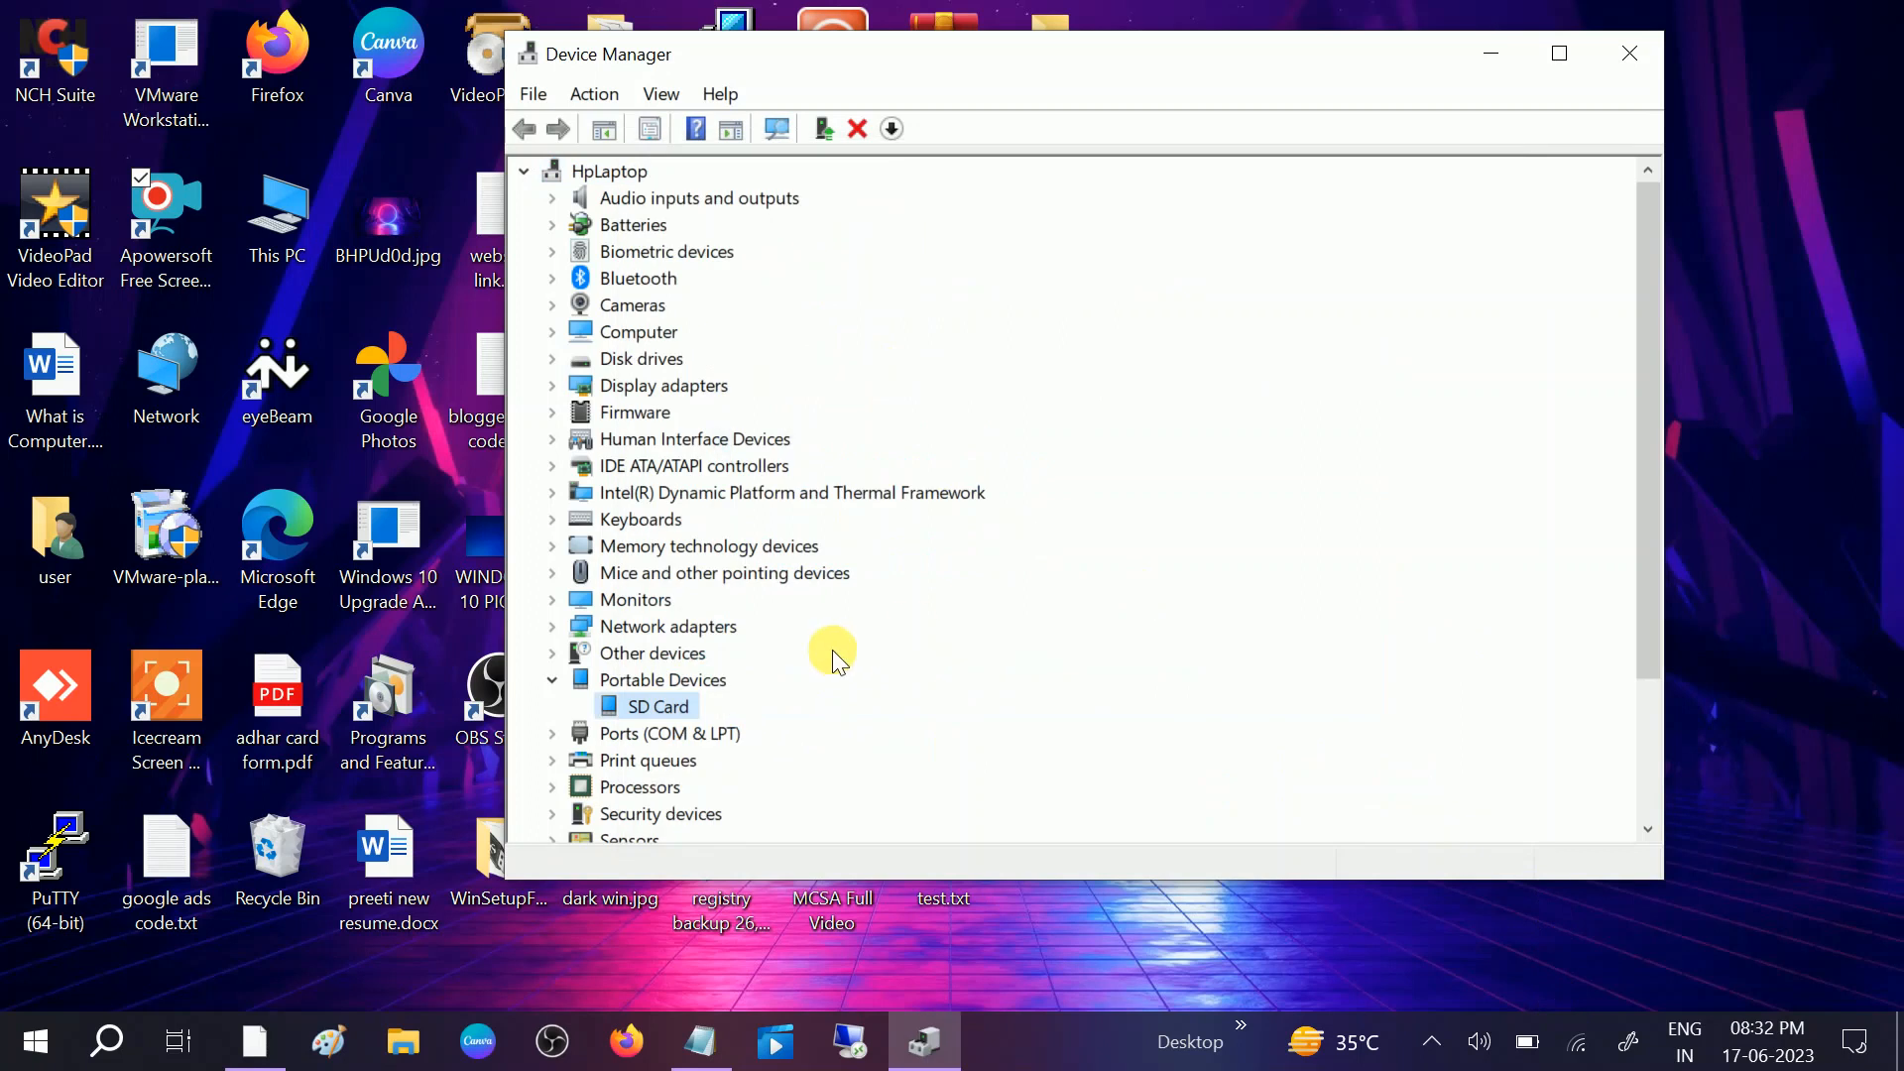
right_click(658, 706)
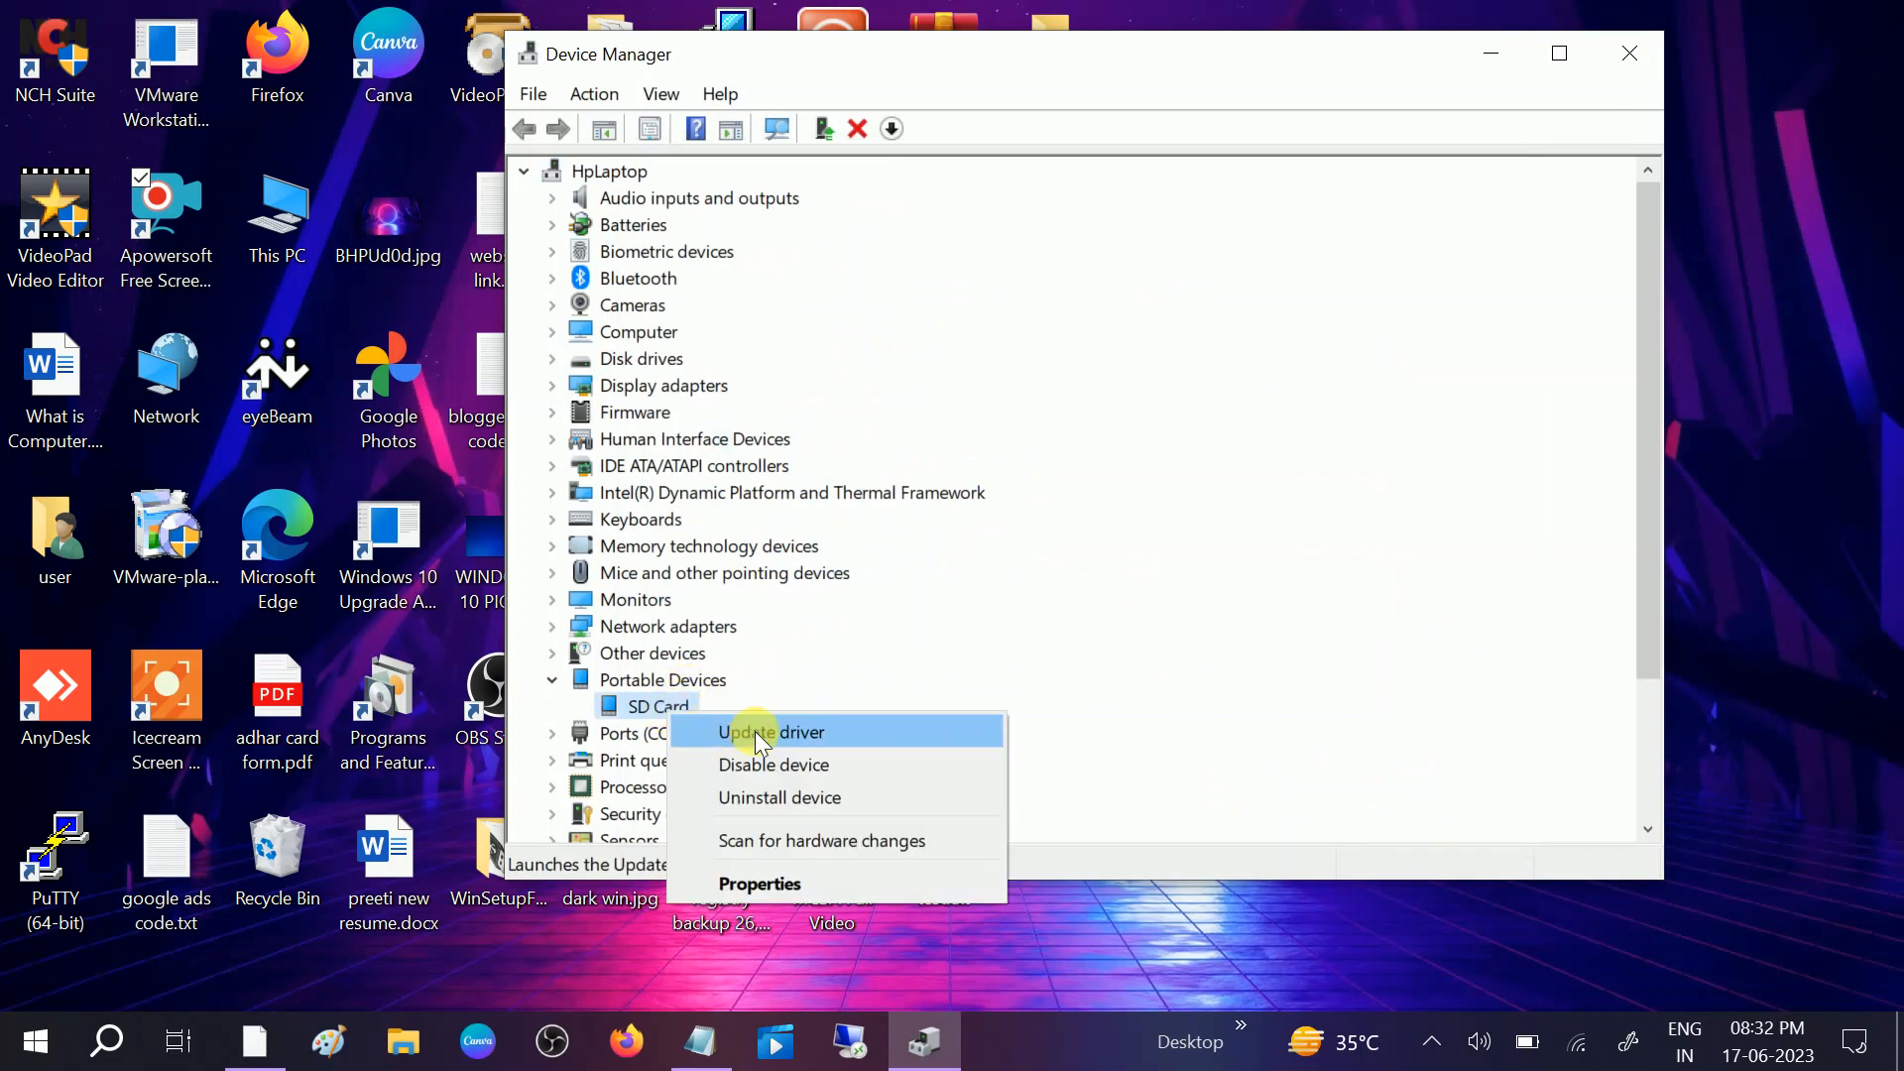
- Manually reinstall the WPD FileSystem Volume Driver for the SD Card and close Device Manager
click(770, 731)
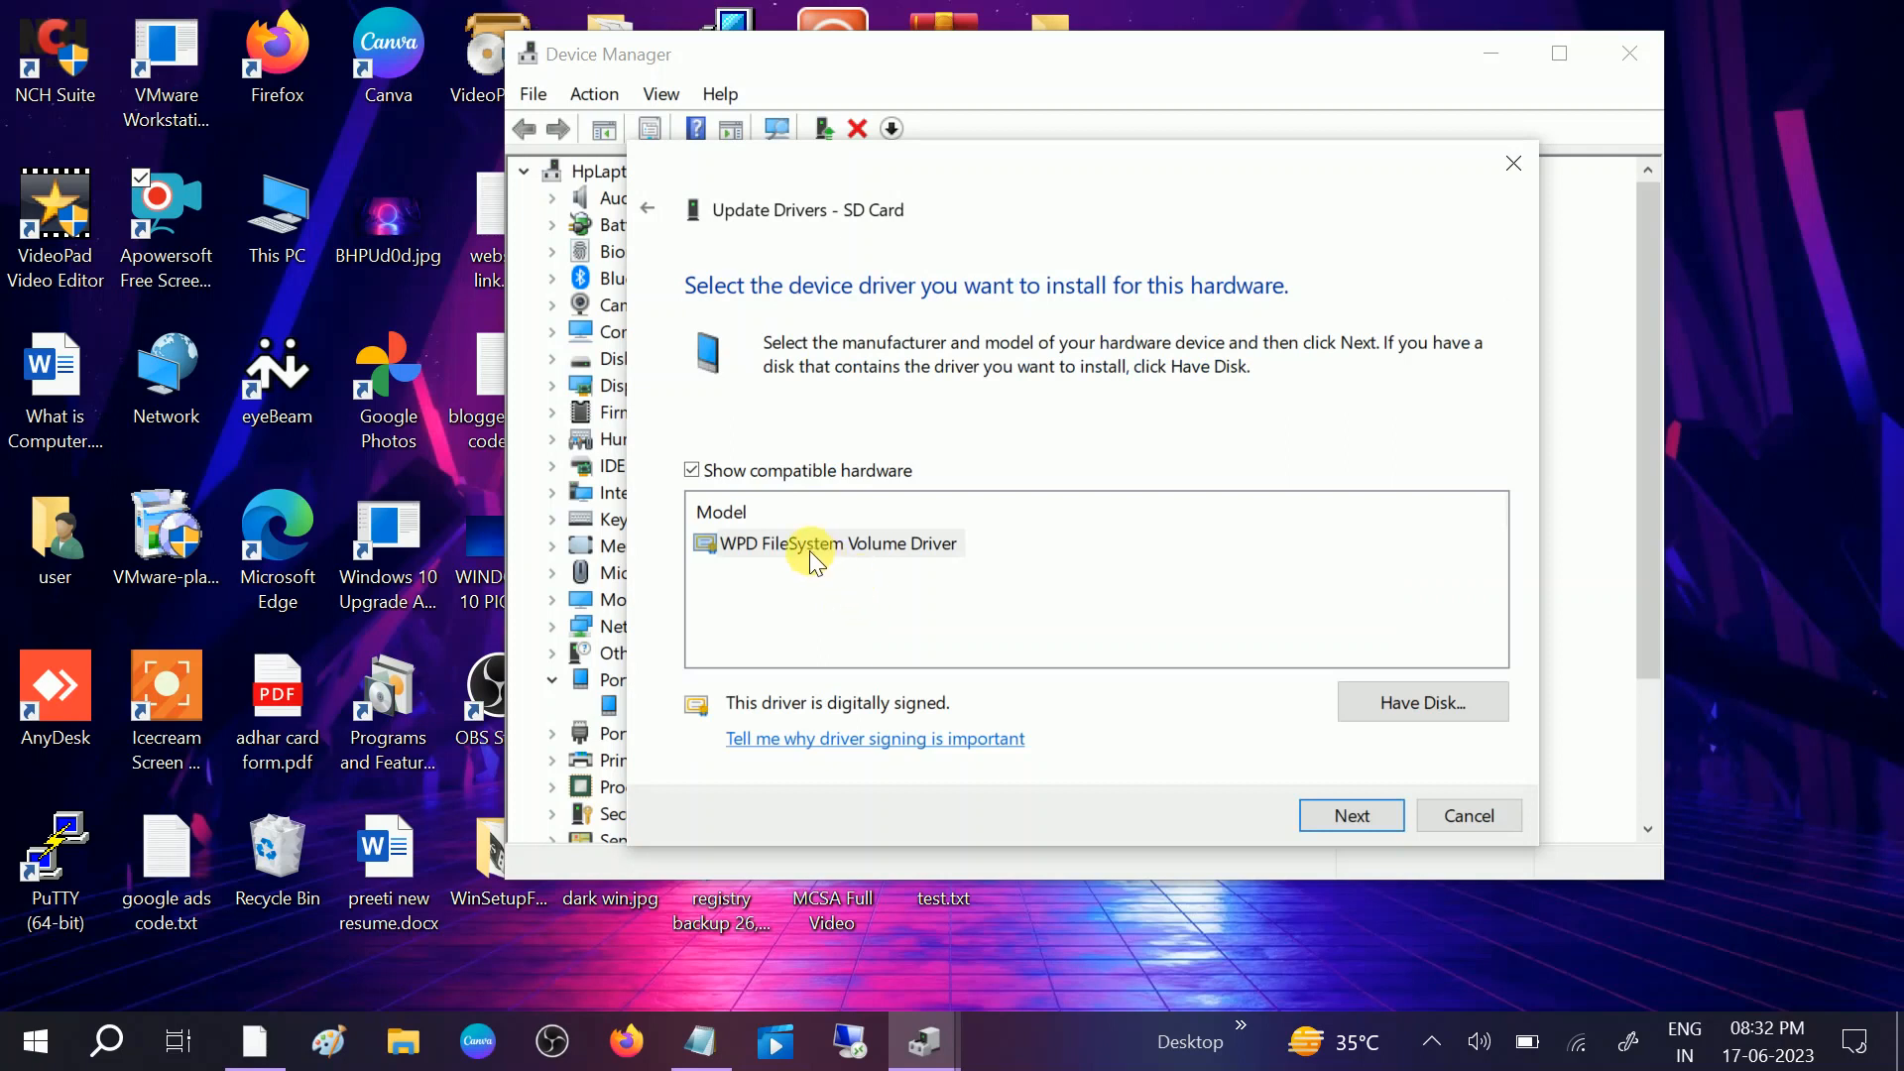
click(836, 543)
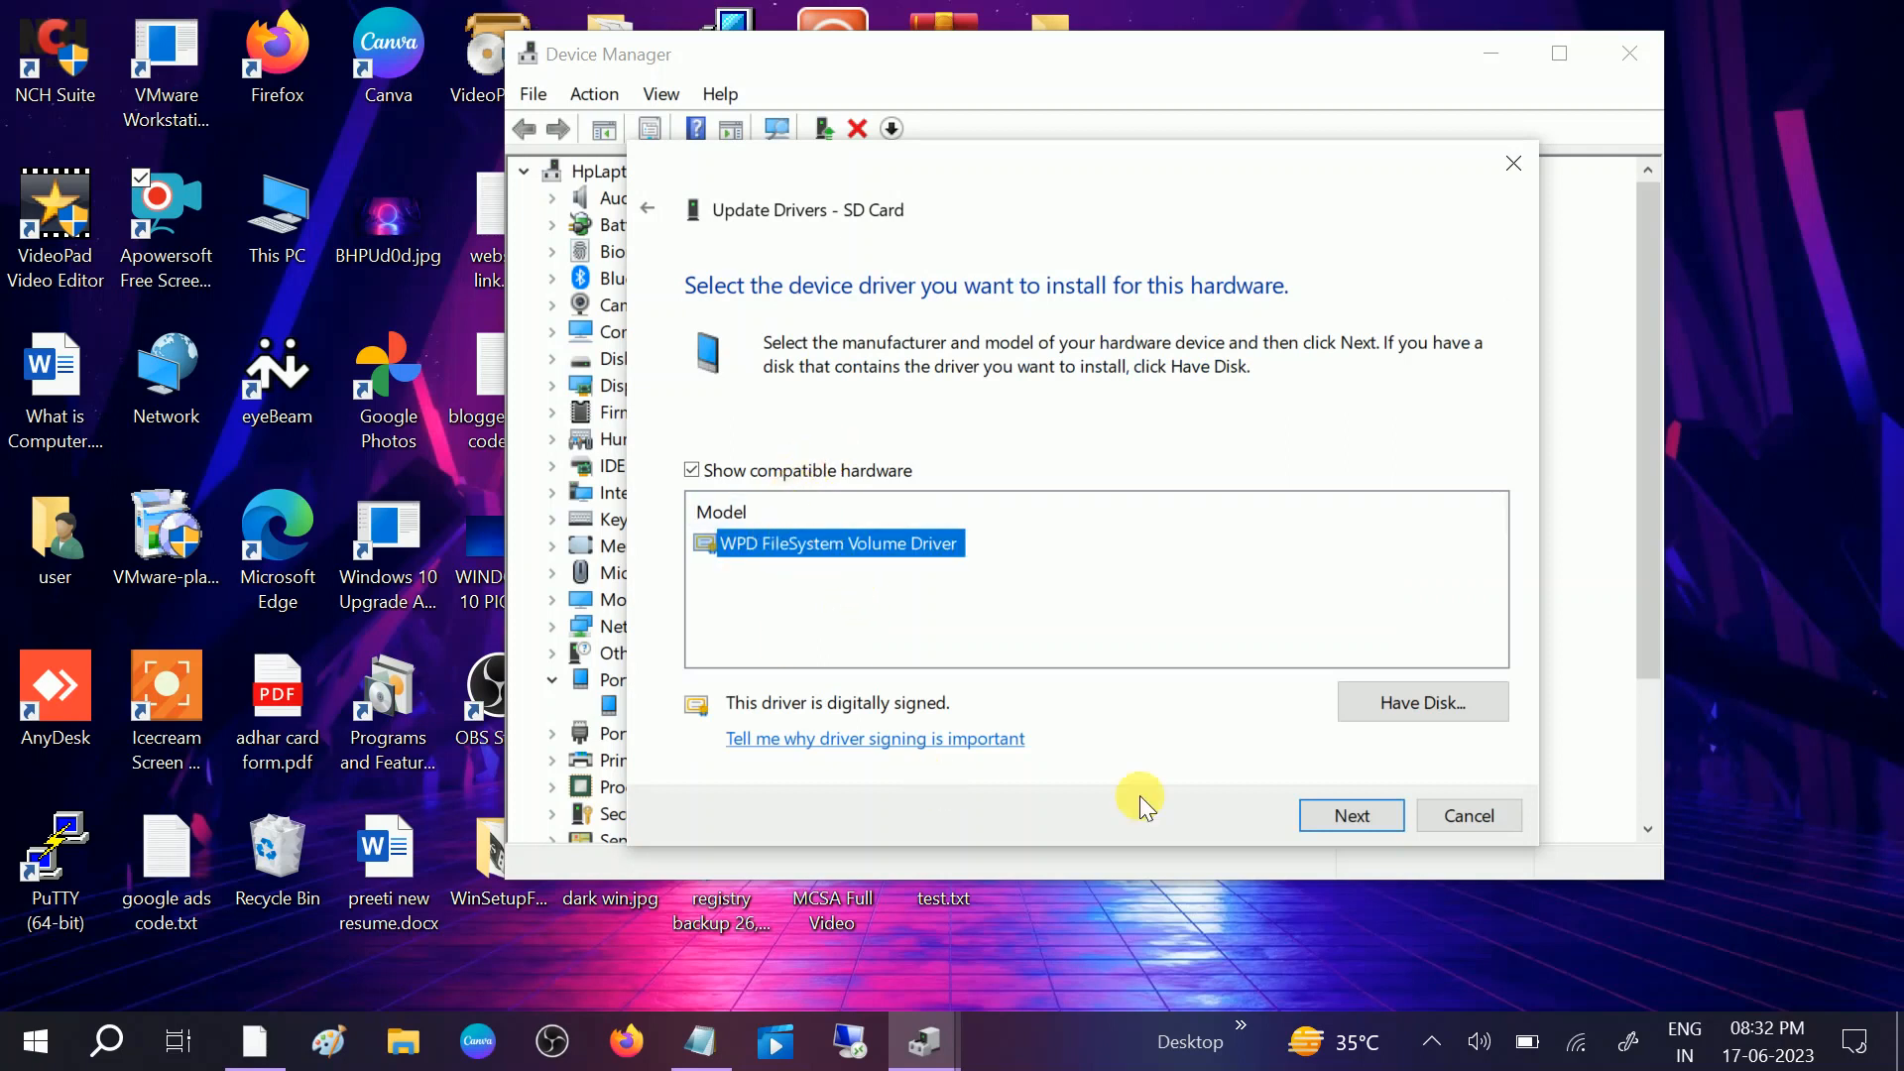
click(1350, 815)
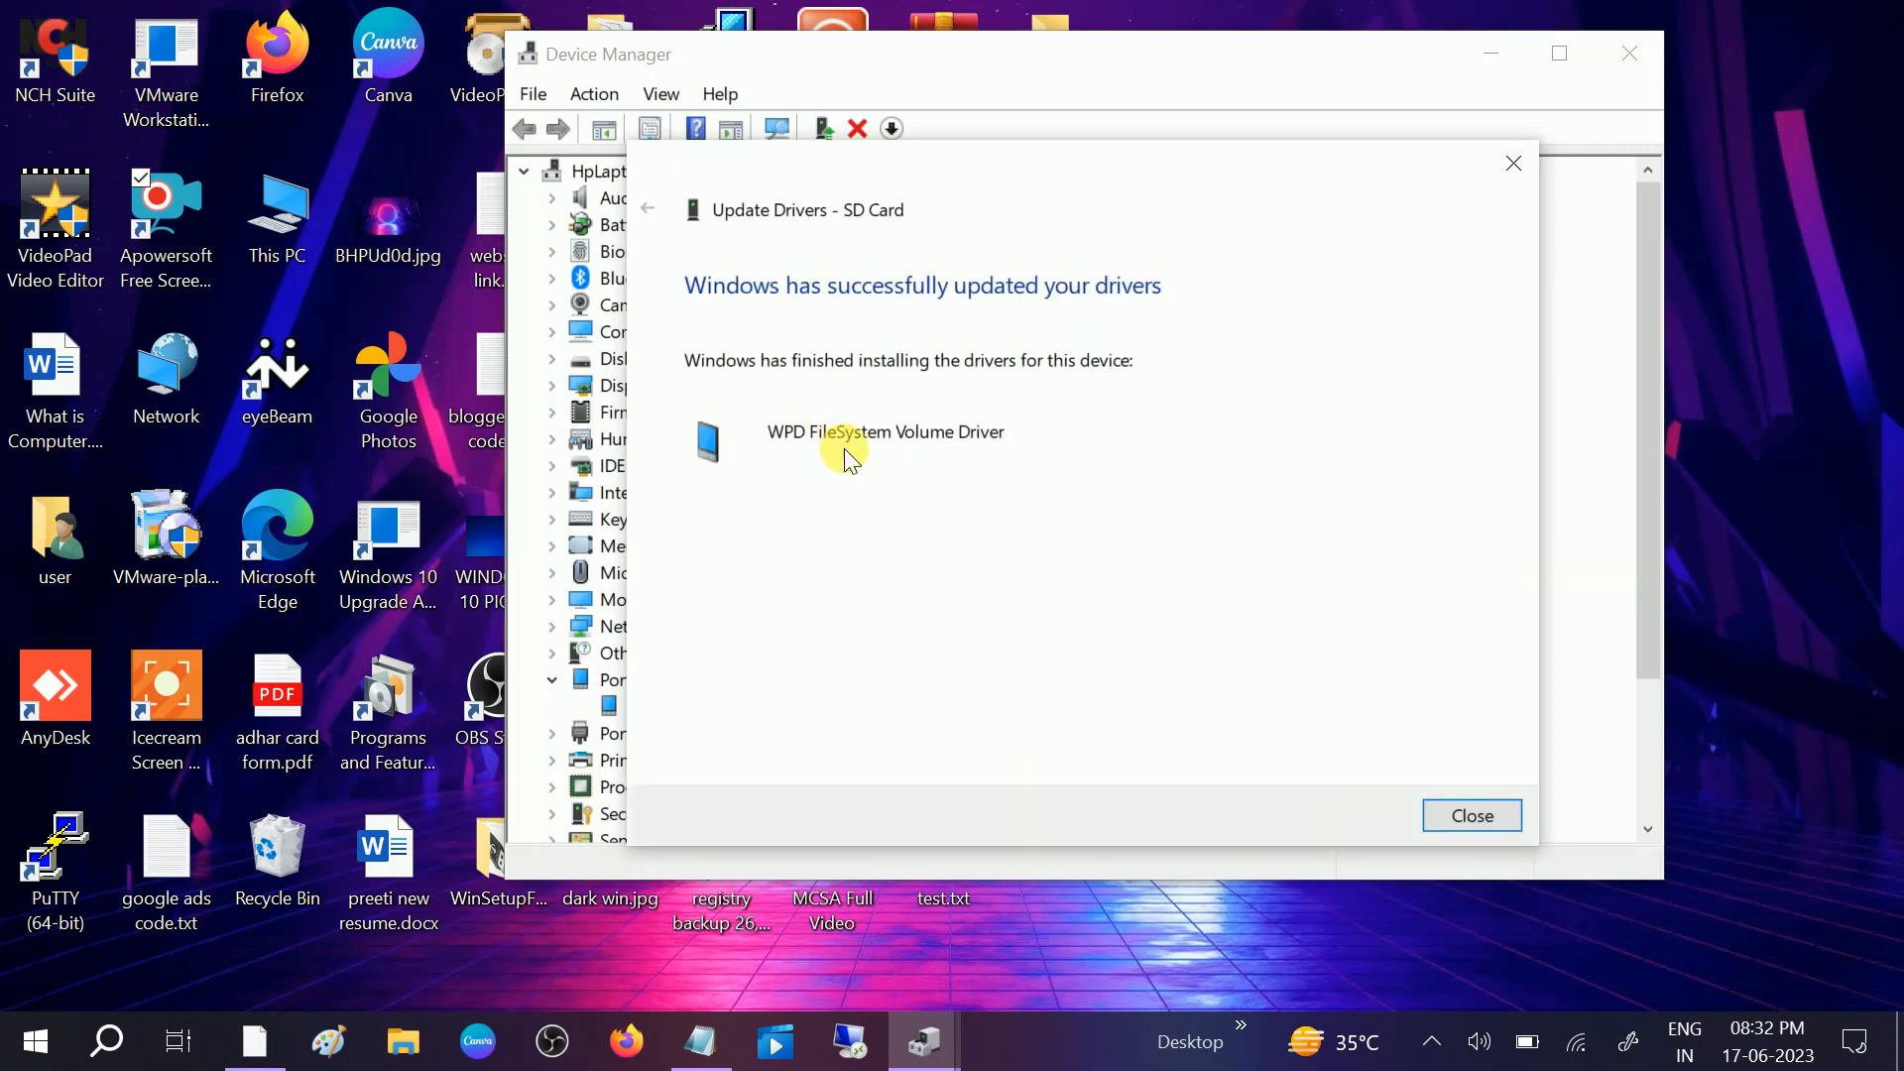
click(1469, 815)
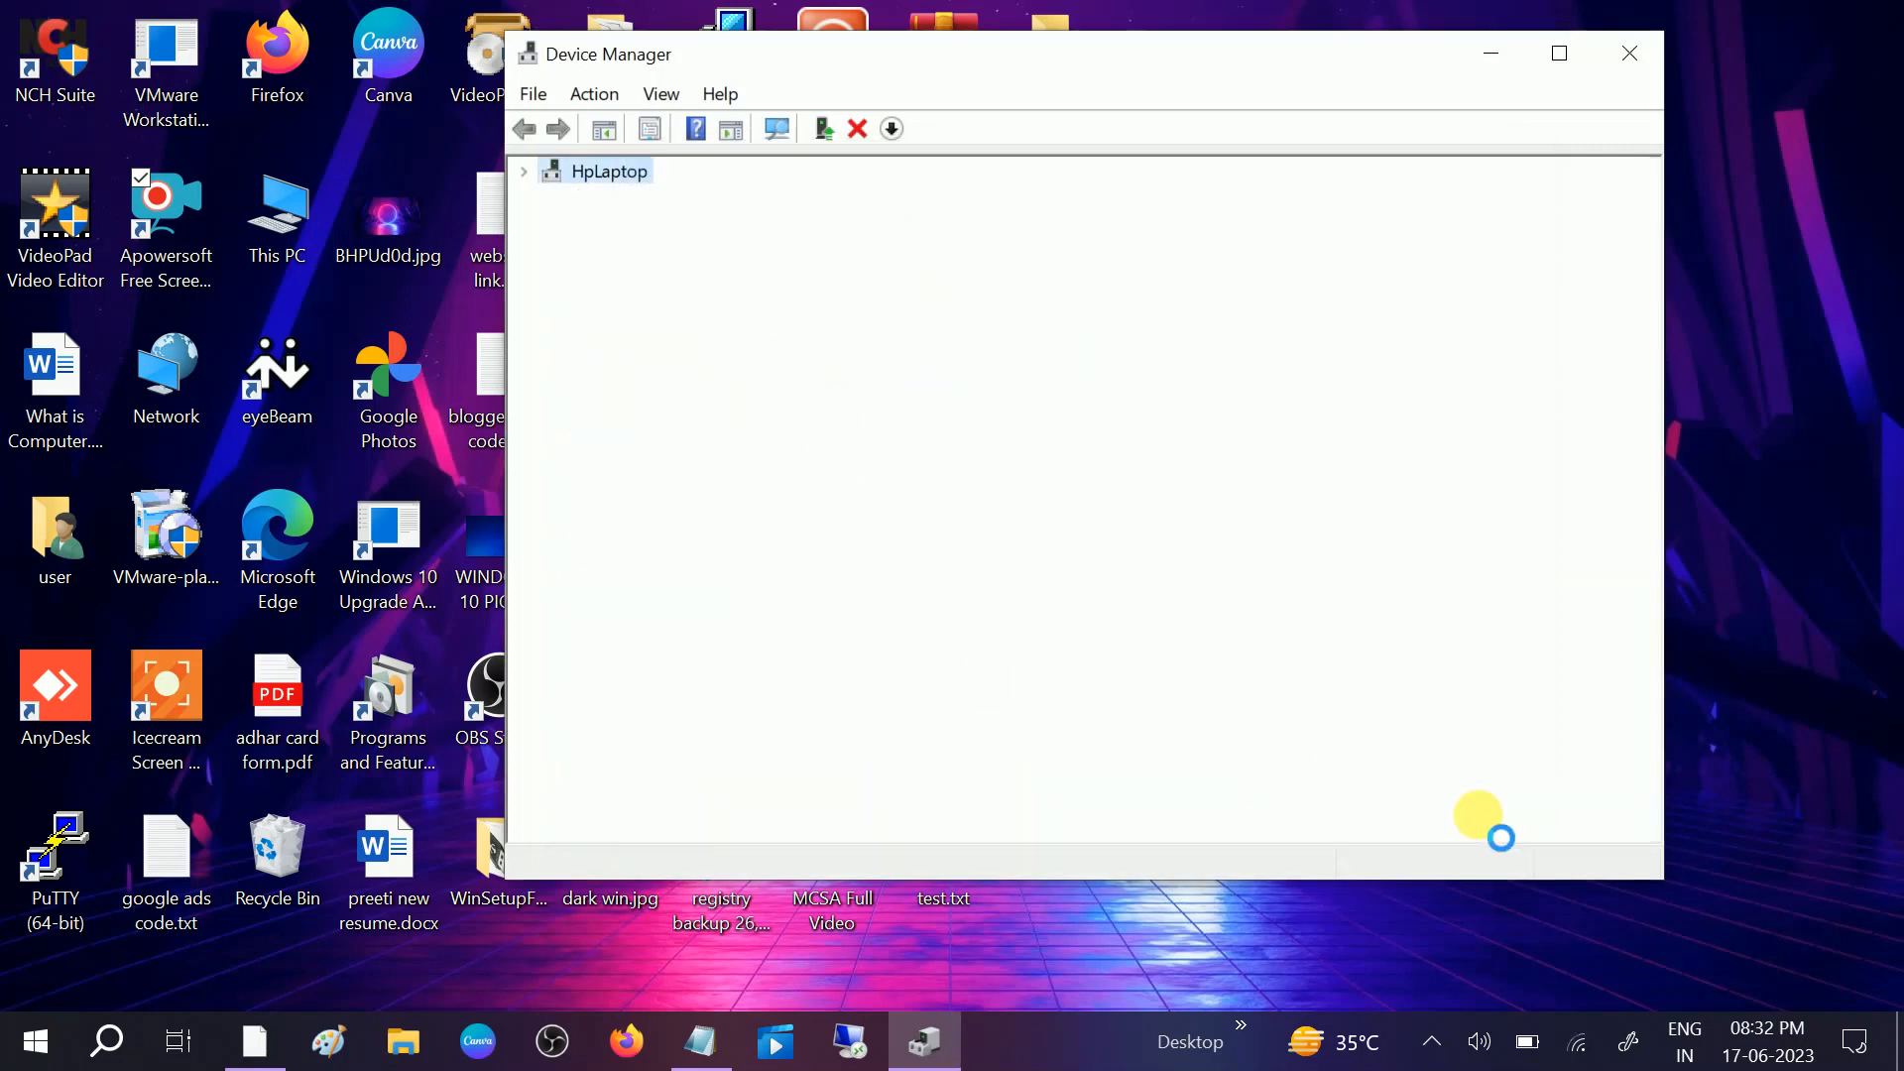
click(523, 171)
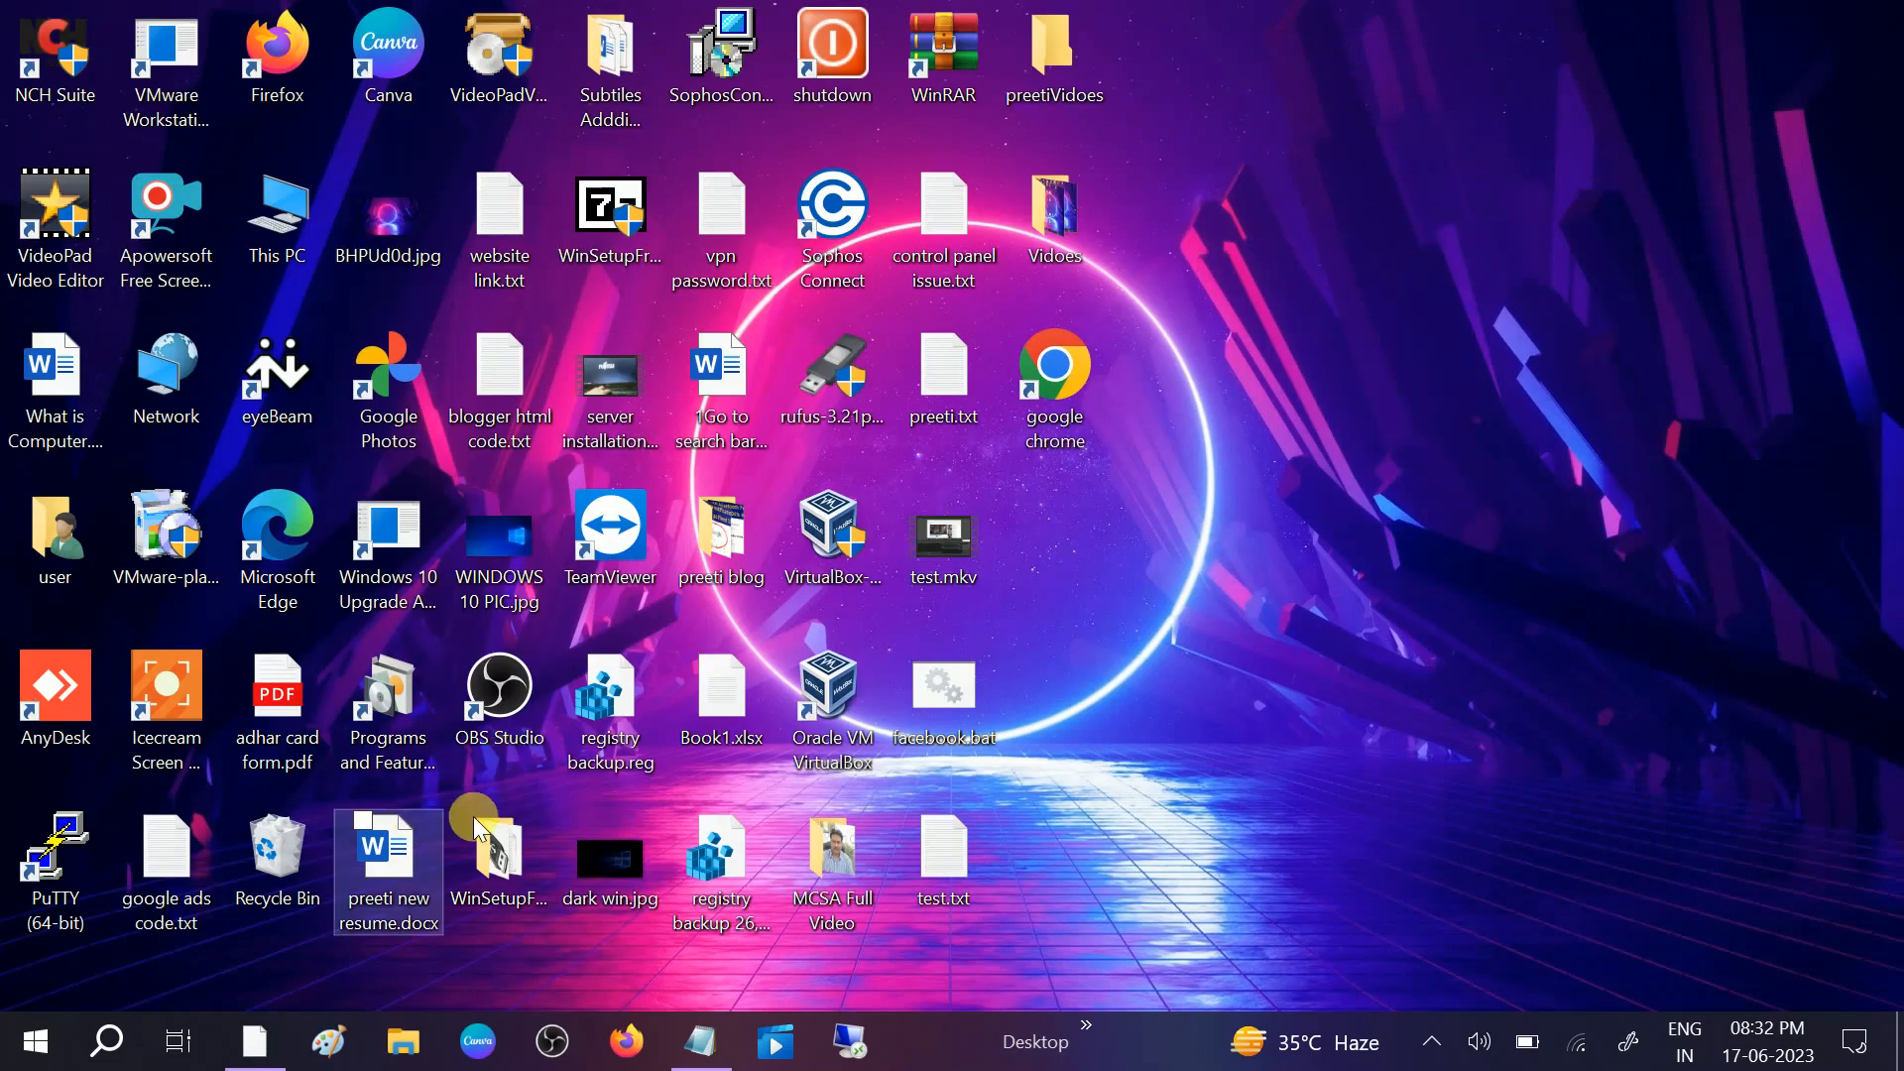
- Search automatically for a newer USB Root Hub (USB 3.0) driver; best driver already installed
click(107, 1041)
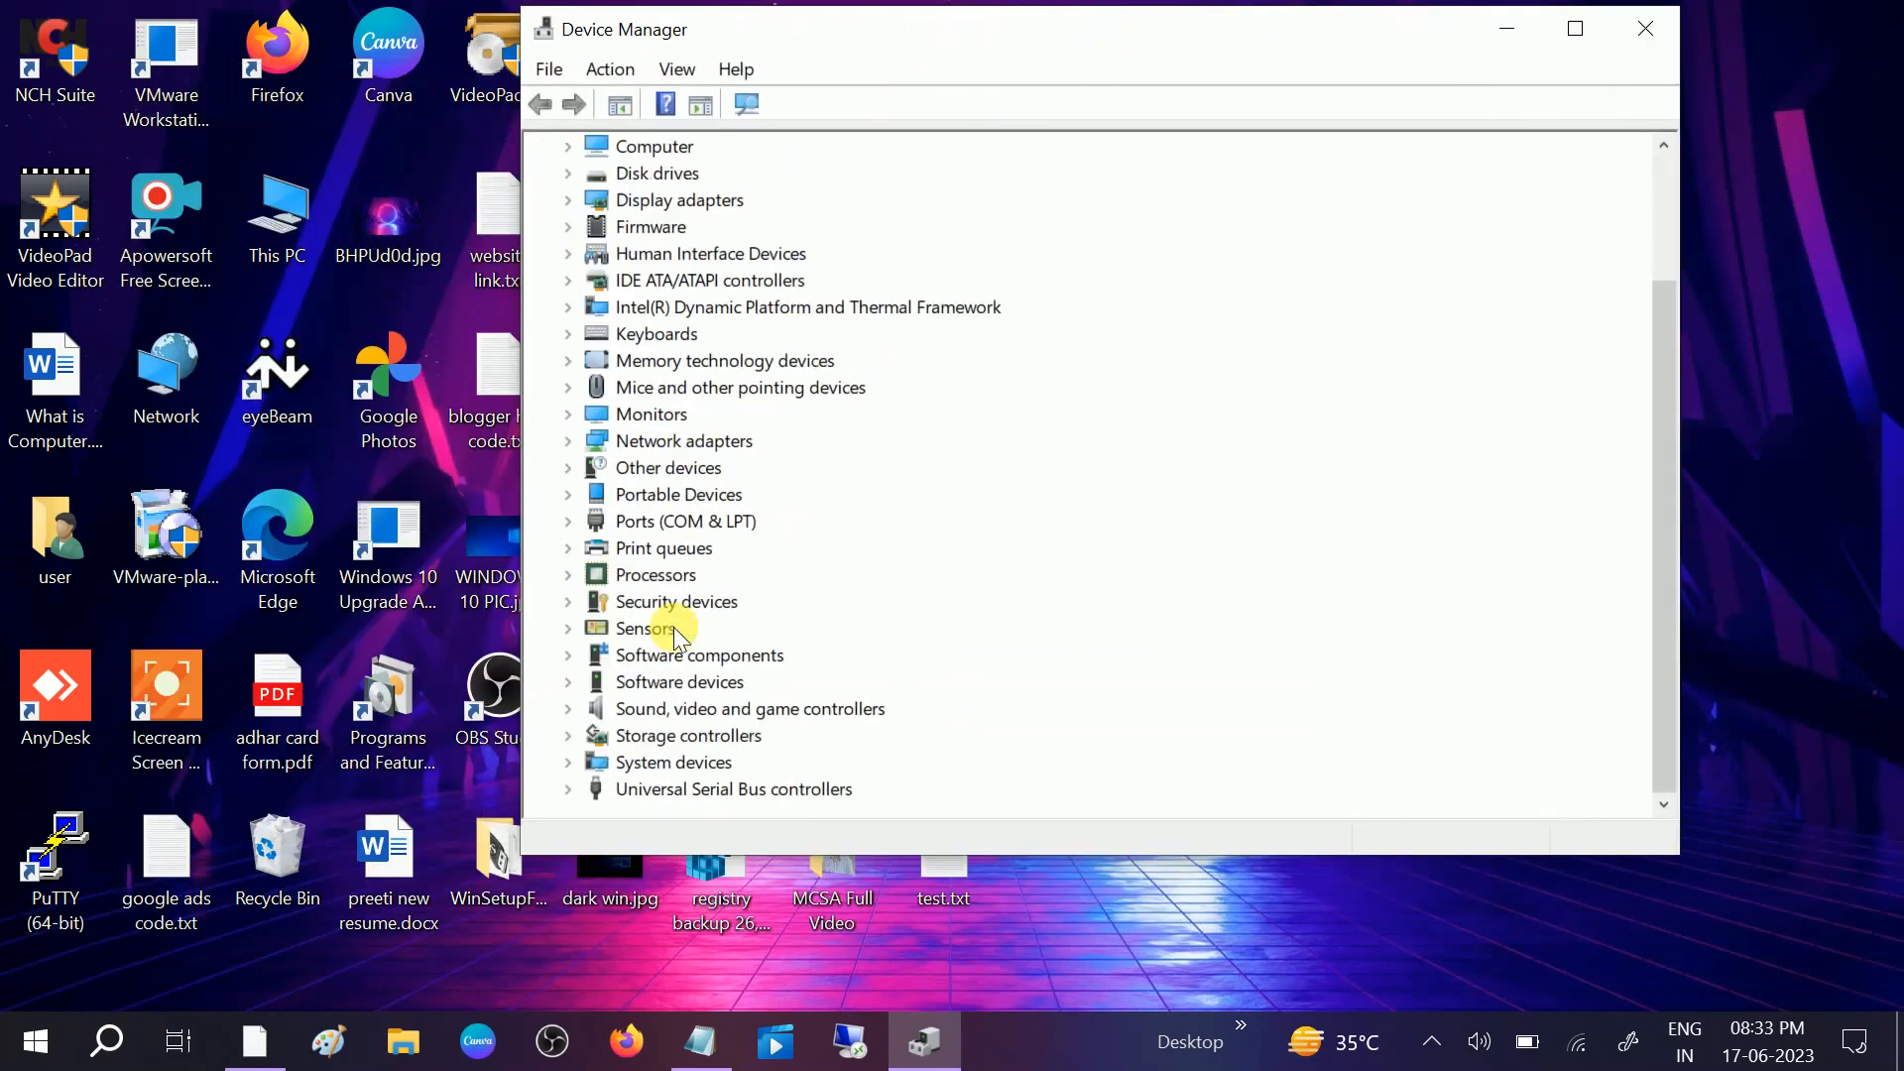
mouse_move(712, 803)
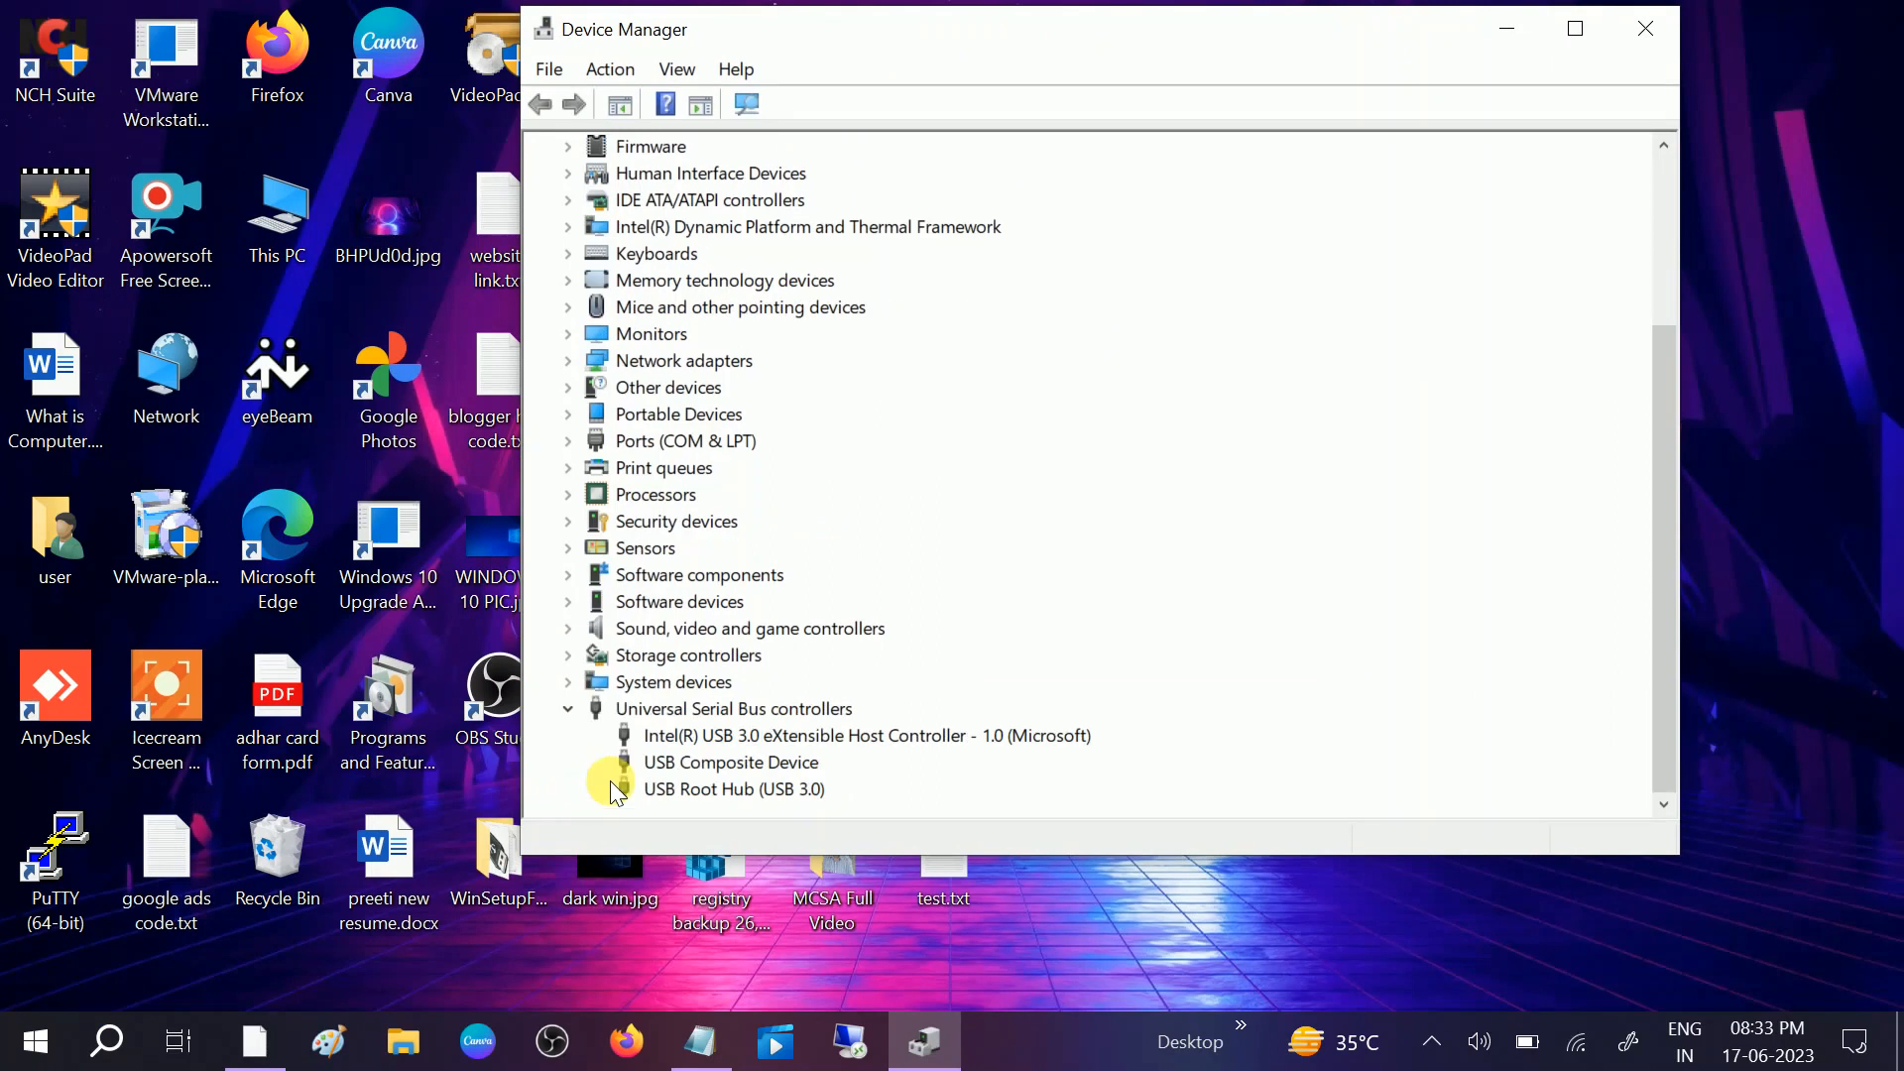
click(734, 788)
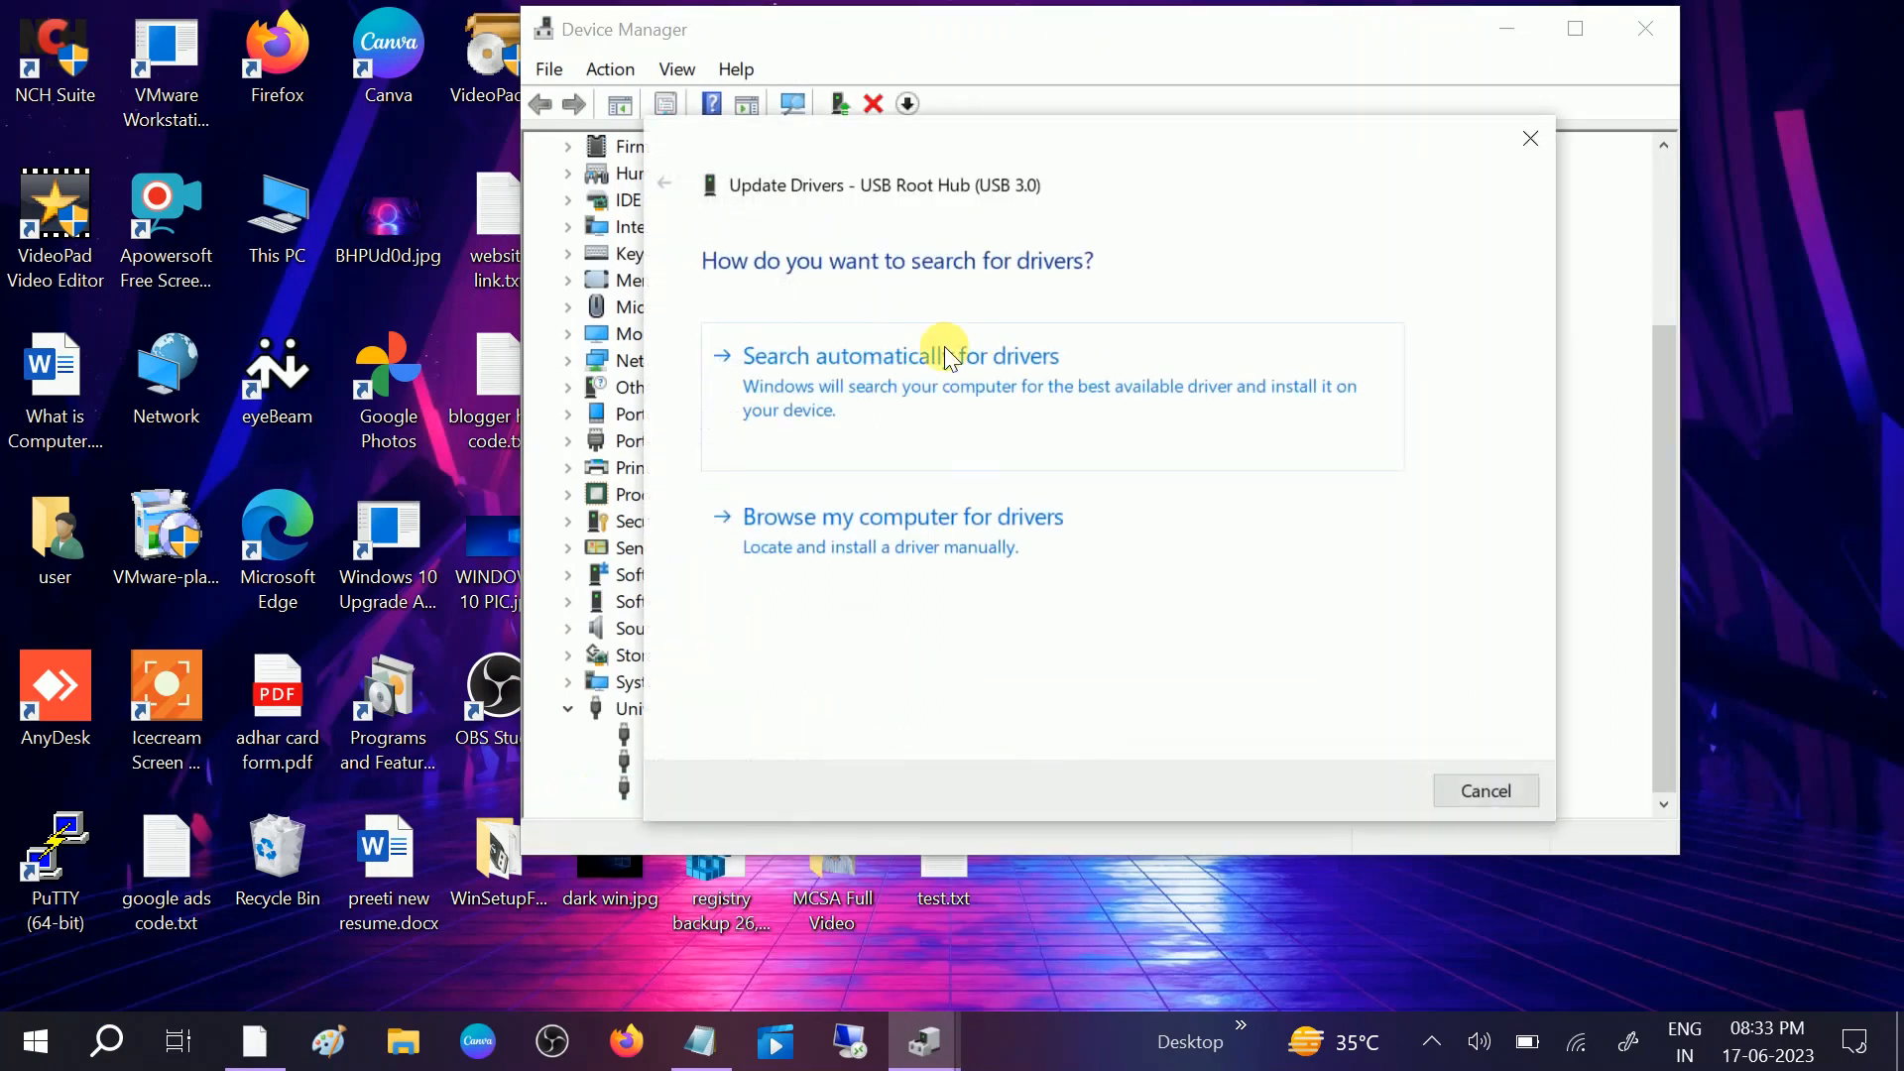
click(900, 355)
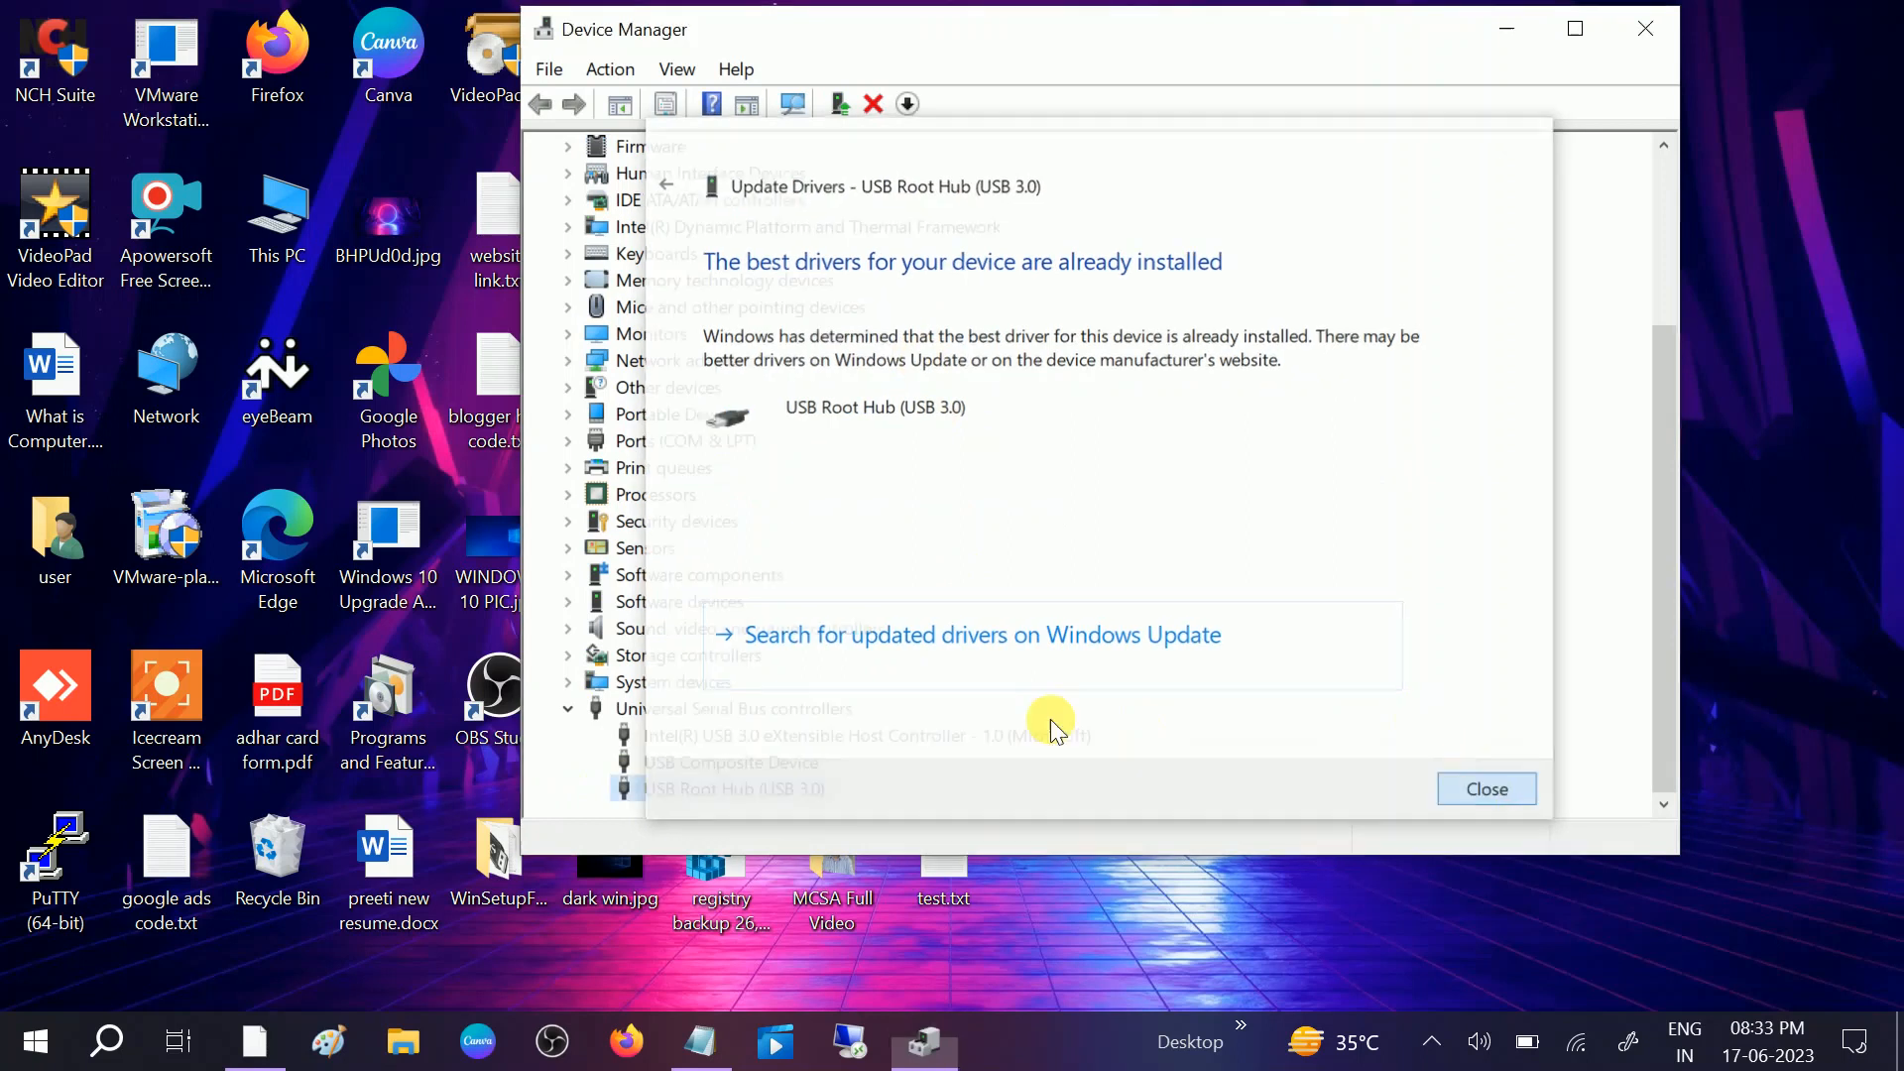
click(1486, 789)
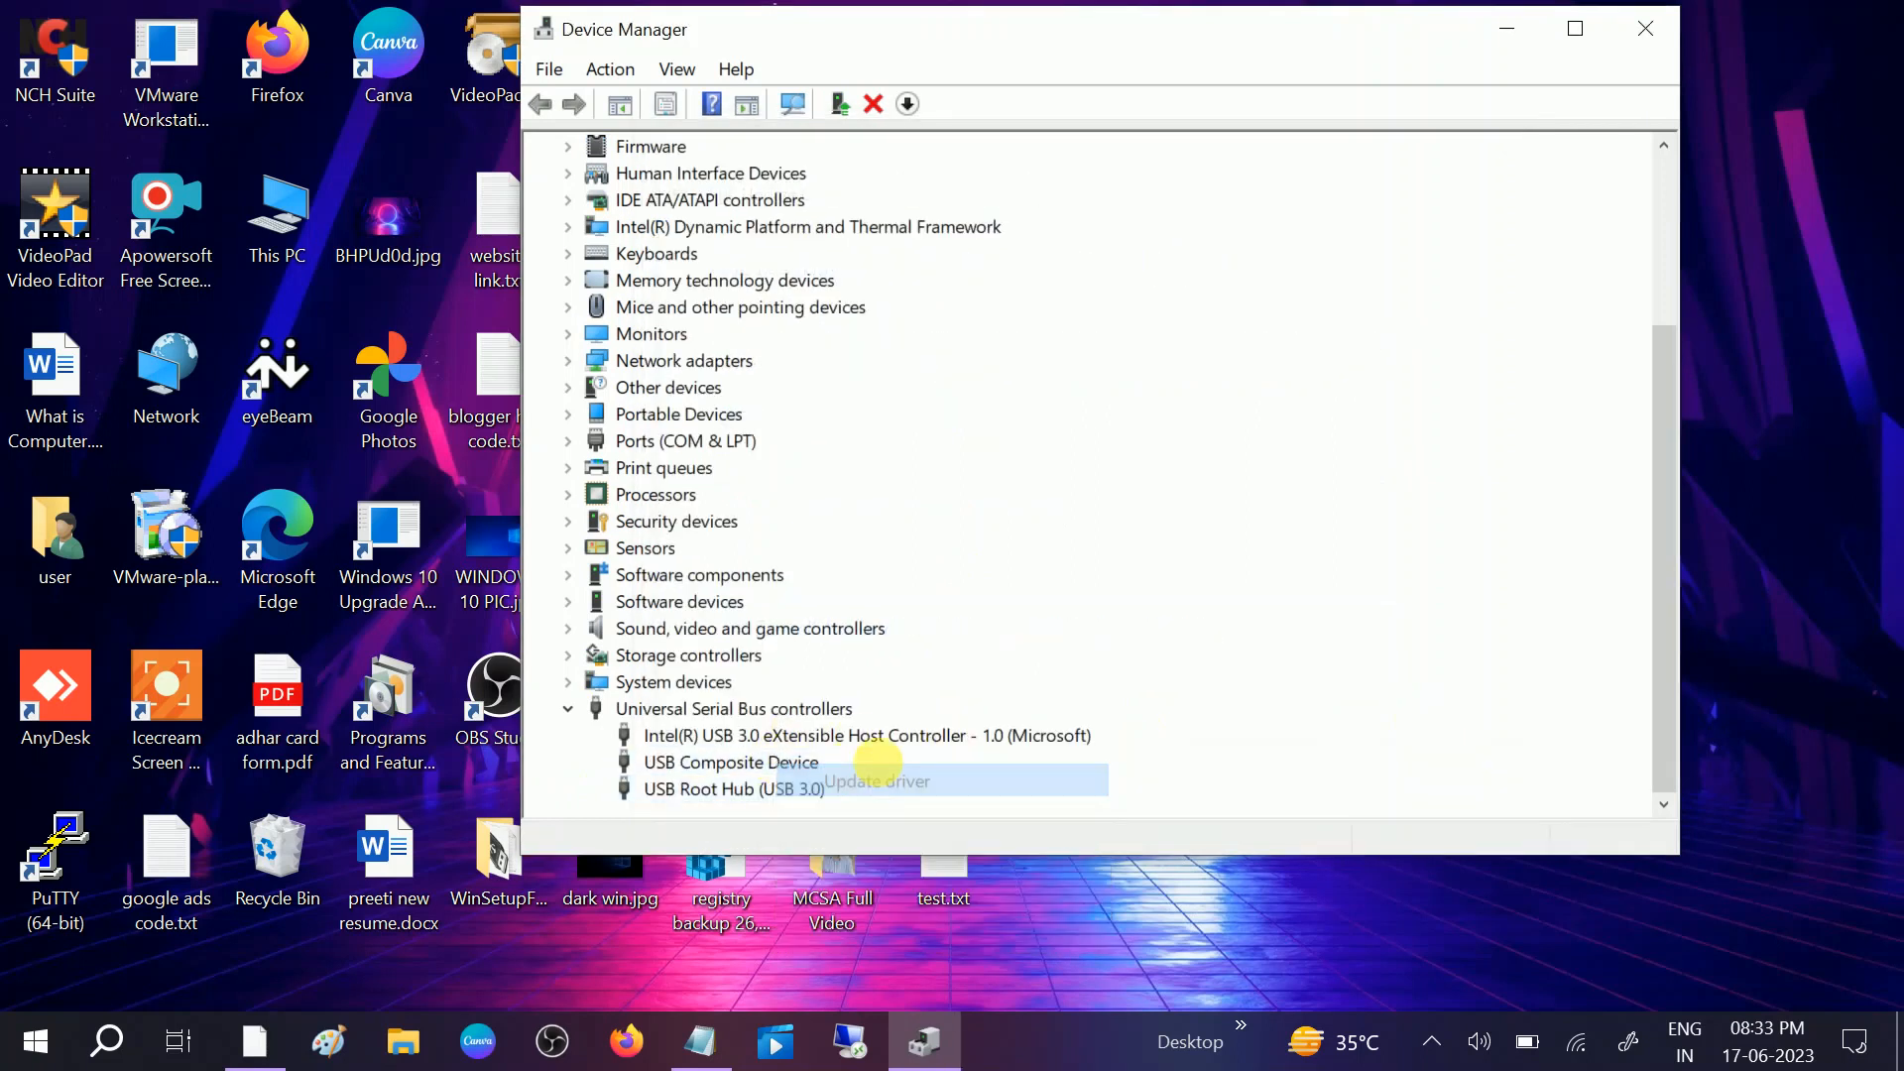
- Confirm the USB Composite Device also already has the best driver installed
click(875, 781)
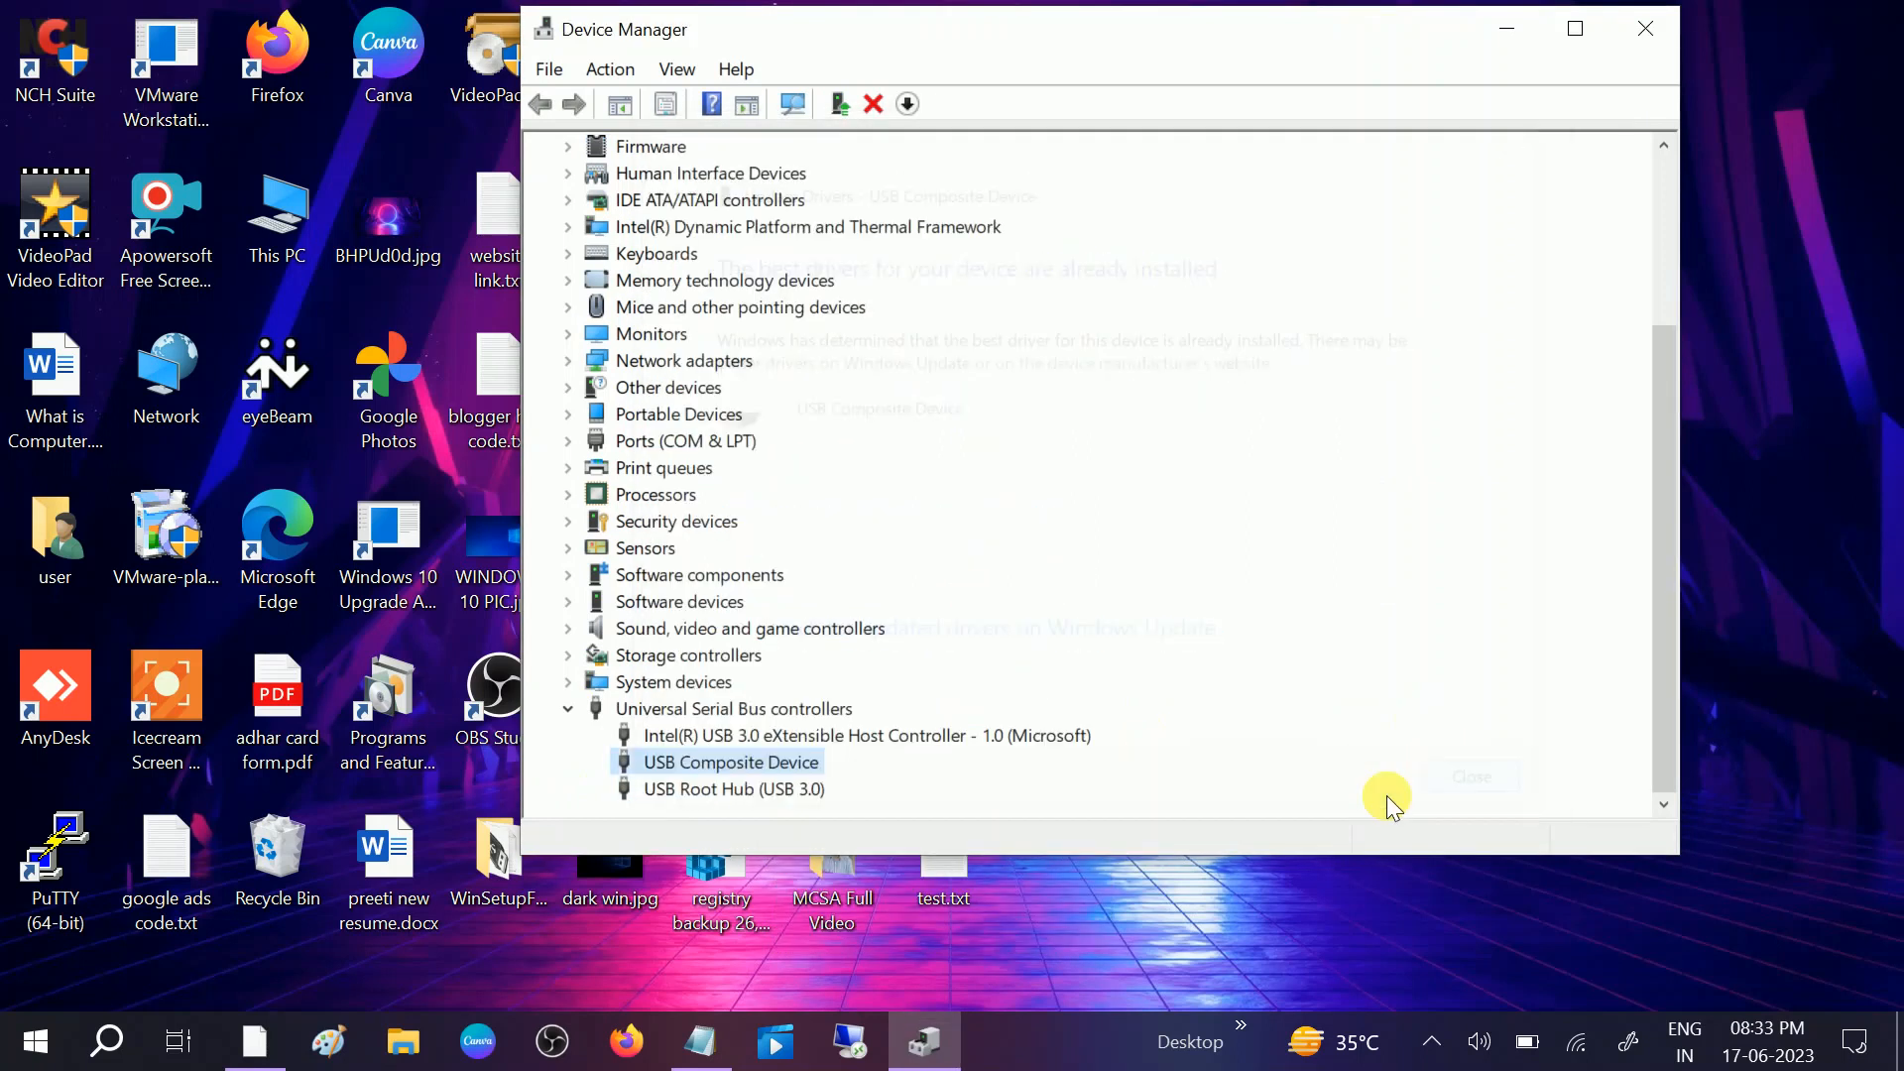
right_click(867, 734)
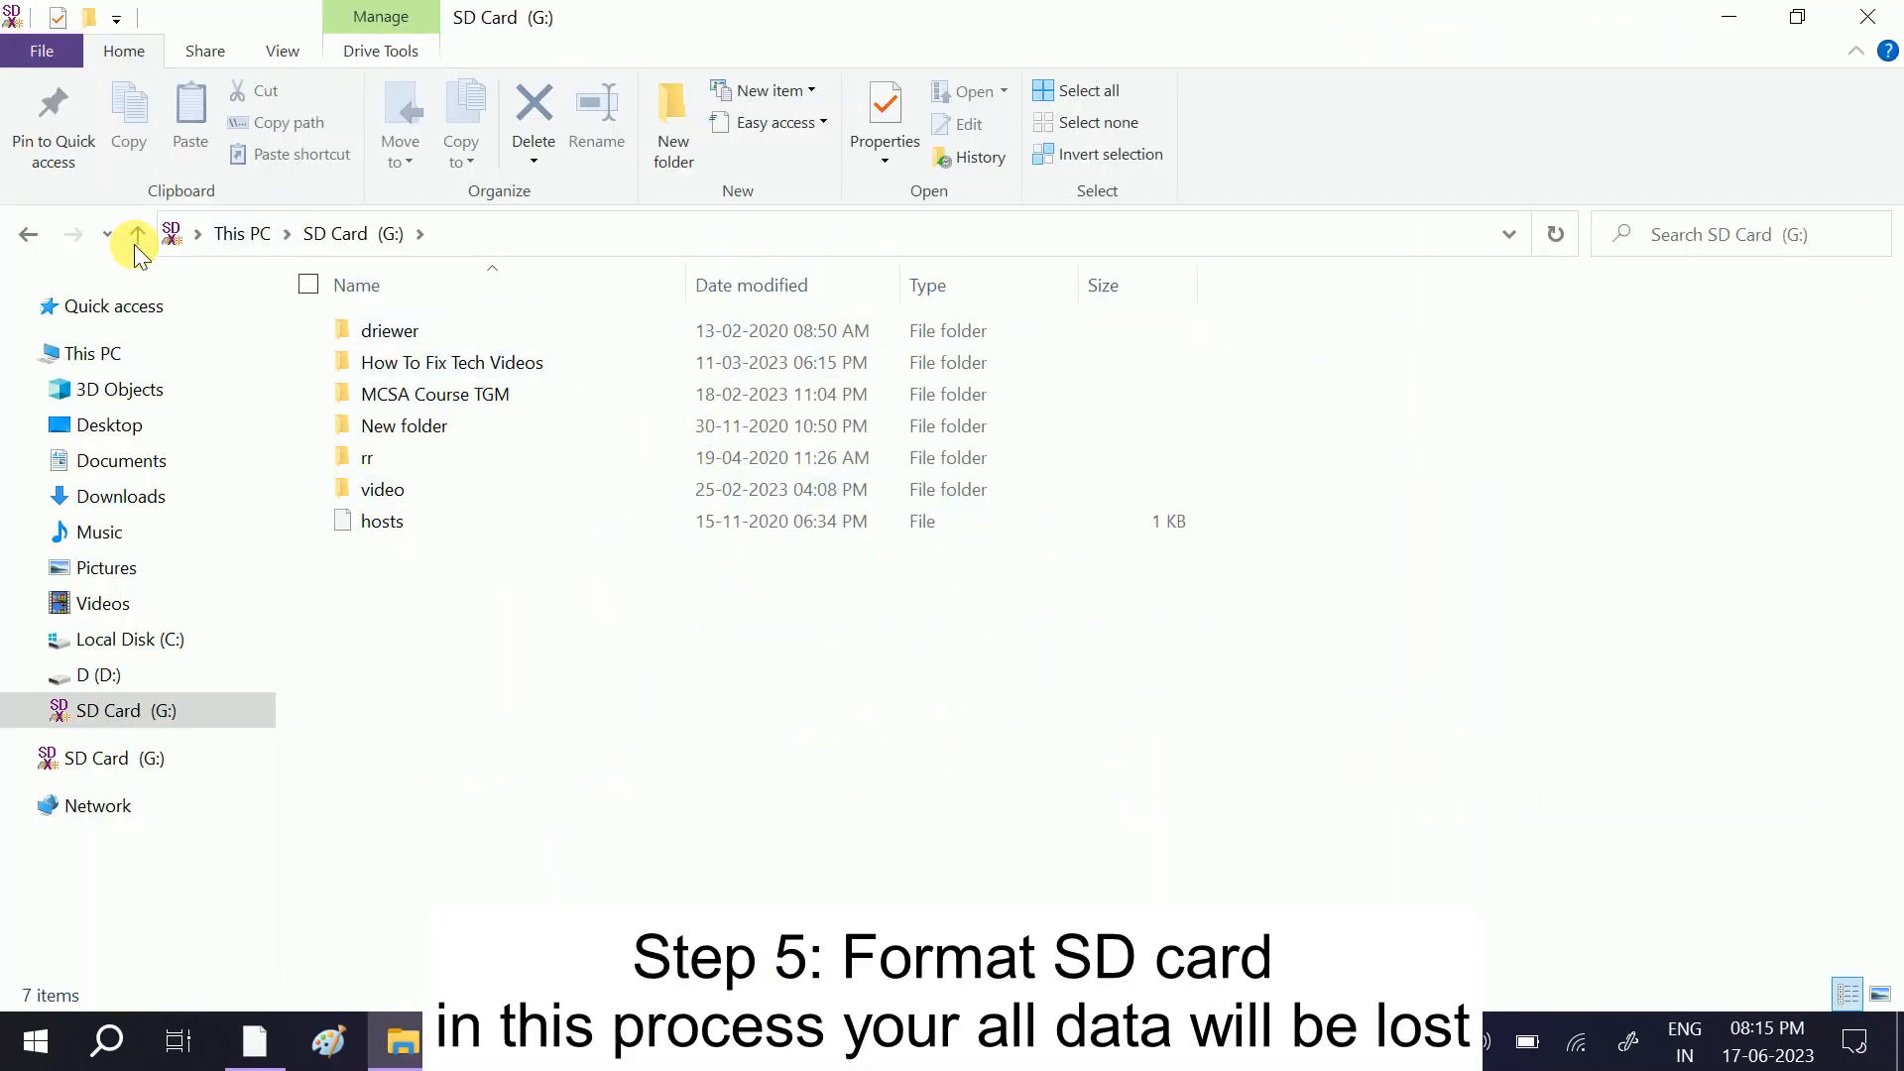
- Review SD Card (G:) Format options with exFAT file system, then close without formatting and refresh This PC
click(137, 234)
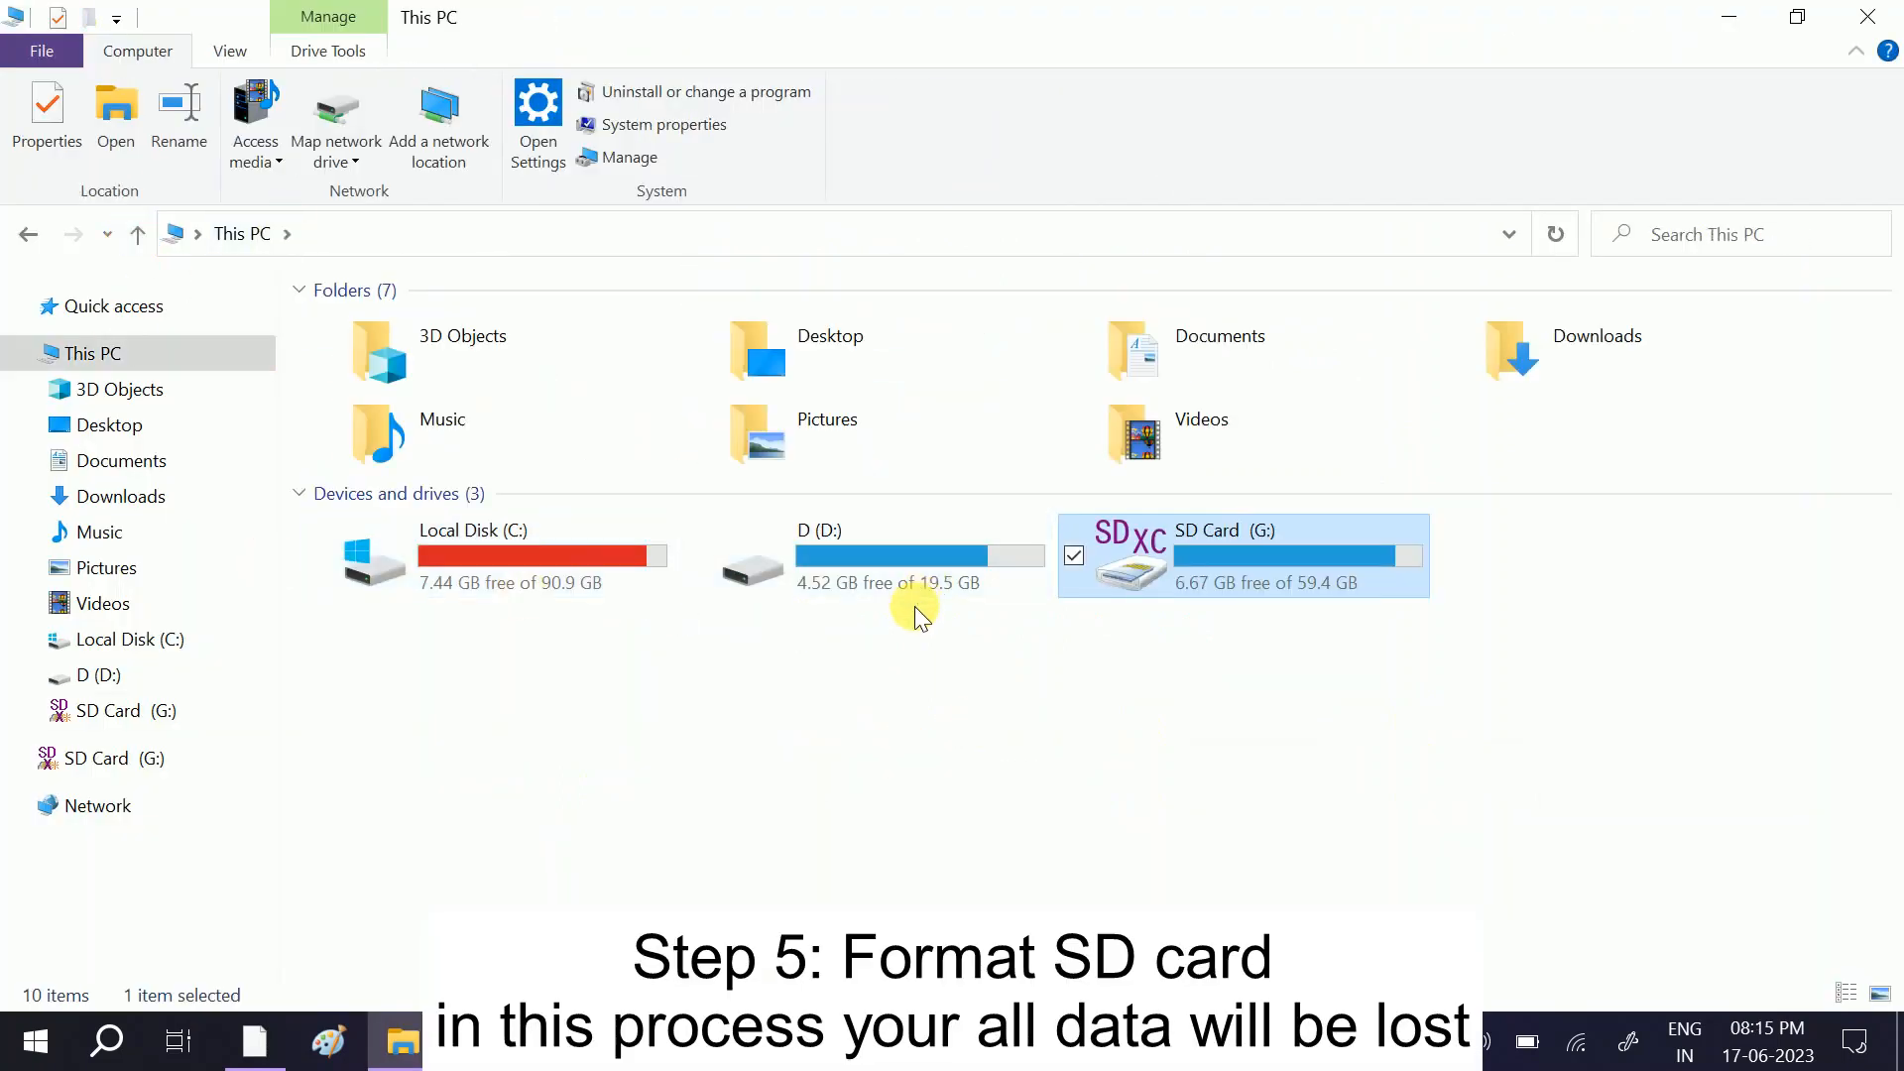
mouse_move(1081, 637)
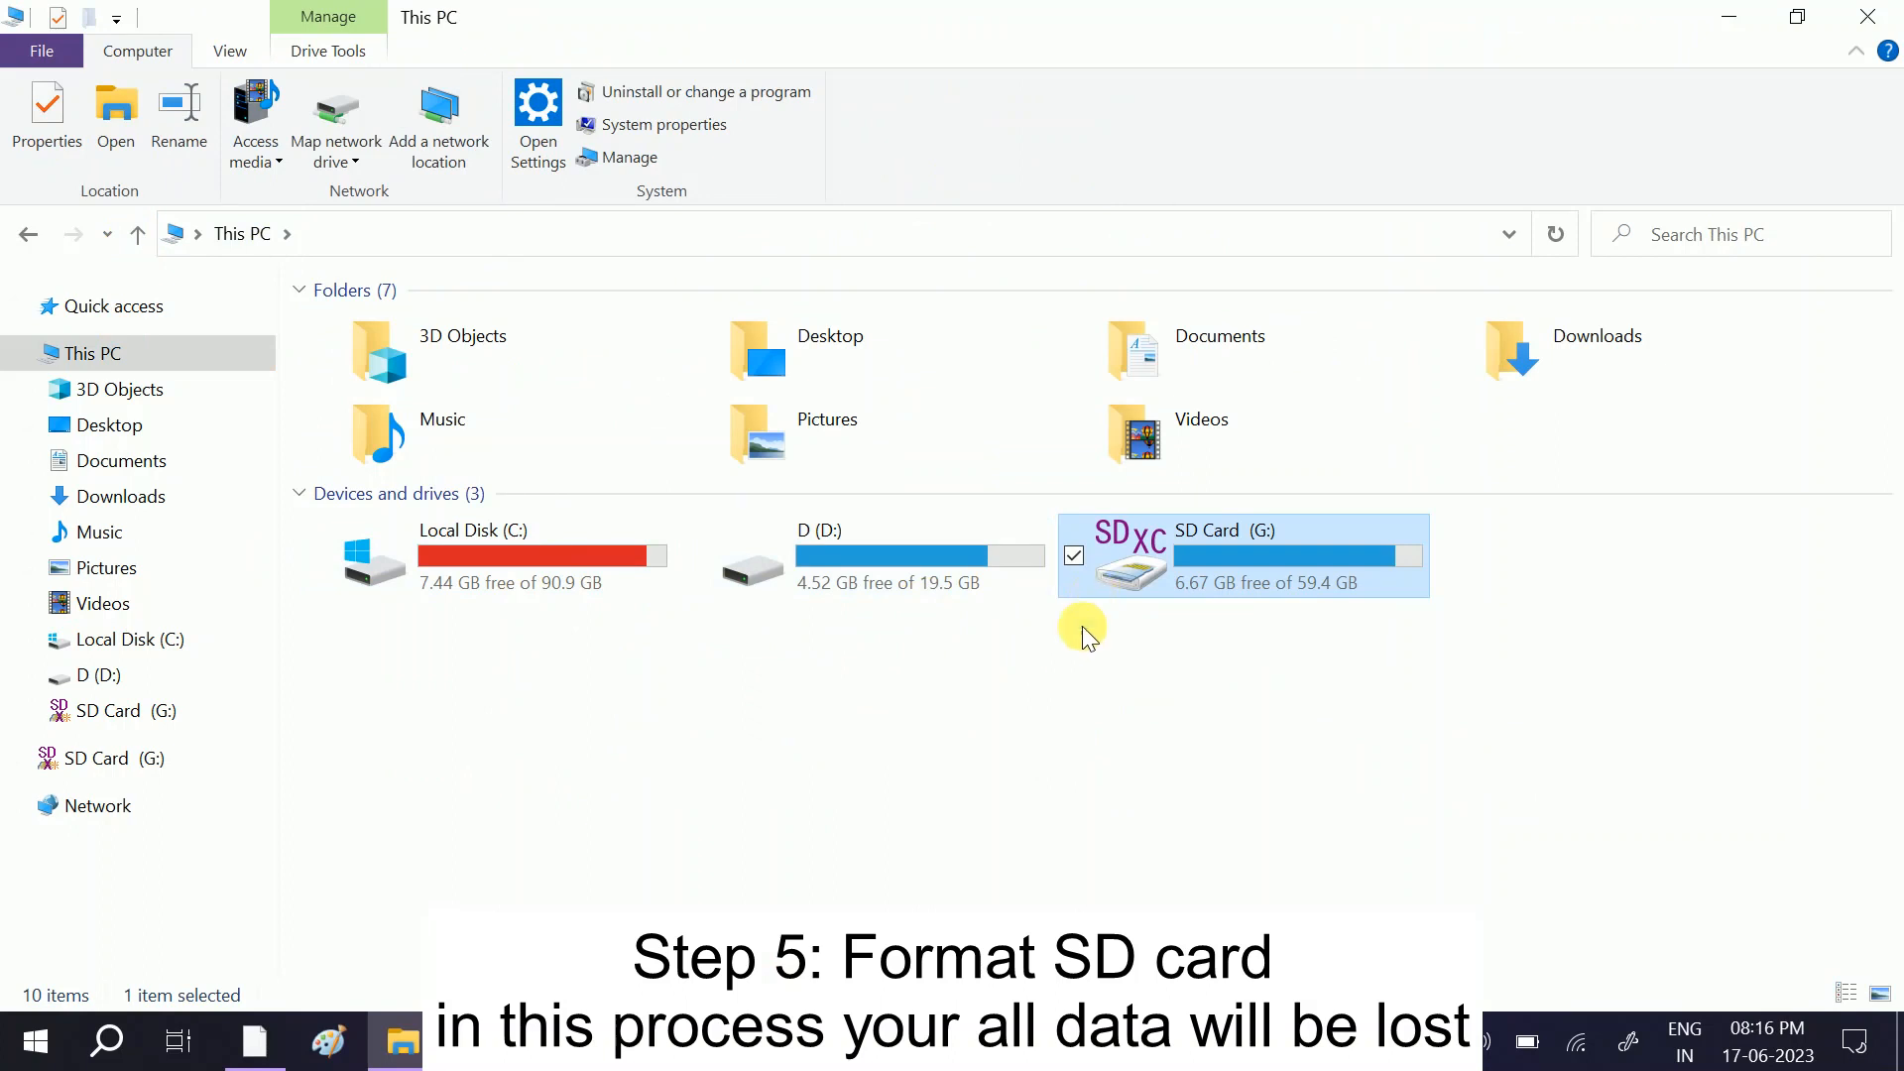
right_click(1244, 555)
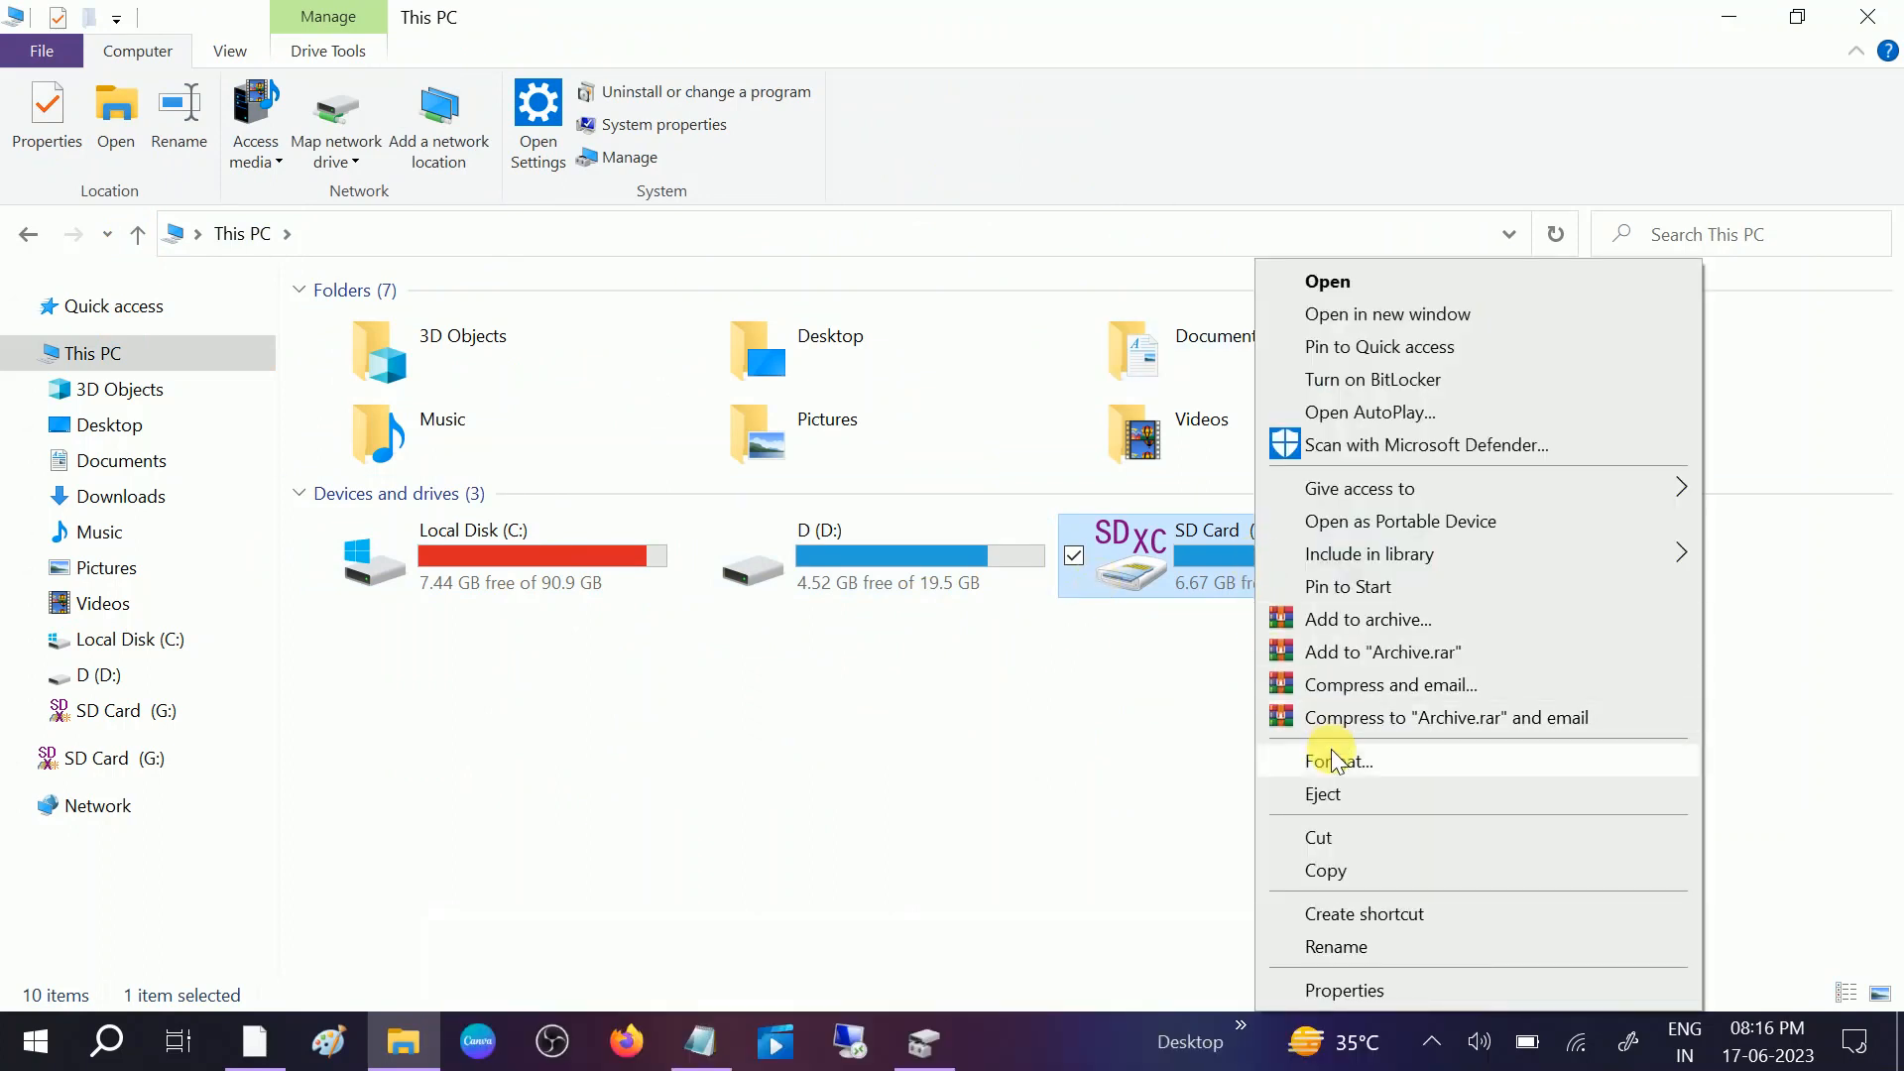
click(1338, 759)
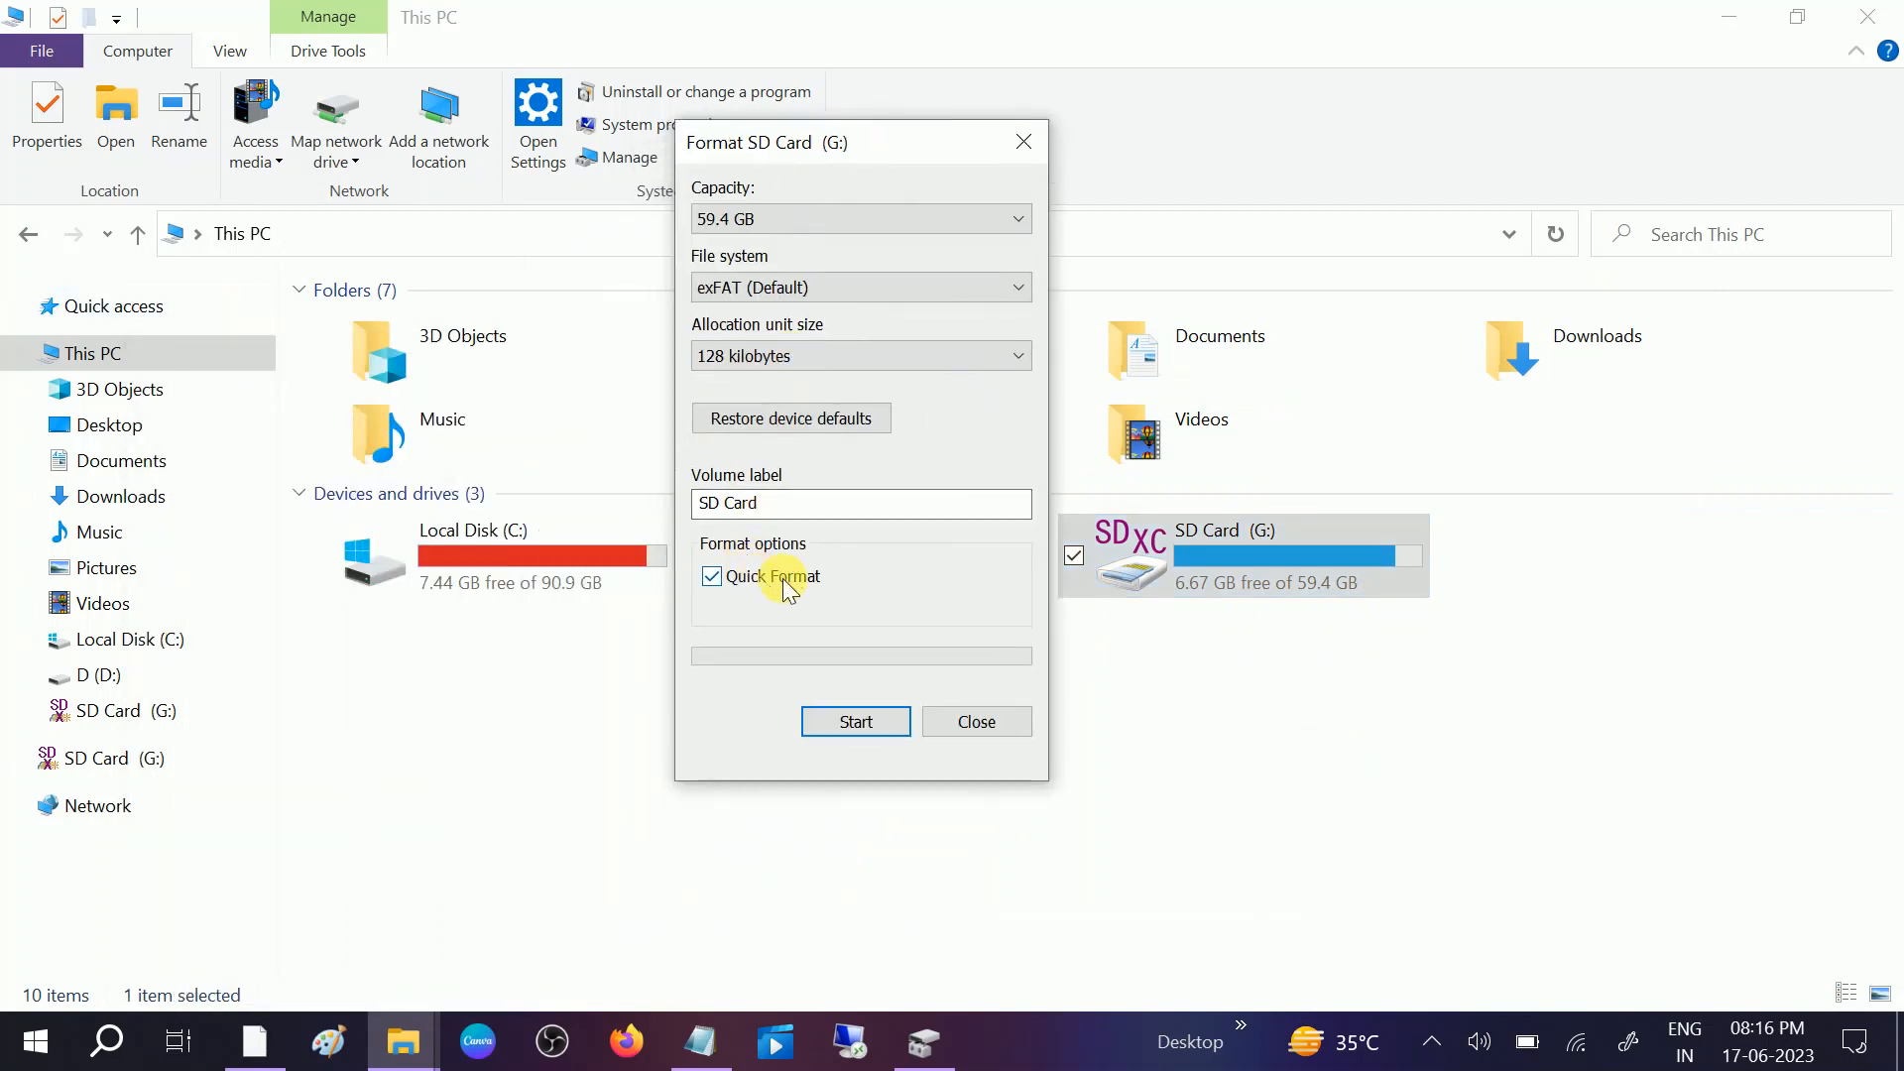
mouse_move(835, 355)
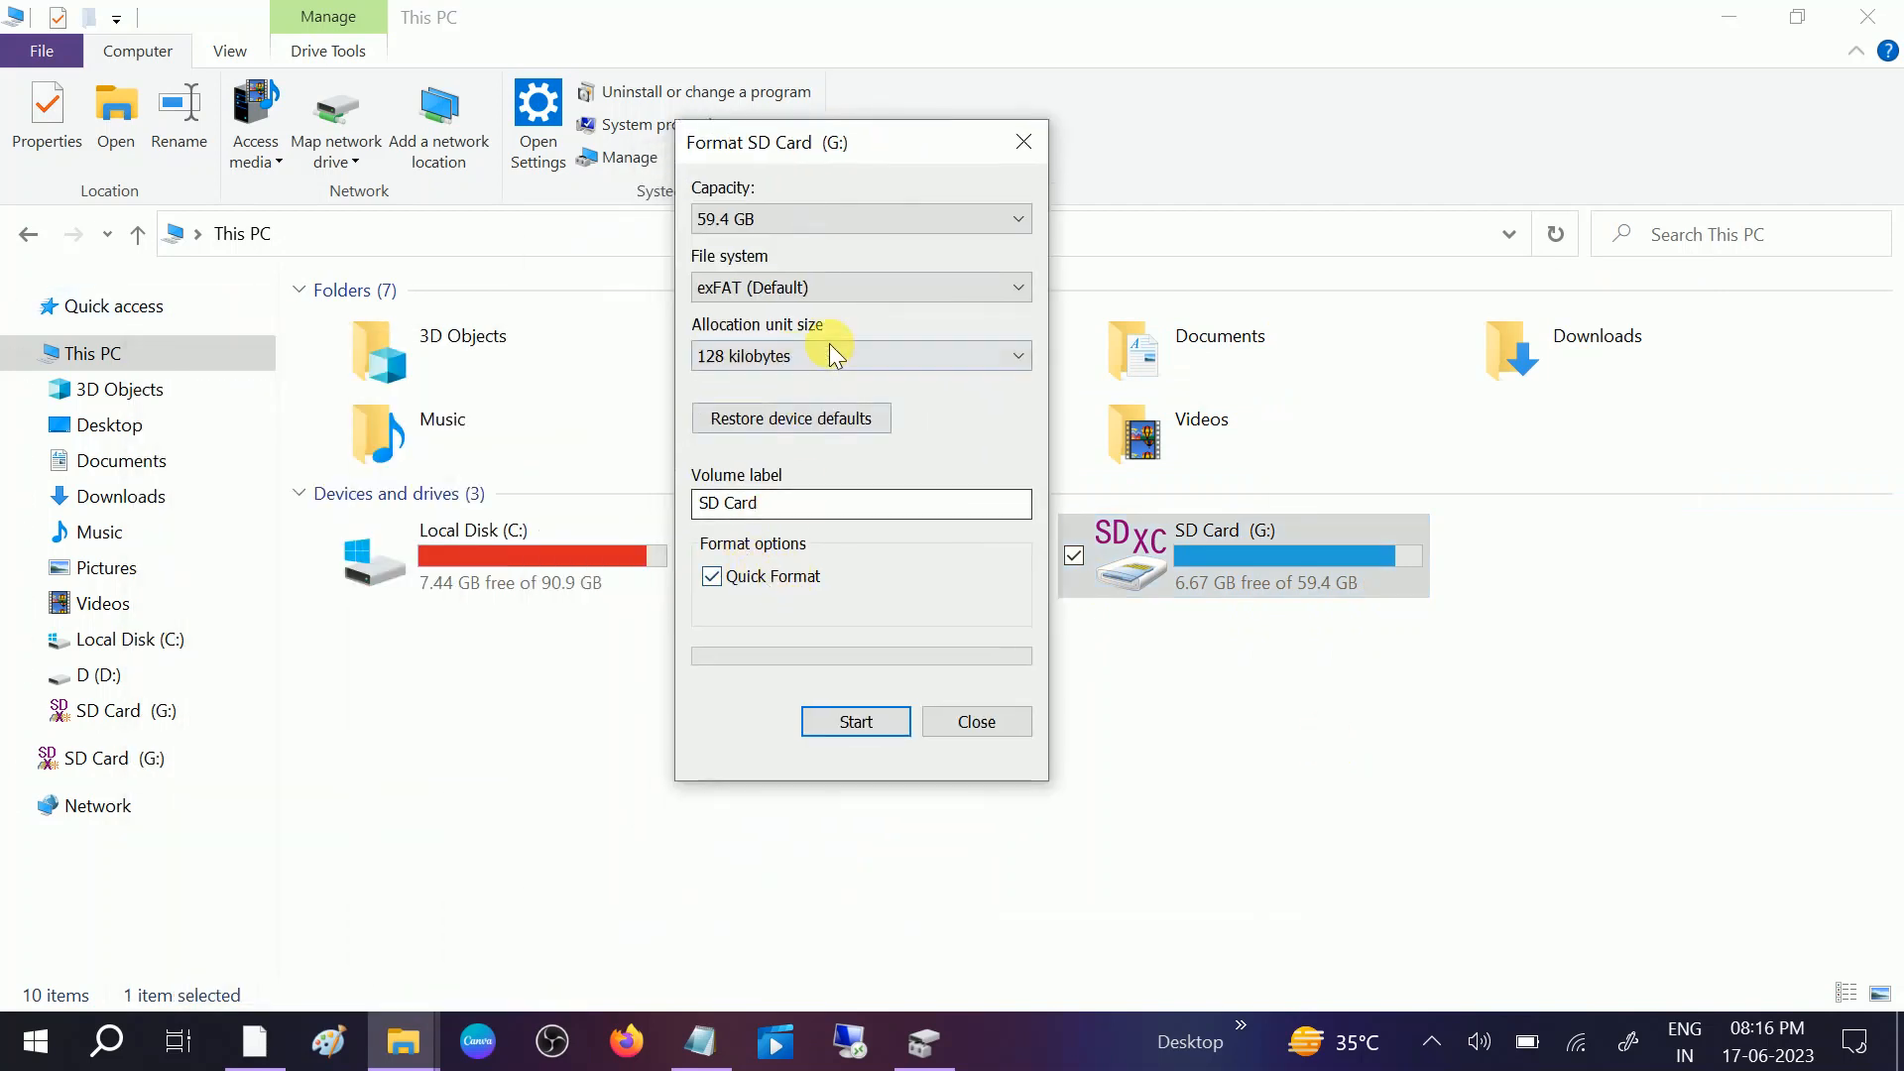
click(858, 287)
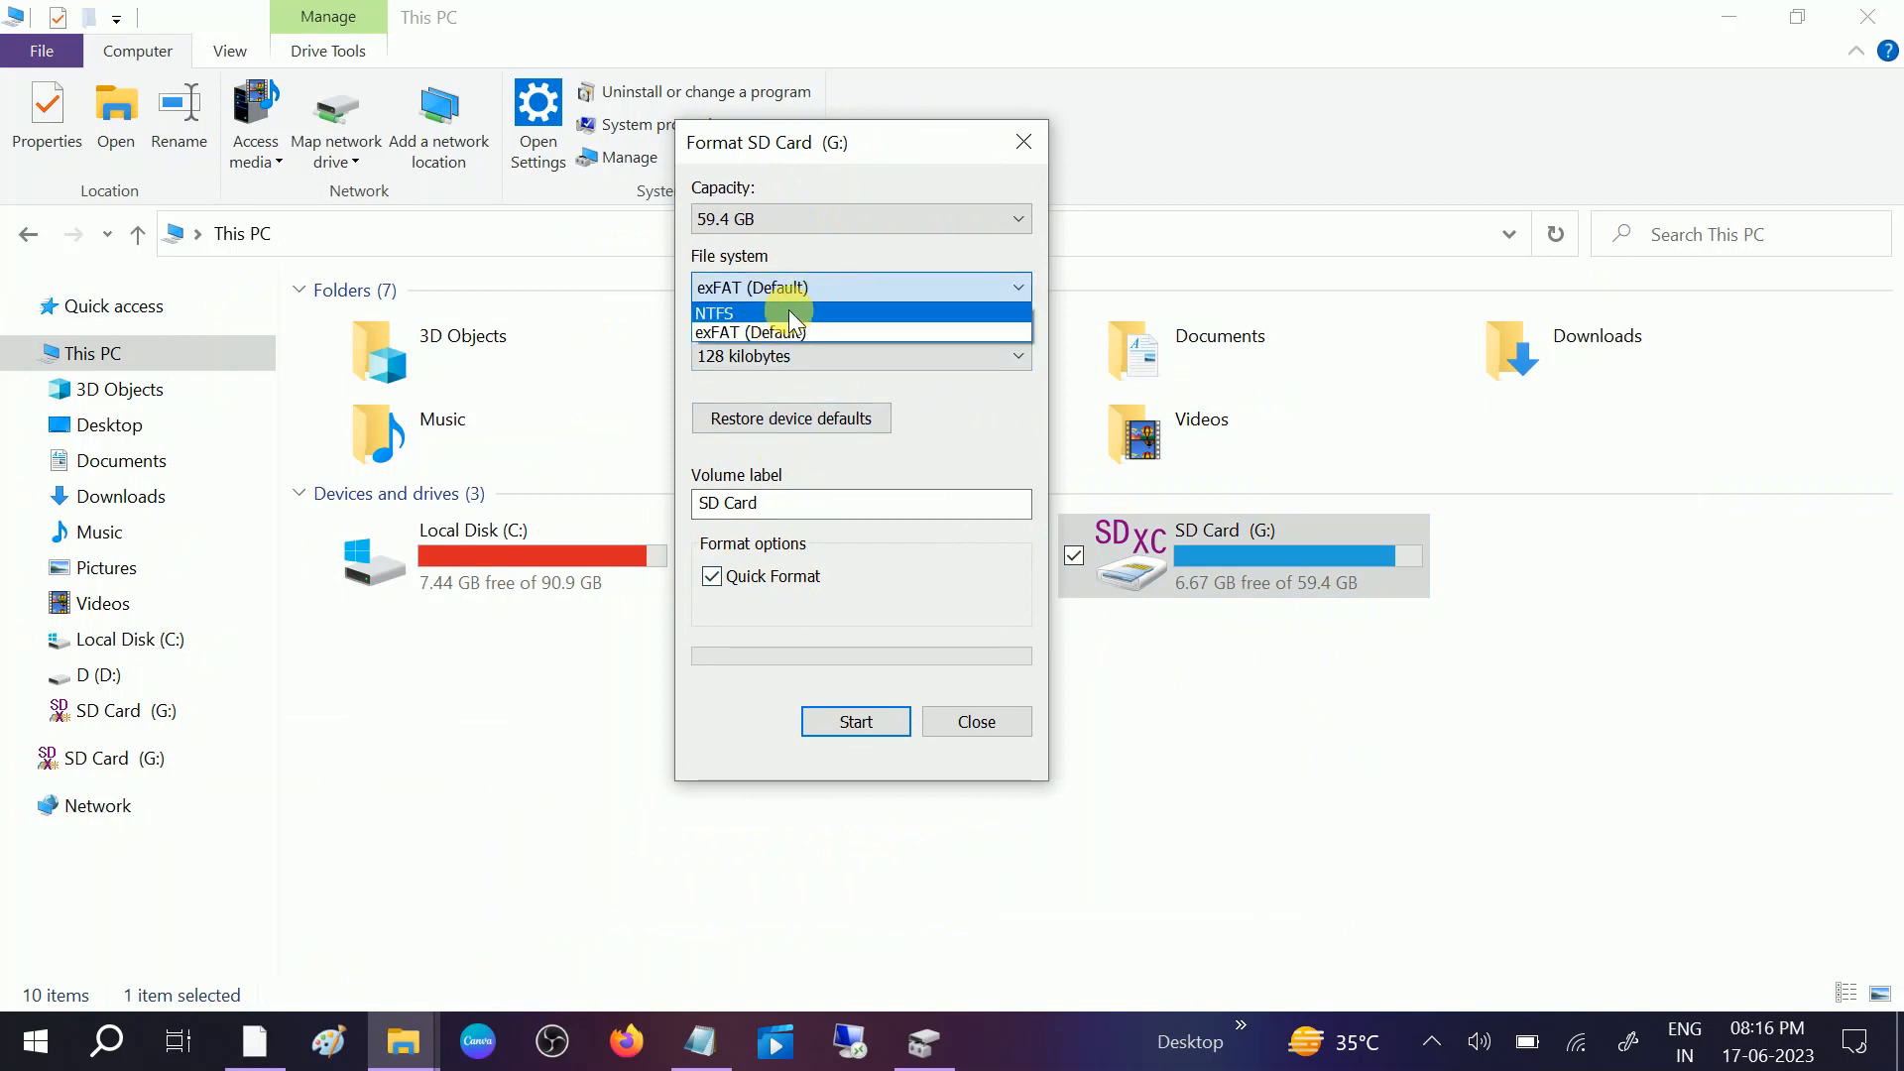
mouse_move(750, 331)
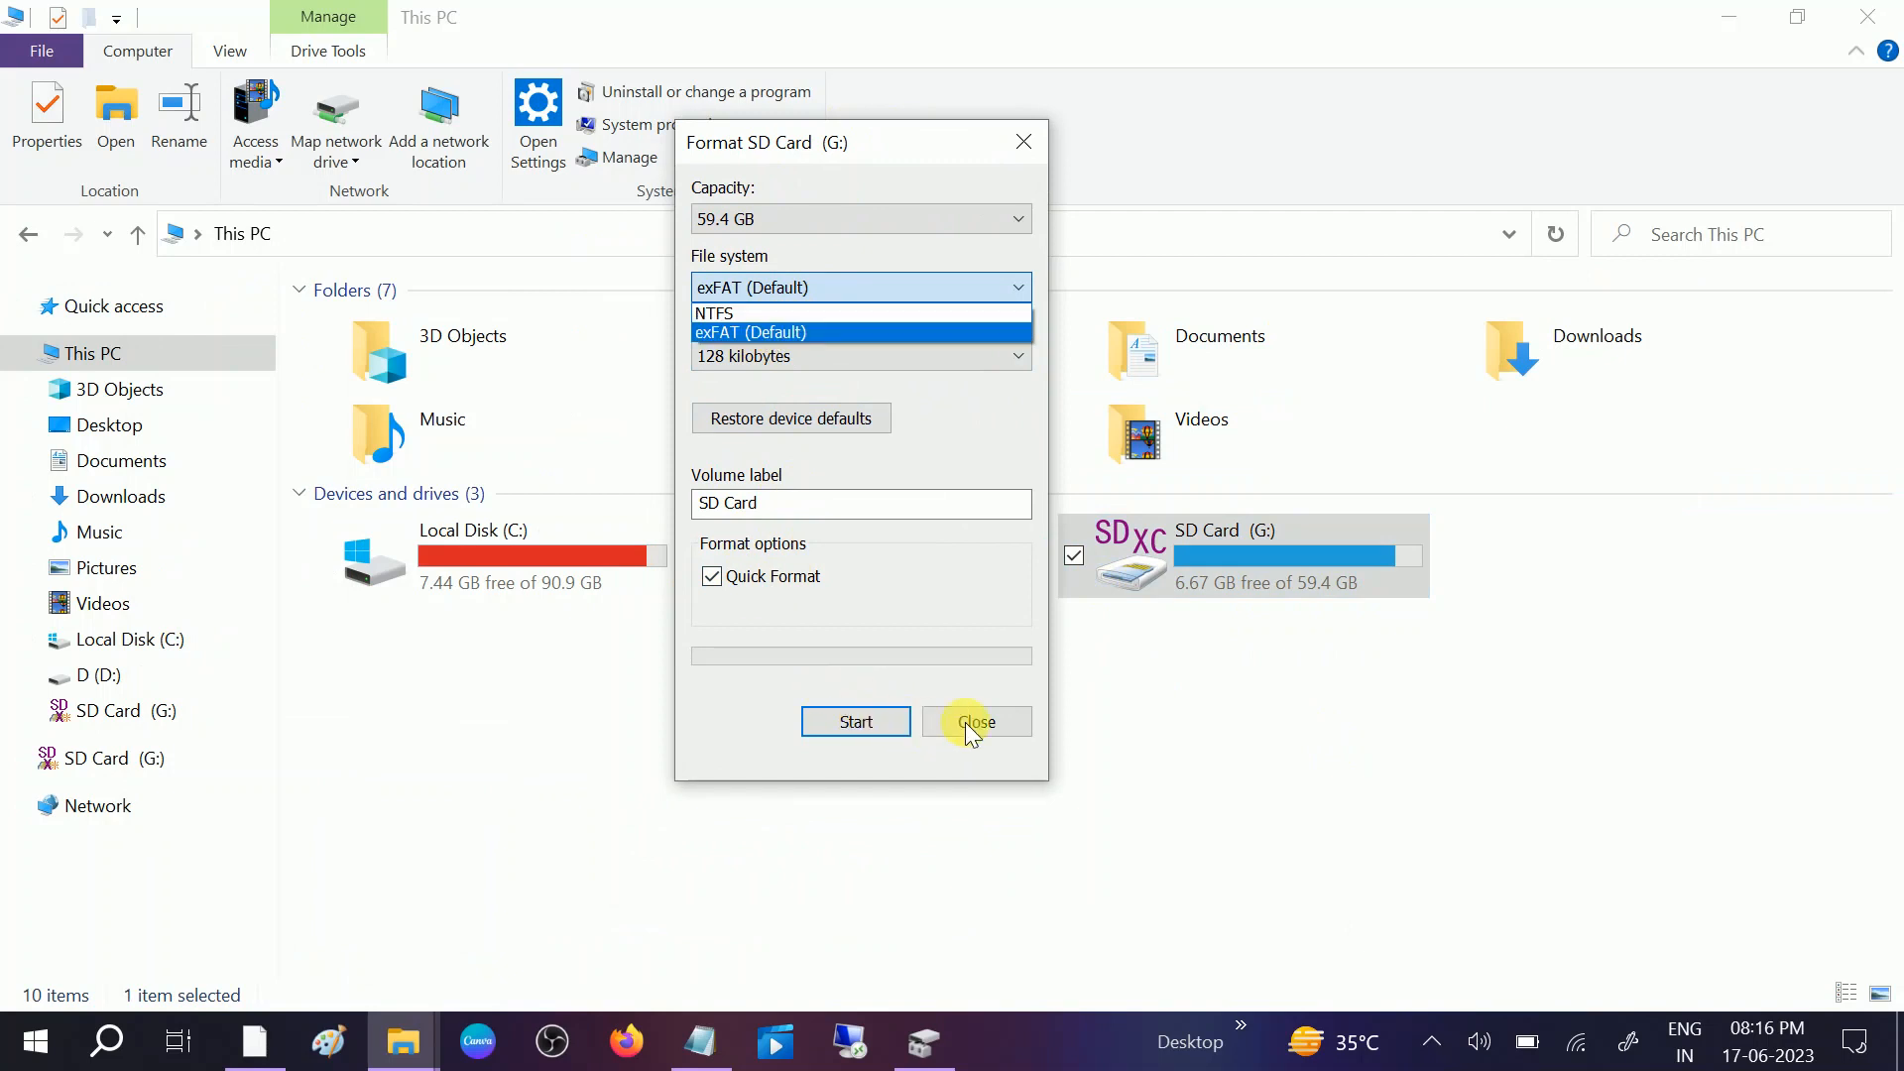
mouse_move(1024, 143)
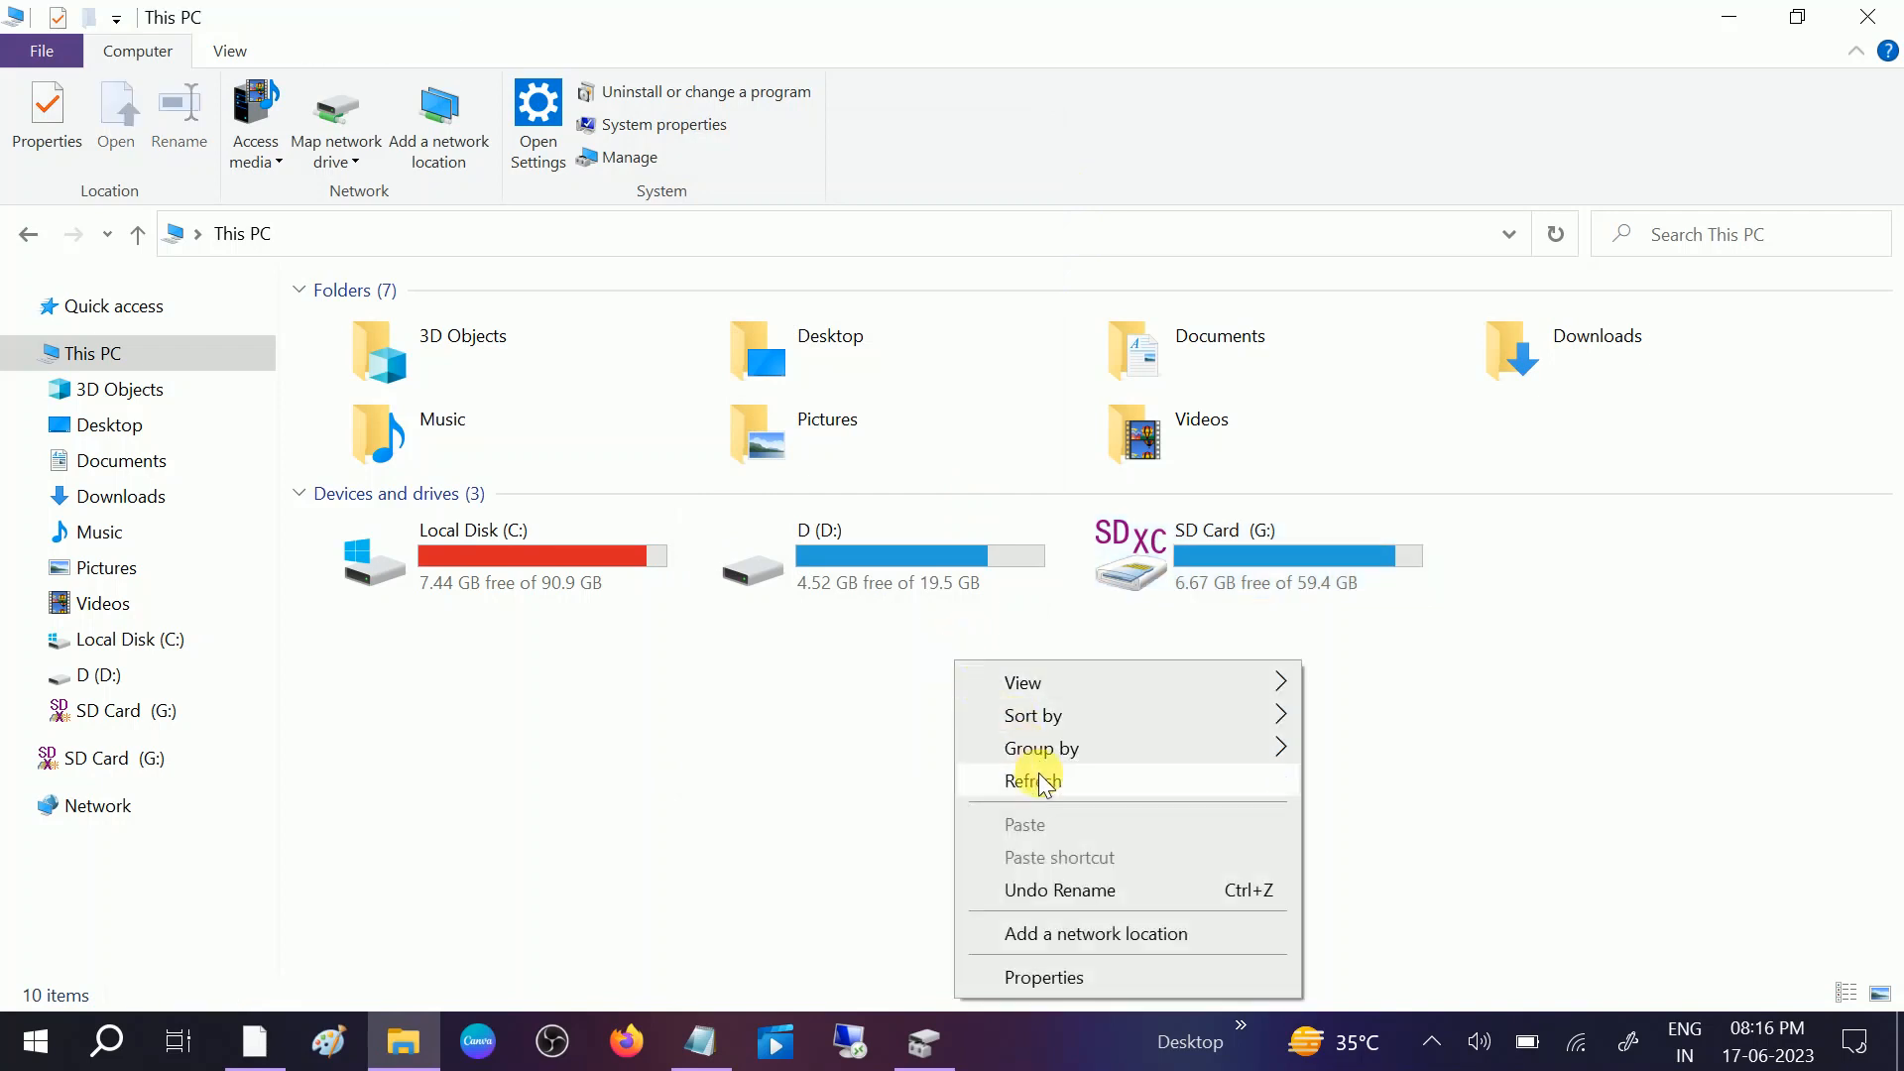
click(1033, 779)
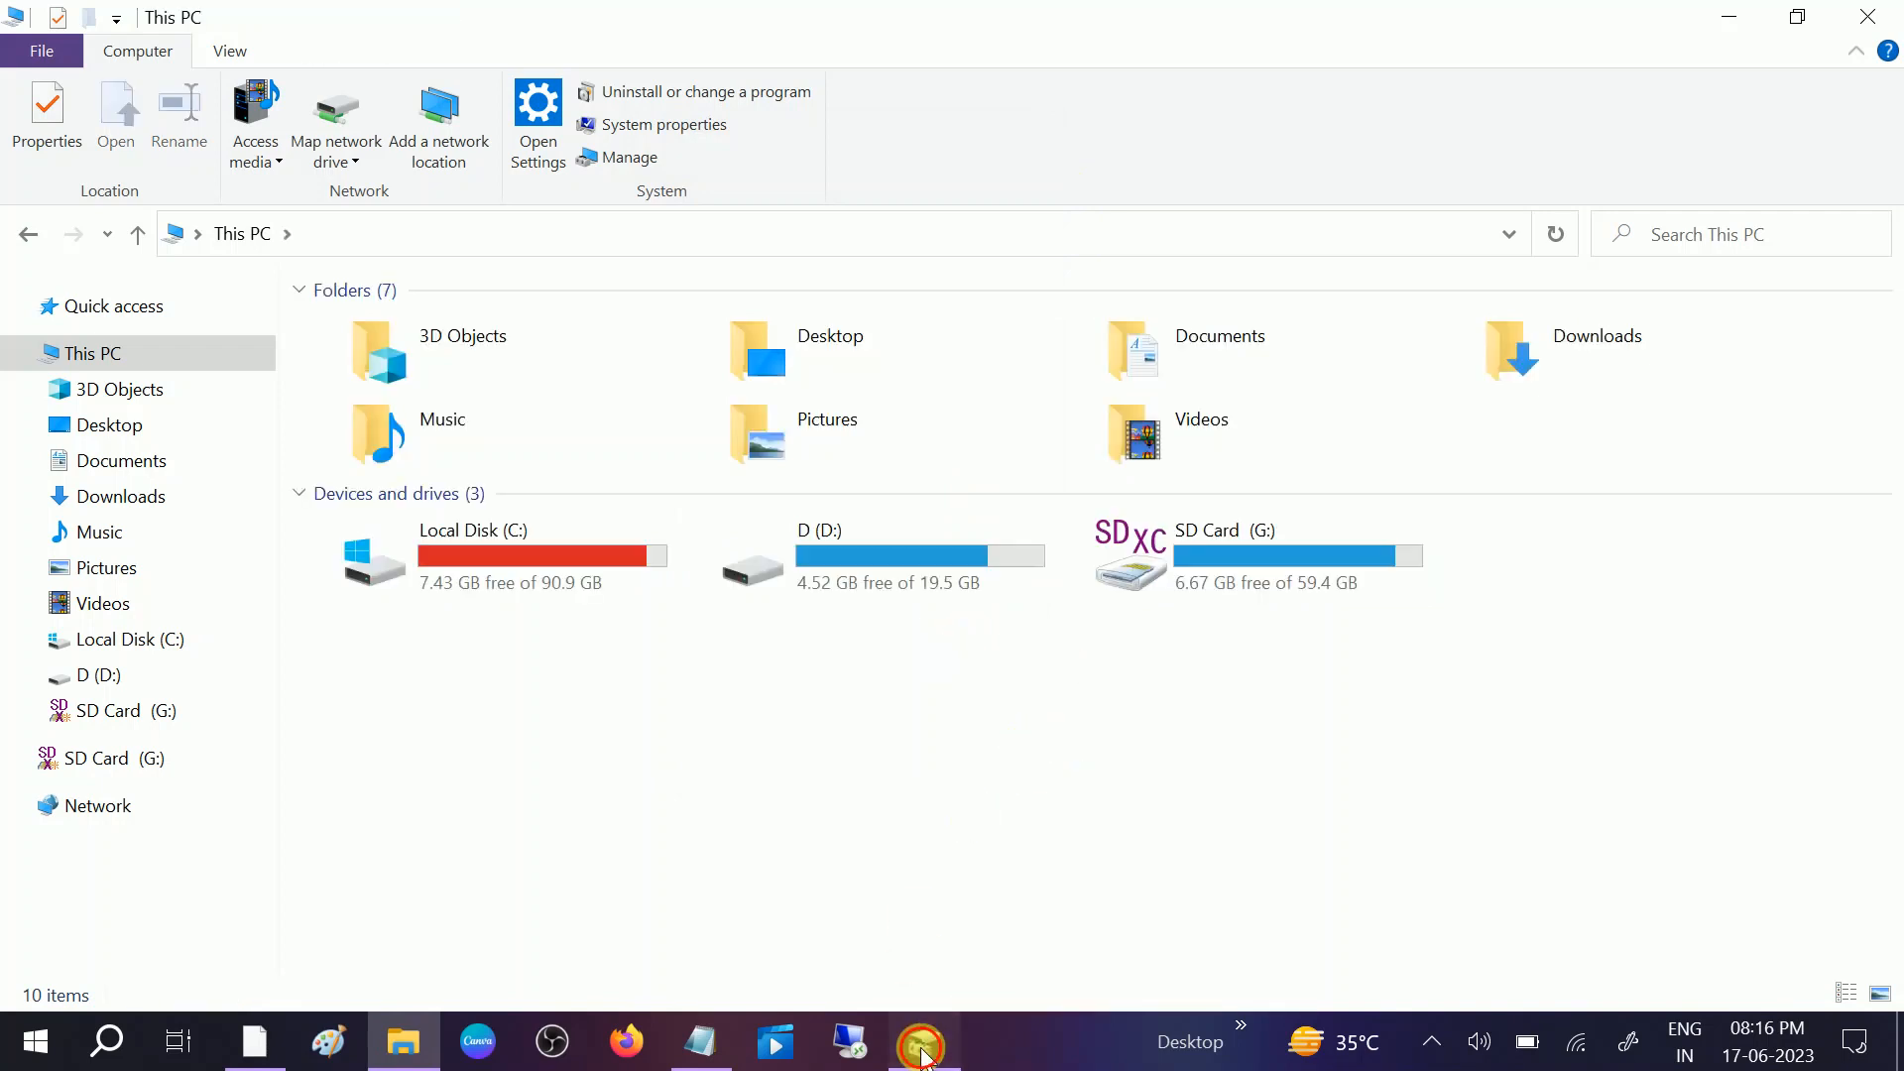
- Review the SD Card (G:) volume's Delete Volume and other options in Disk Management, then close it unchanged
click(922, 1042)
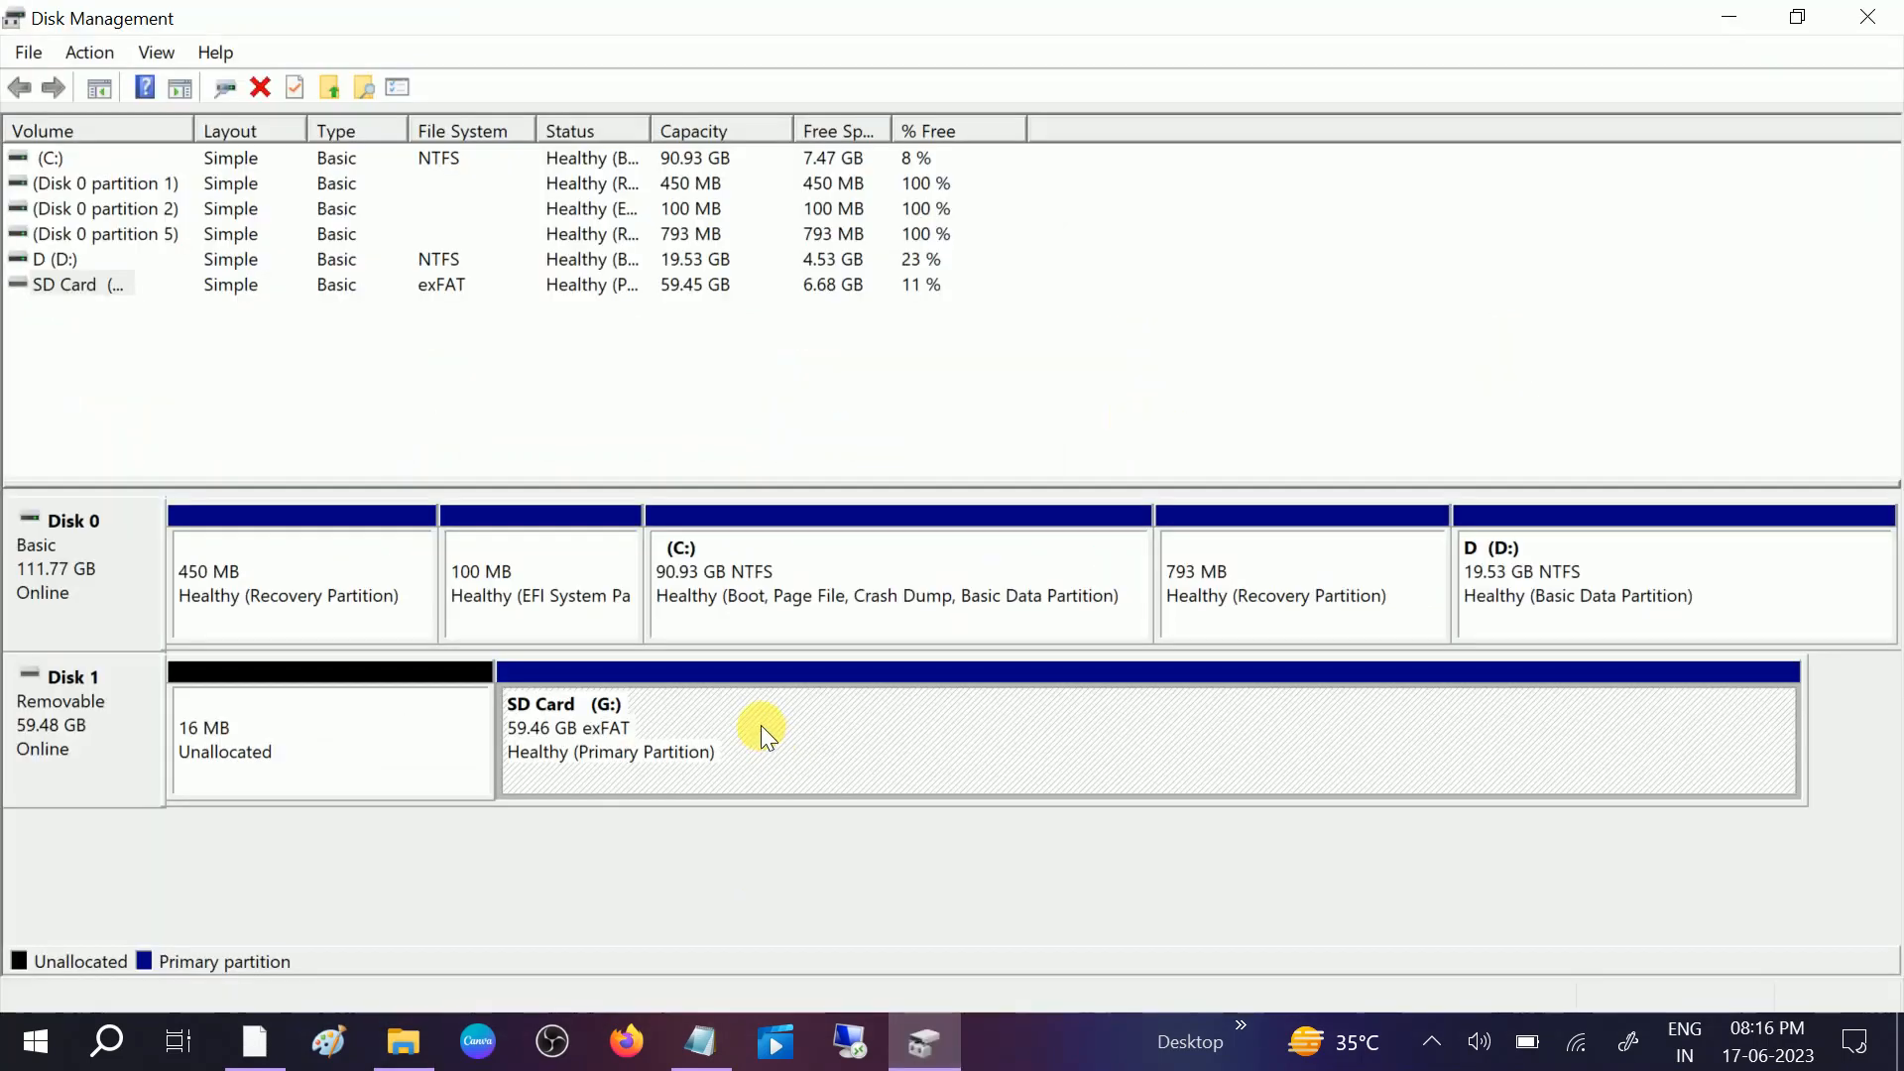
right_click(760, 728)
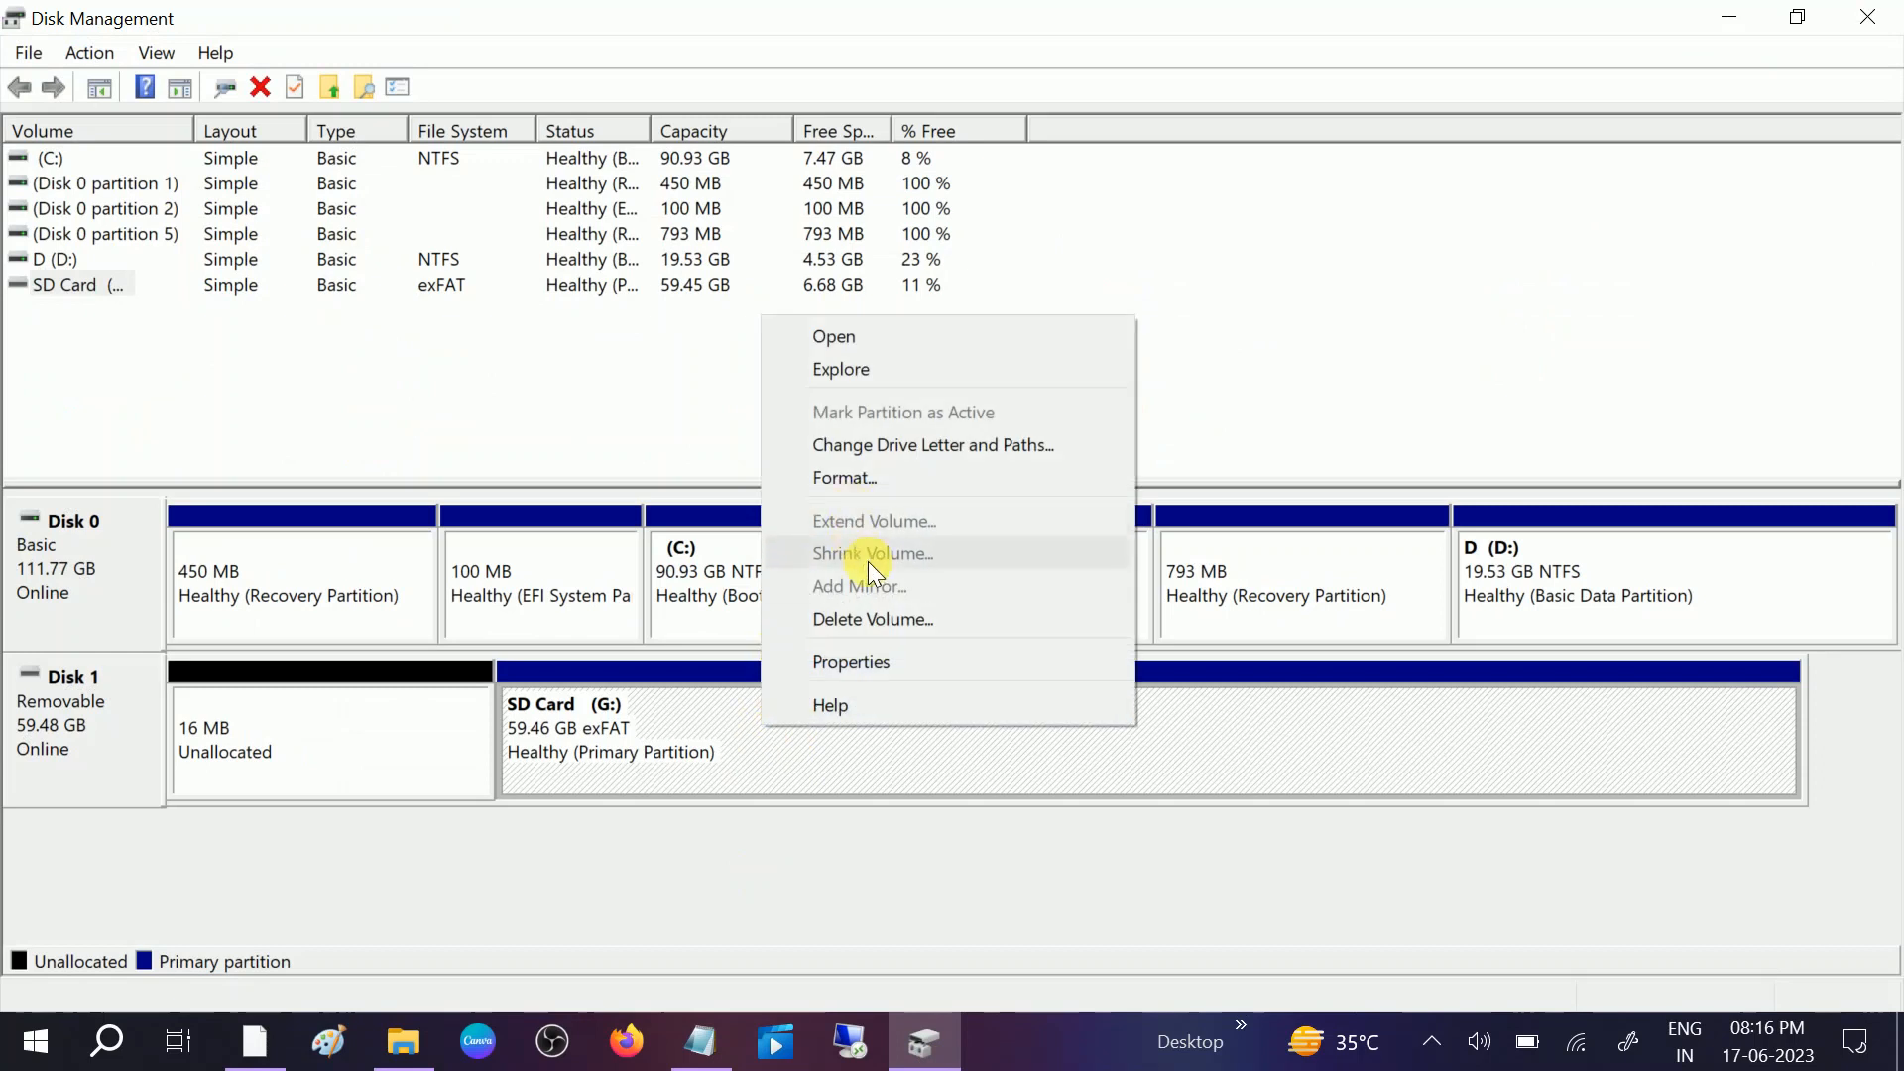
mouse_move(873, 619)
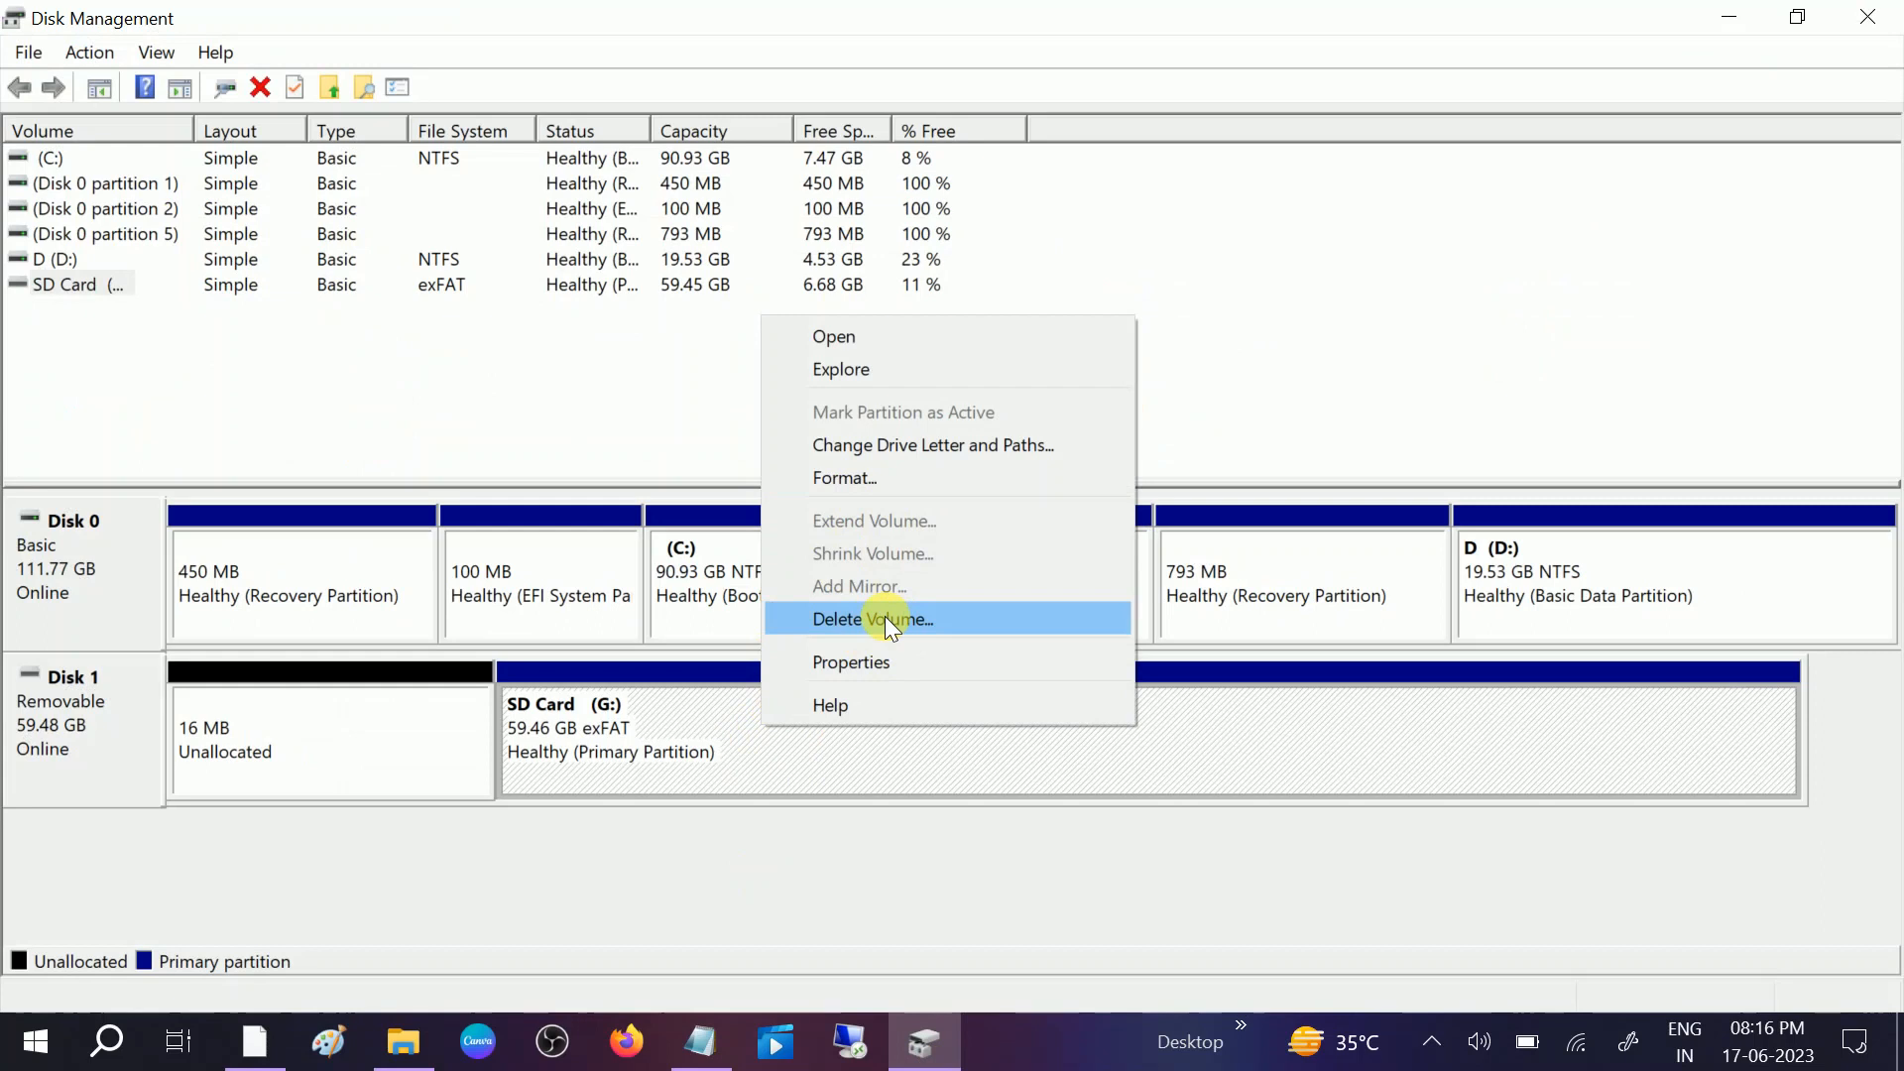
mouse_move(353, 728)
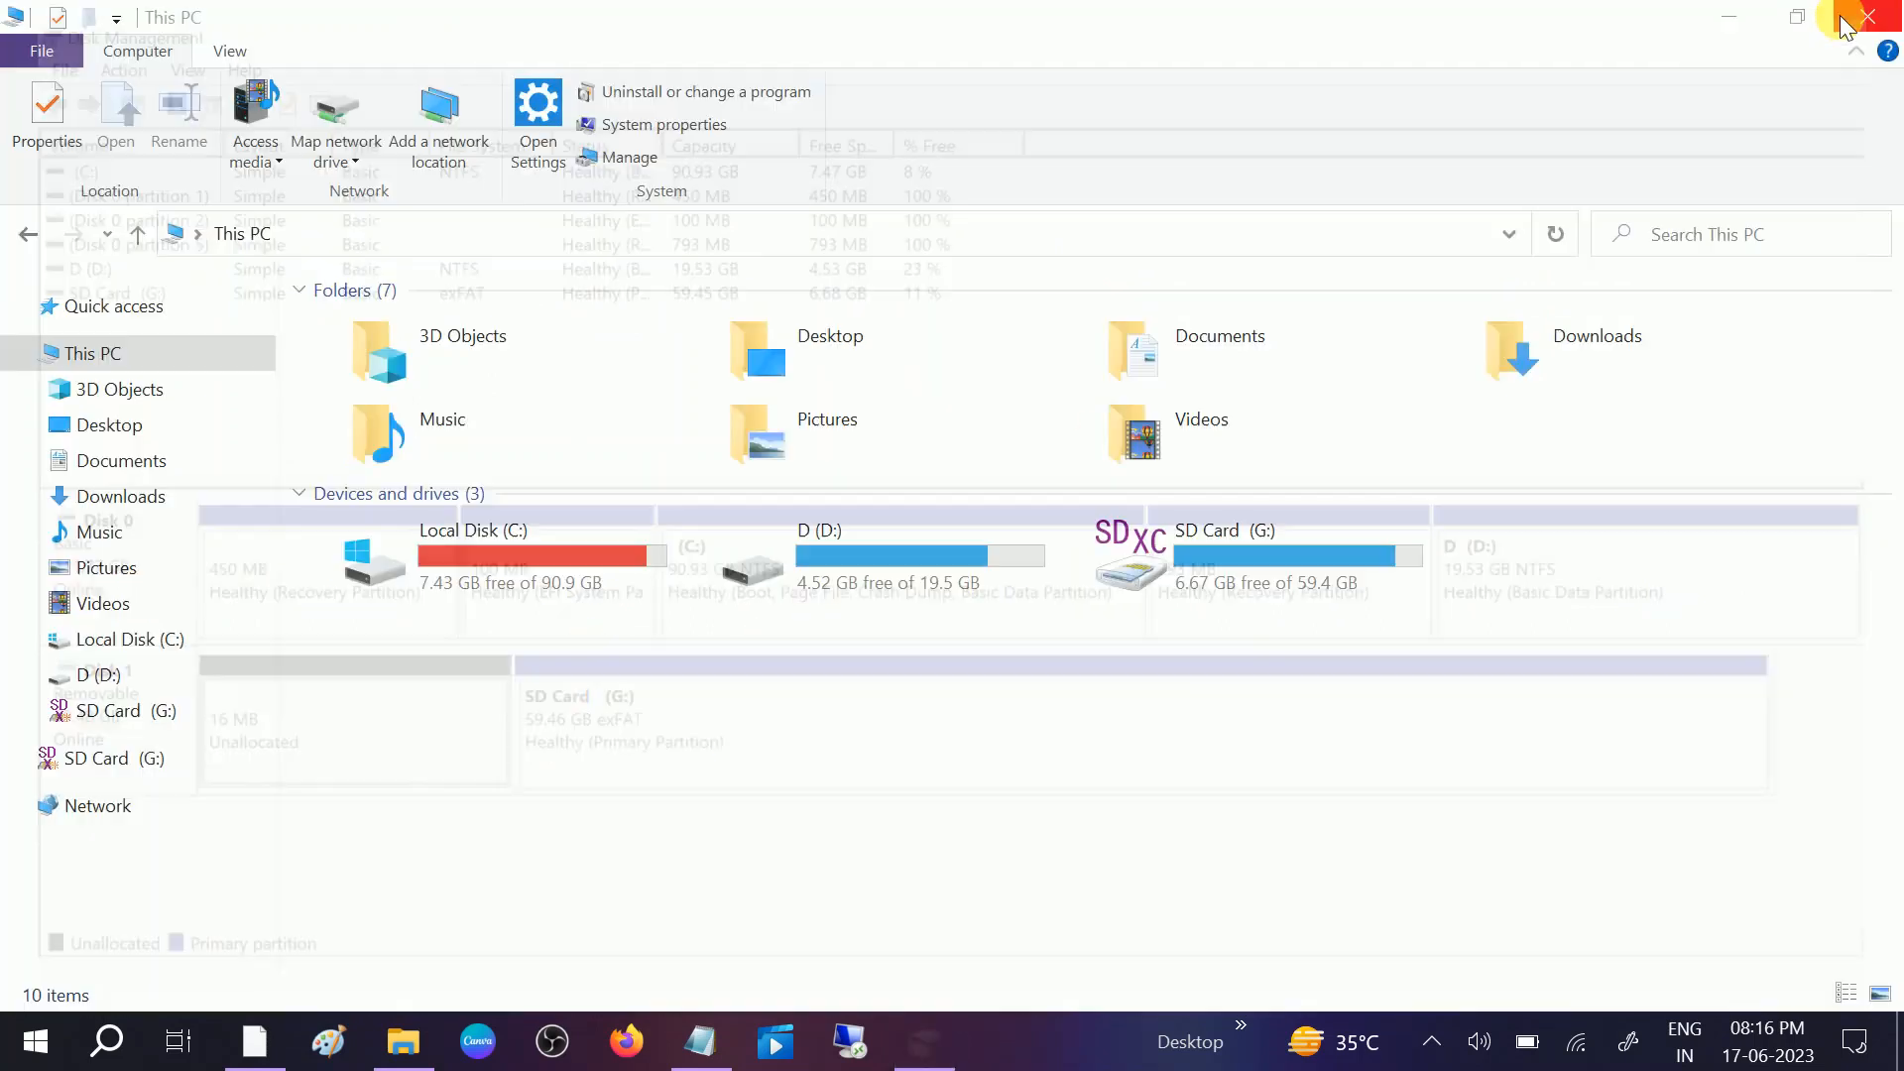
click(1868, 15)
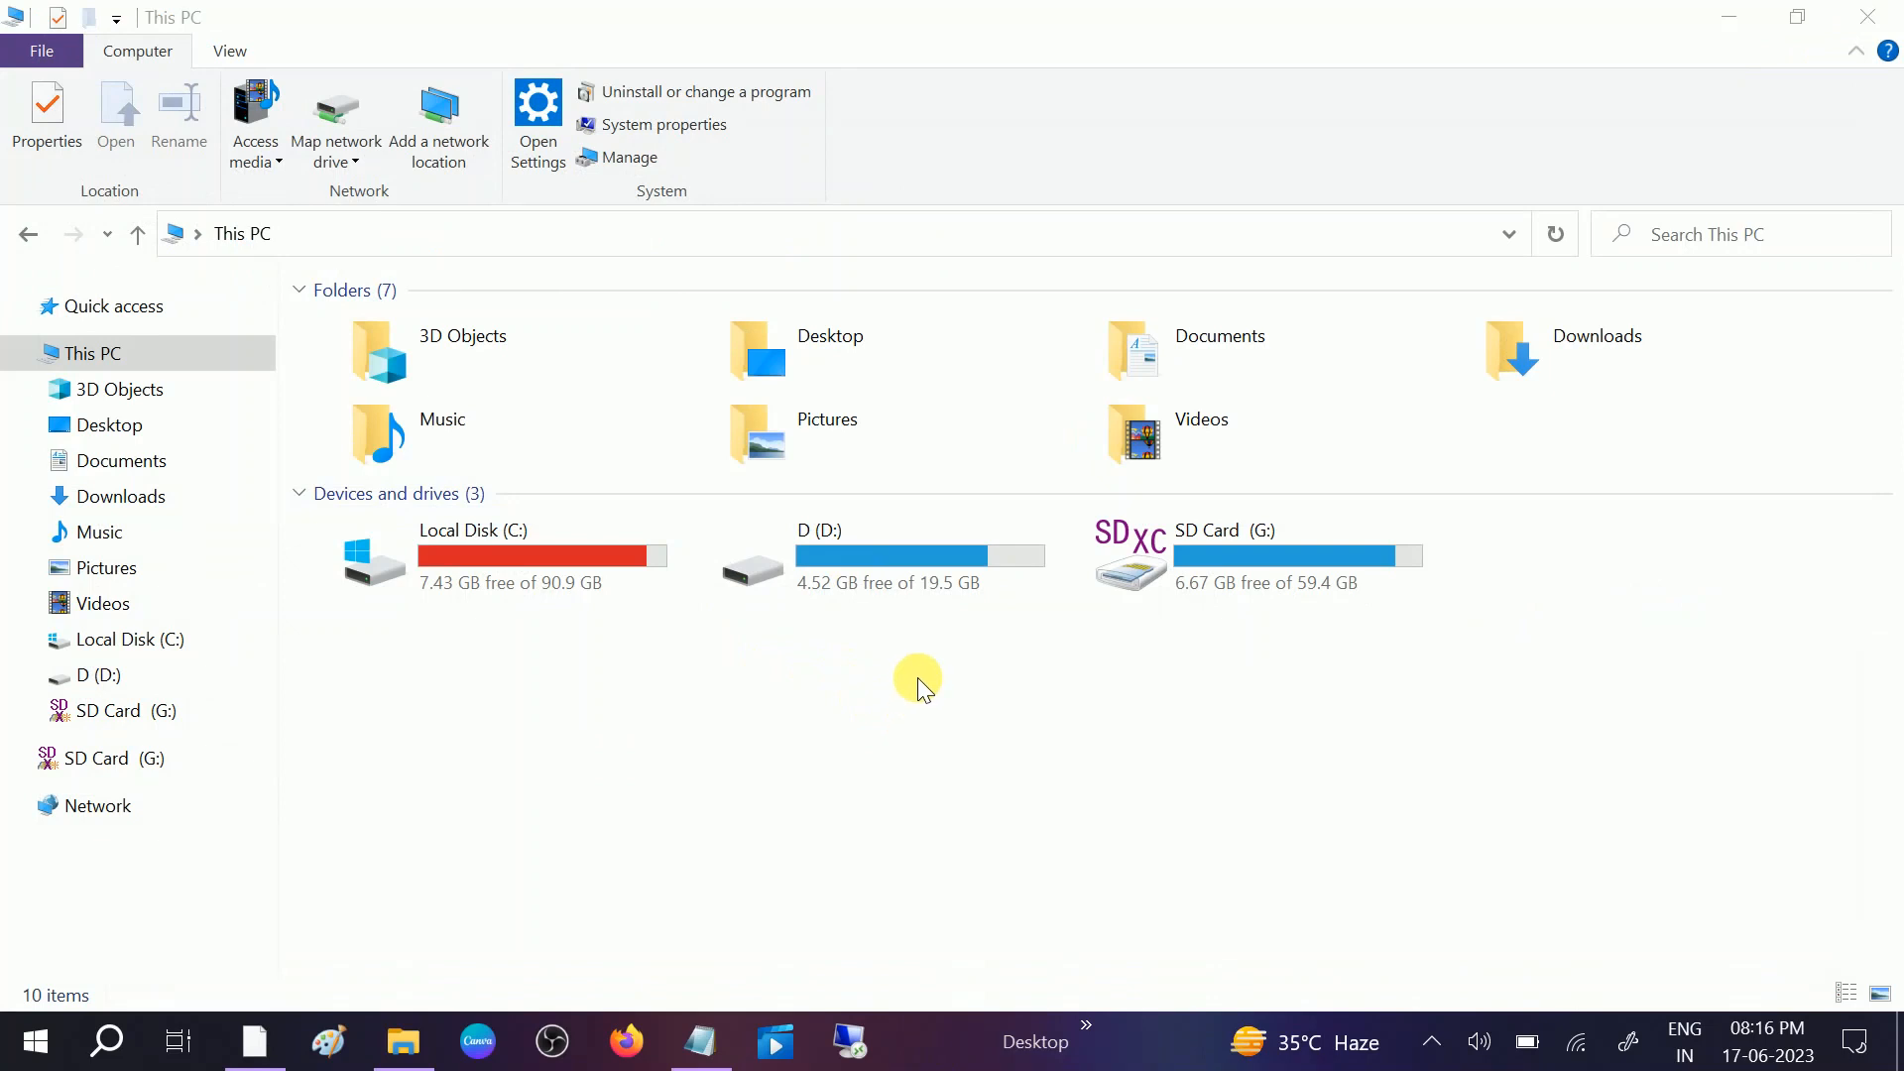
mouse_move(902, 696)
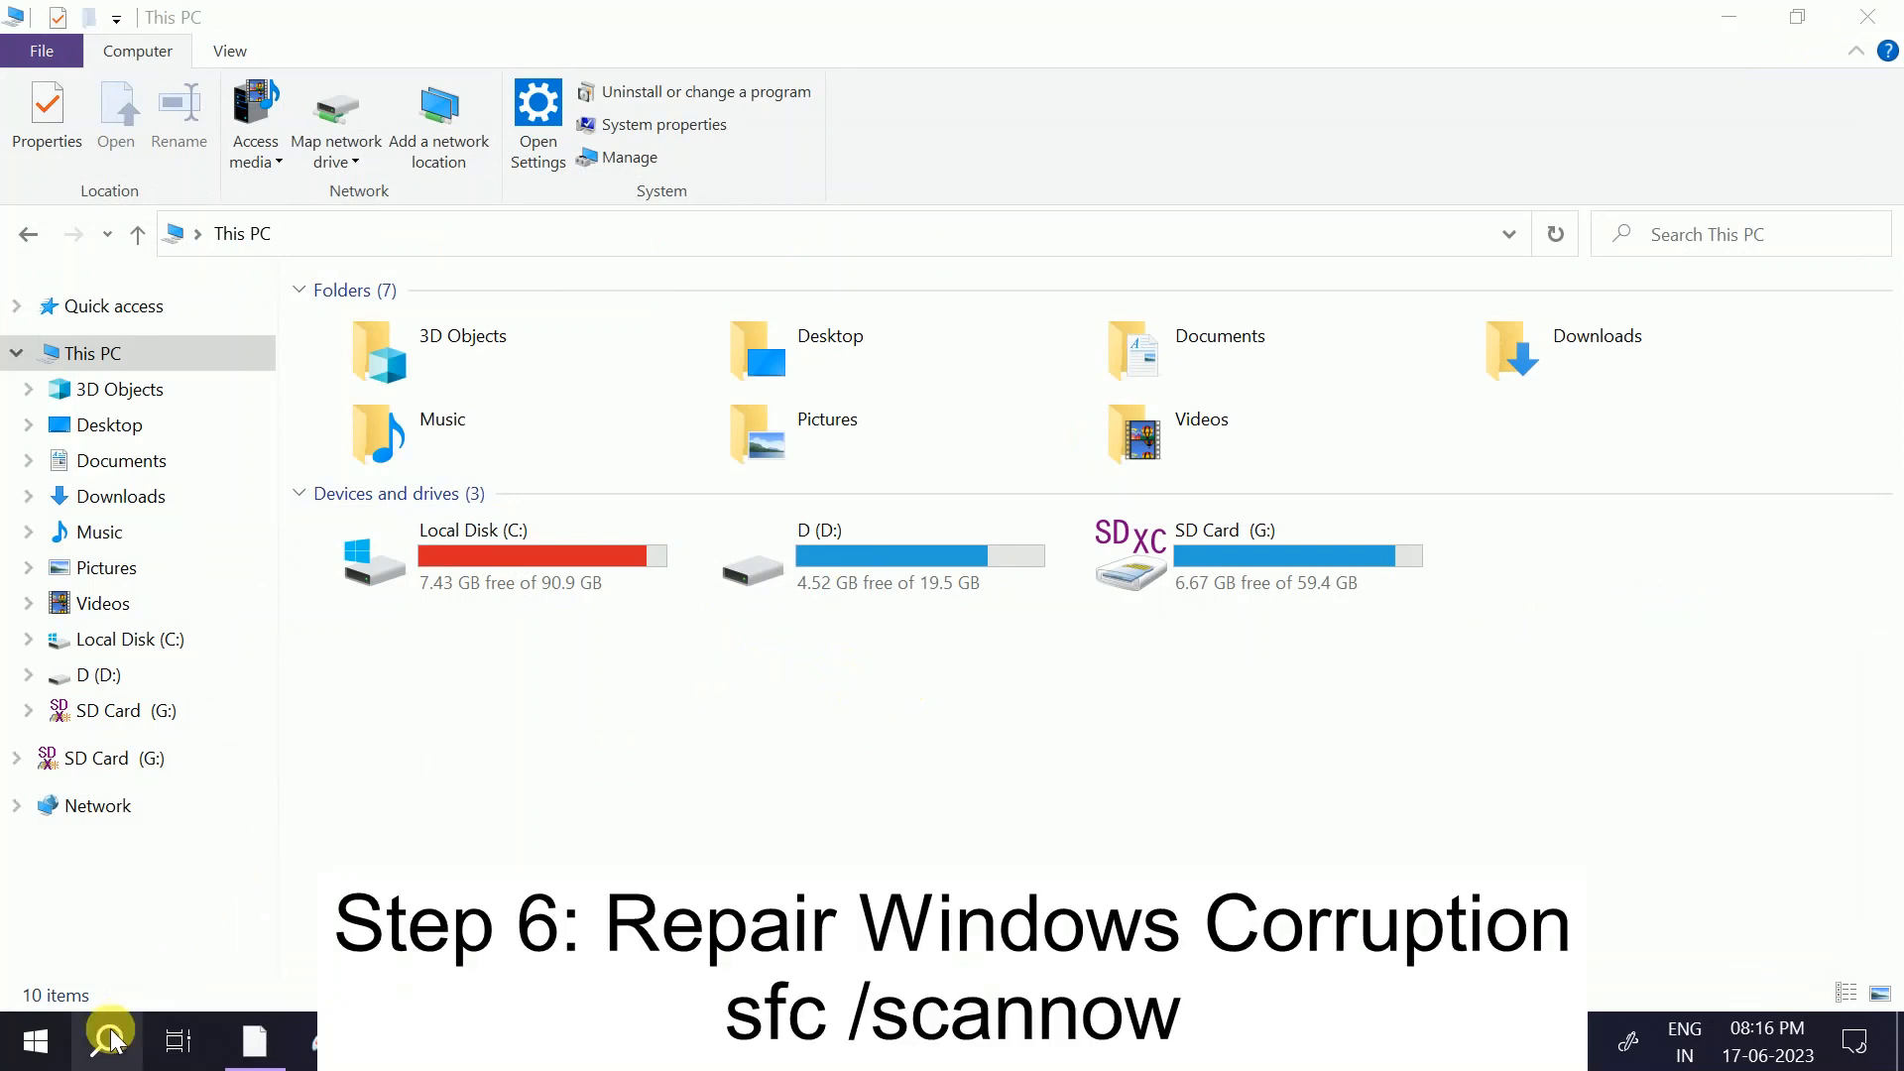
- Launch Command Prompt as administrator from search and enter sfc /scannow
text(cmd)
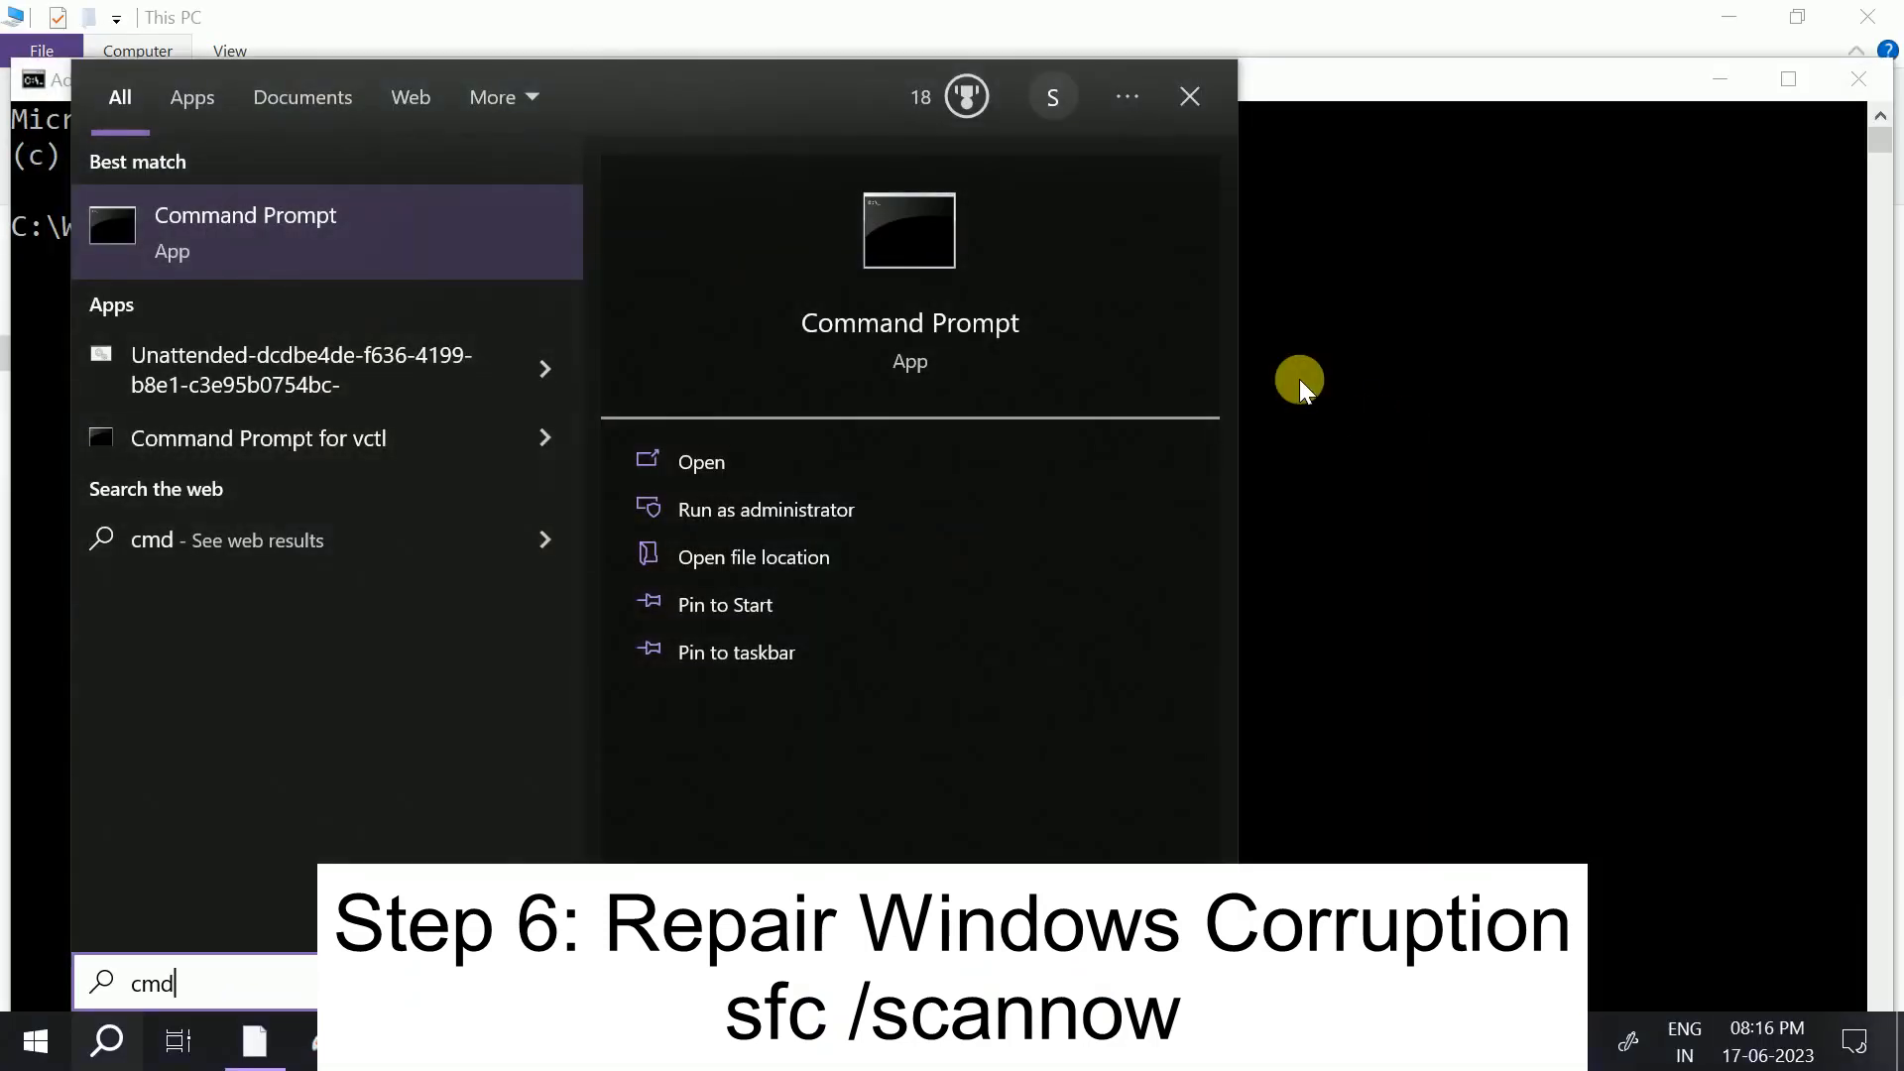
click(765, 510)
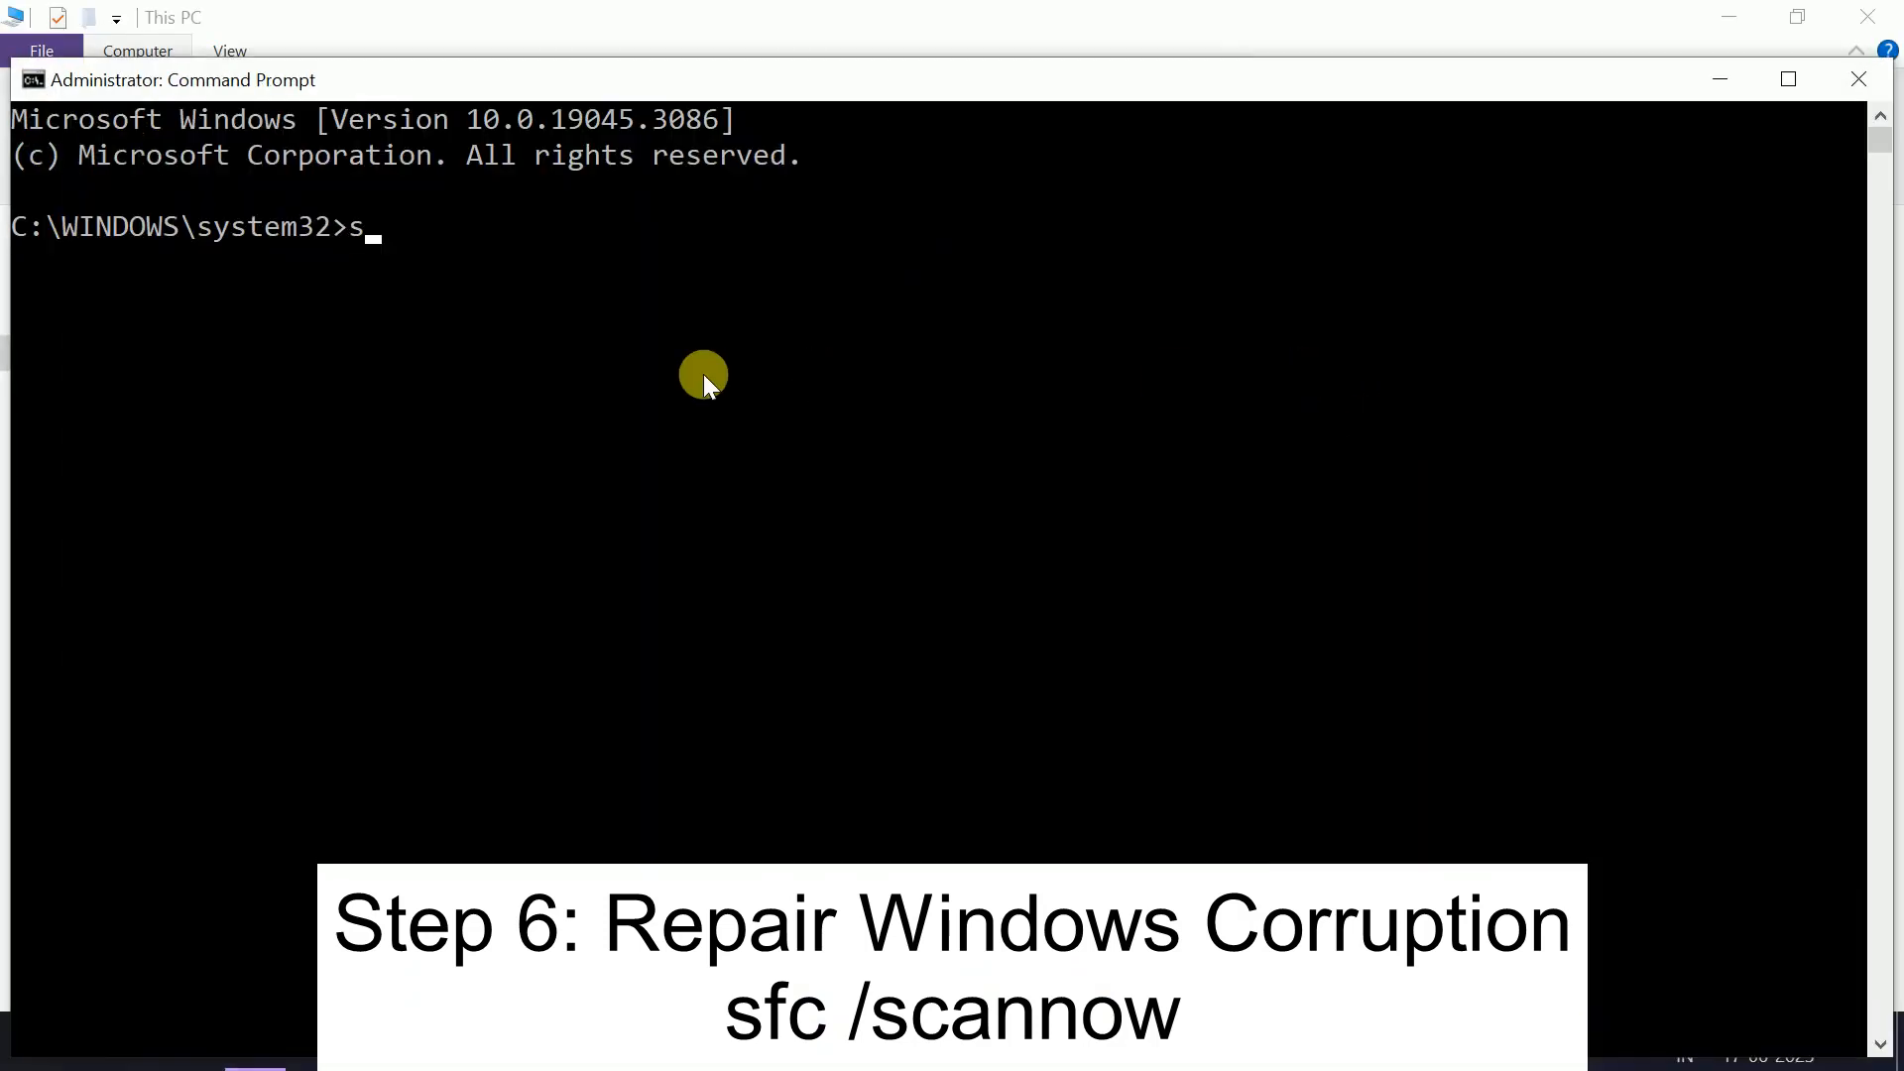
text(fc /s)
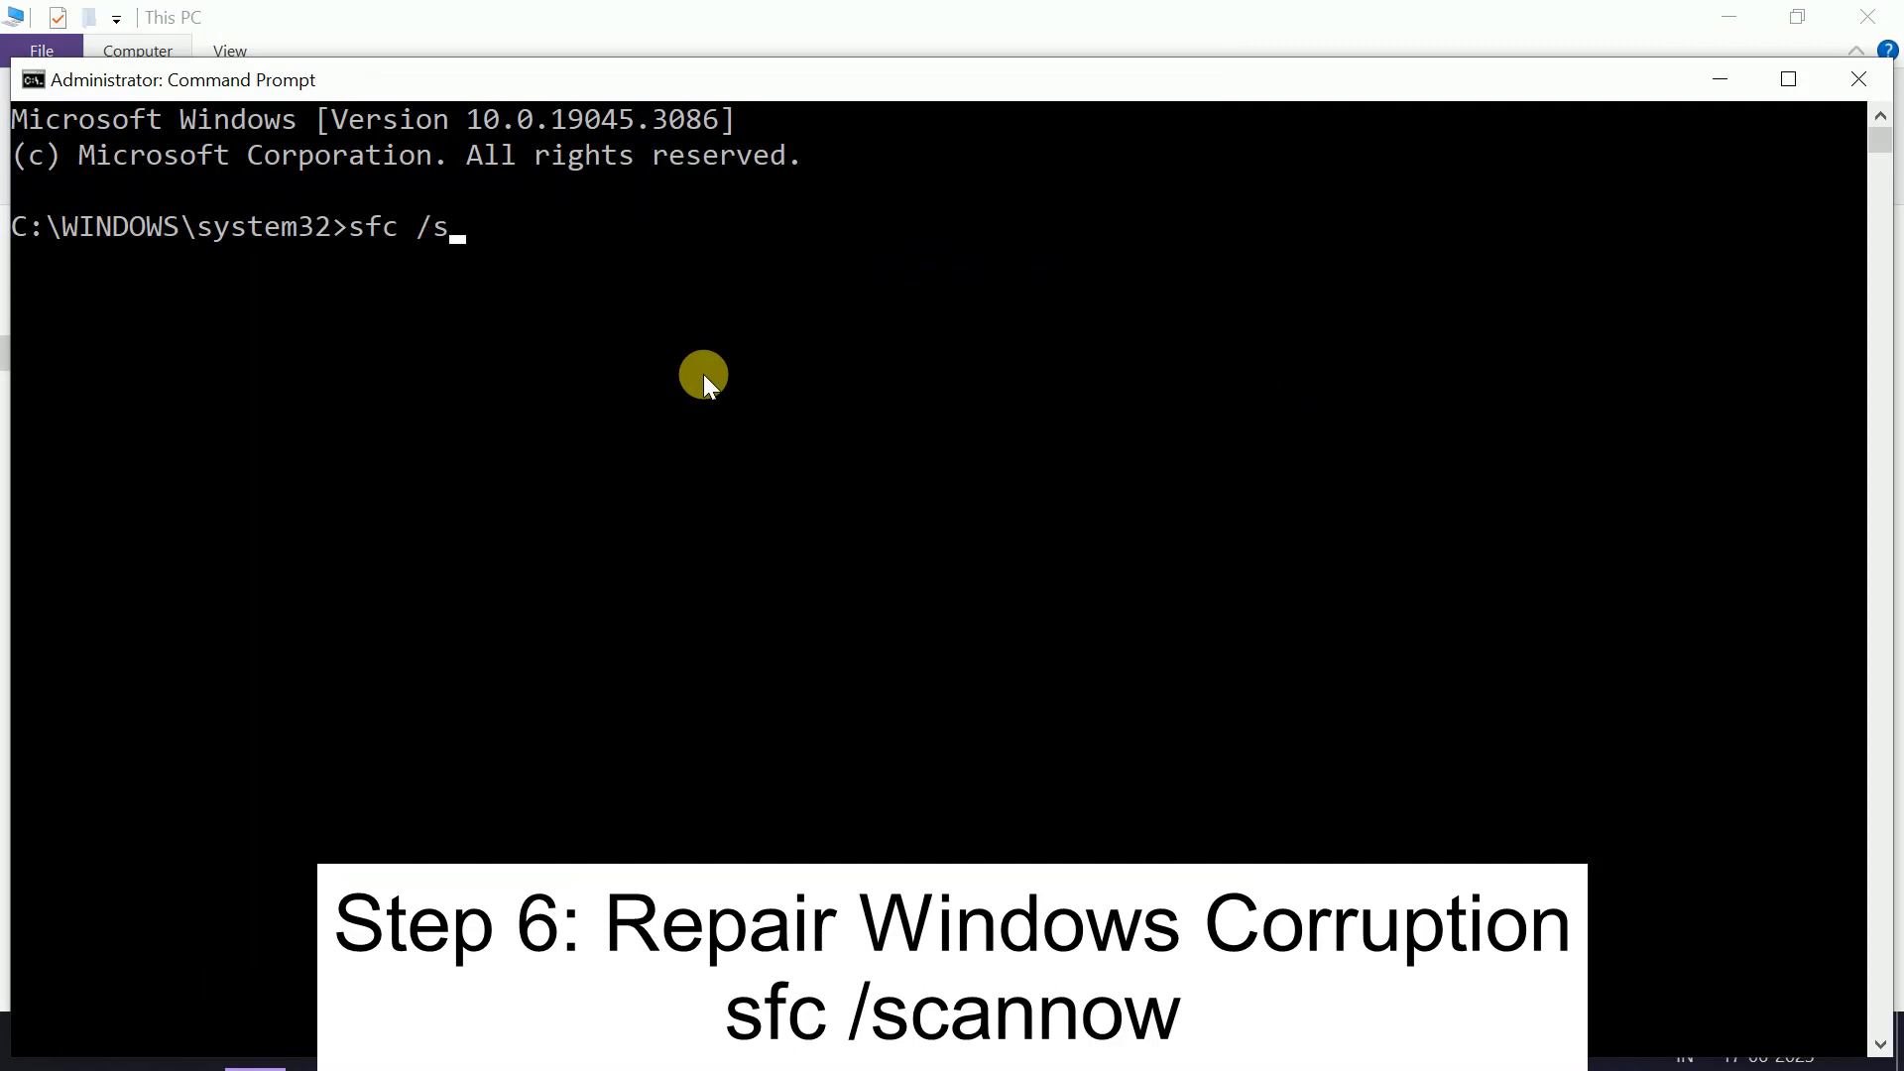
text(ca)
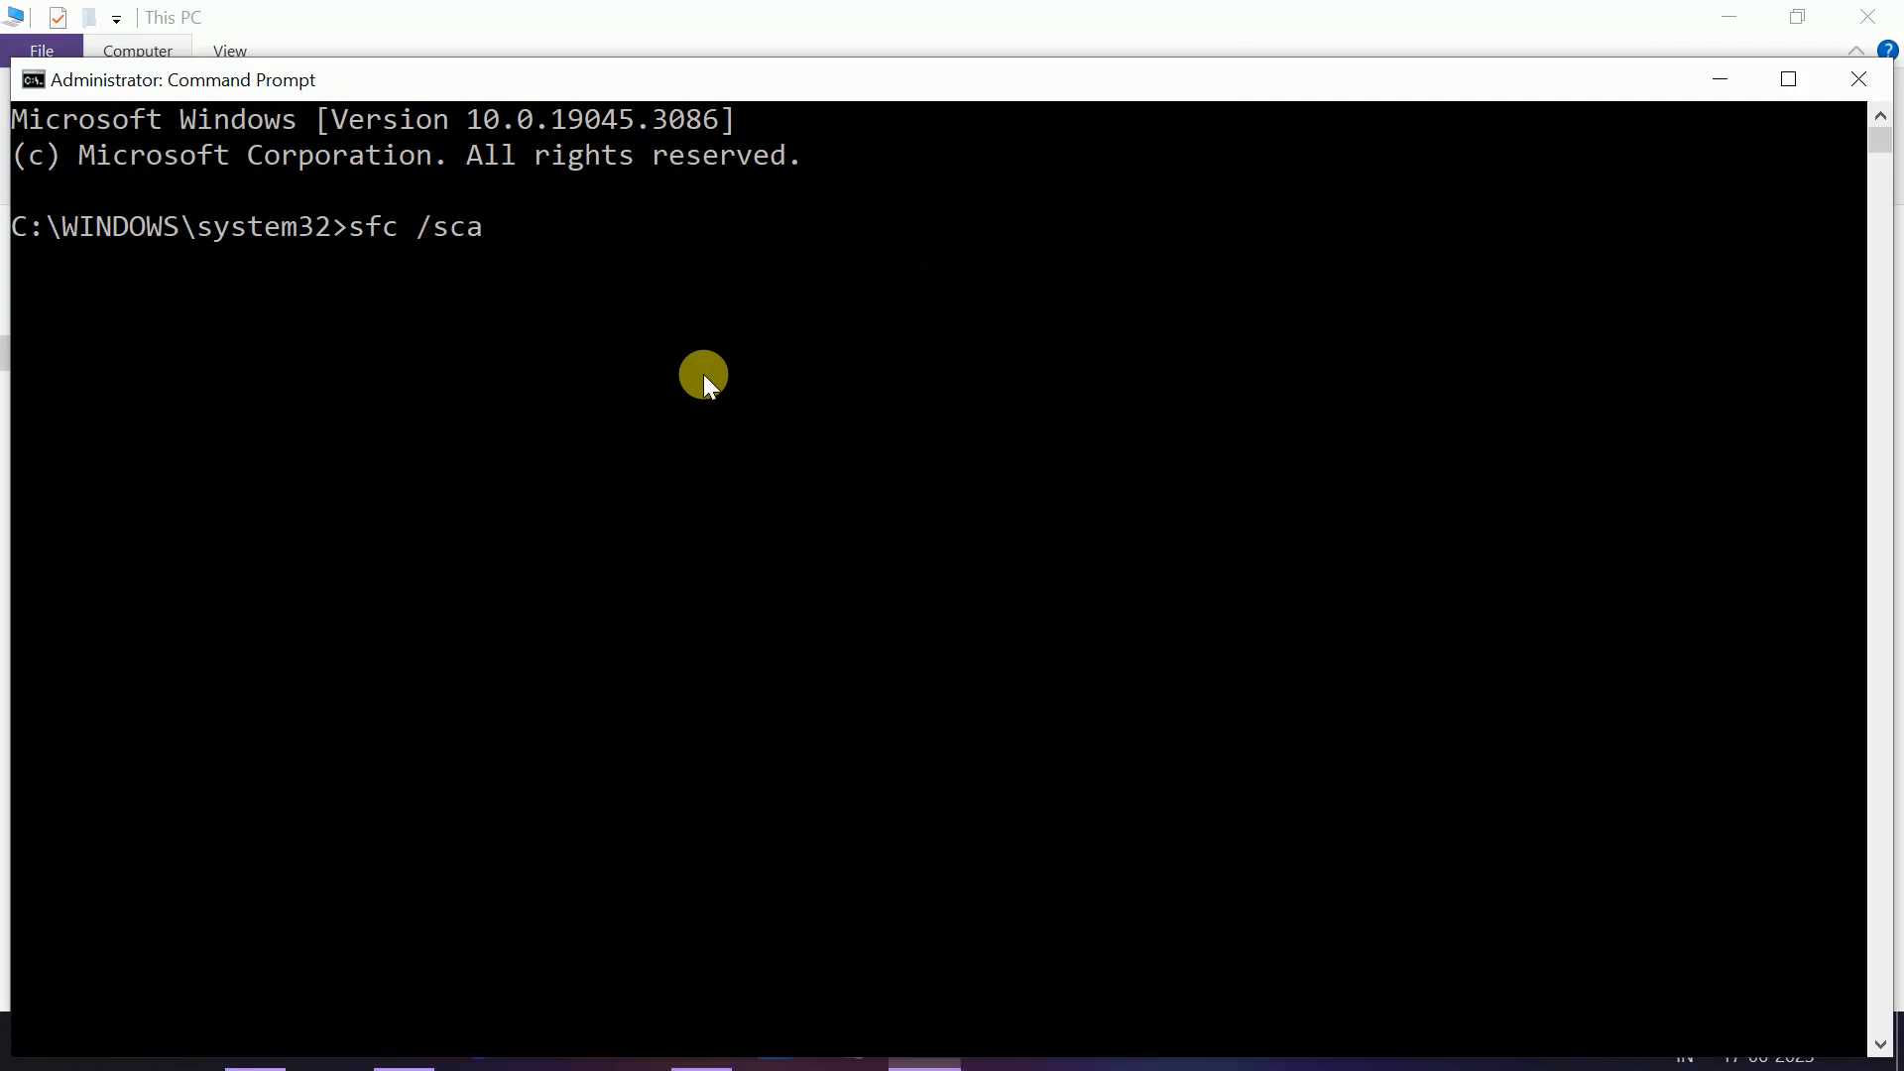
text(nn)
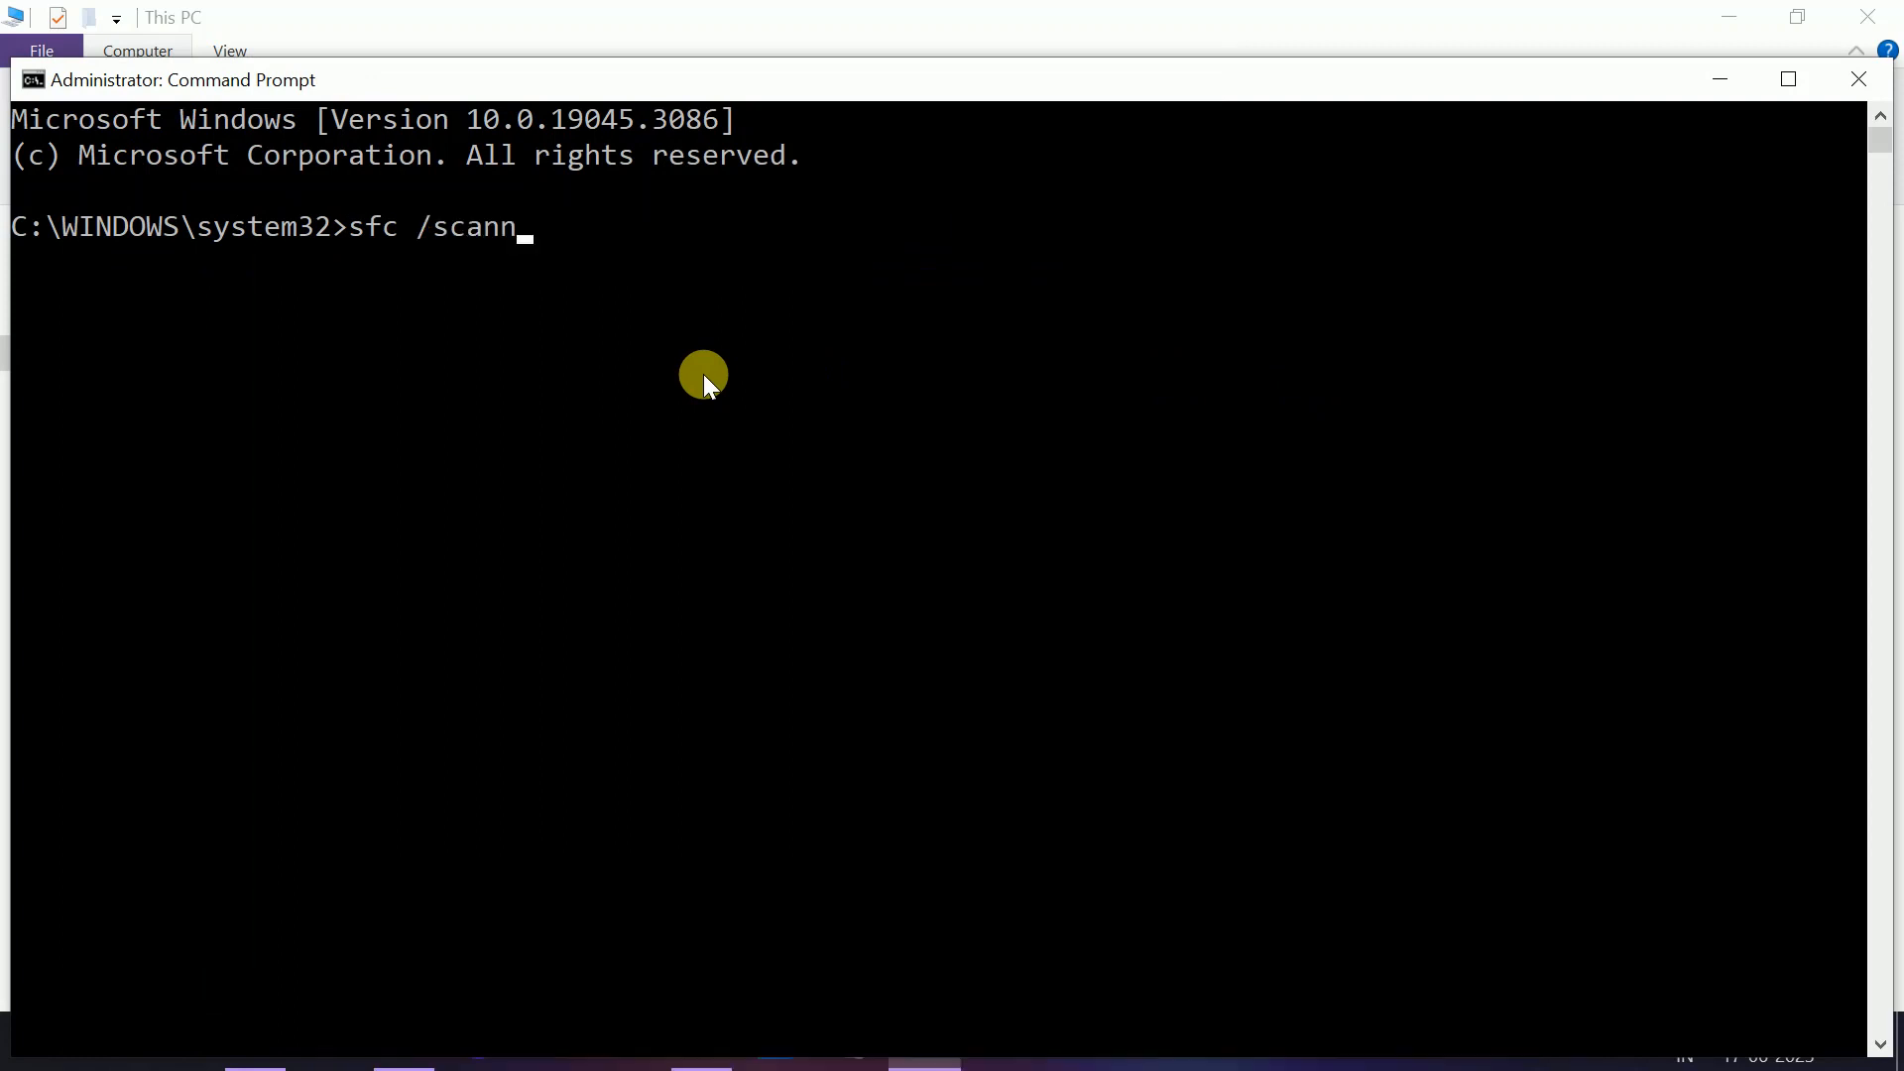
text(ow)
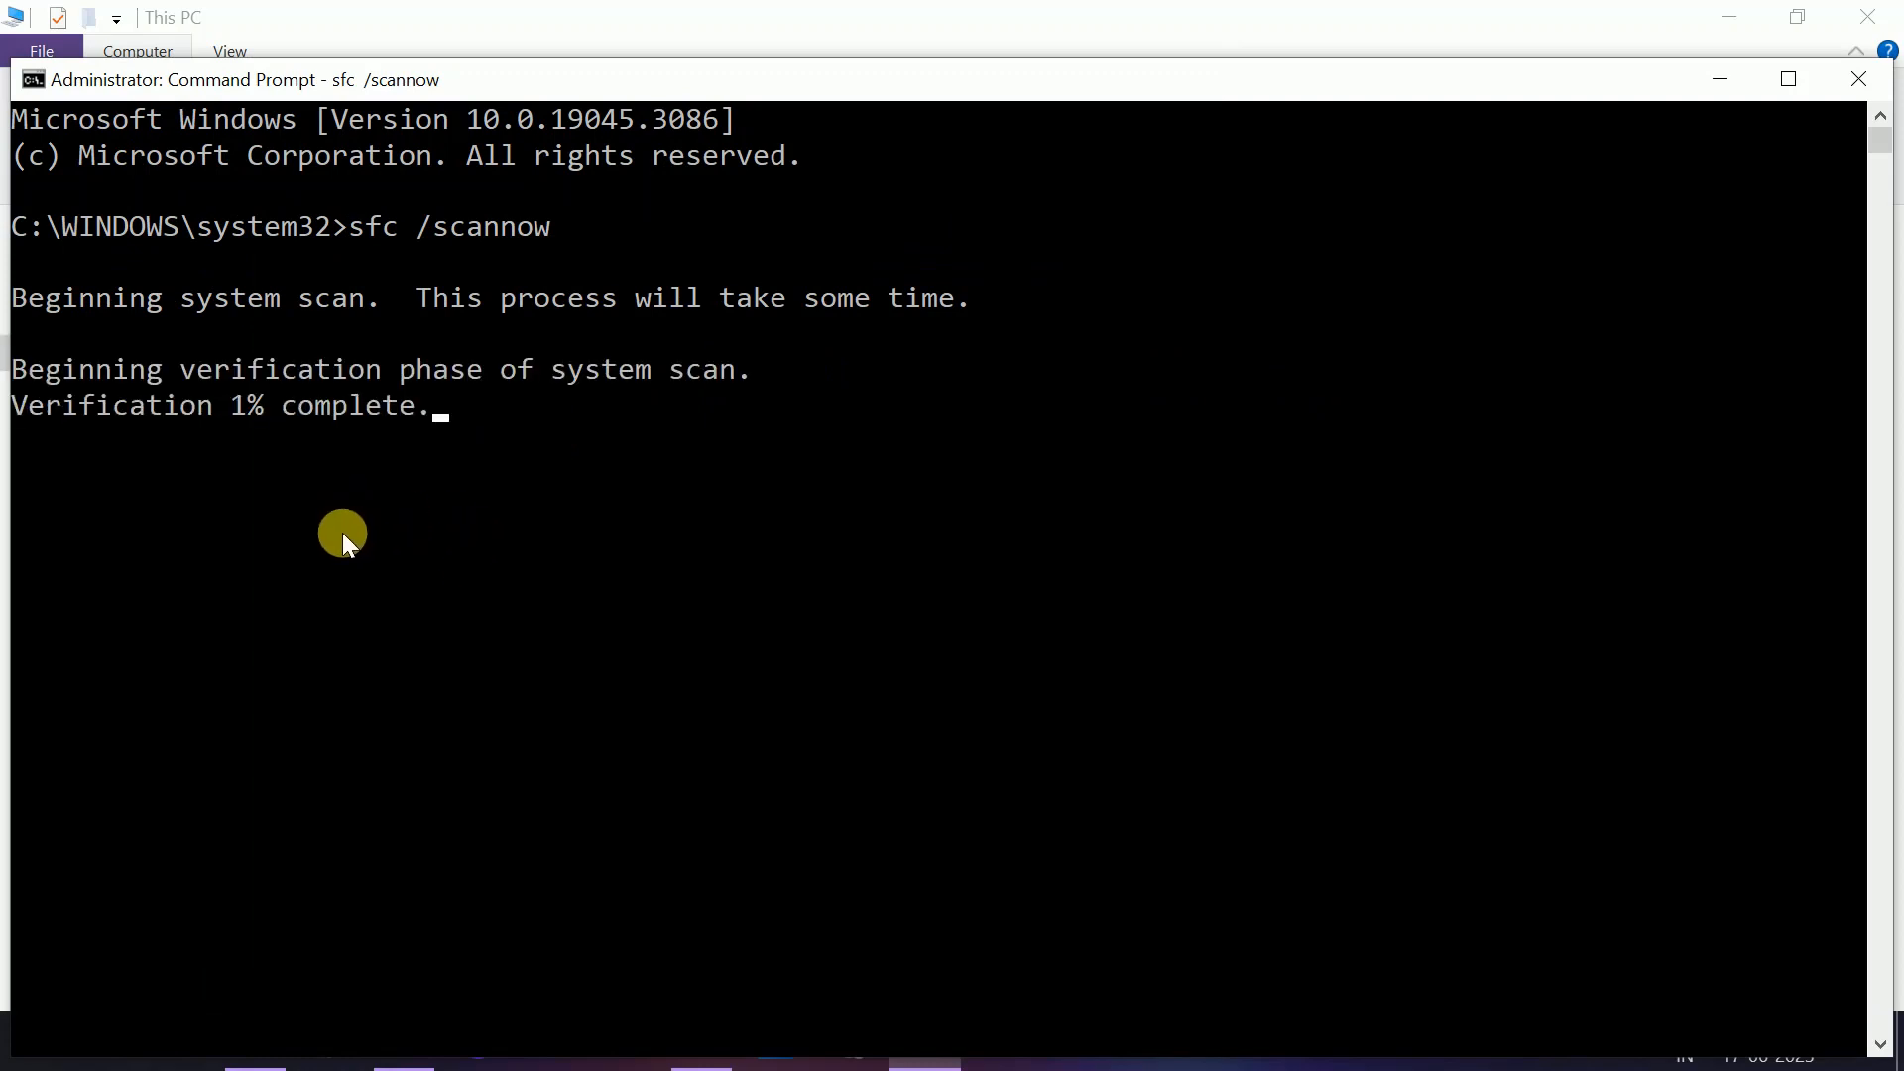
mouse_move(377, 559)
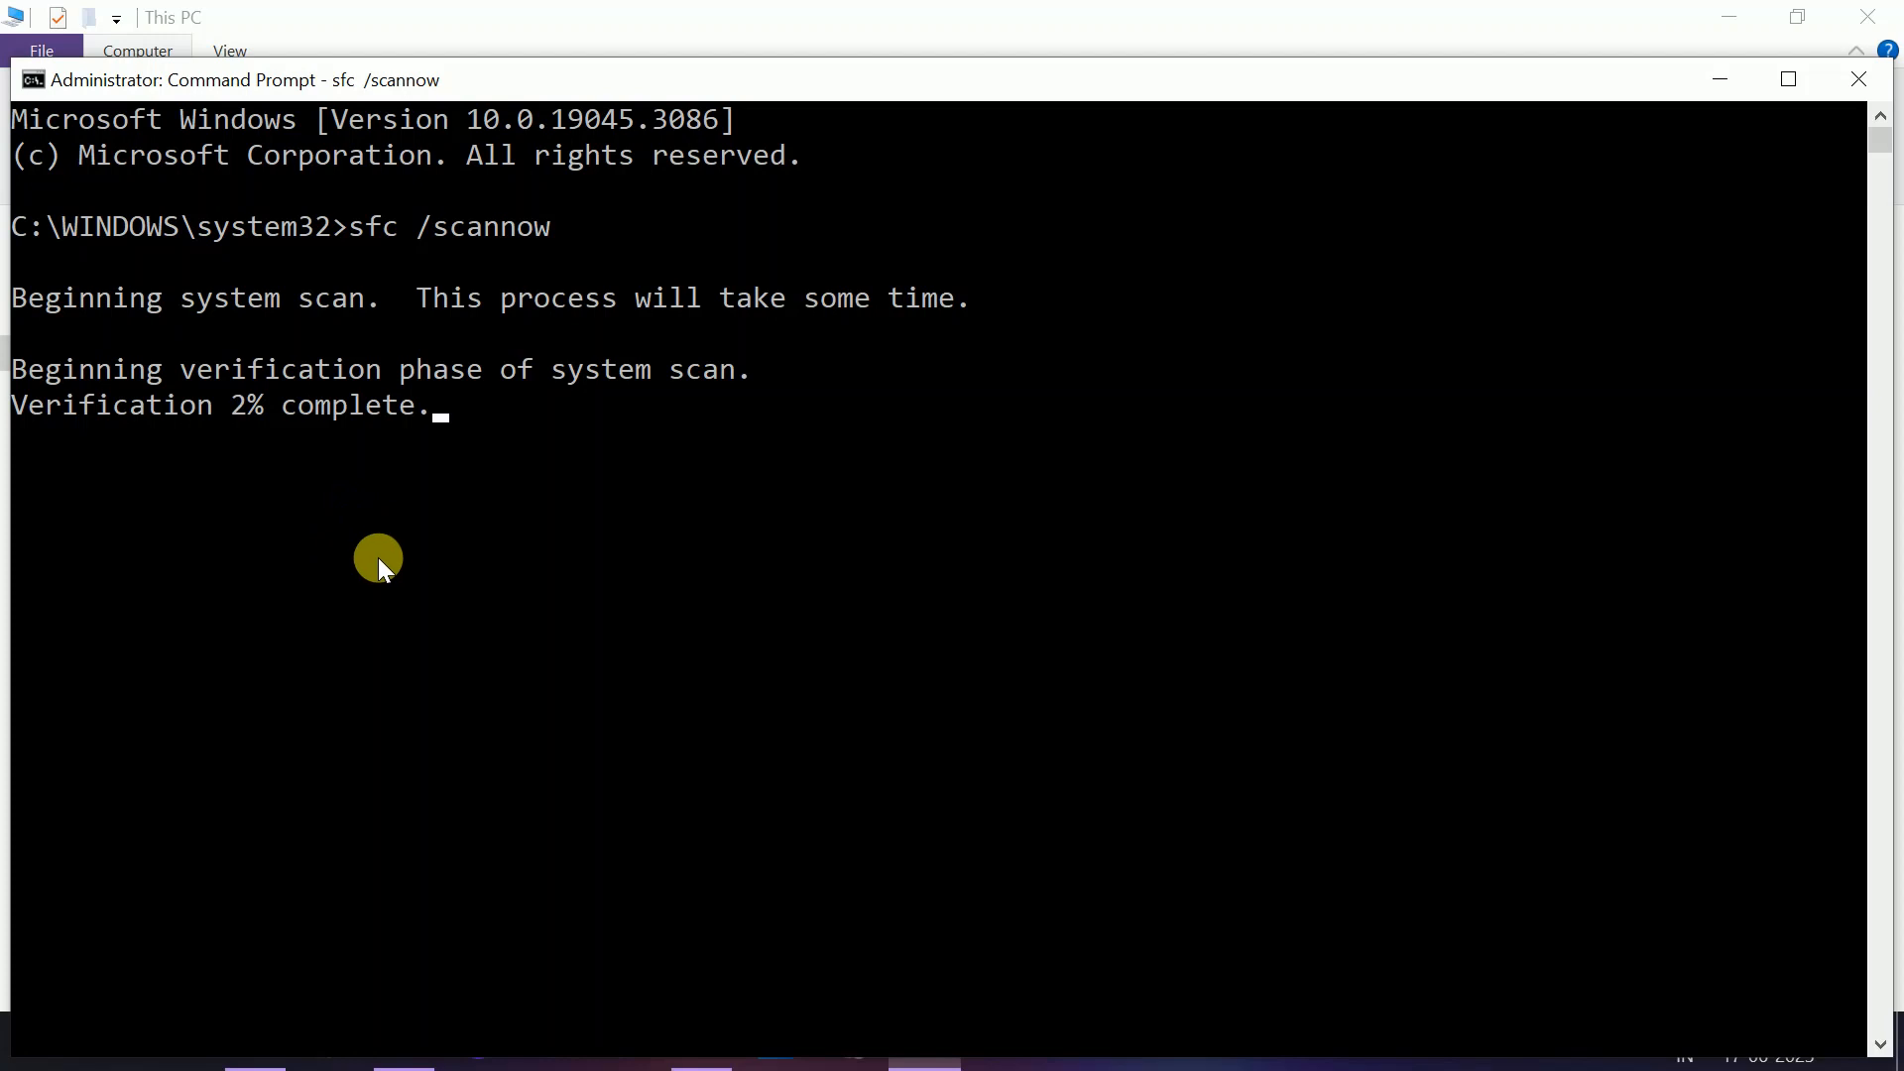
mouse_move(287, 298)
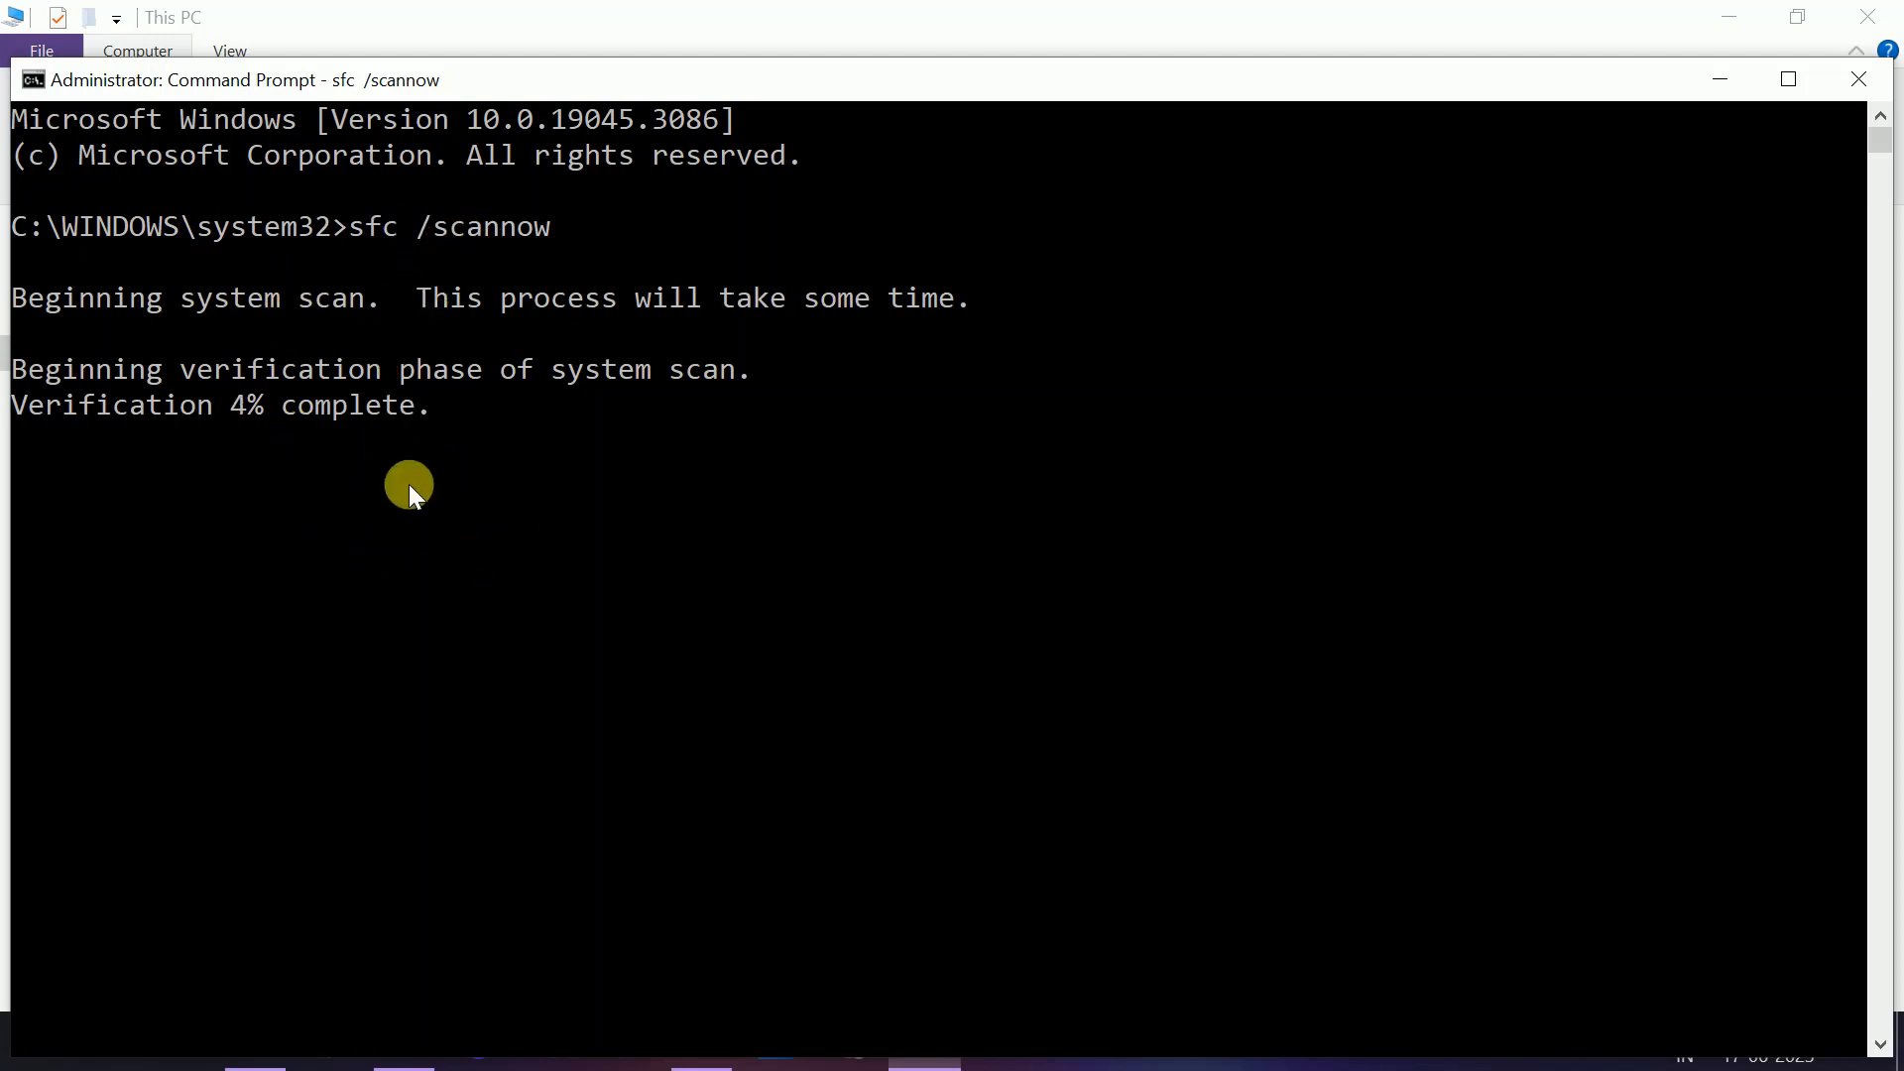
mouse_move(1787, 79)
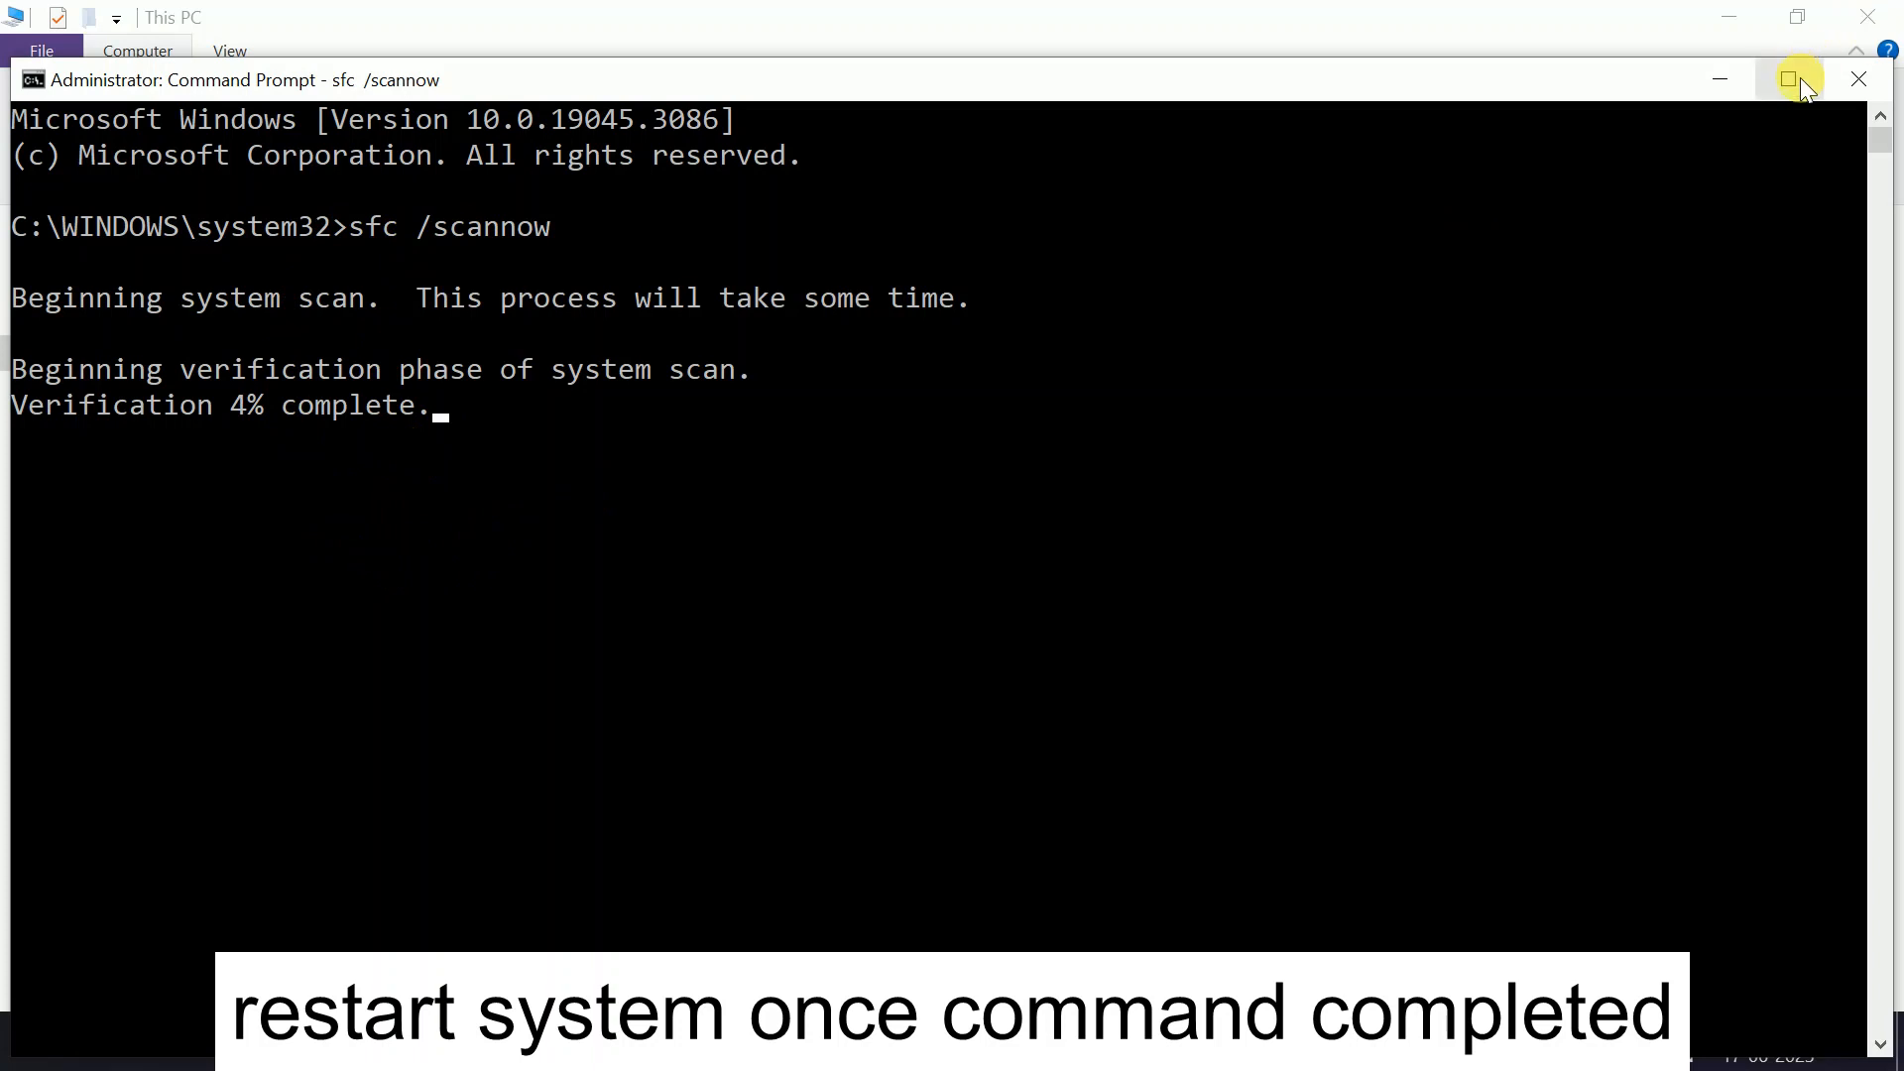